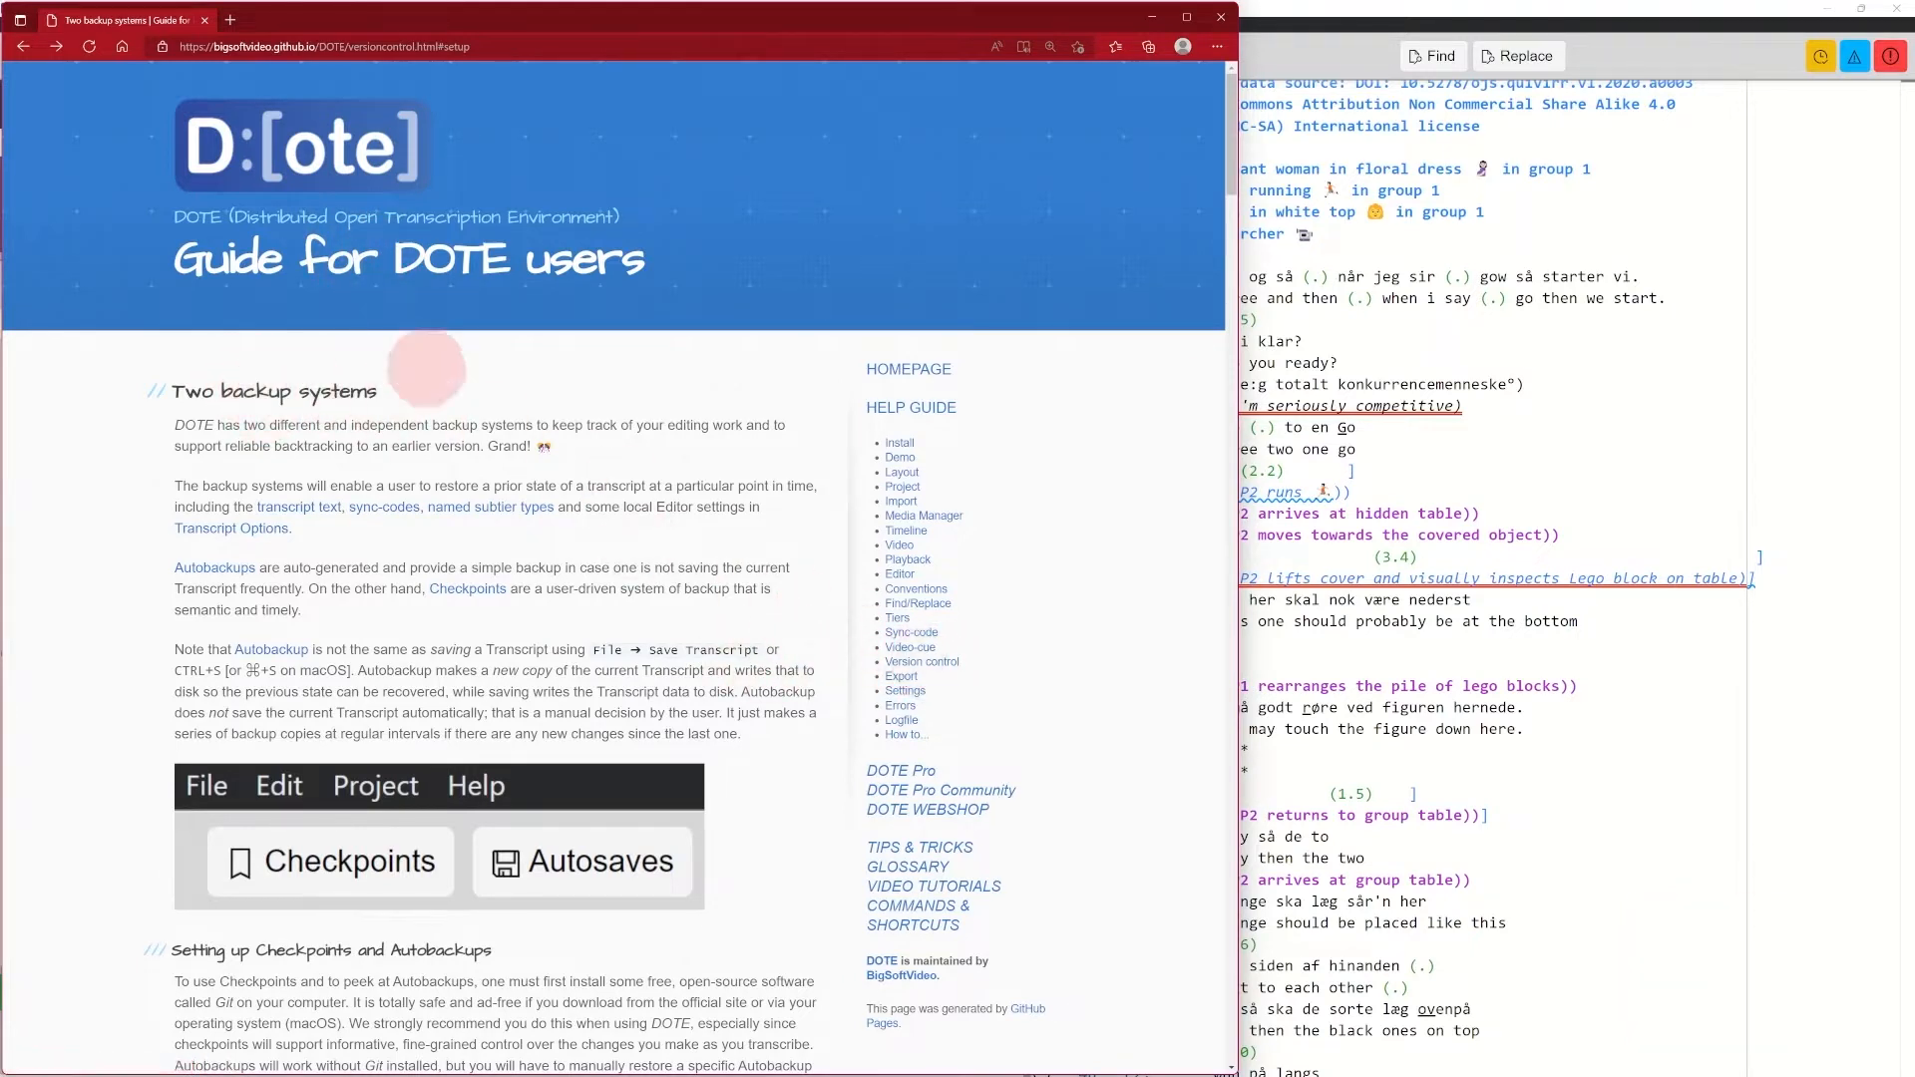
Scroll the guide down to the Setting up Checkpoints and Autobackups section
scroll("down", 3)
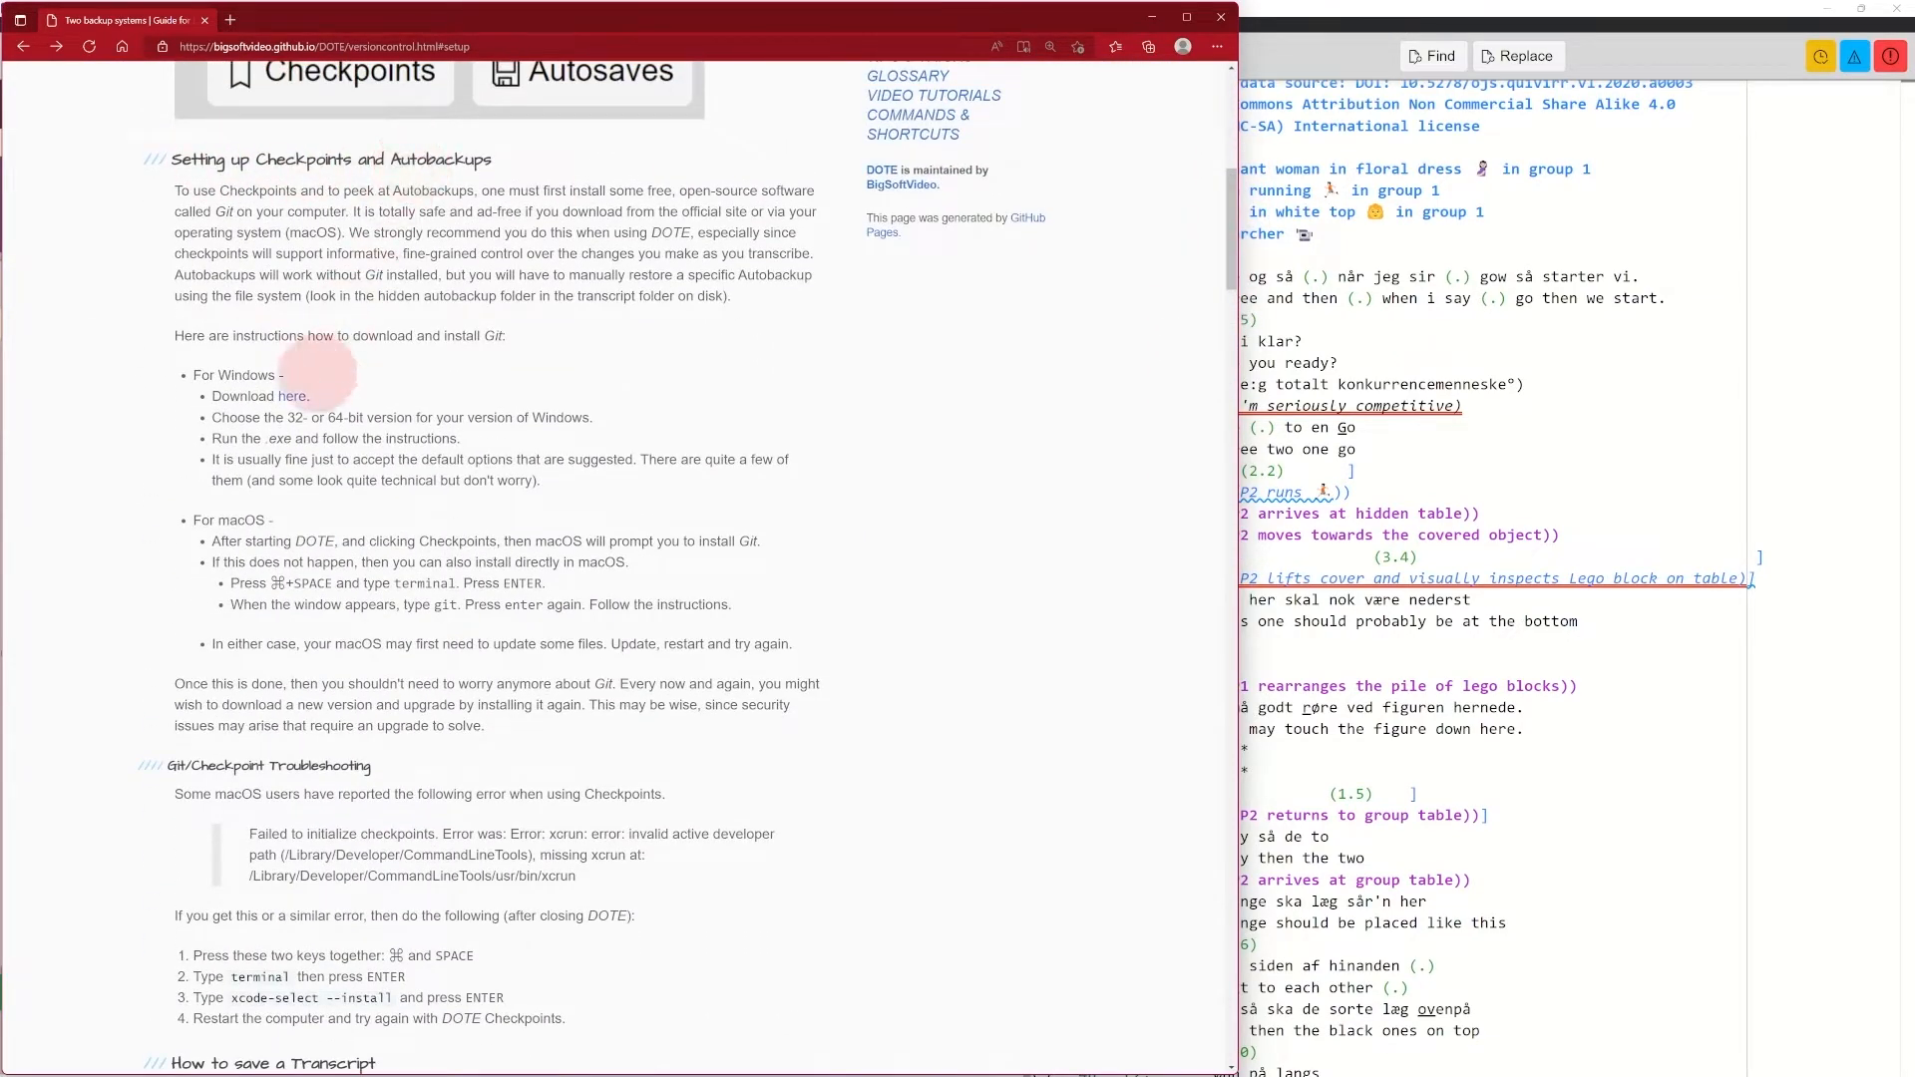
mouse_move(374, 634)
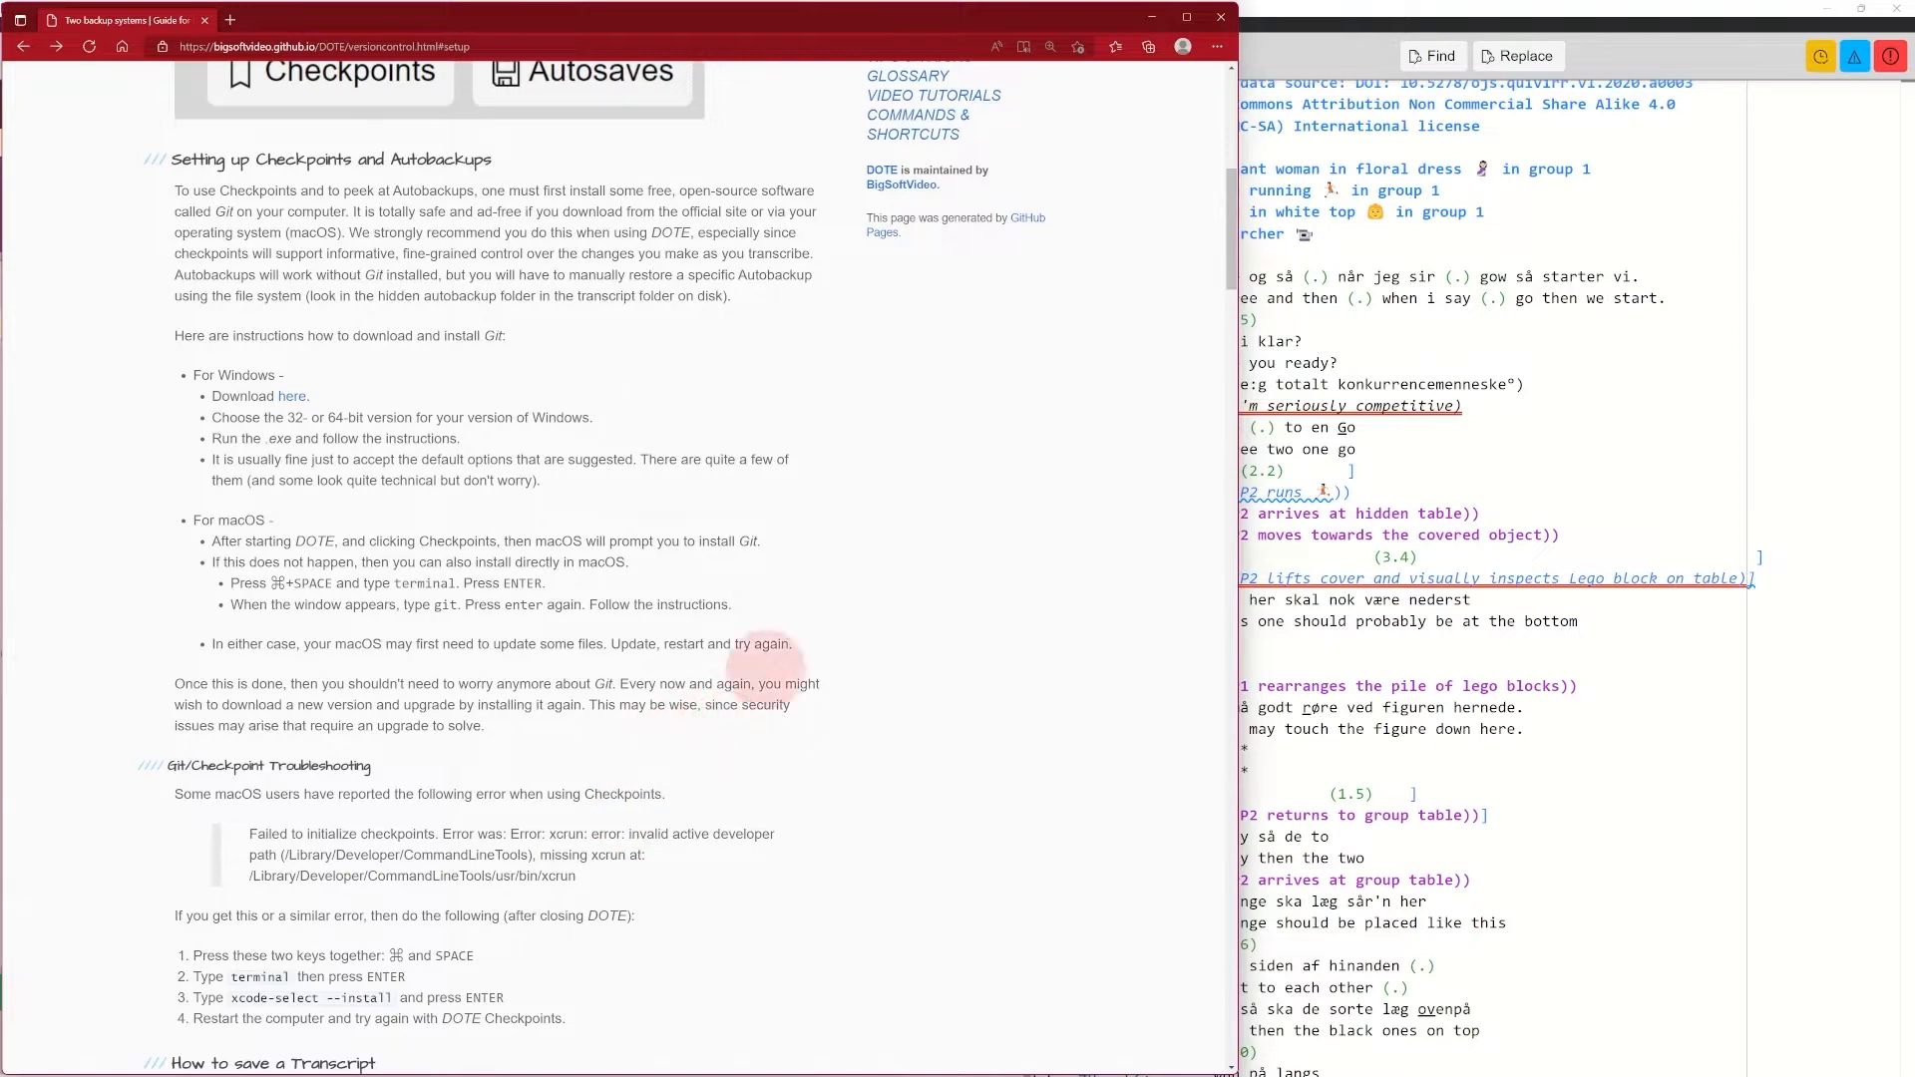
mouse_move(1179, 306)
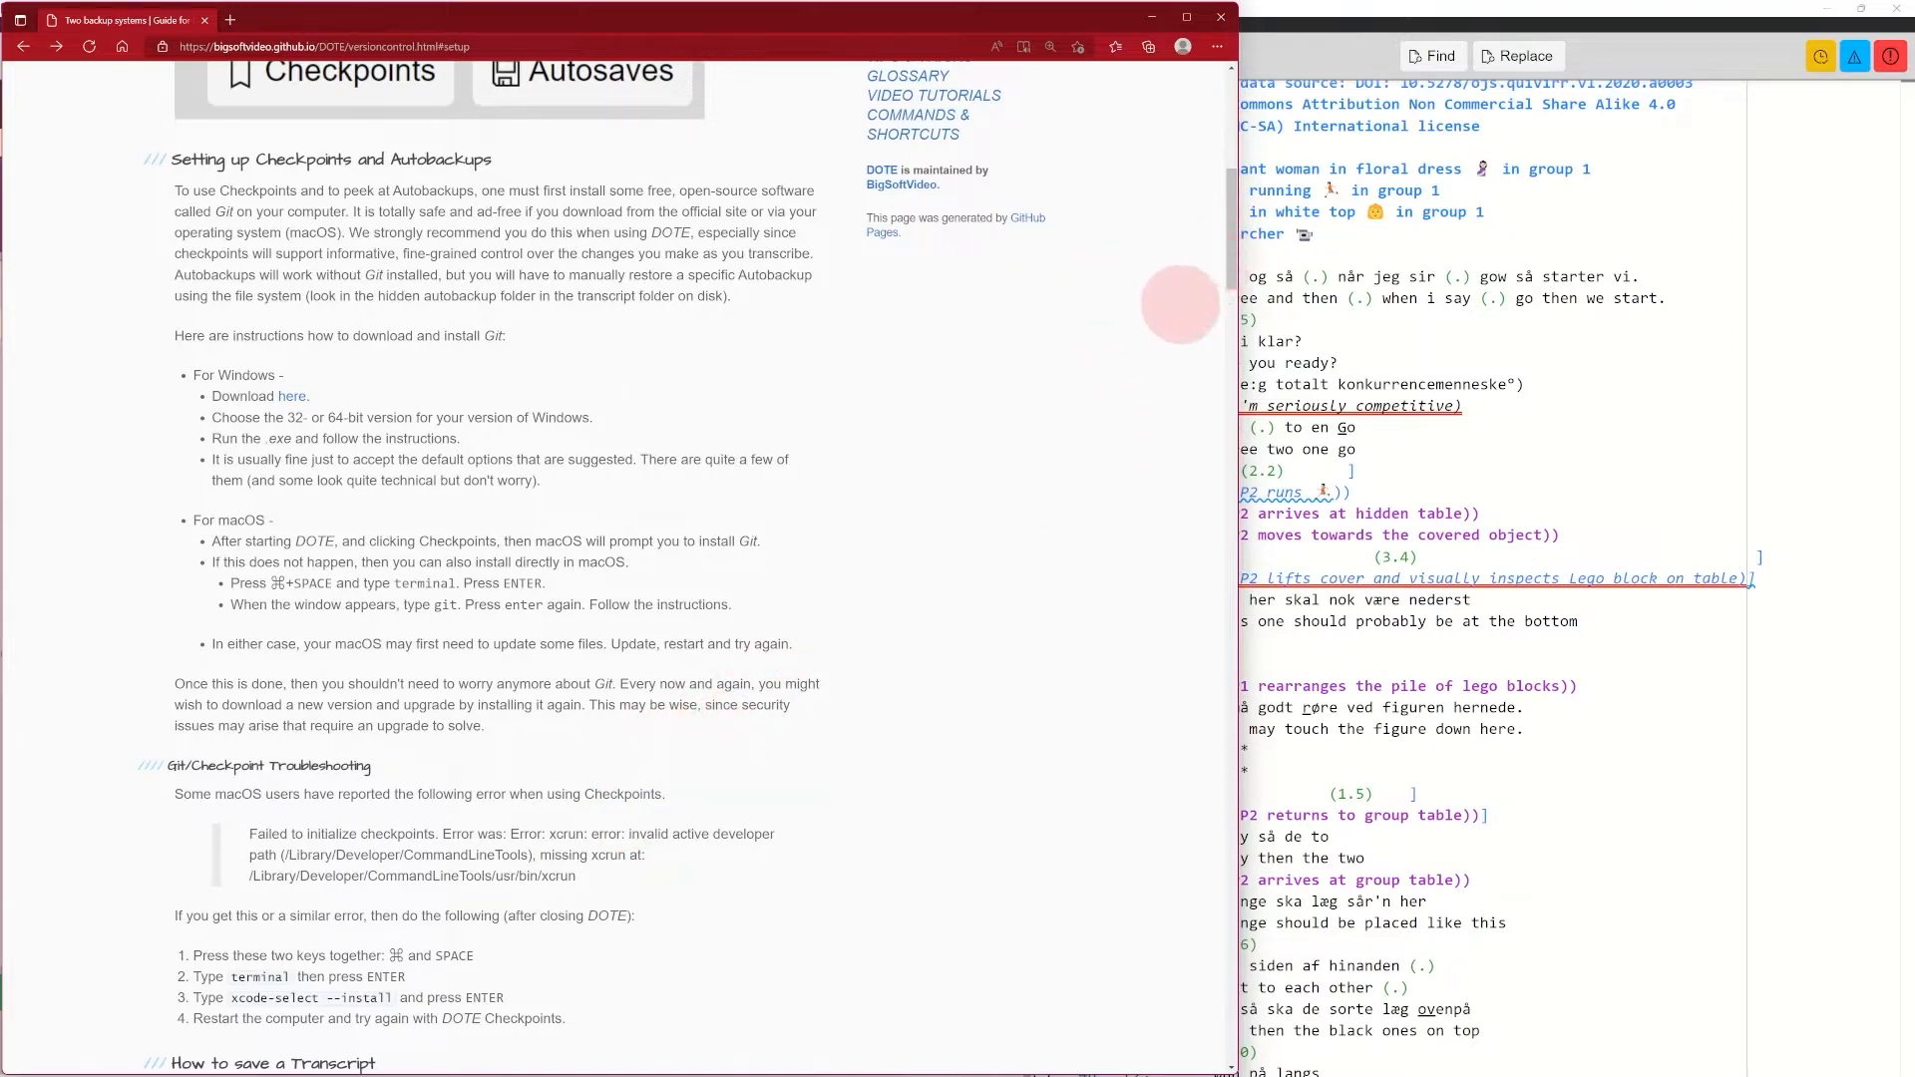
mouse_move(652, 433)
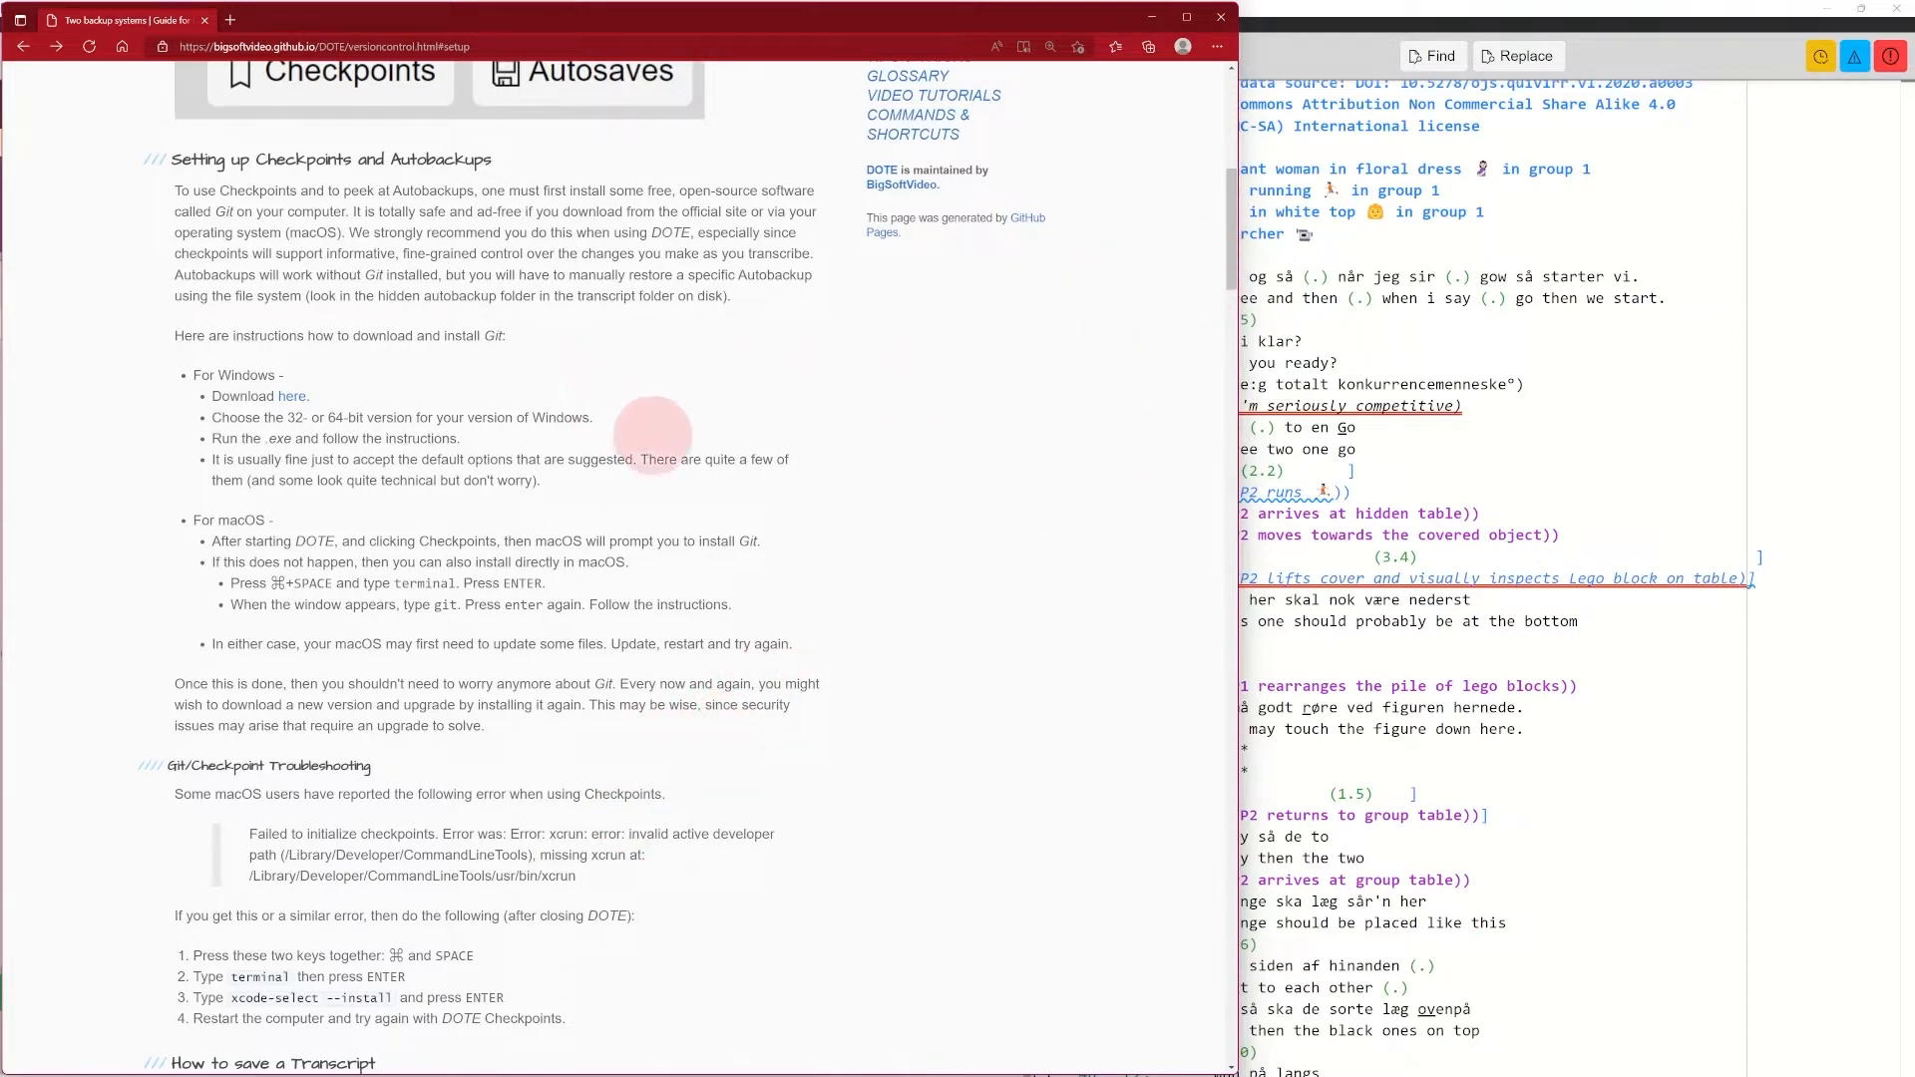
mouse_move(557, 709)
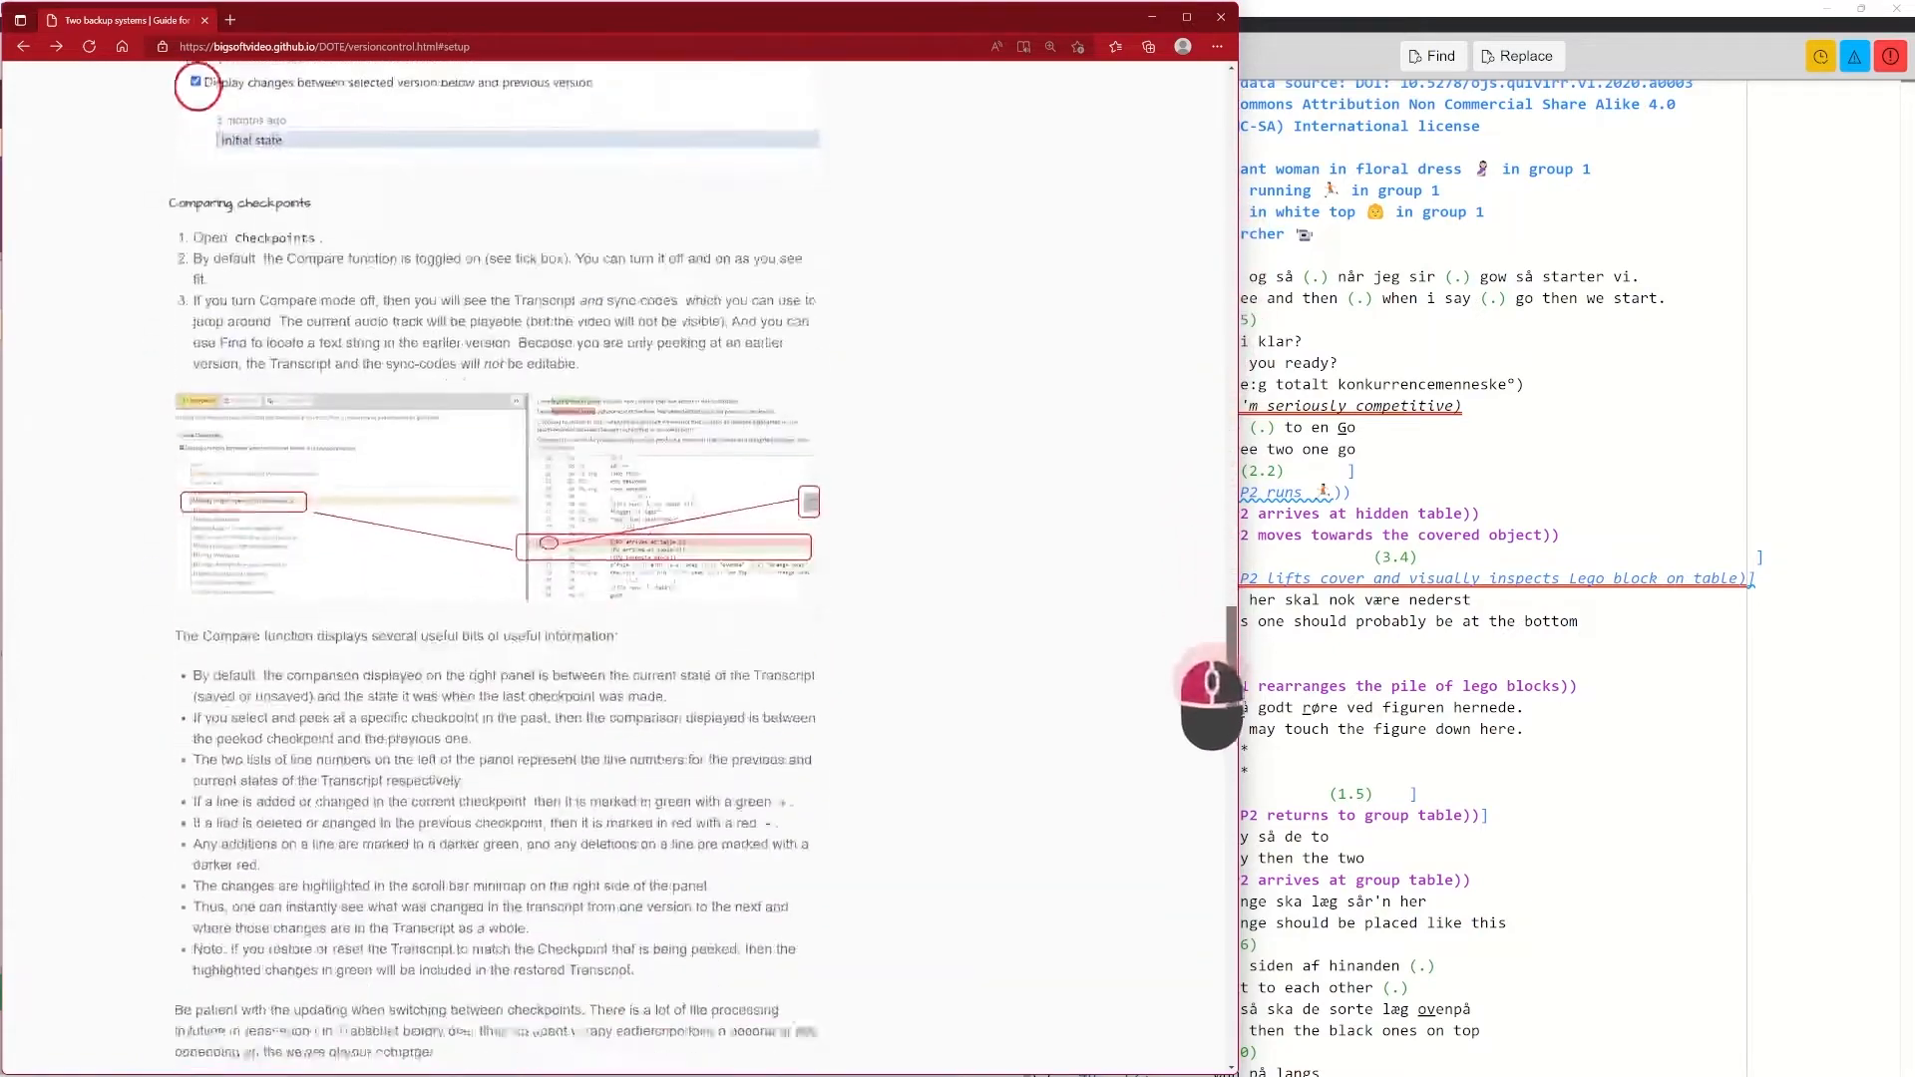
Scroll the guide down to the Comparing checkpoints section
scroll("down", 3)
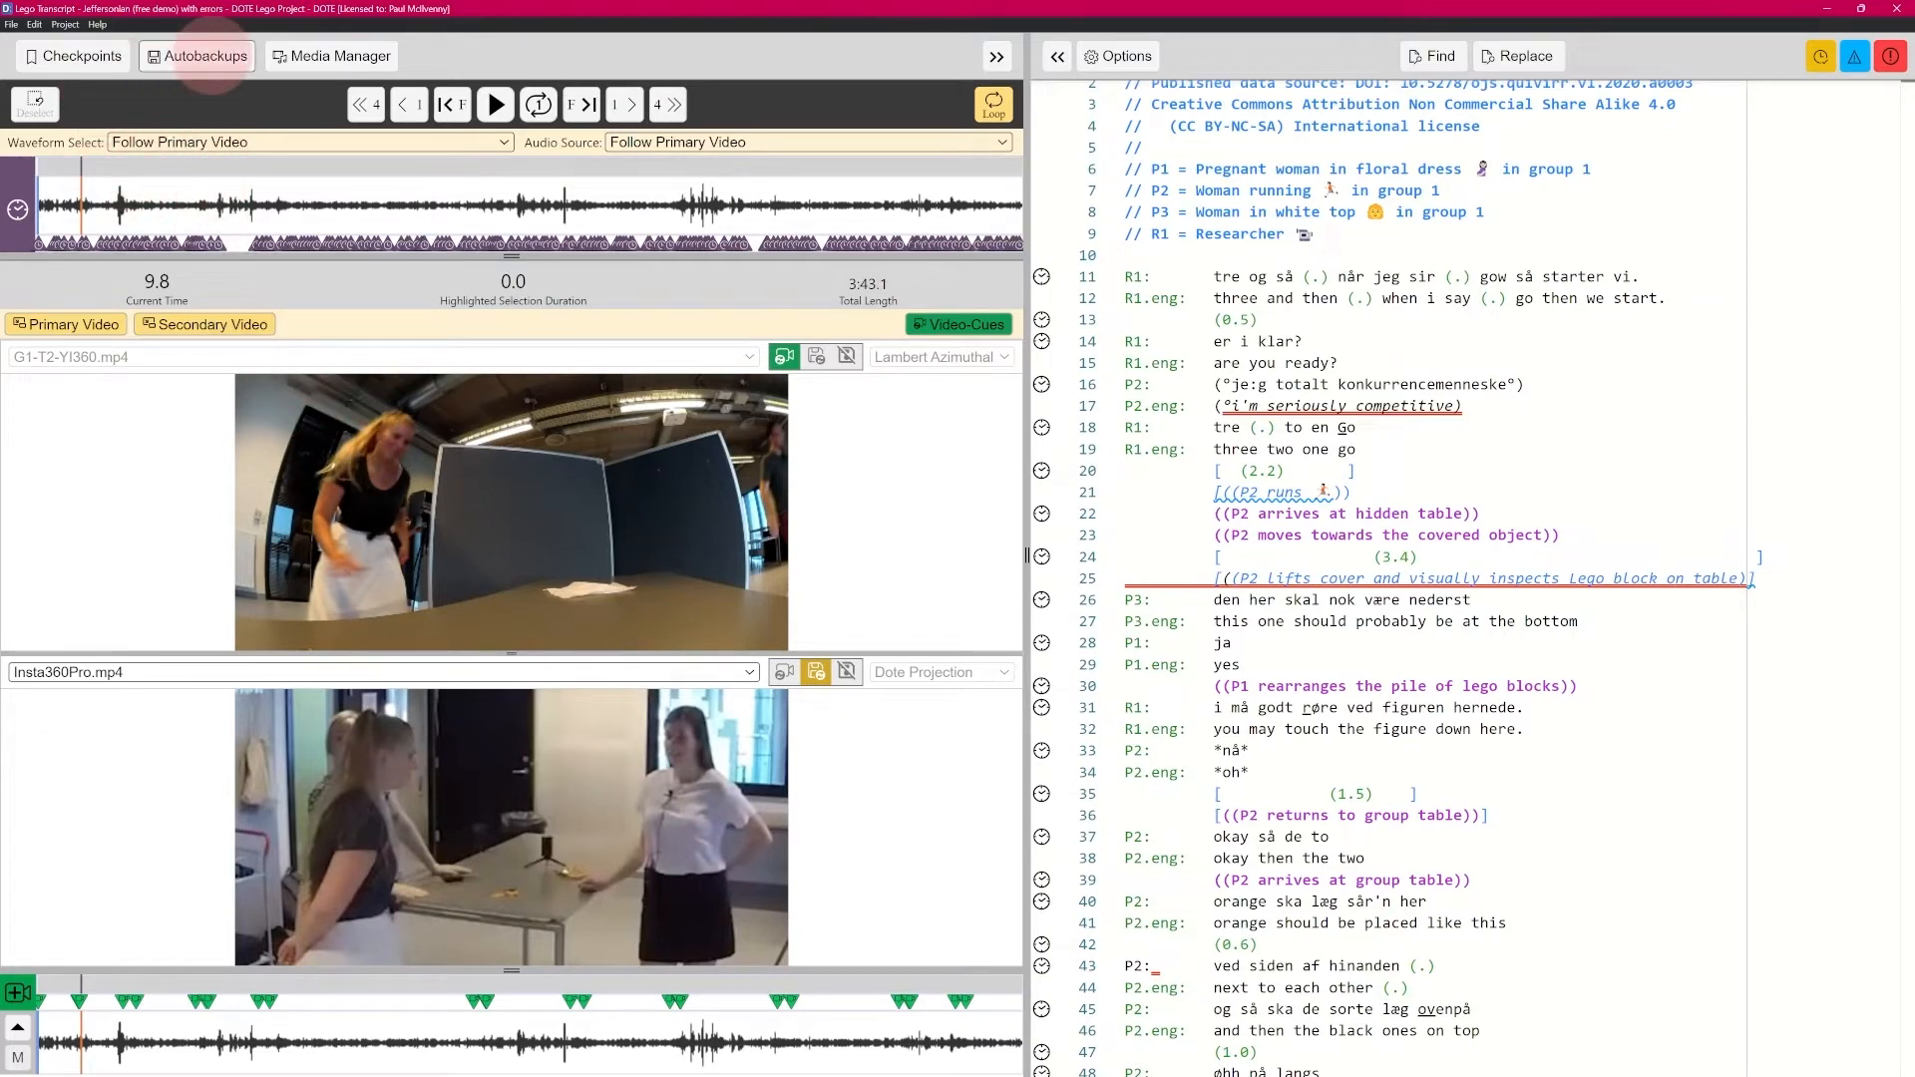
Show the Autobackups panel and select the 06/10/2022 11:11:57 autobackup for comparison
left_click(196, 56)
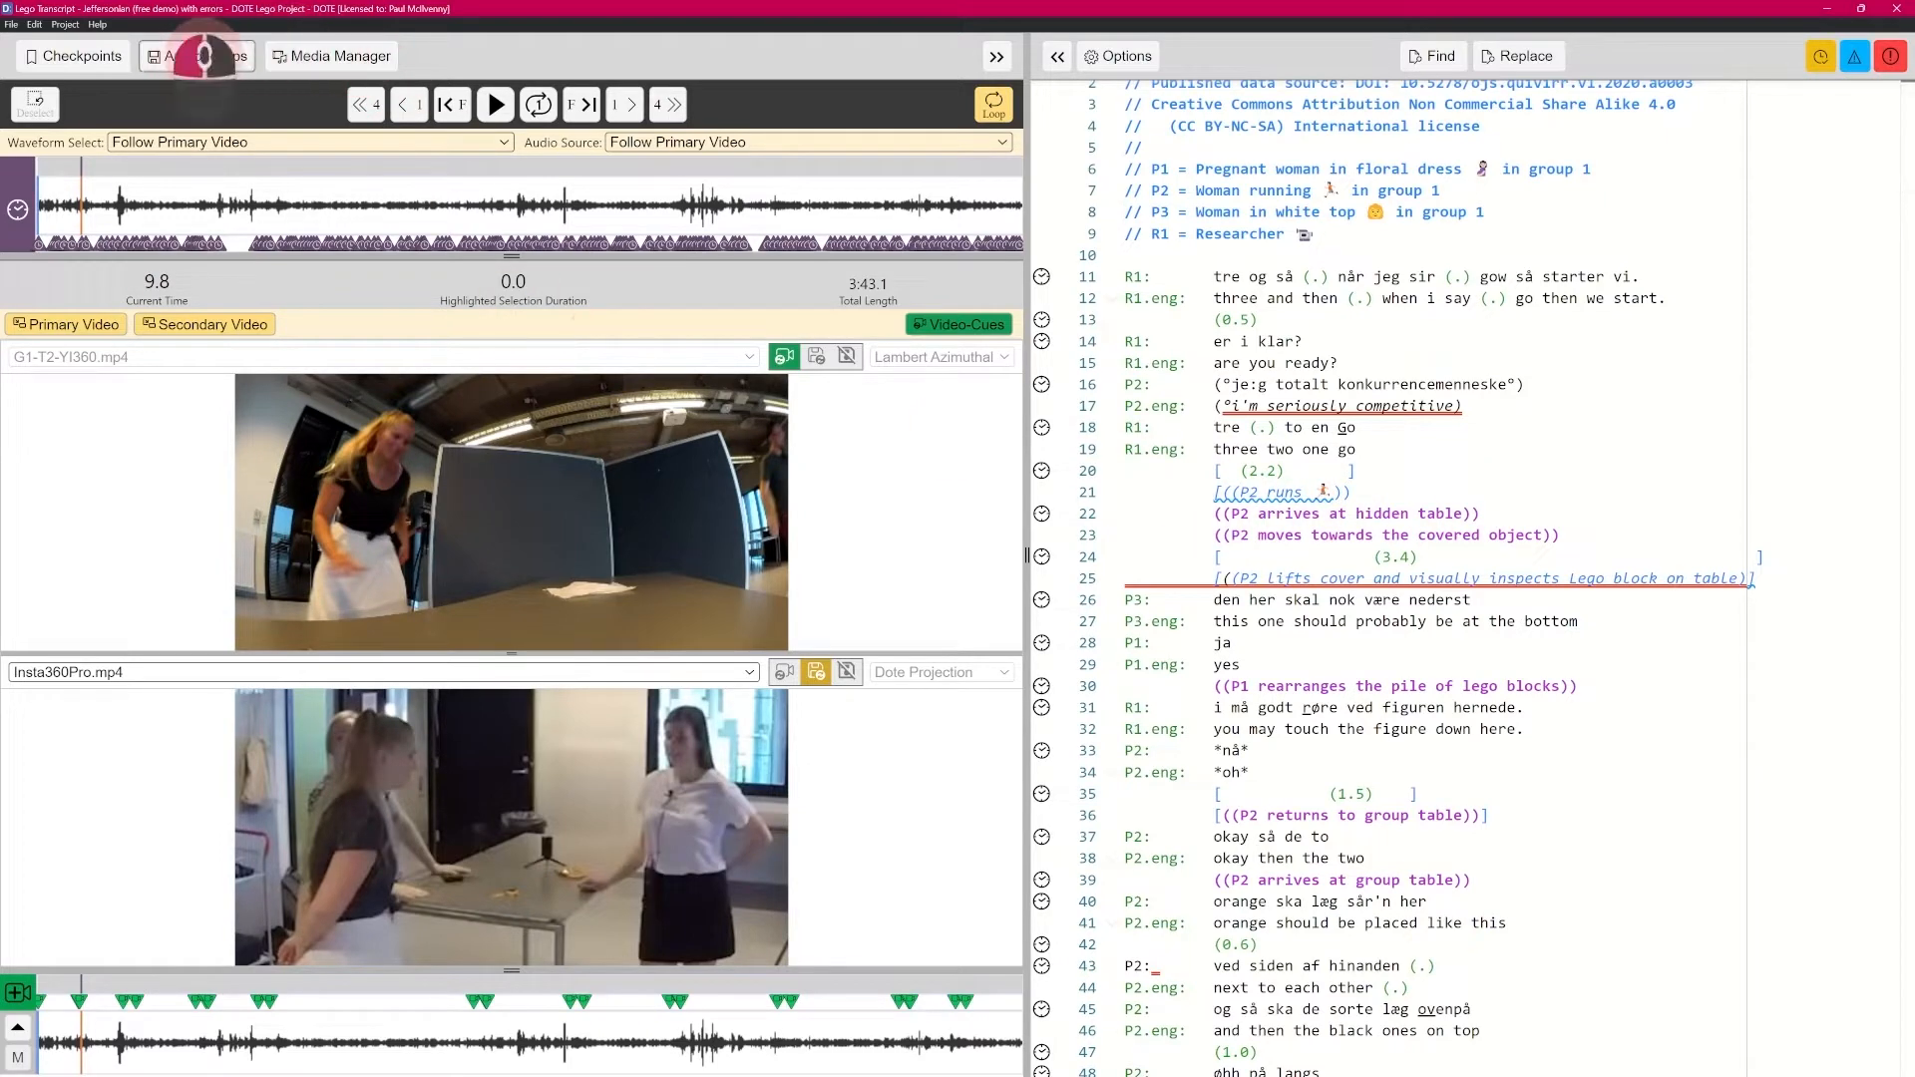
left_click(195, 56)
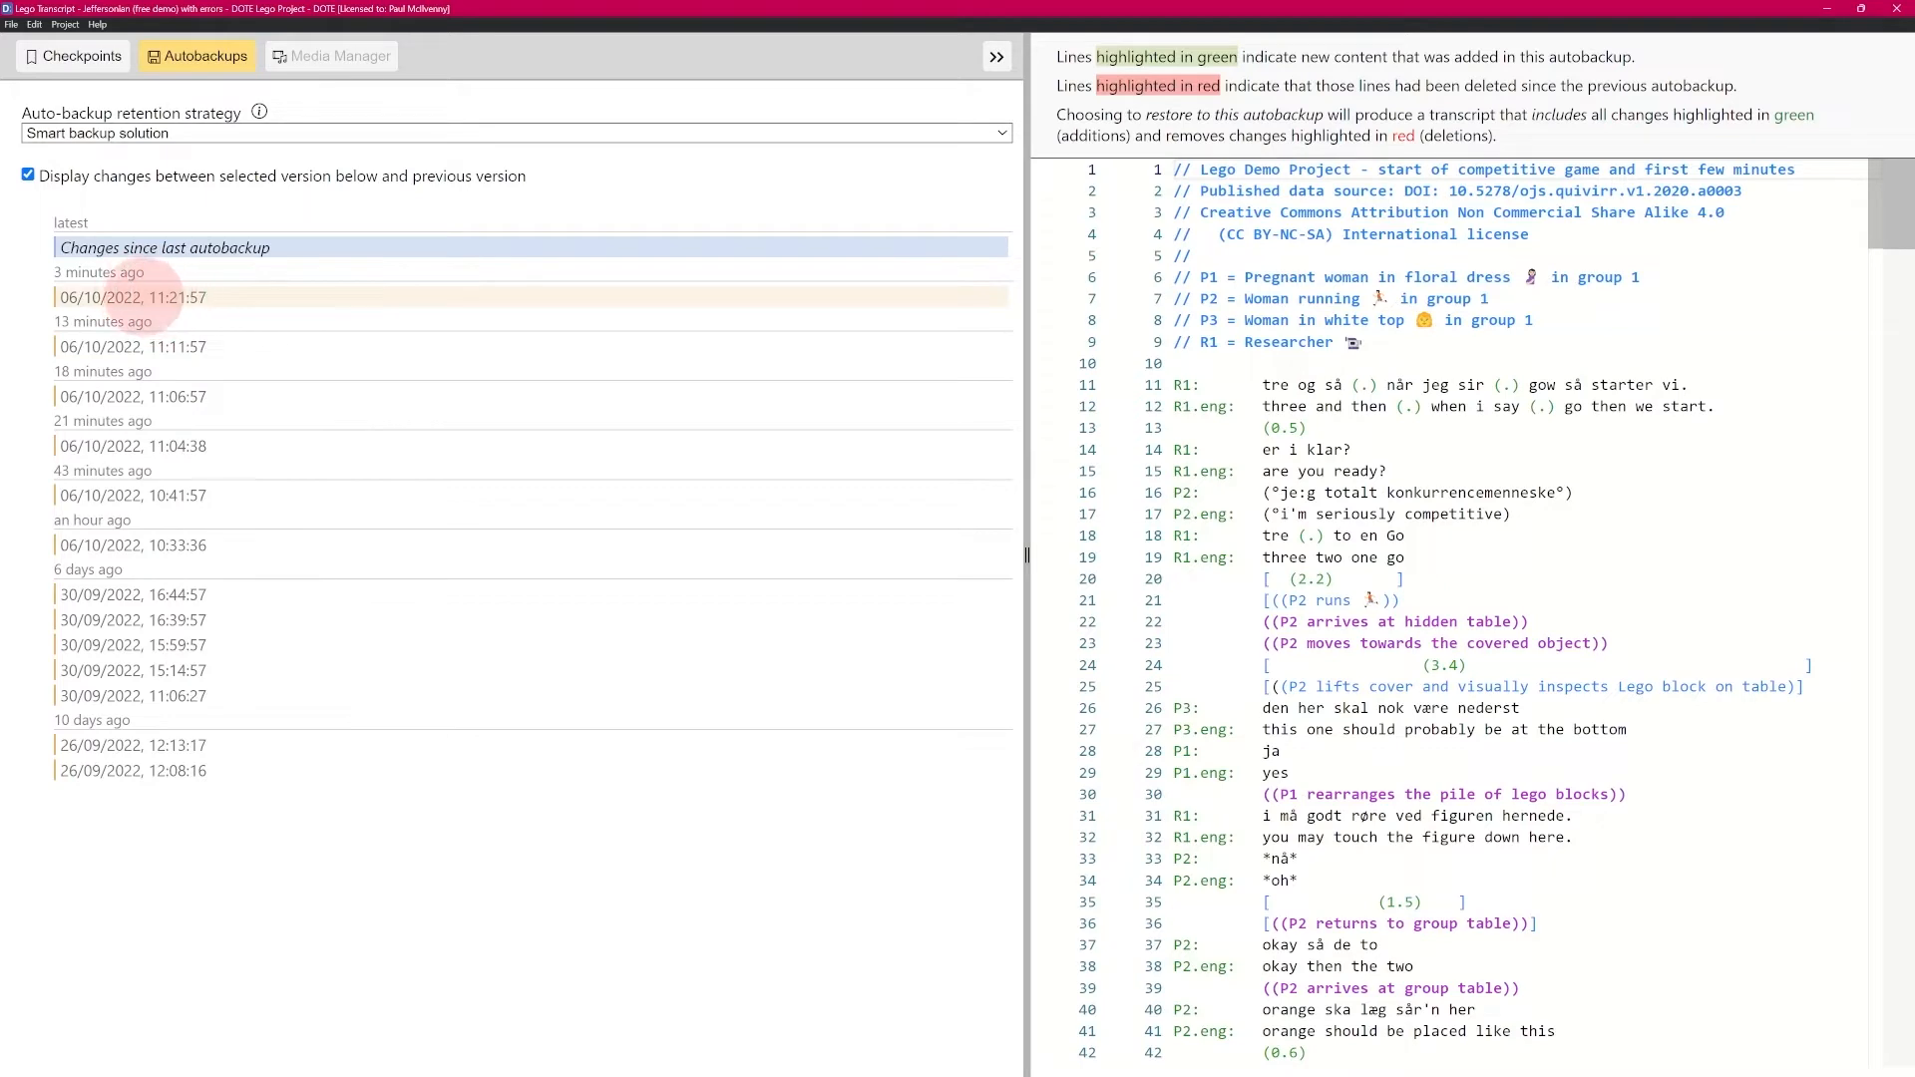
left_click(132, 395)
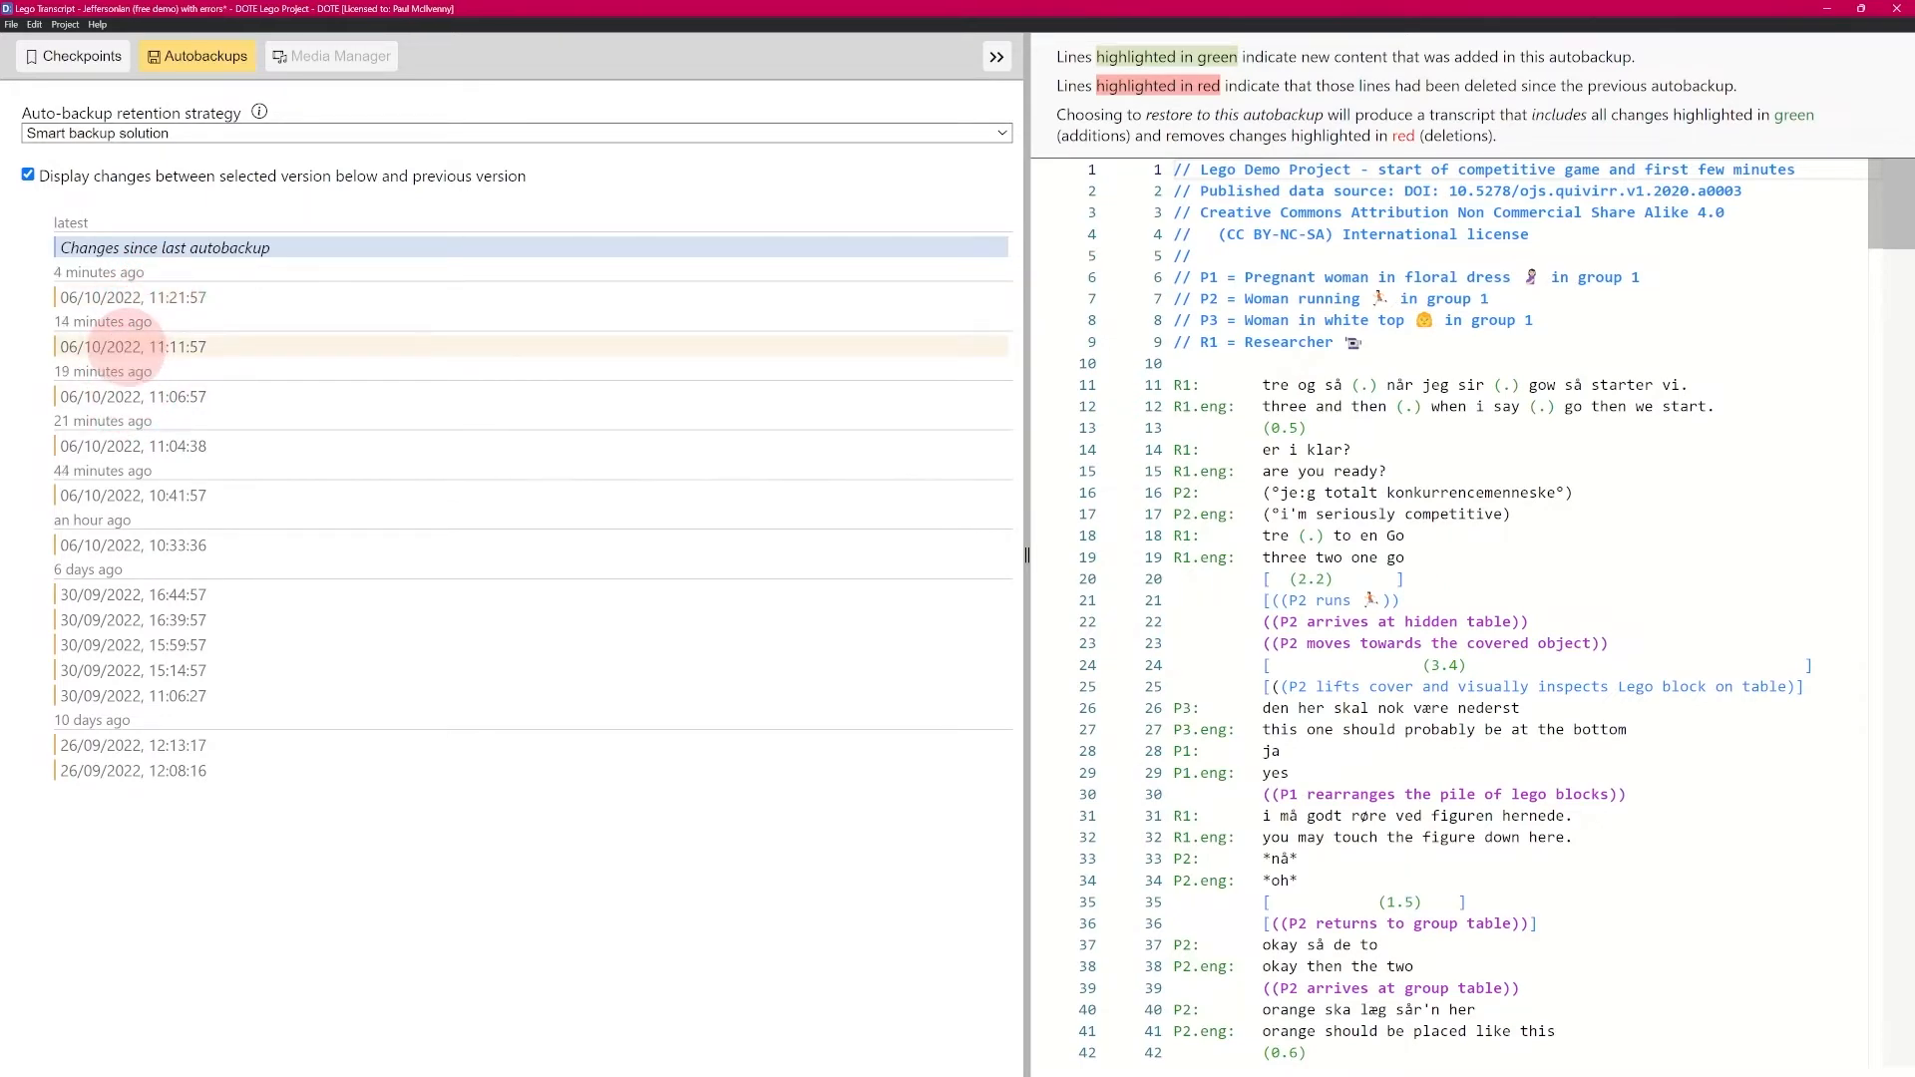
Peek at the 11:11:57, 11:06:57 and 11:04:38 autobackups, then turn off change highlighting
left_click(132, 346)
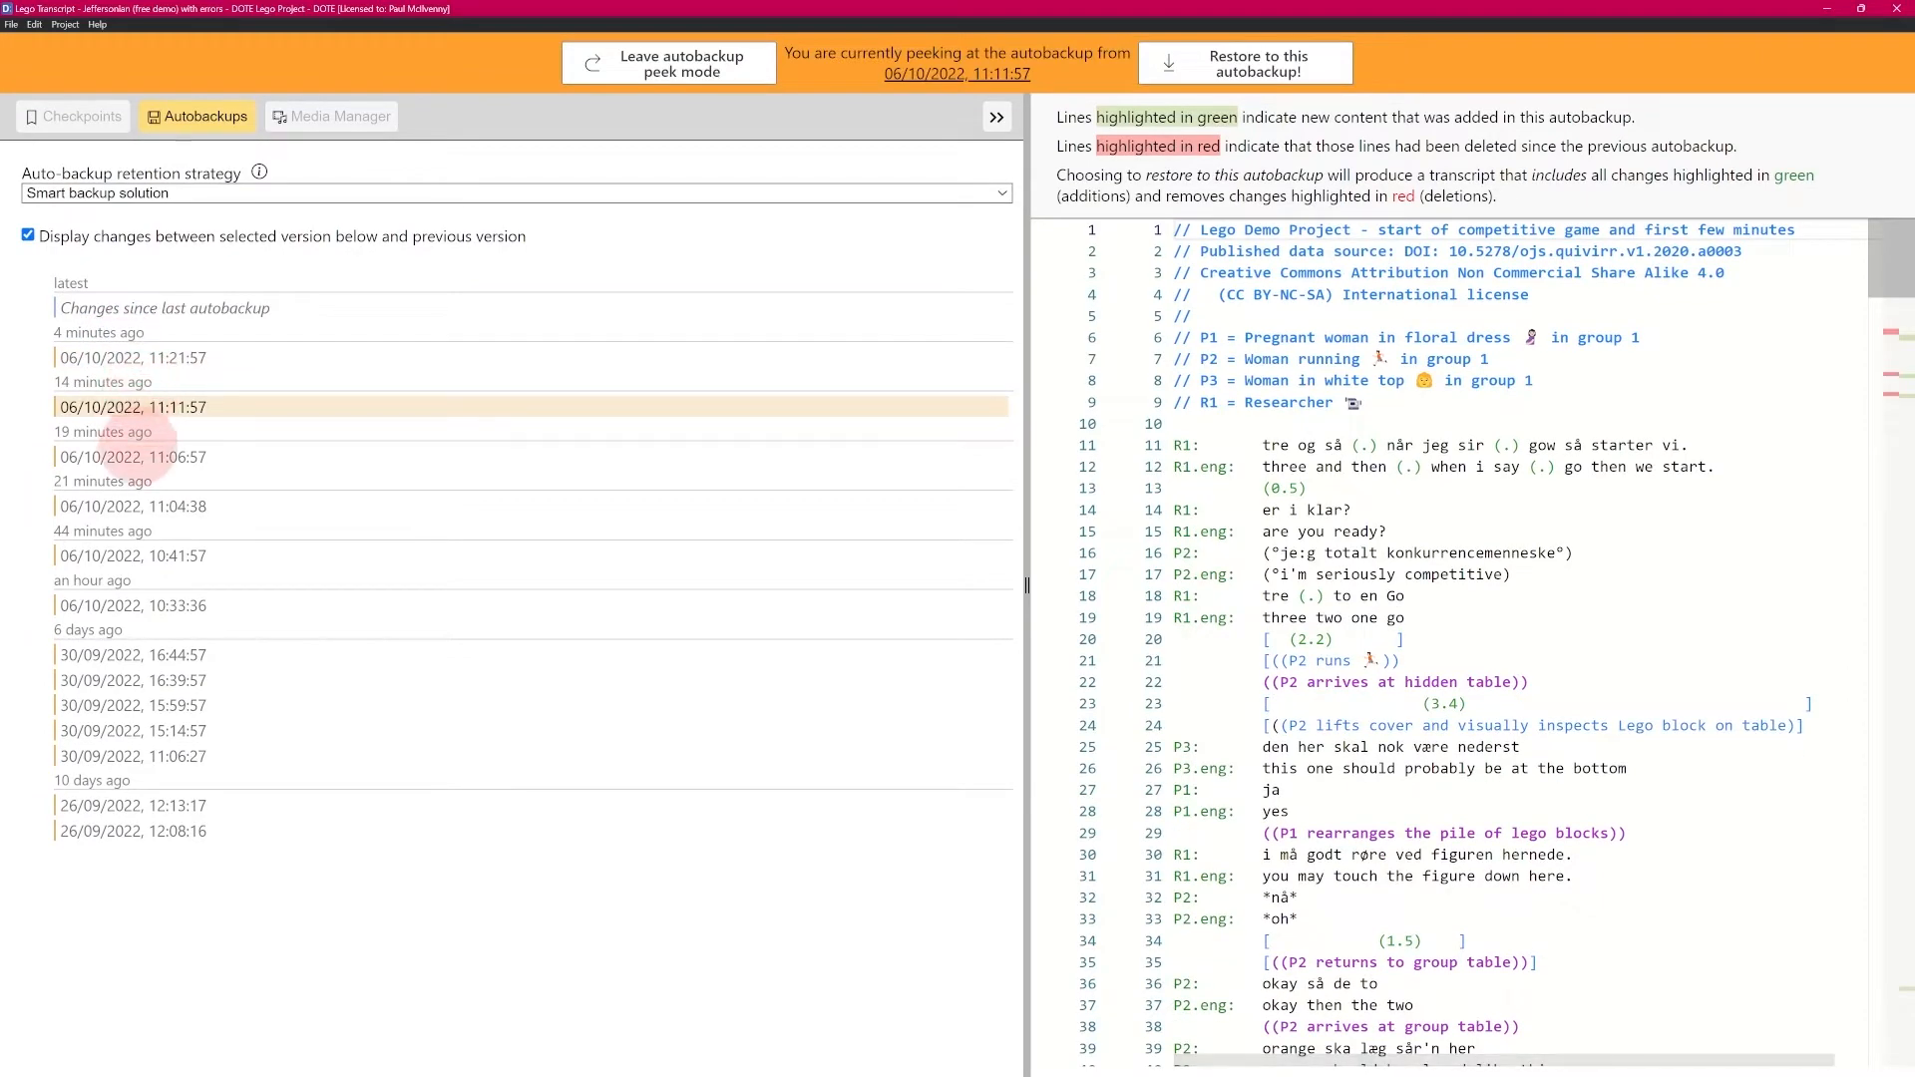
left_click(131, 456)
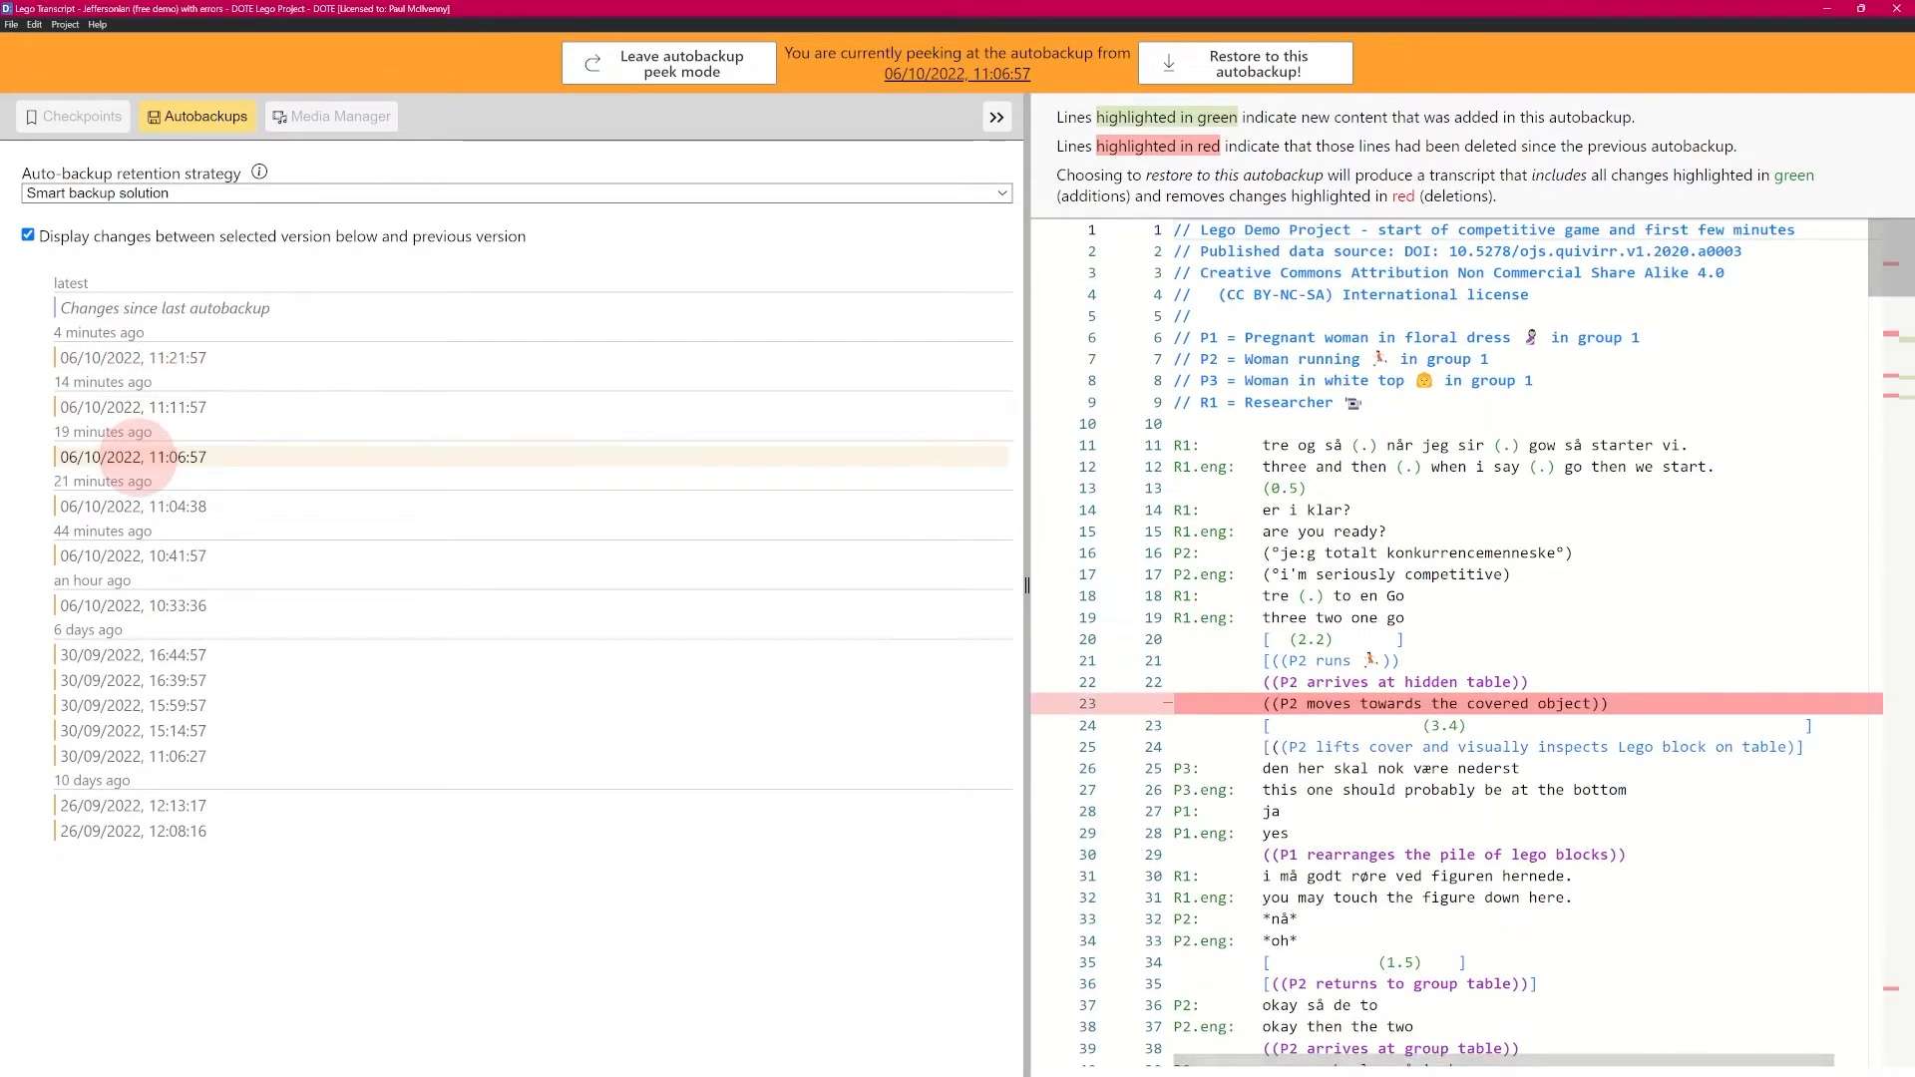
left_click(132, 505)
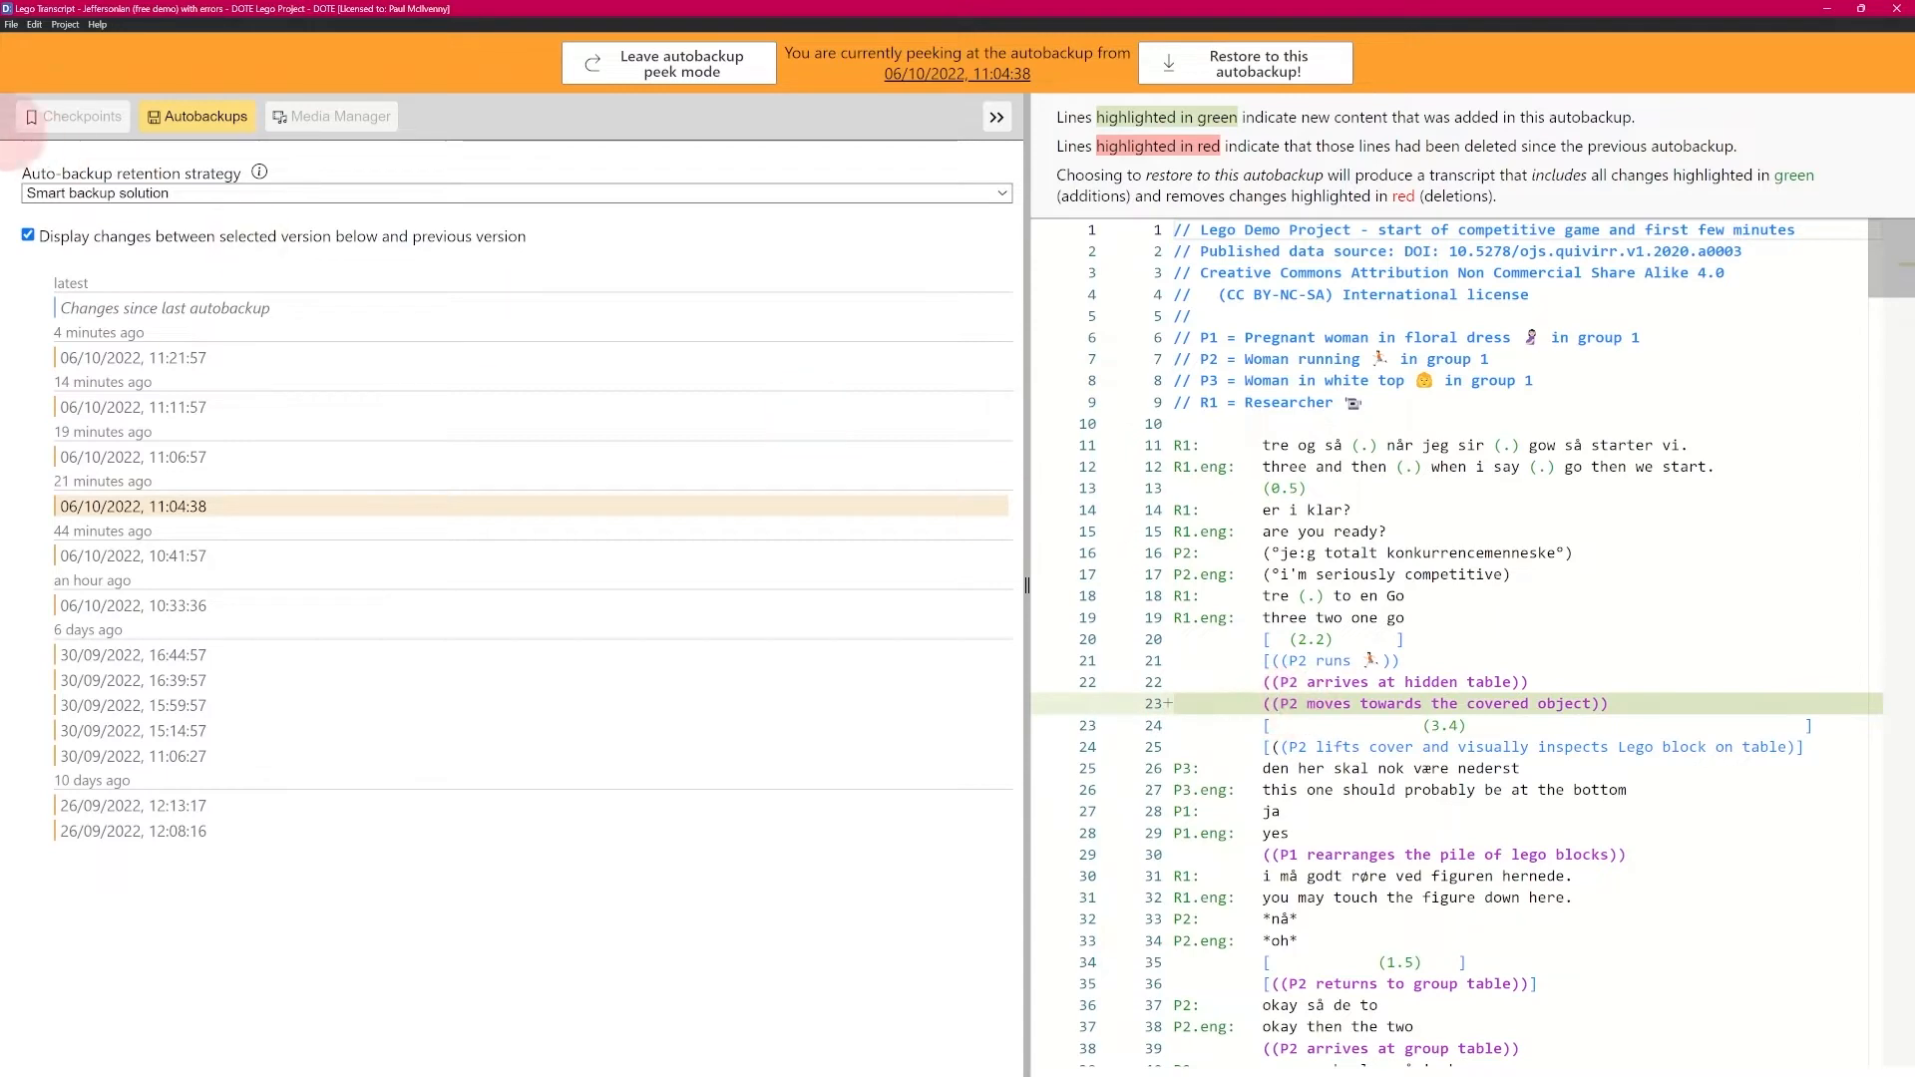
left_click(26, 236)
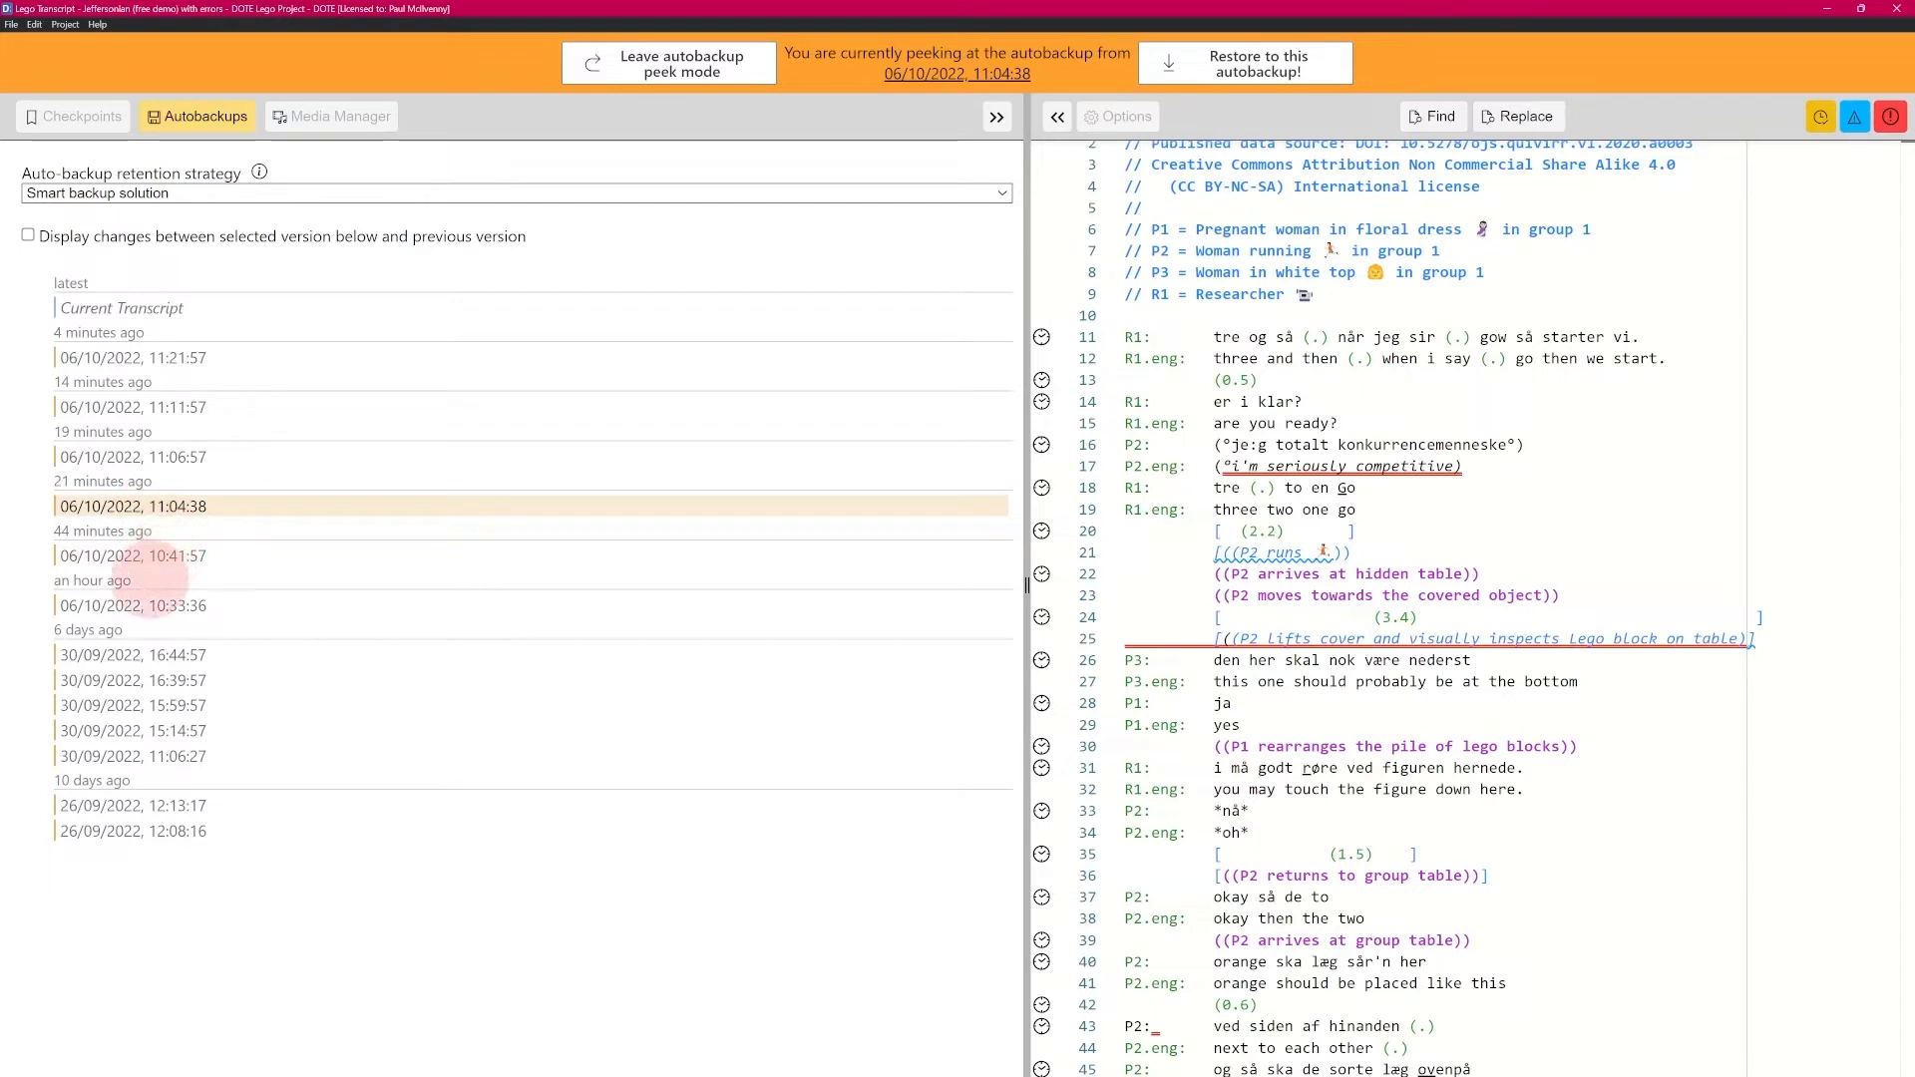
Peek at the 30/09 and 26/09 autobackups without highlighting, ending on 06/10/2022 10:33:36
left_click(132, 681)
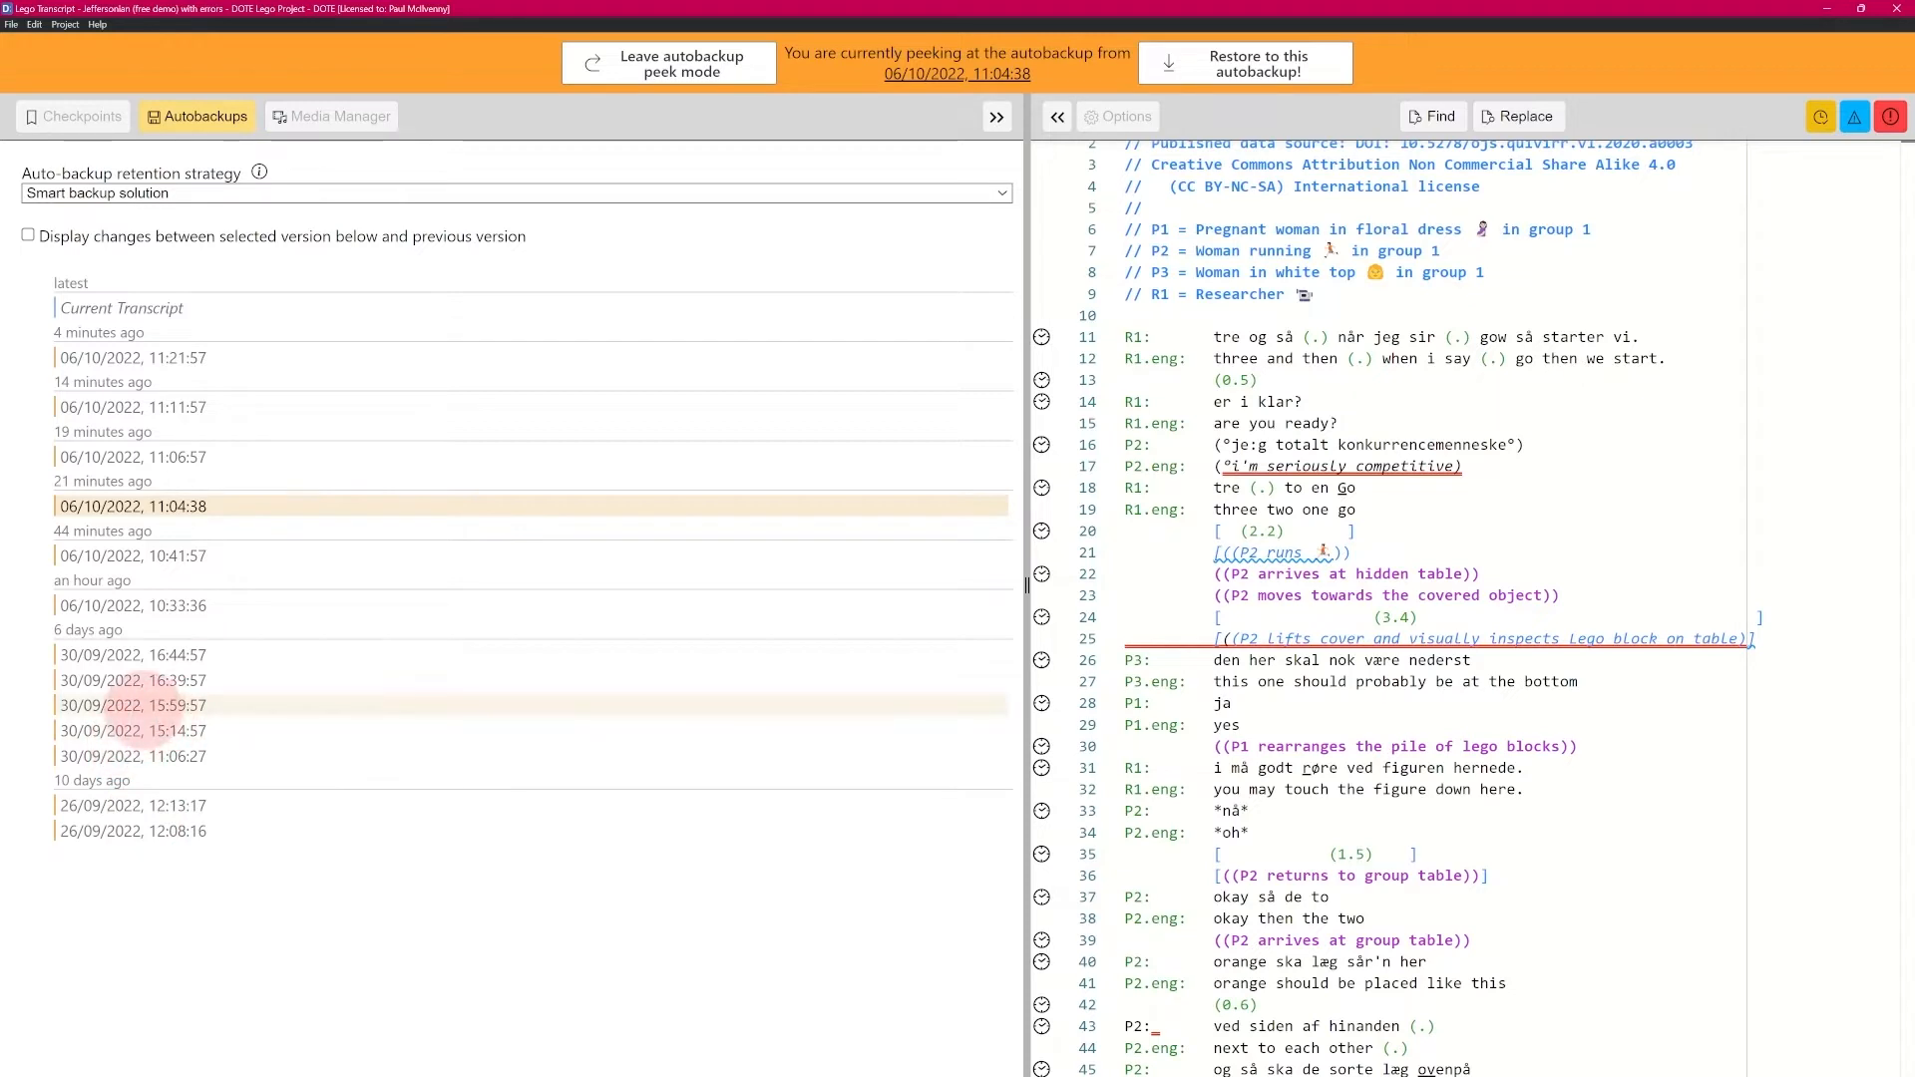
left_click(131, 730)
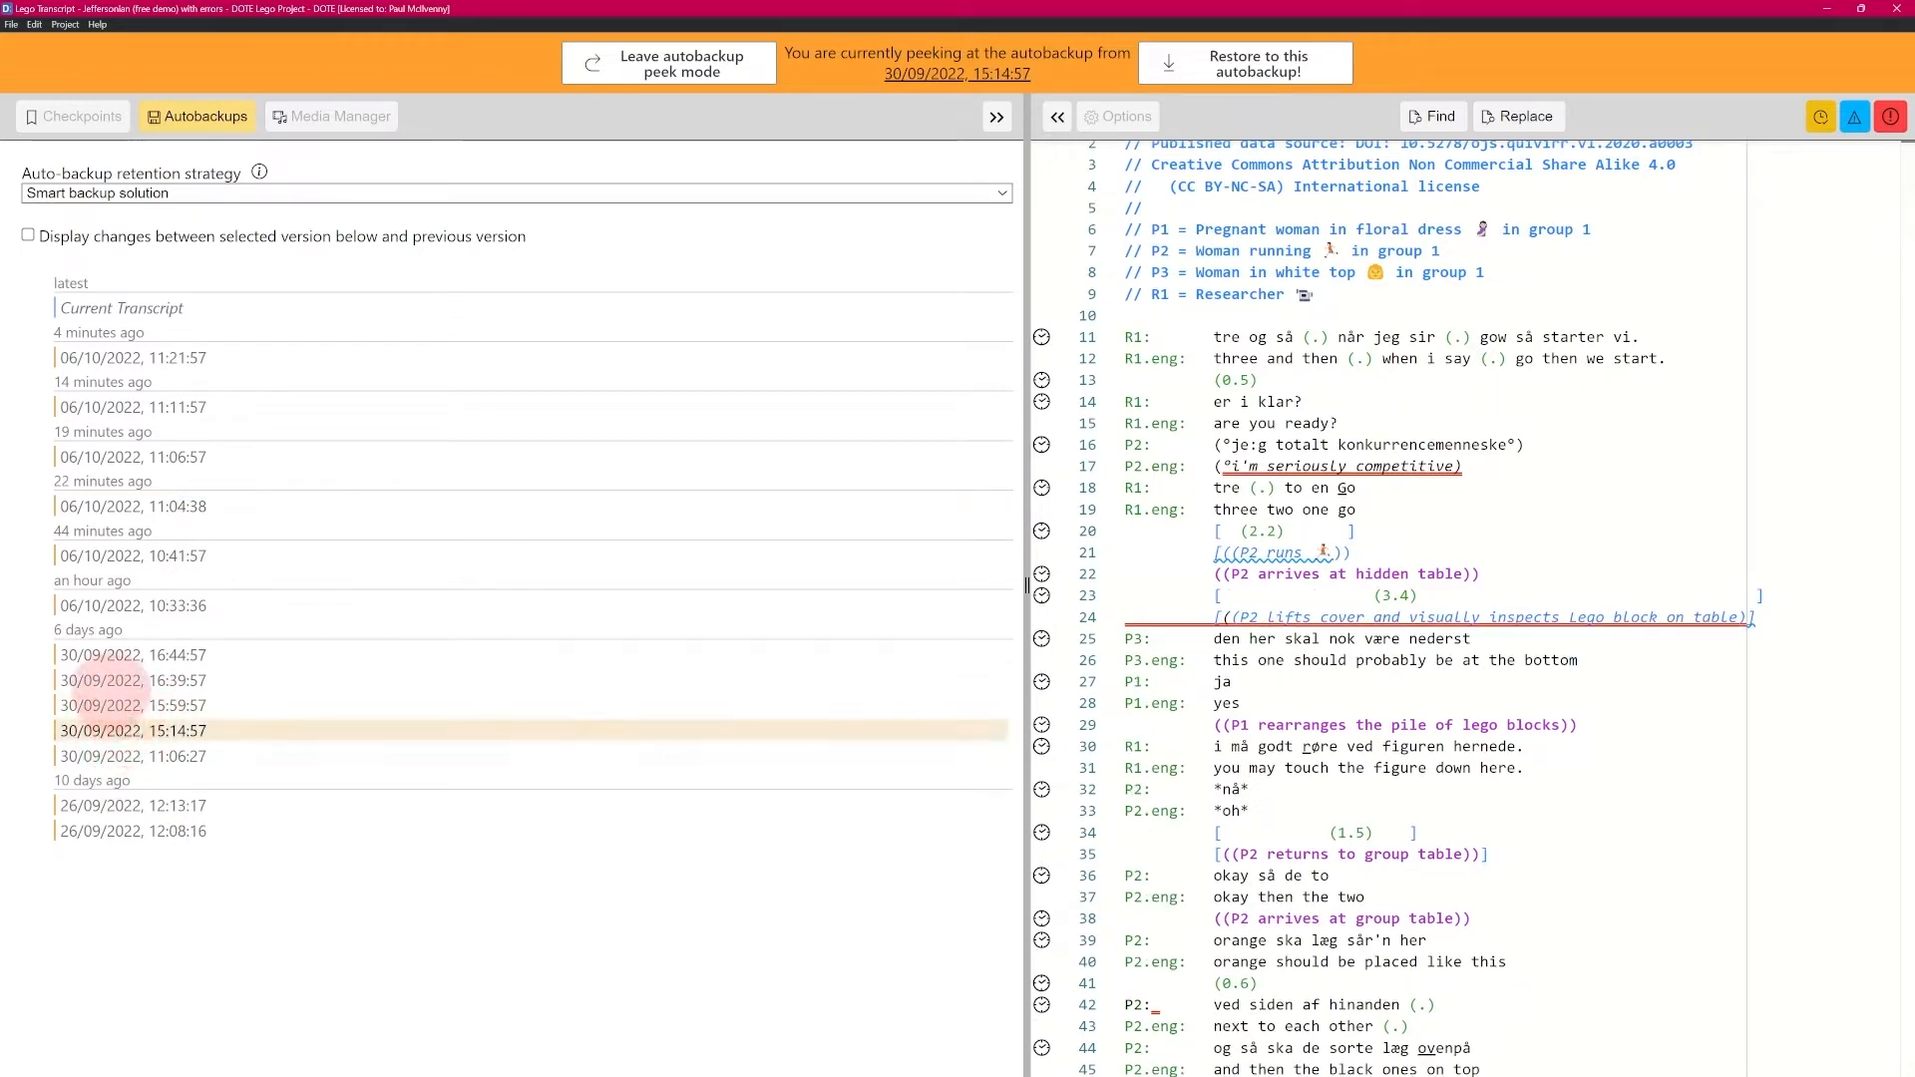
left_click(132, 680)
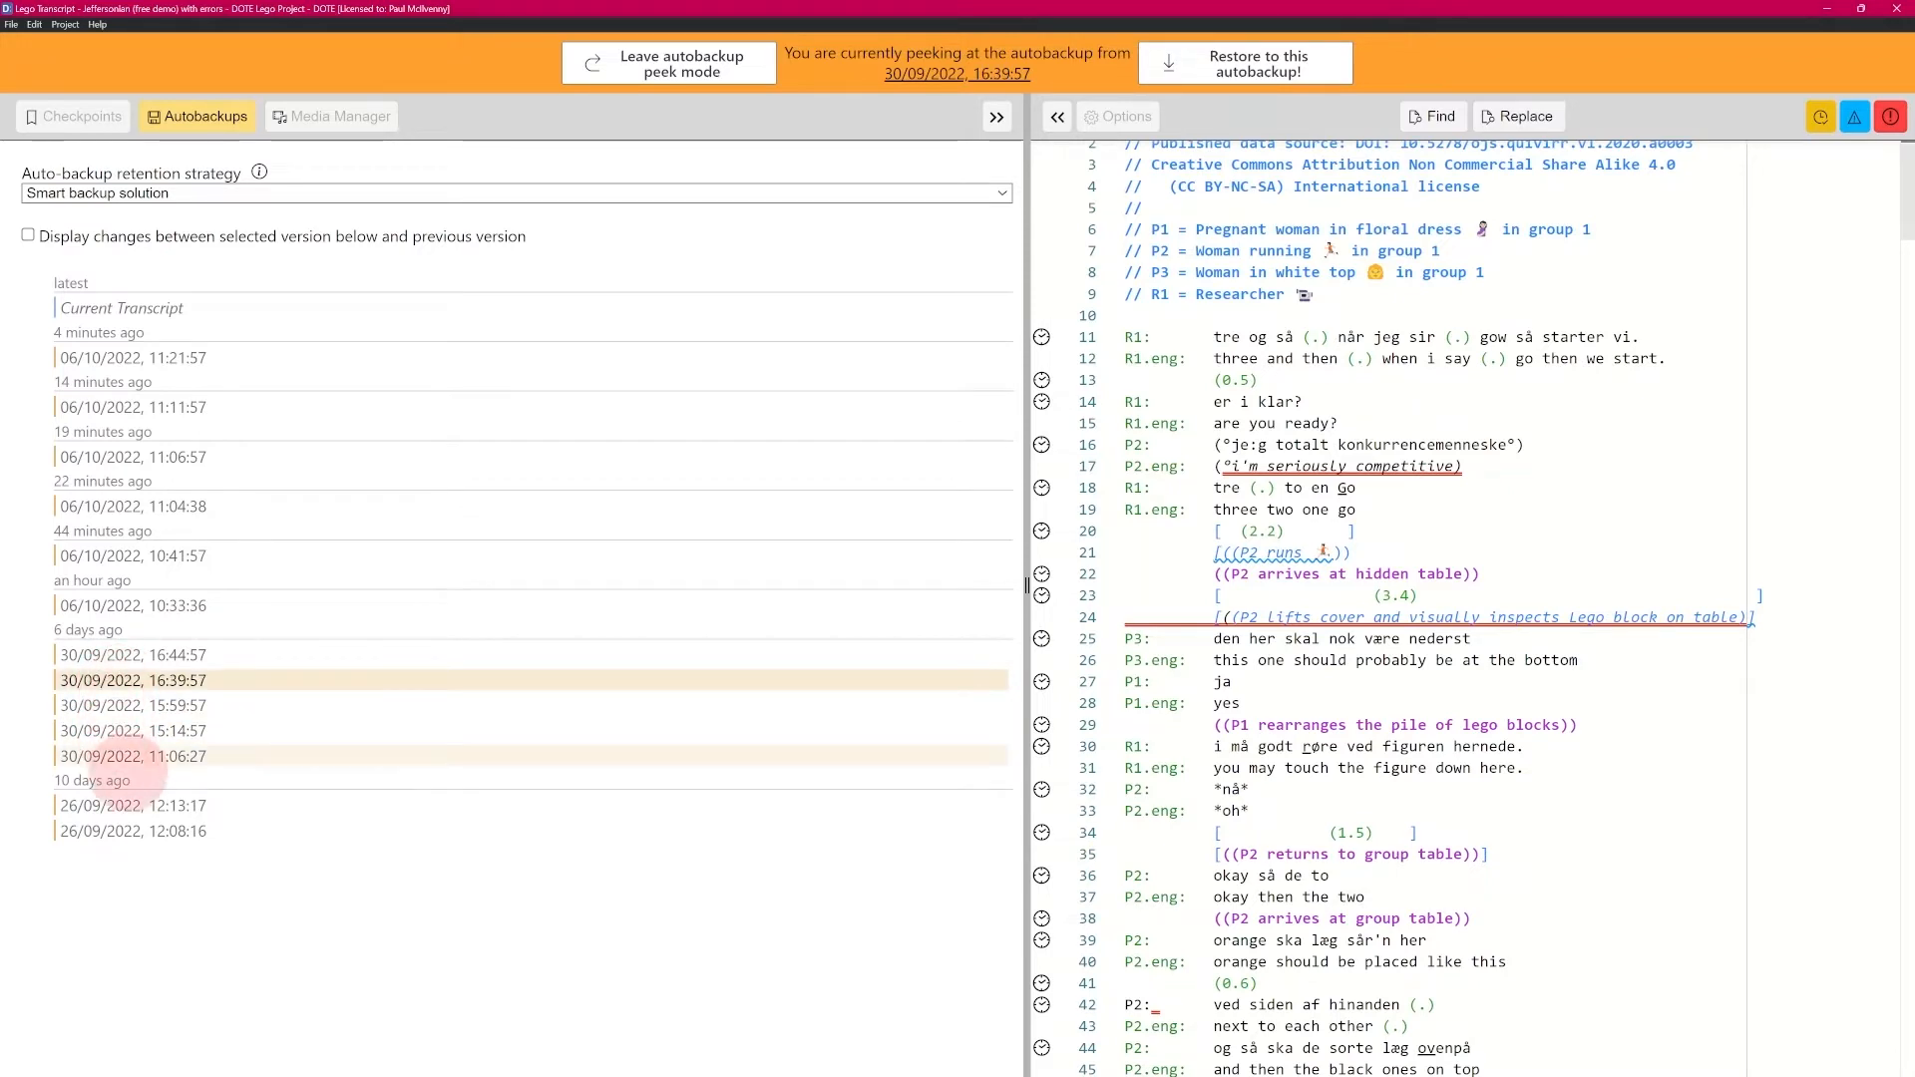
left_click(131, 804)
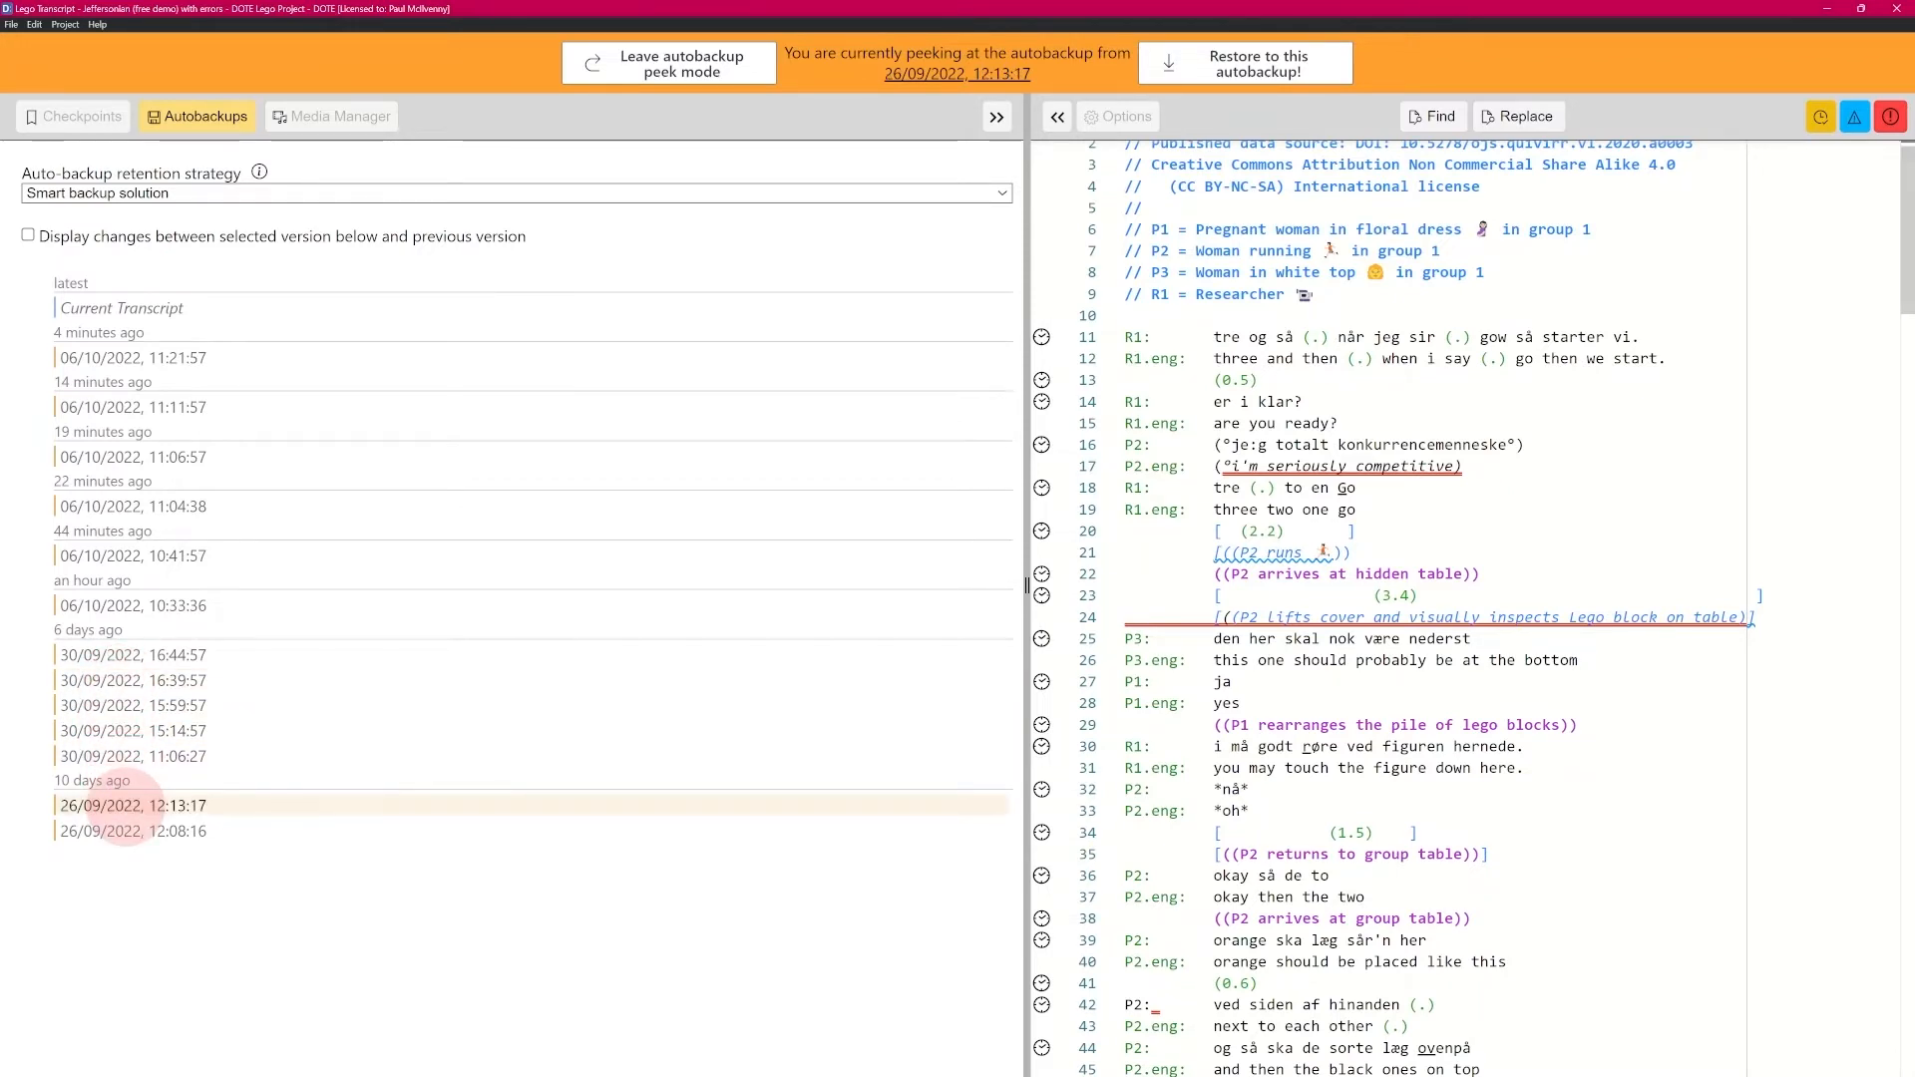
left_click(131, 655)
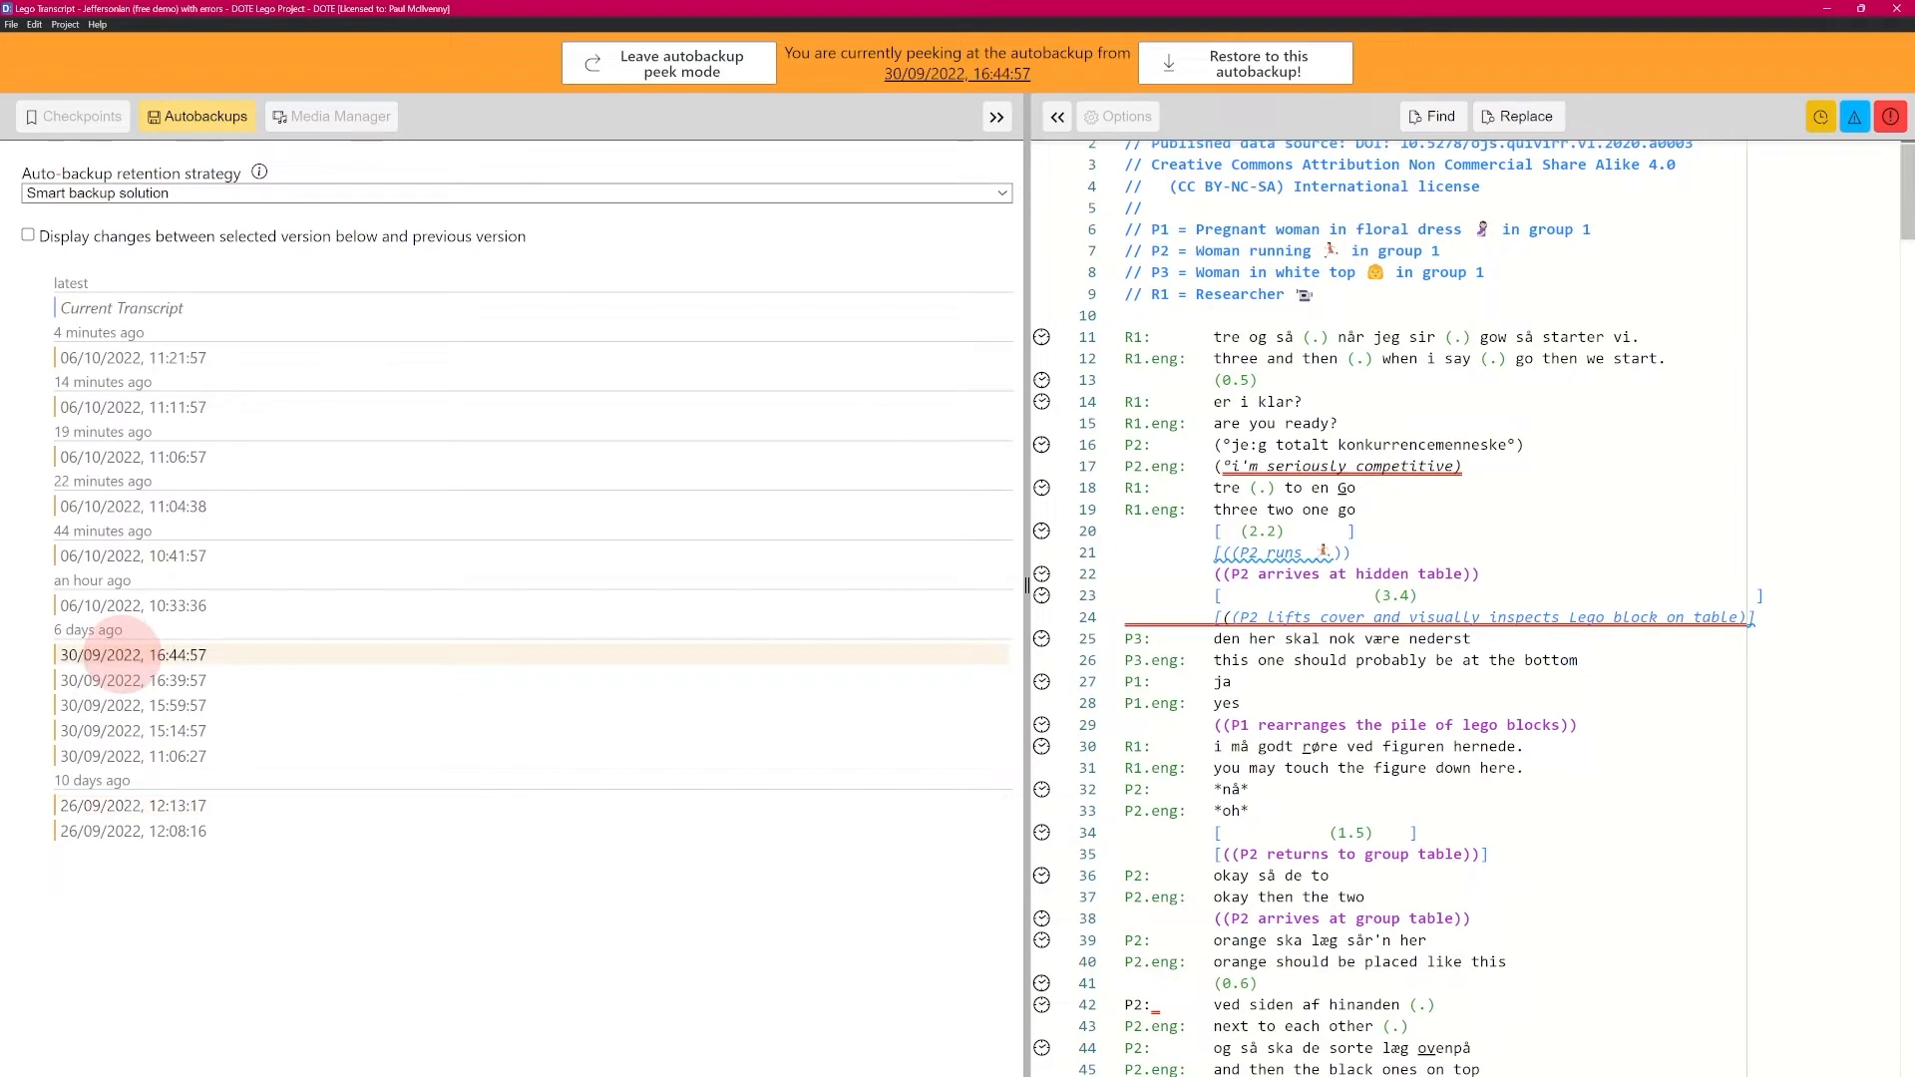
left_click(132, 605)
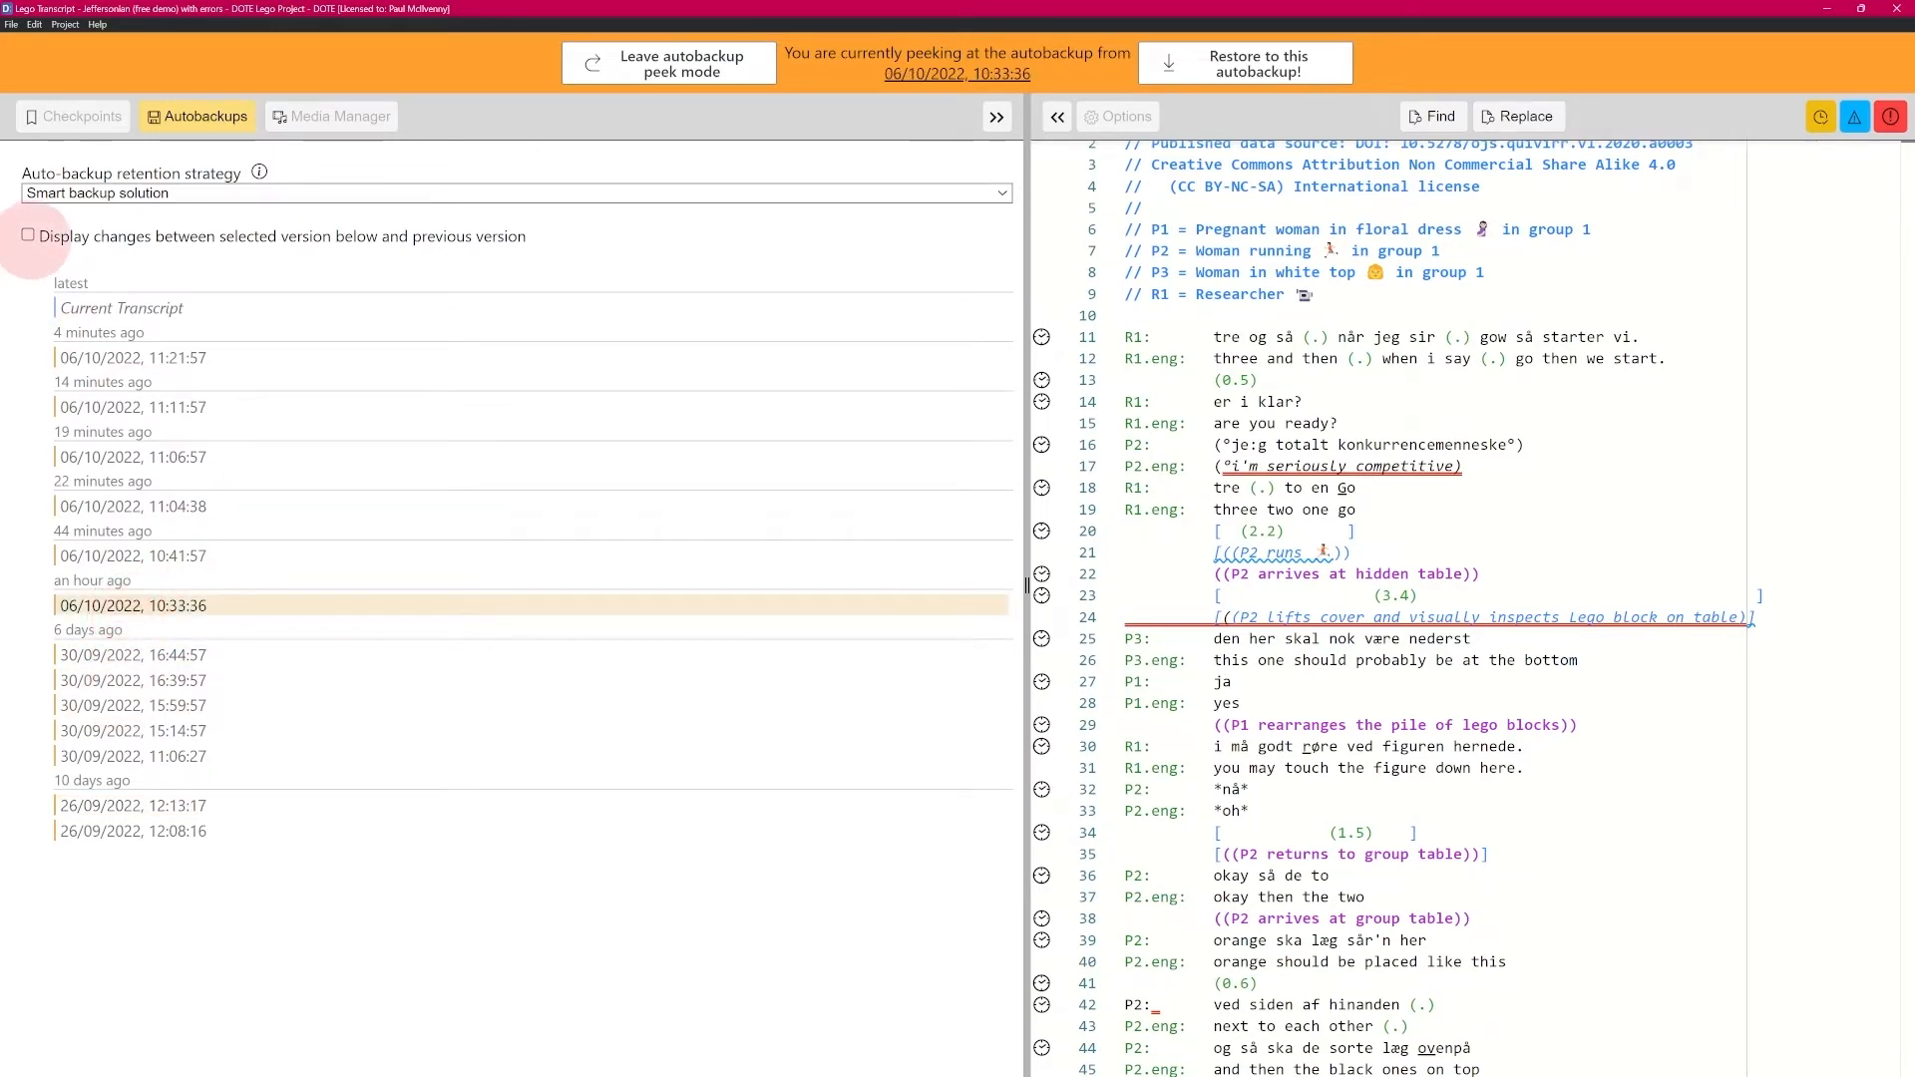
Turn change highlighting back on and compare the 30/09/2022 and 26/09/2022 12:13:17 autobackups
left_click(26, 235)
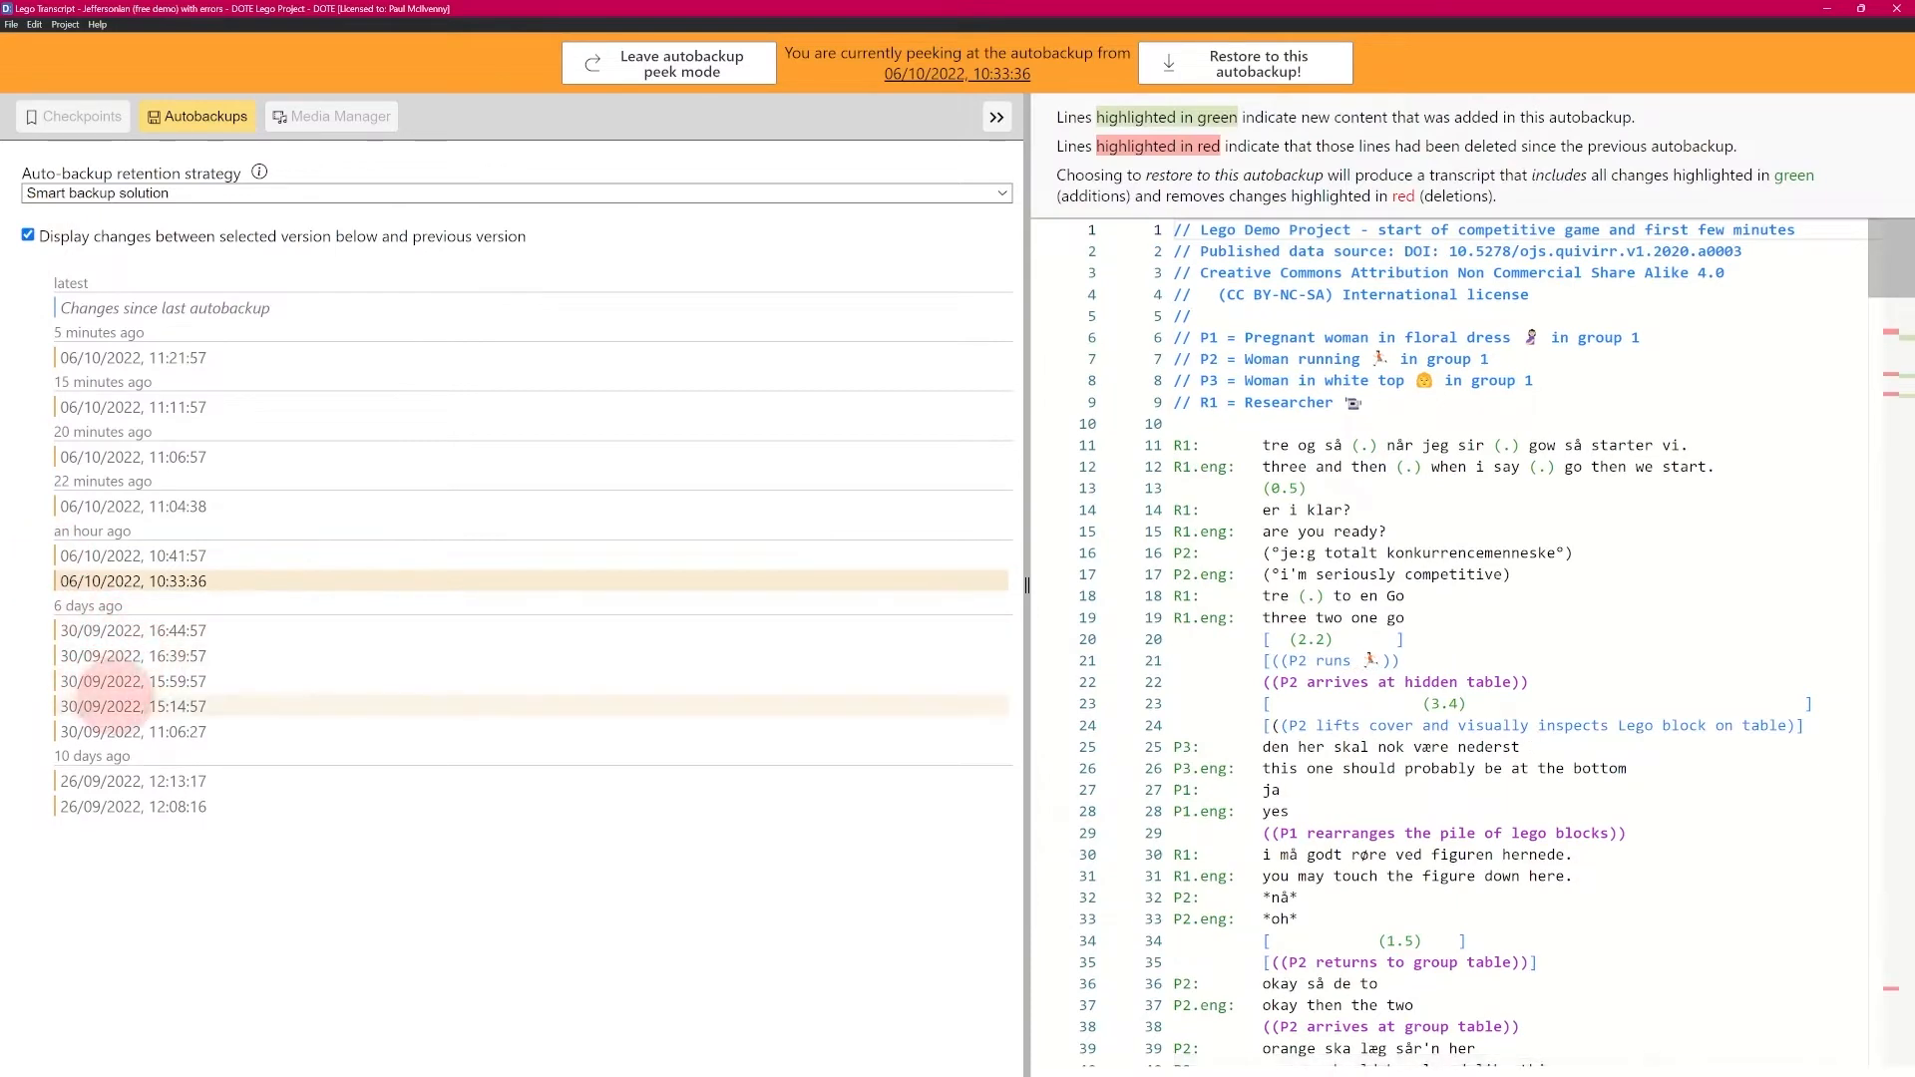
left_click(132, 706)
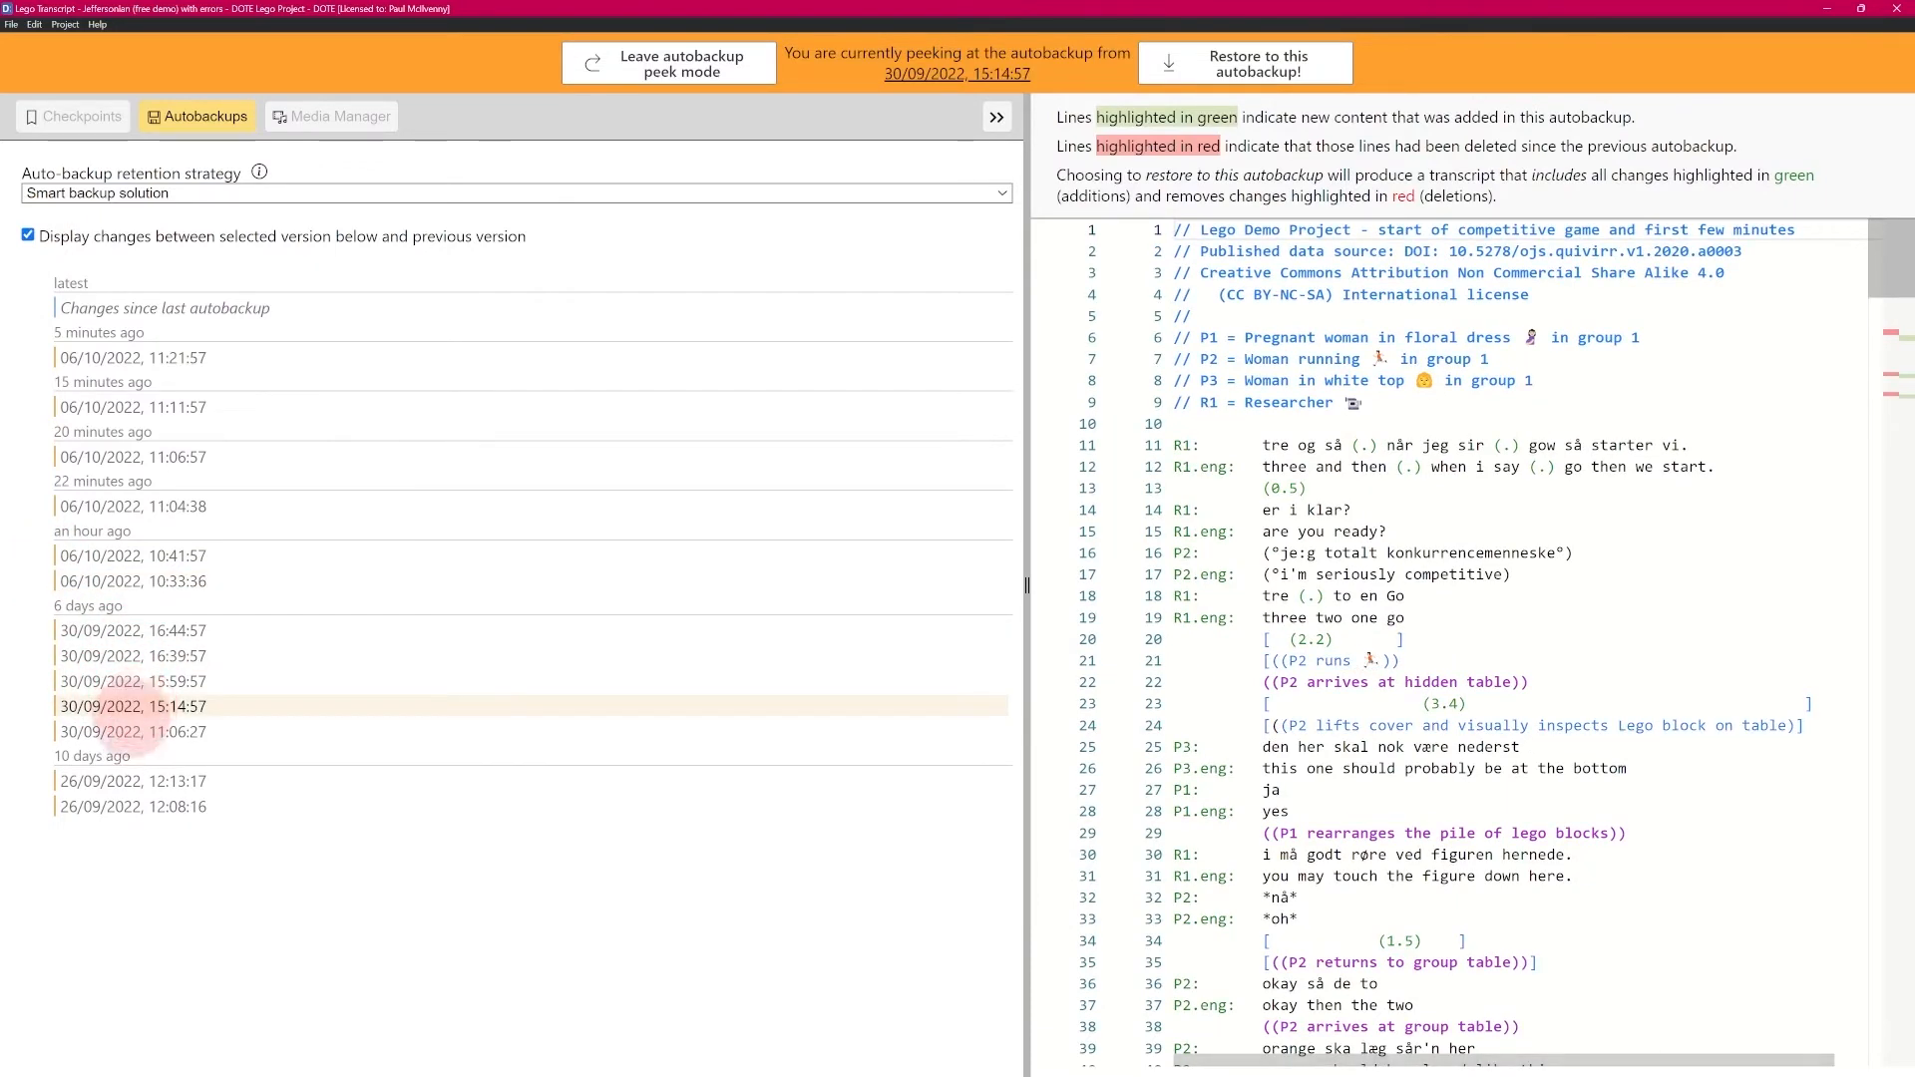
left_click(132, 730)
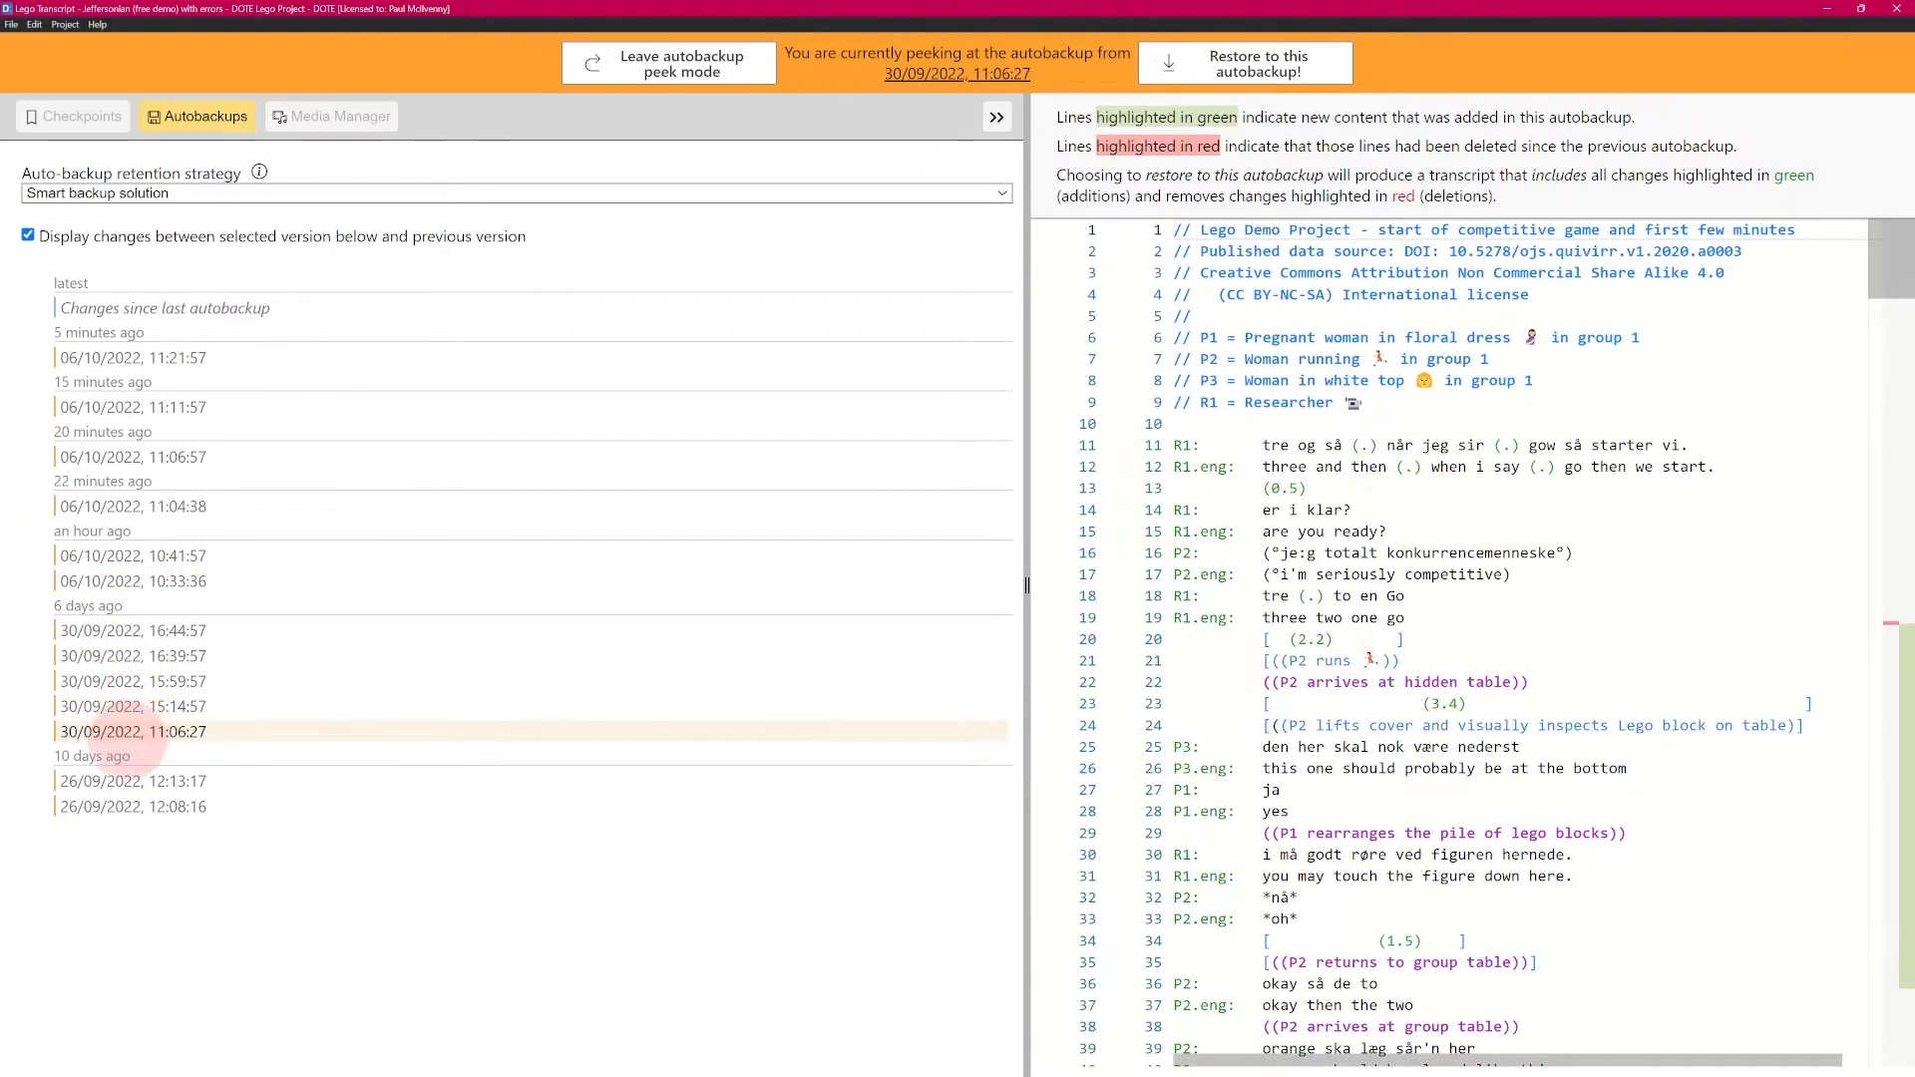
scroll("down", 3)
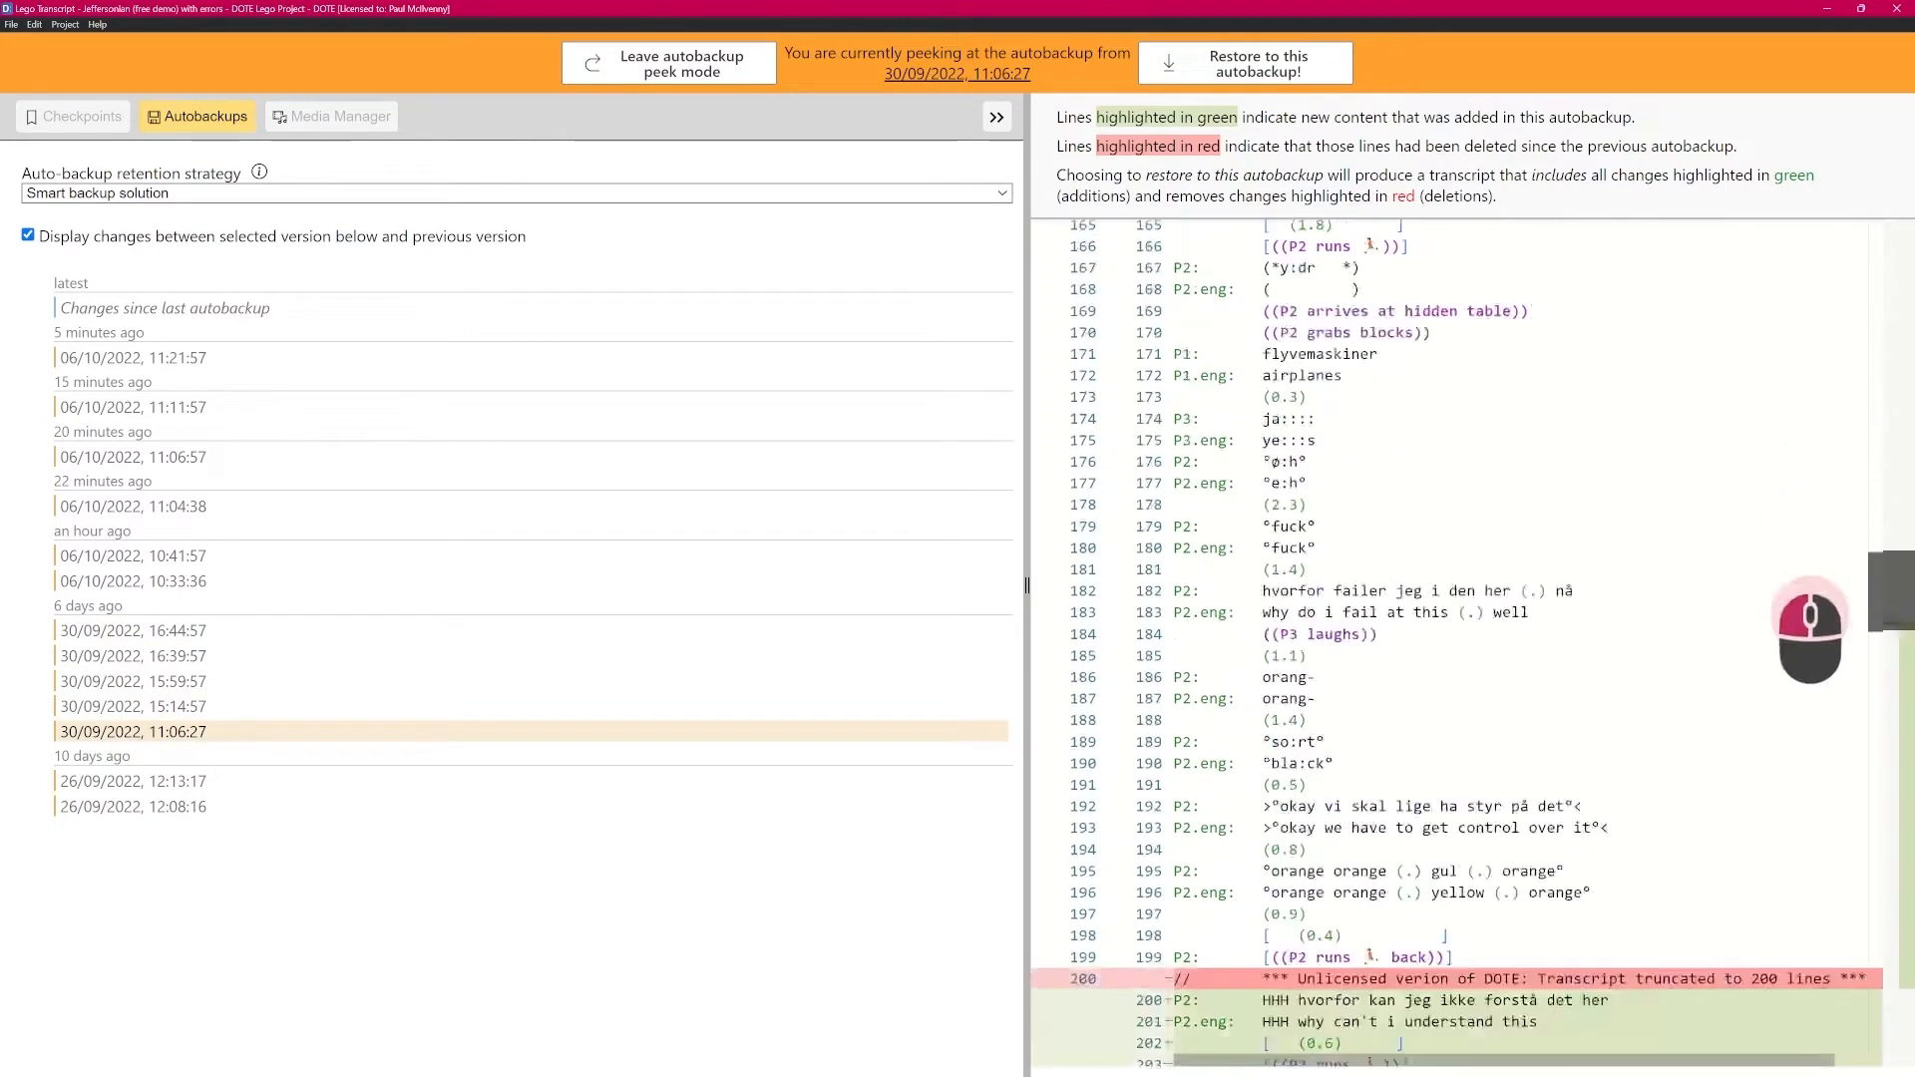
scroll("down", 3)
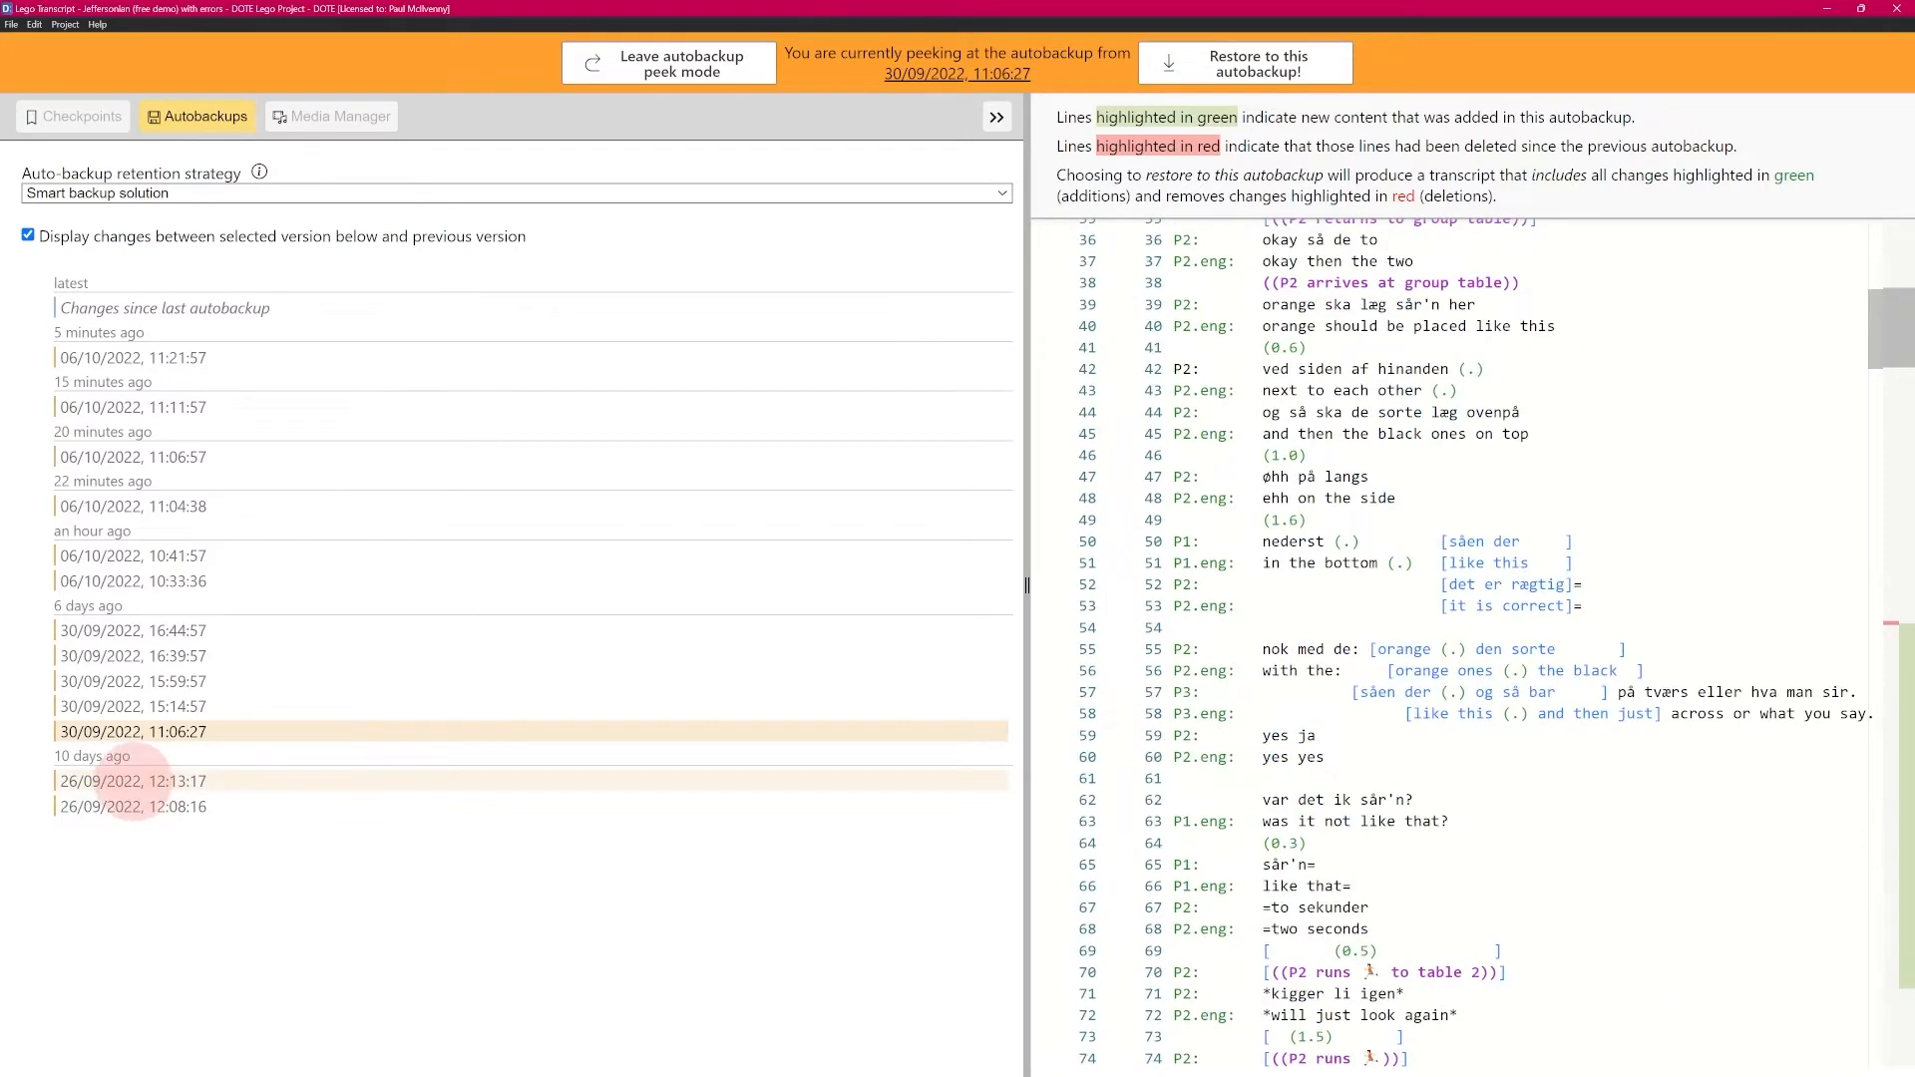
left_click(132, 780)
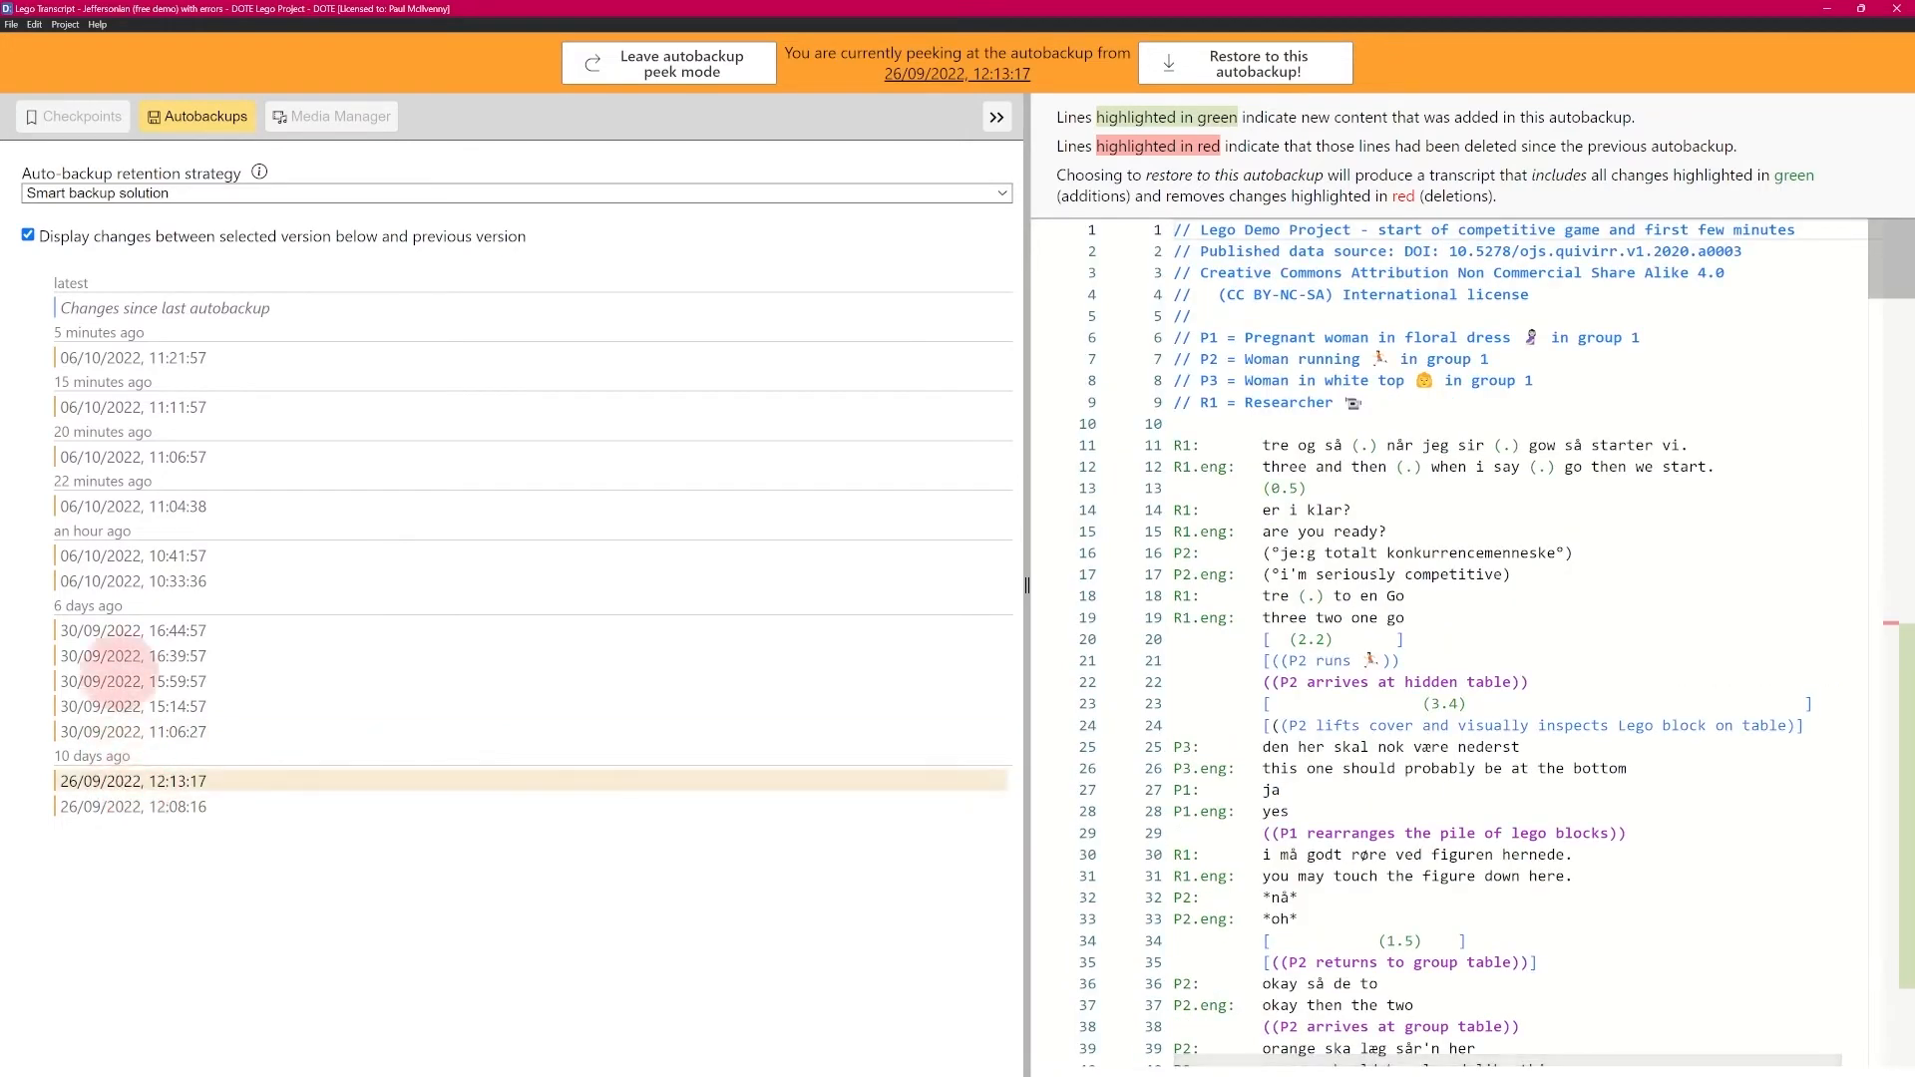
Peek through more autobackups, land on 06/10/2022 11:21:57 and request restoring to it
left_click(132, 580)
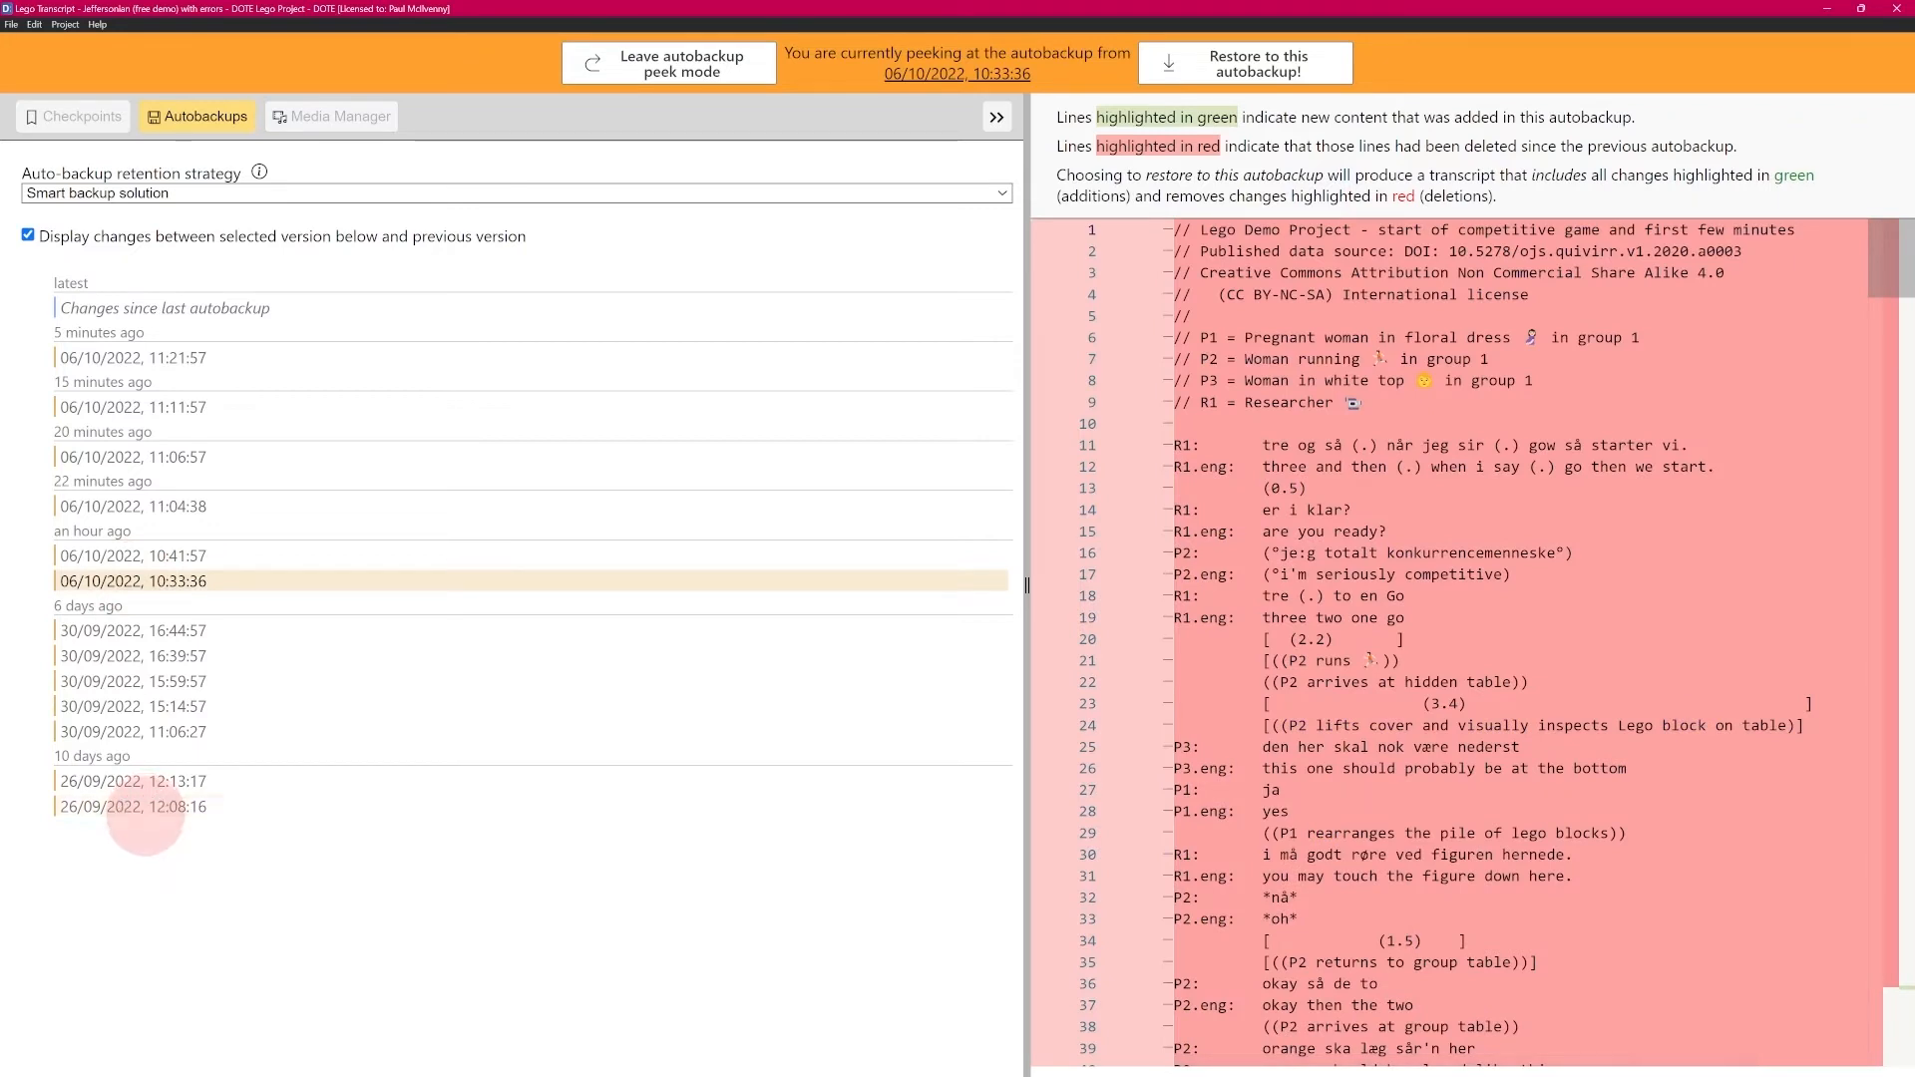
left_click(132, 806)
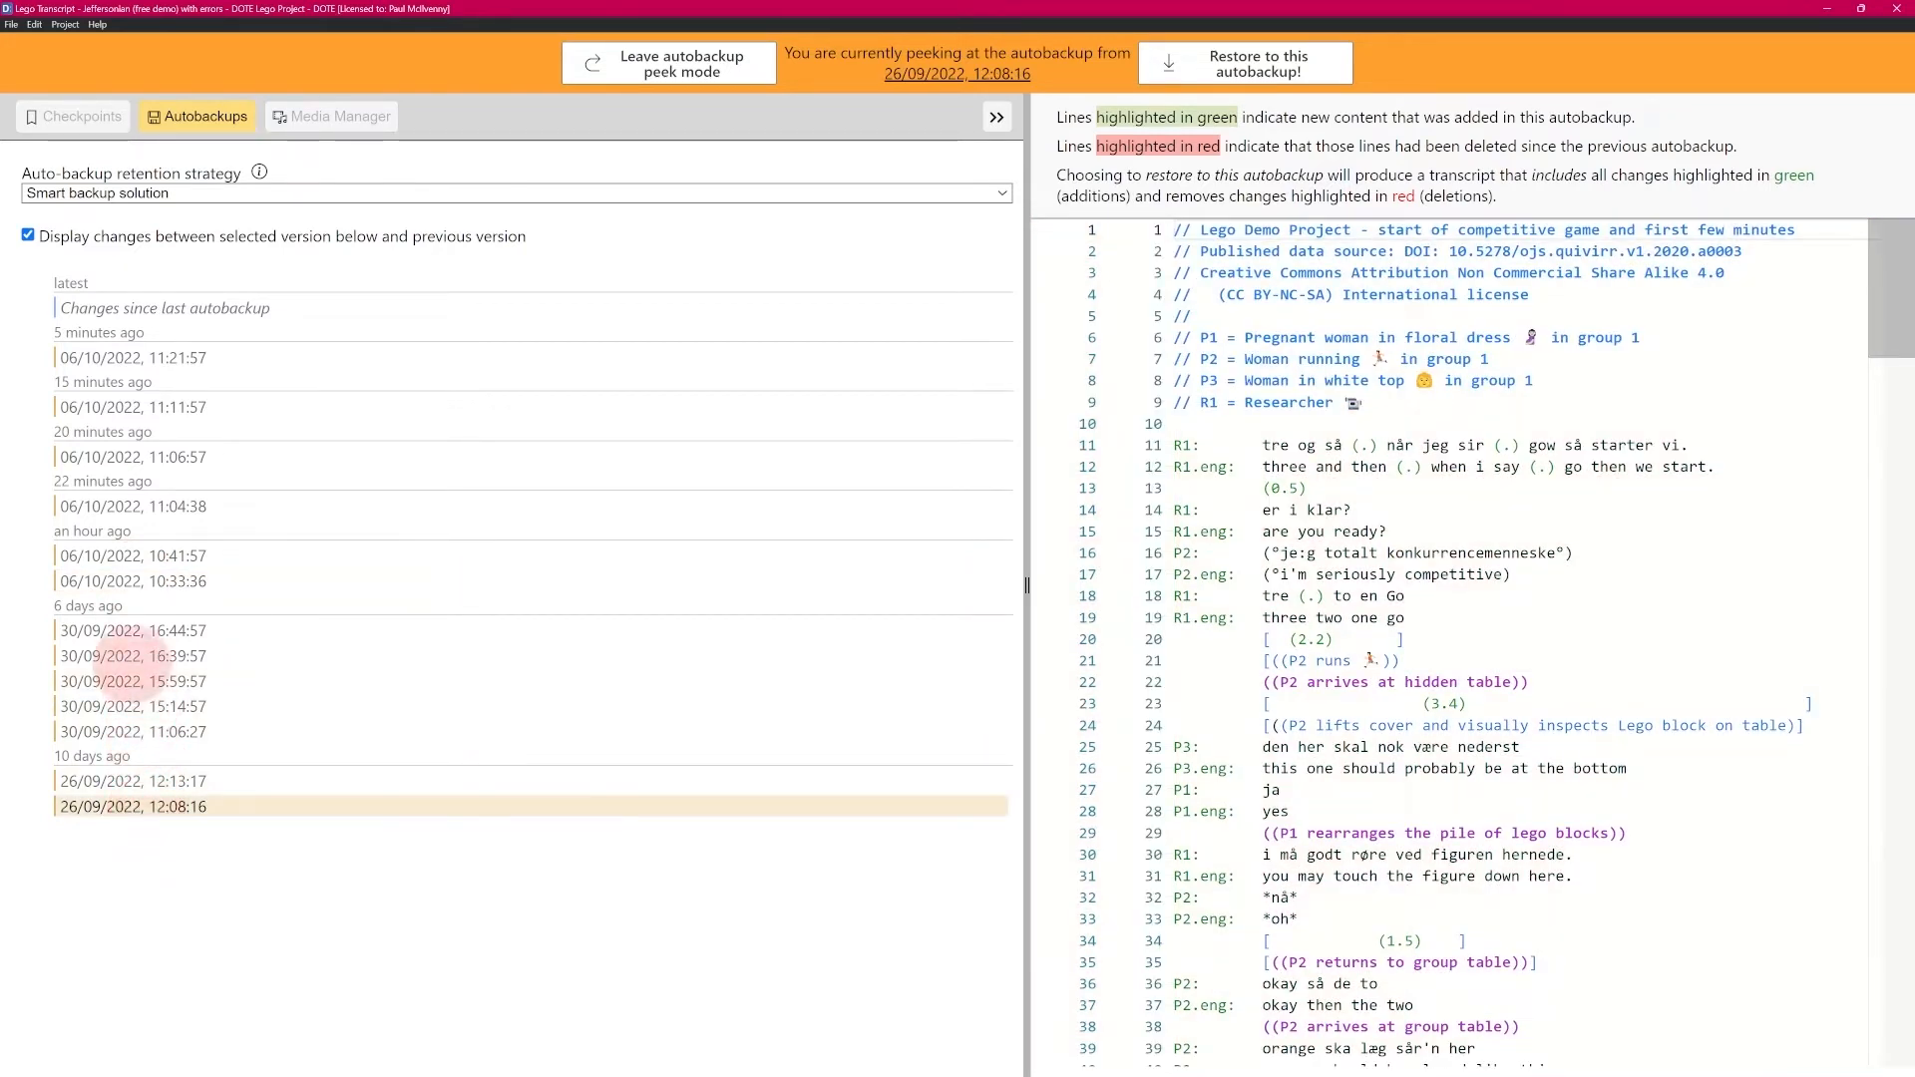
left_click(131, 657)
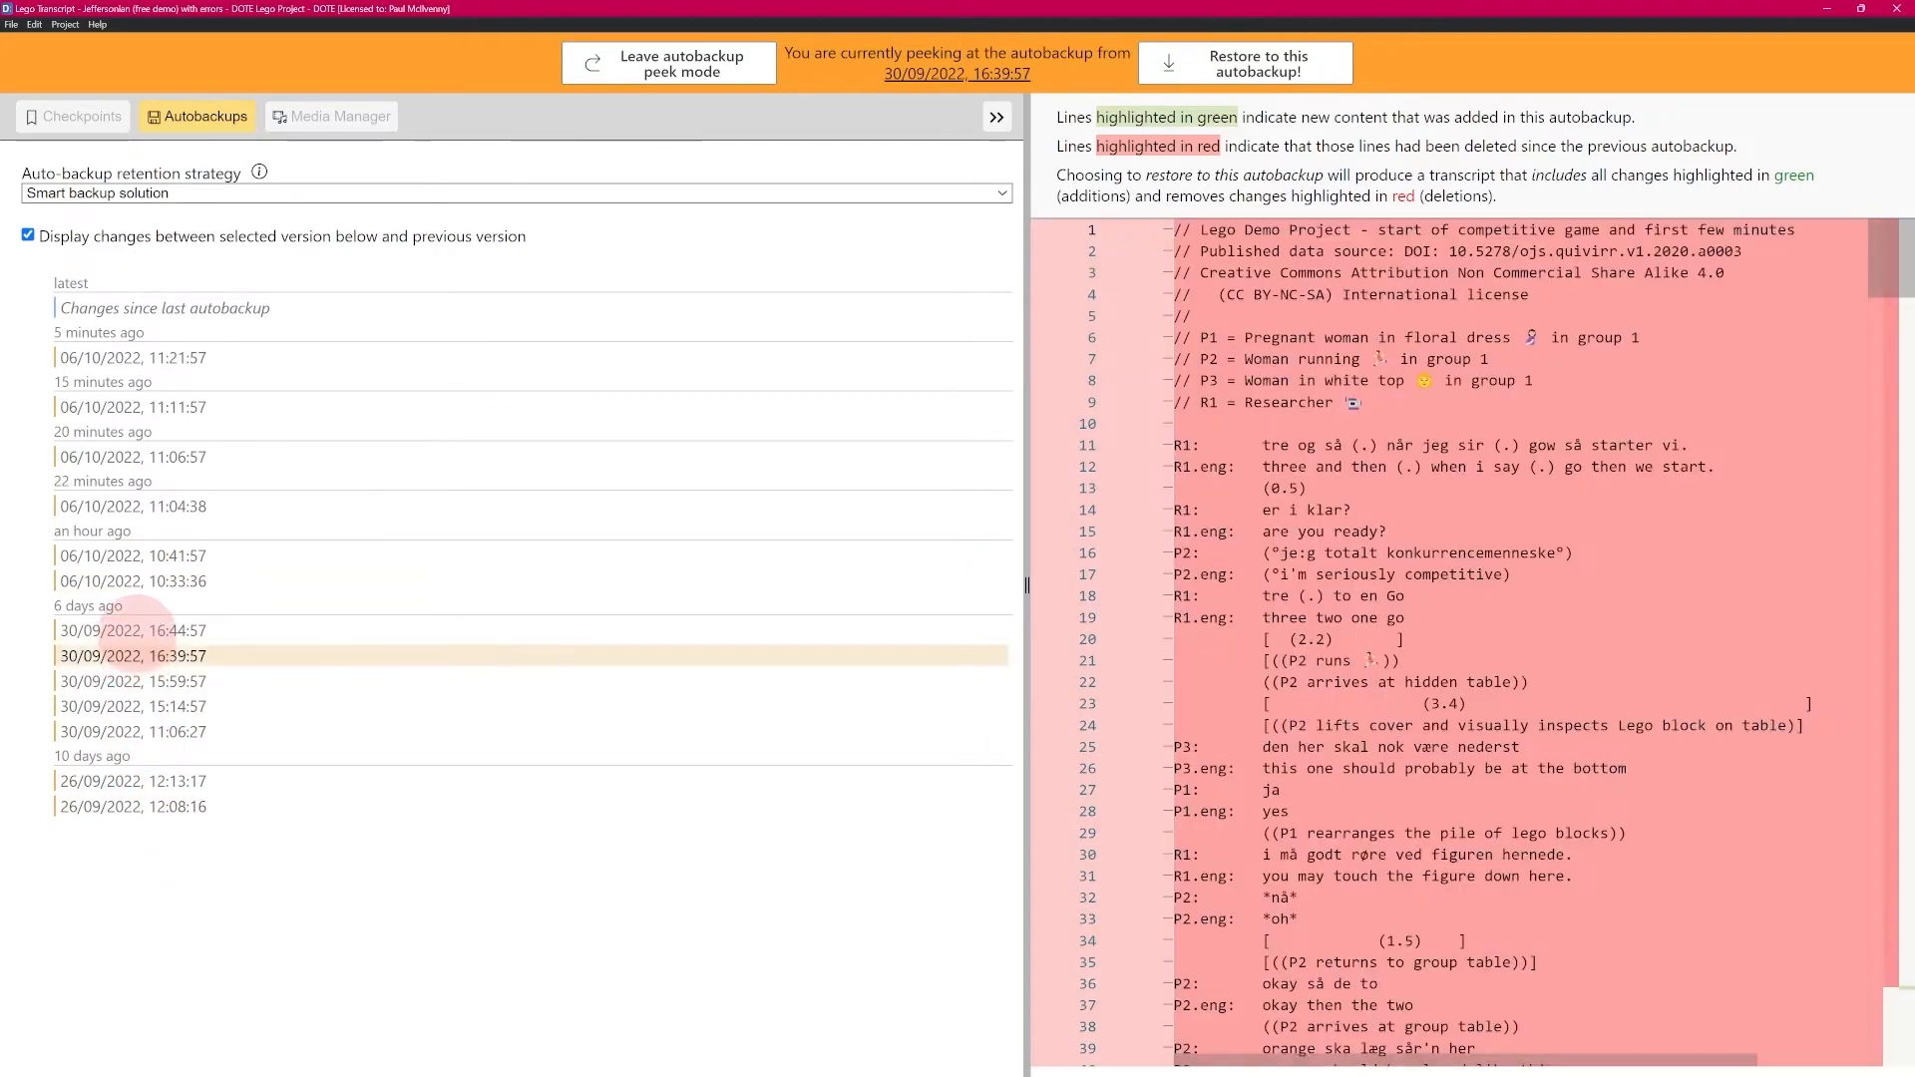
left_click(132, 631)
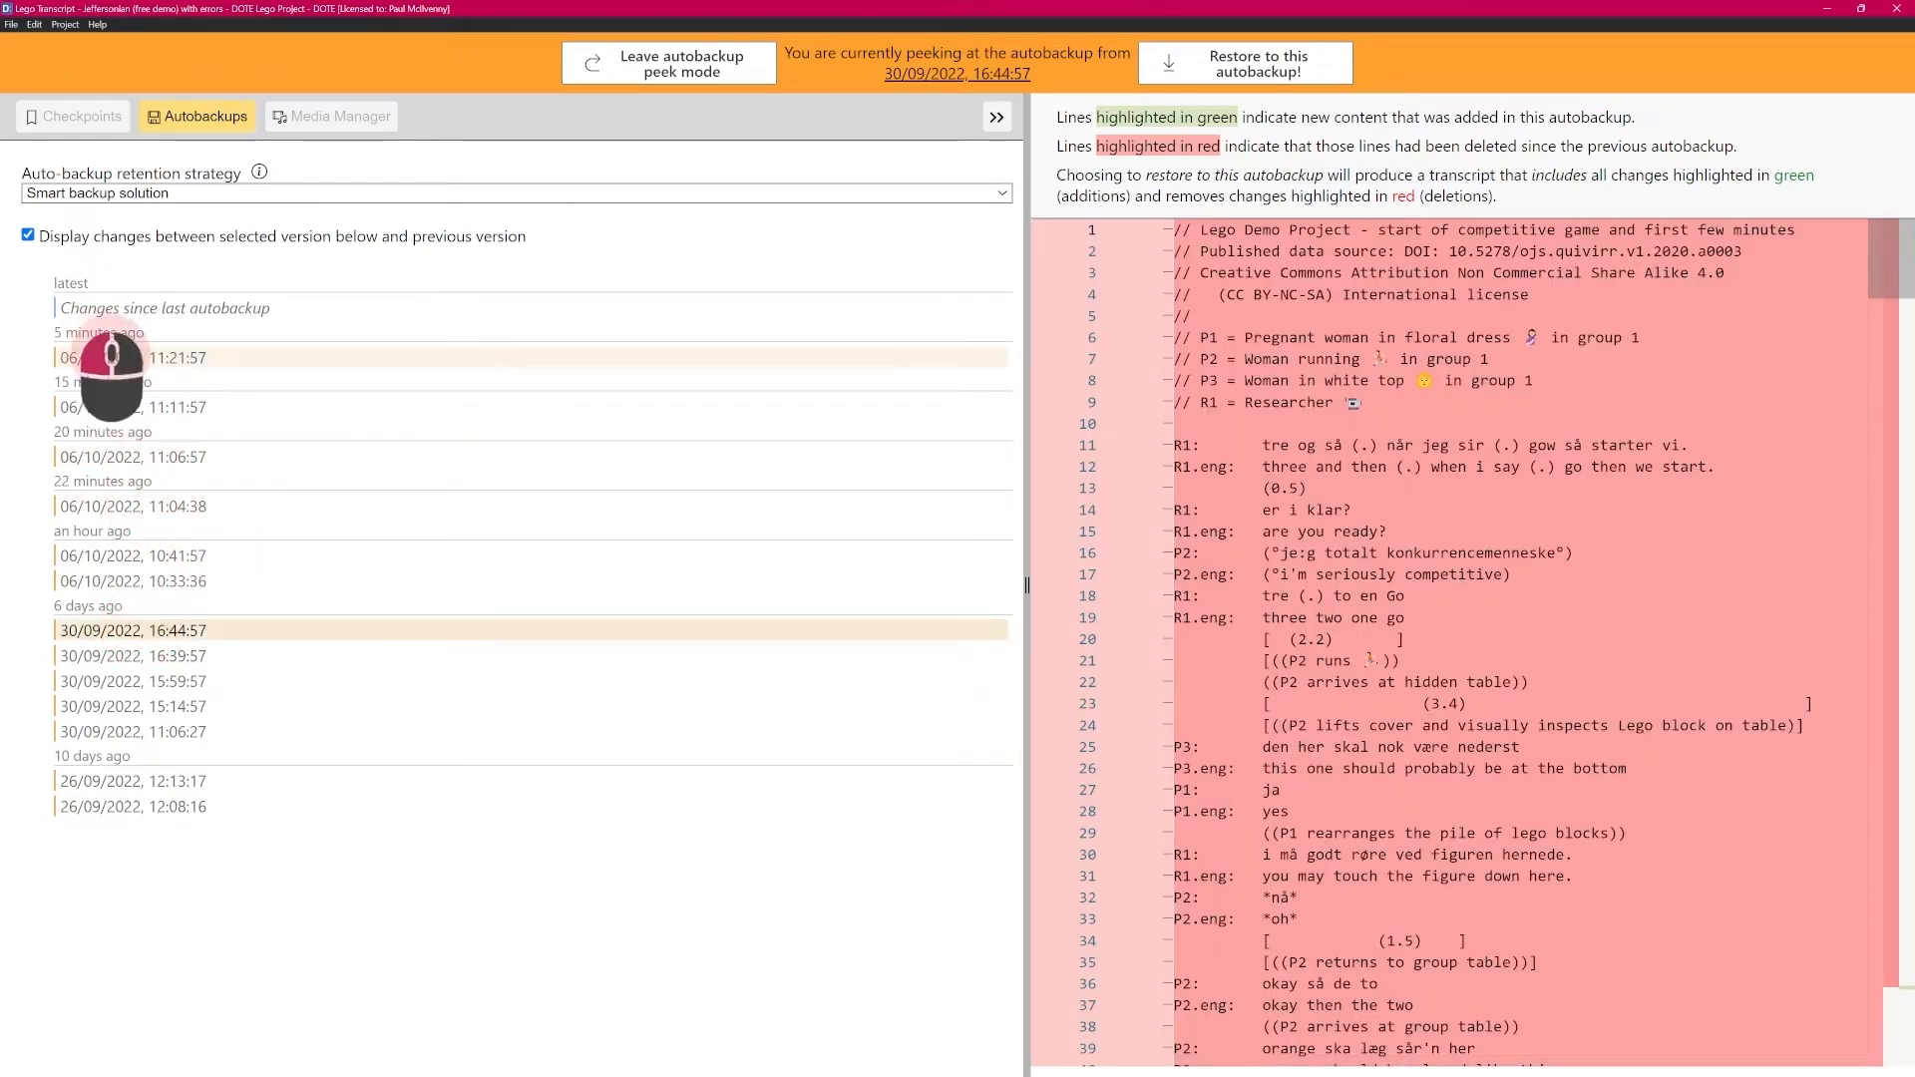
left_click(131, 357)
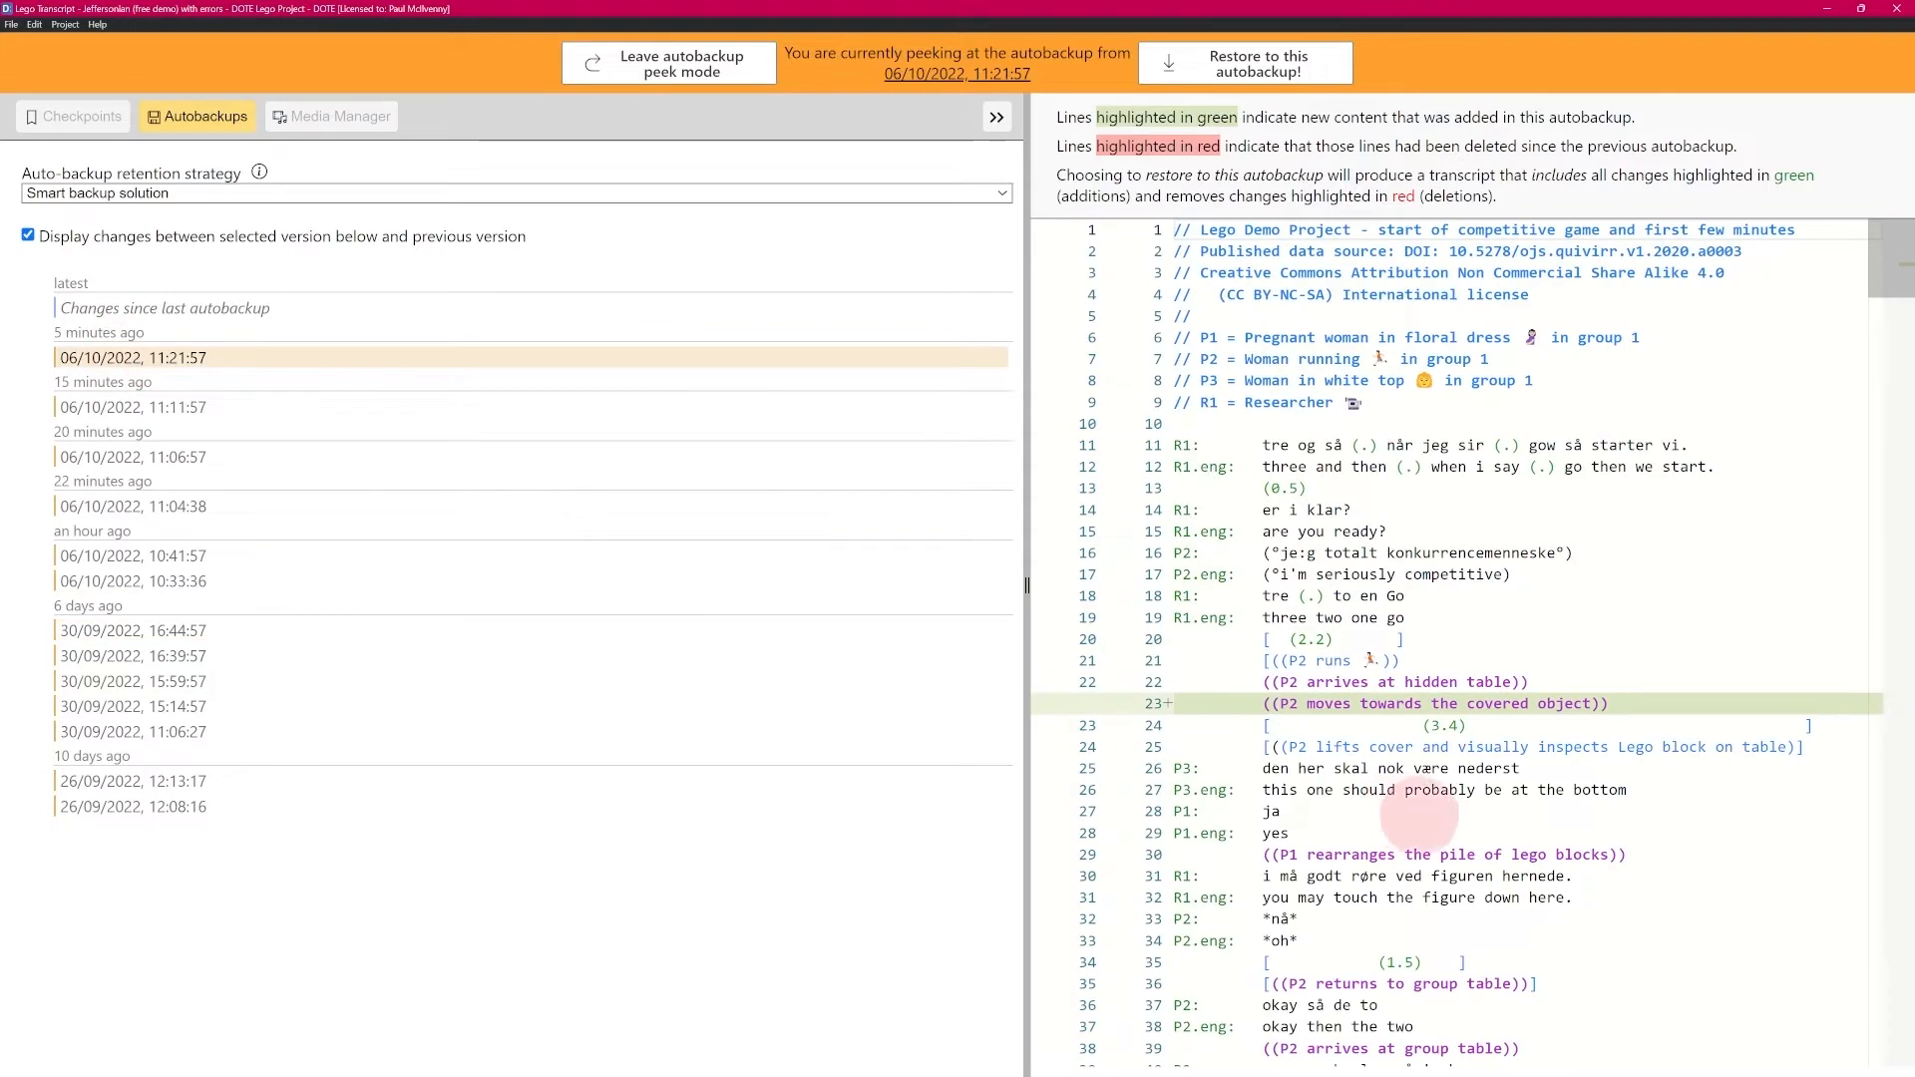
mouse_move(984, 300)
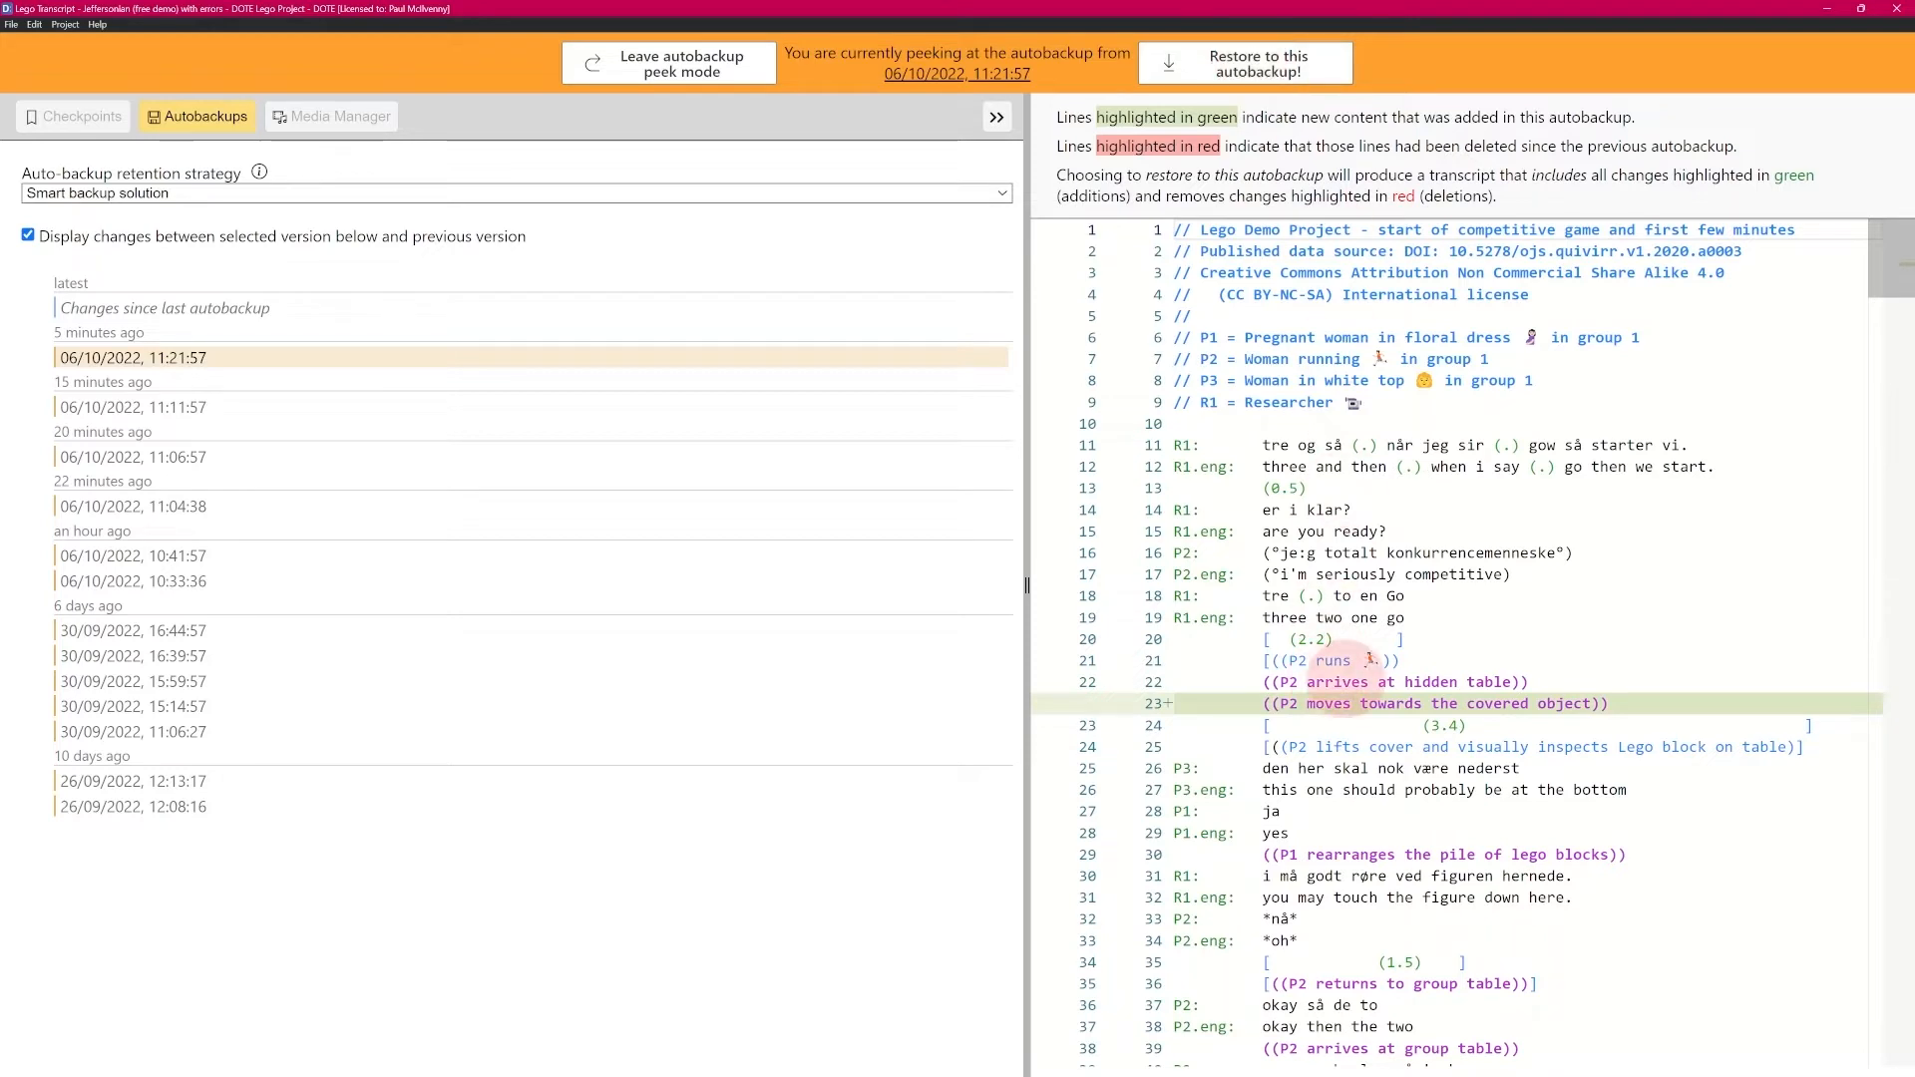
left_click(1245, 62)
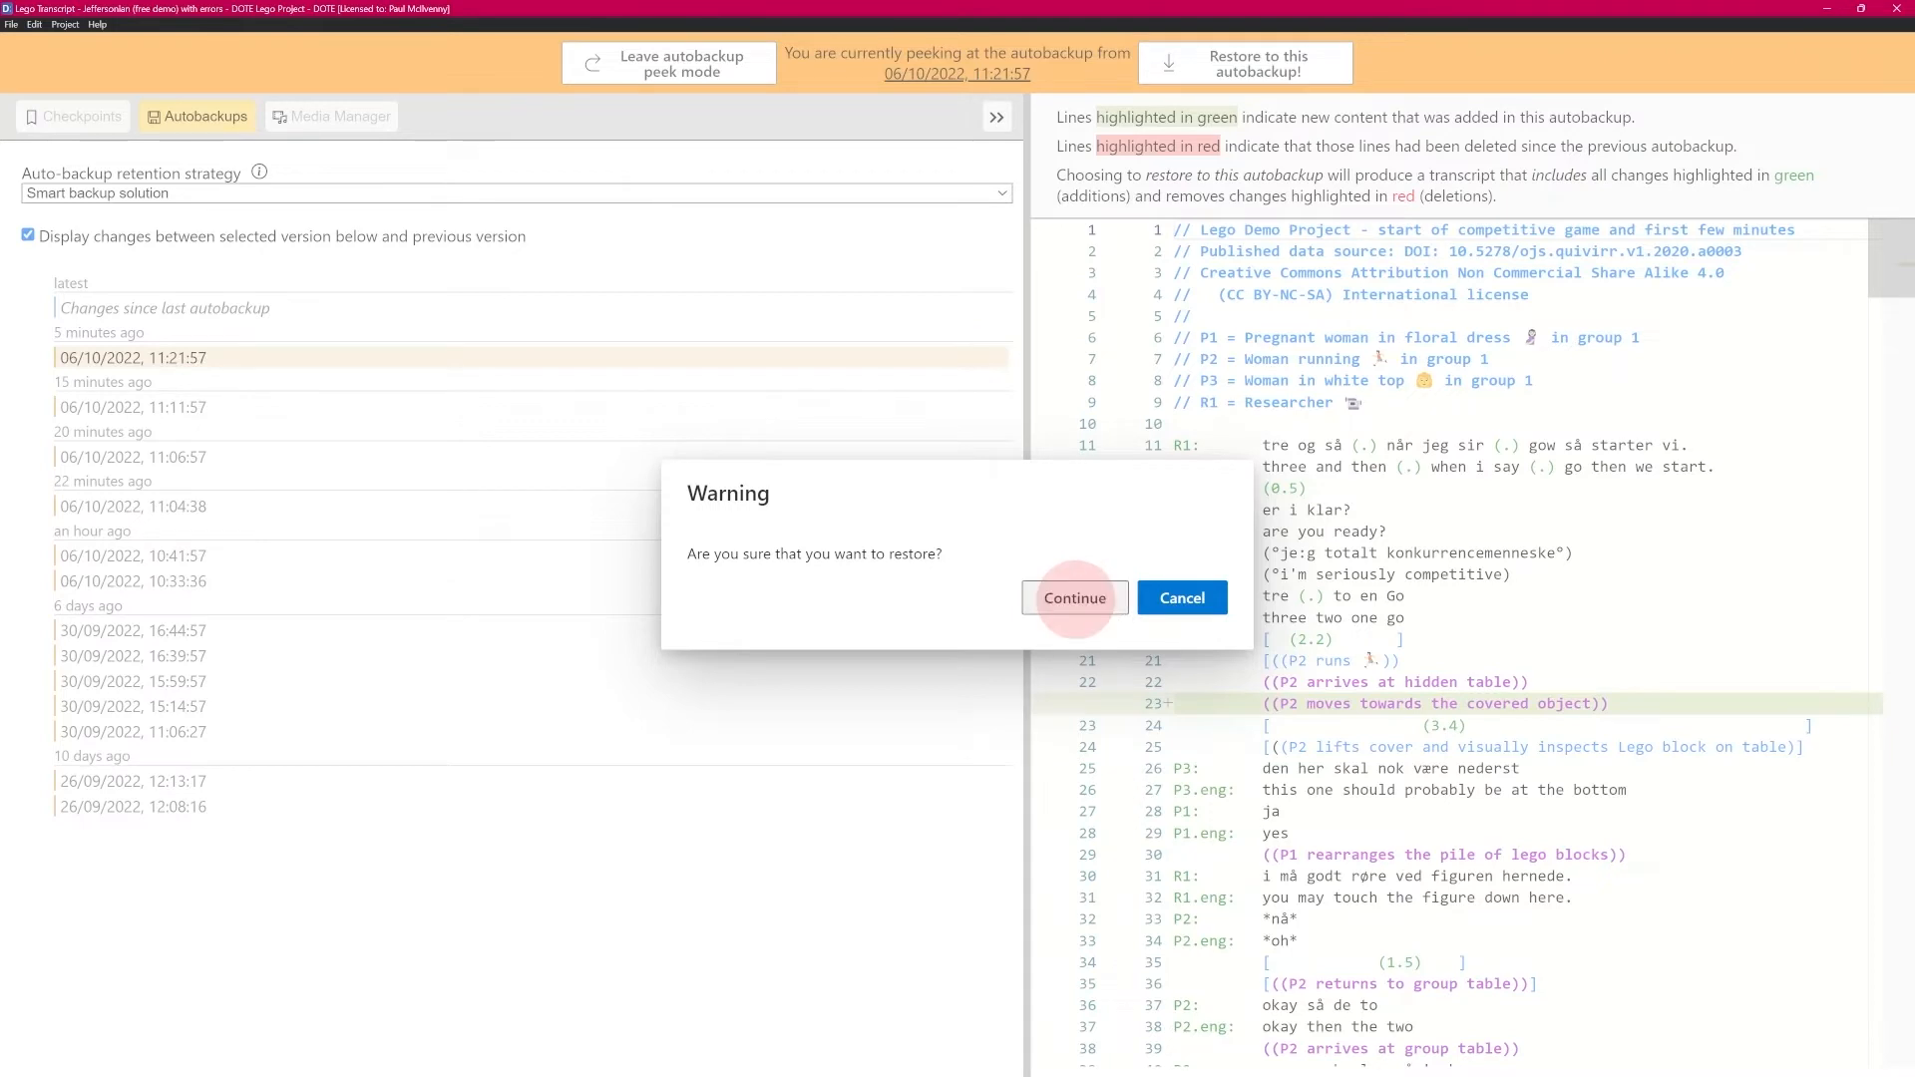
Confirm restoring the 06/10/2022 11:21:57 autobackup and return to normal editing
left_click(1074, 597)
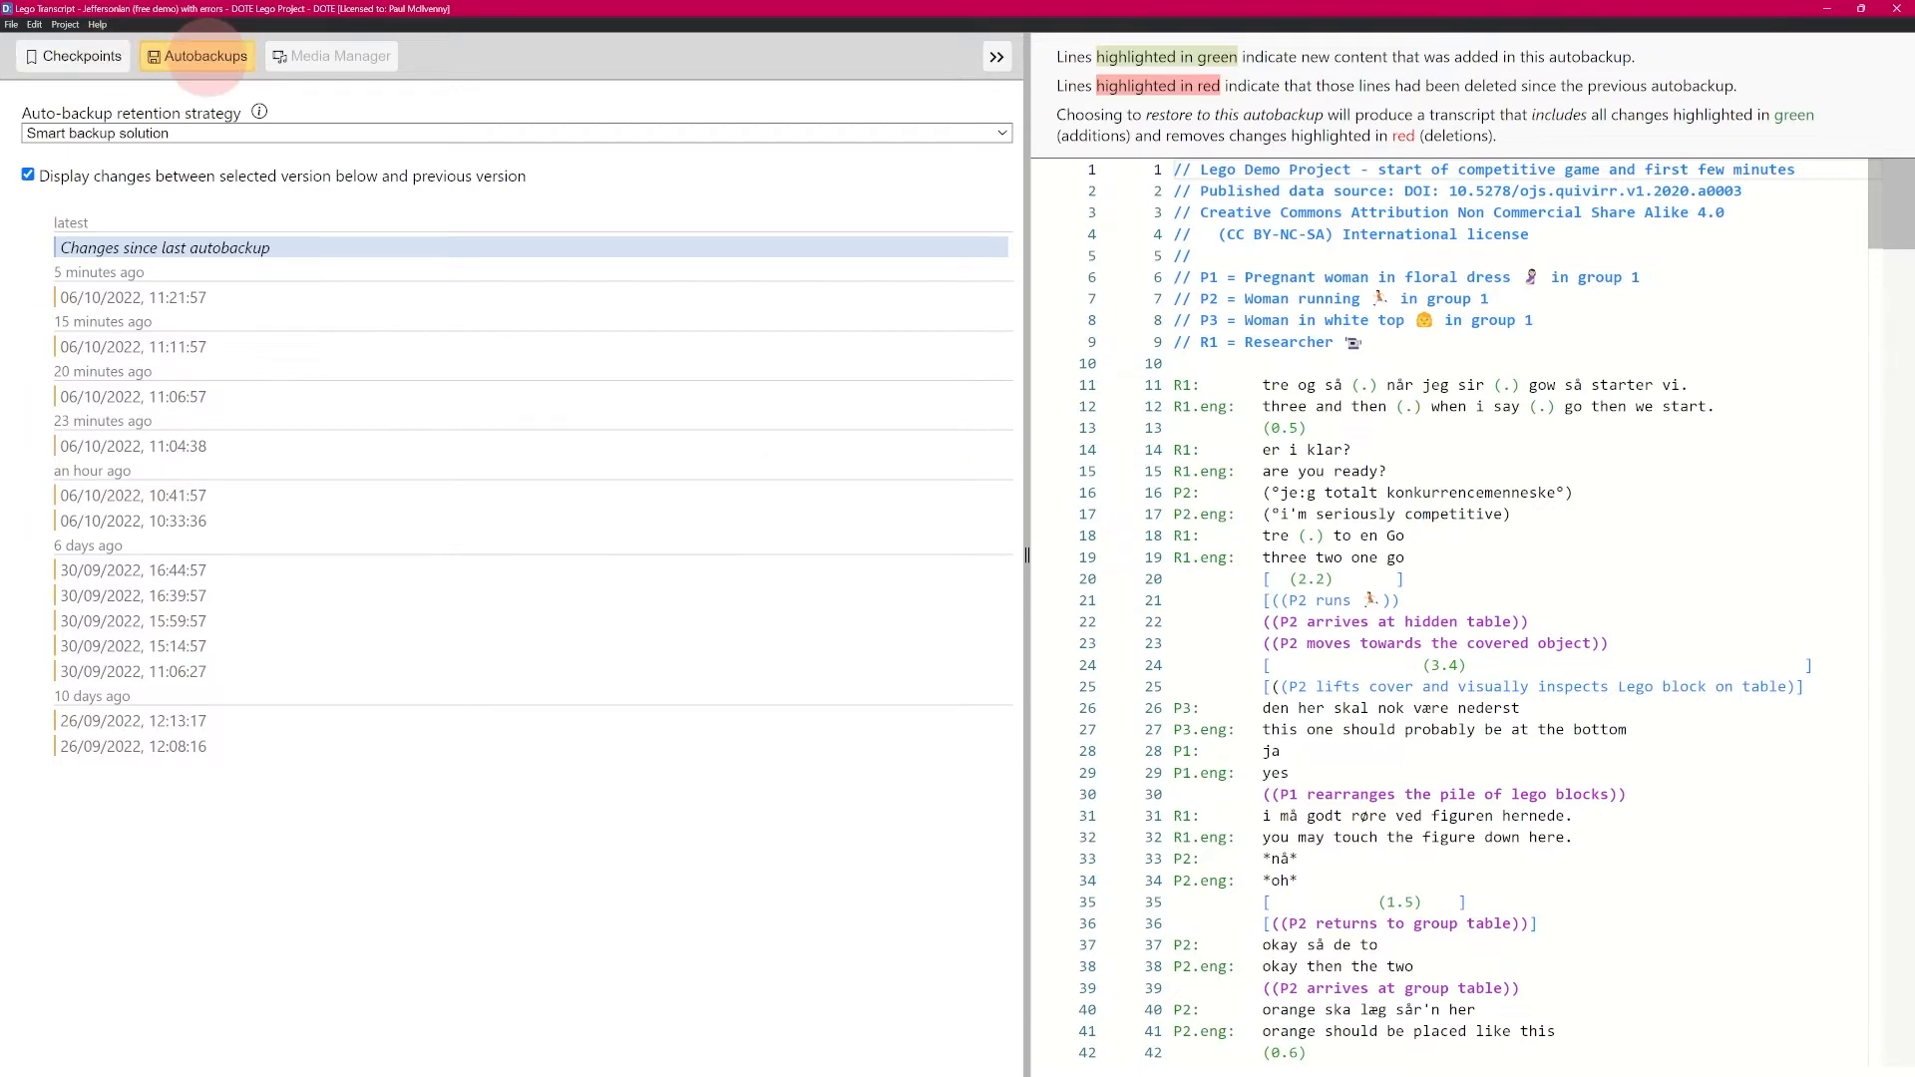
left_click(330, 56)
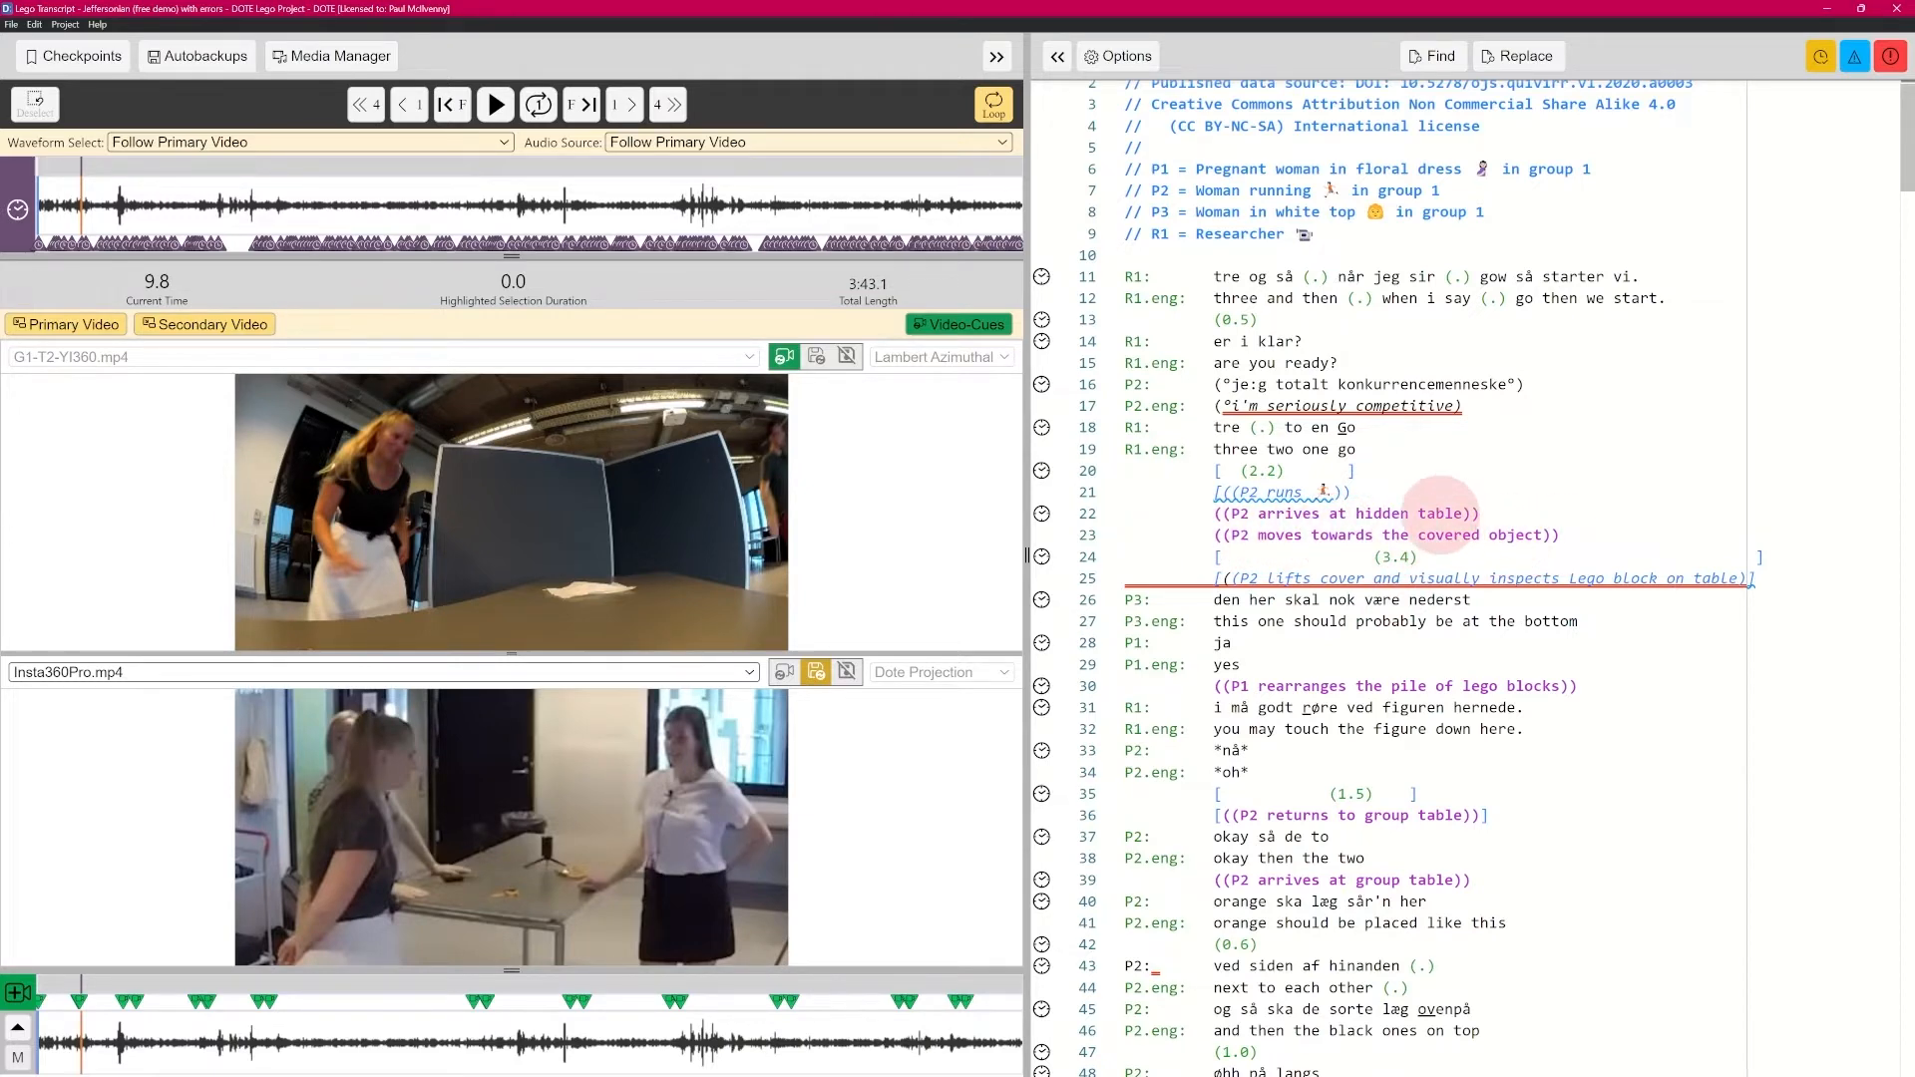
Via Checkpoints then Autobackups, restore the transcript to the 26/09/2022 12:13:17 autobackup
left_click(72, 56)
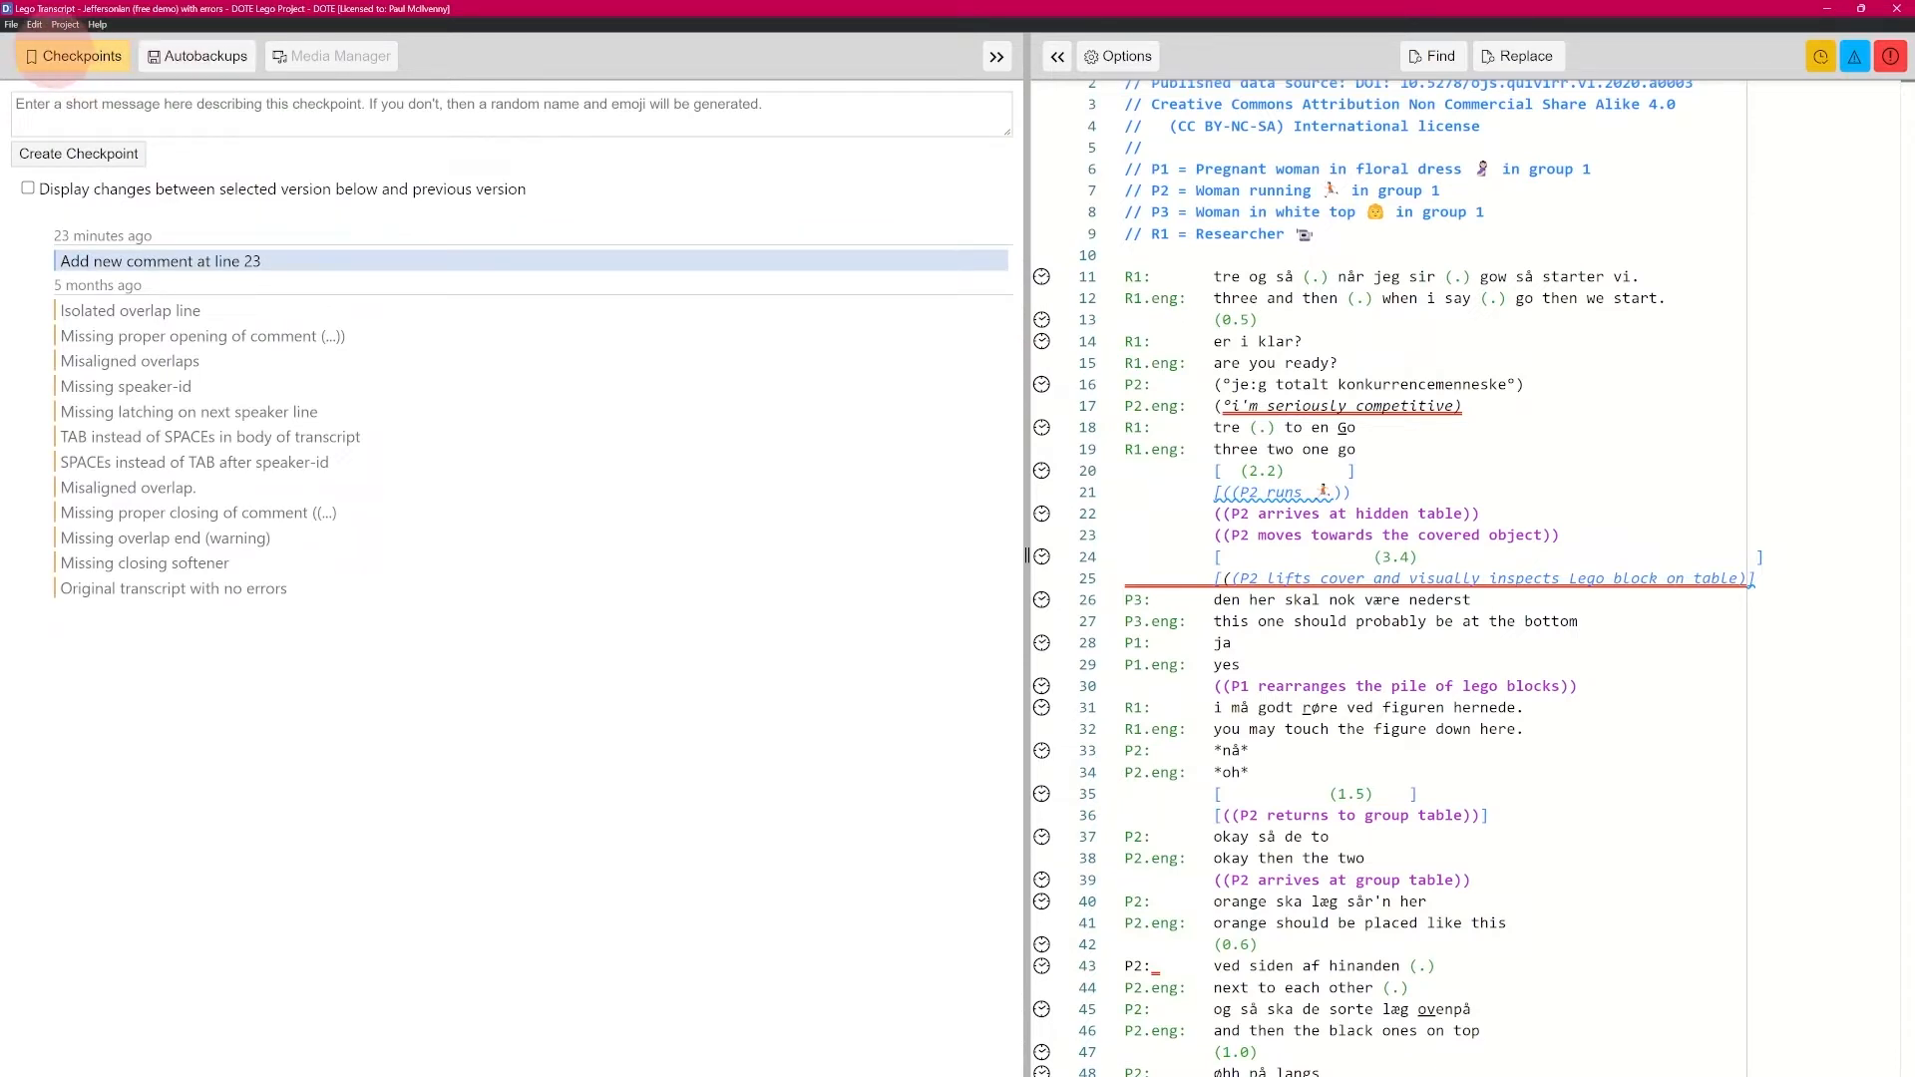
left_click(198, 56)
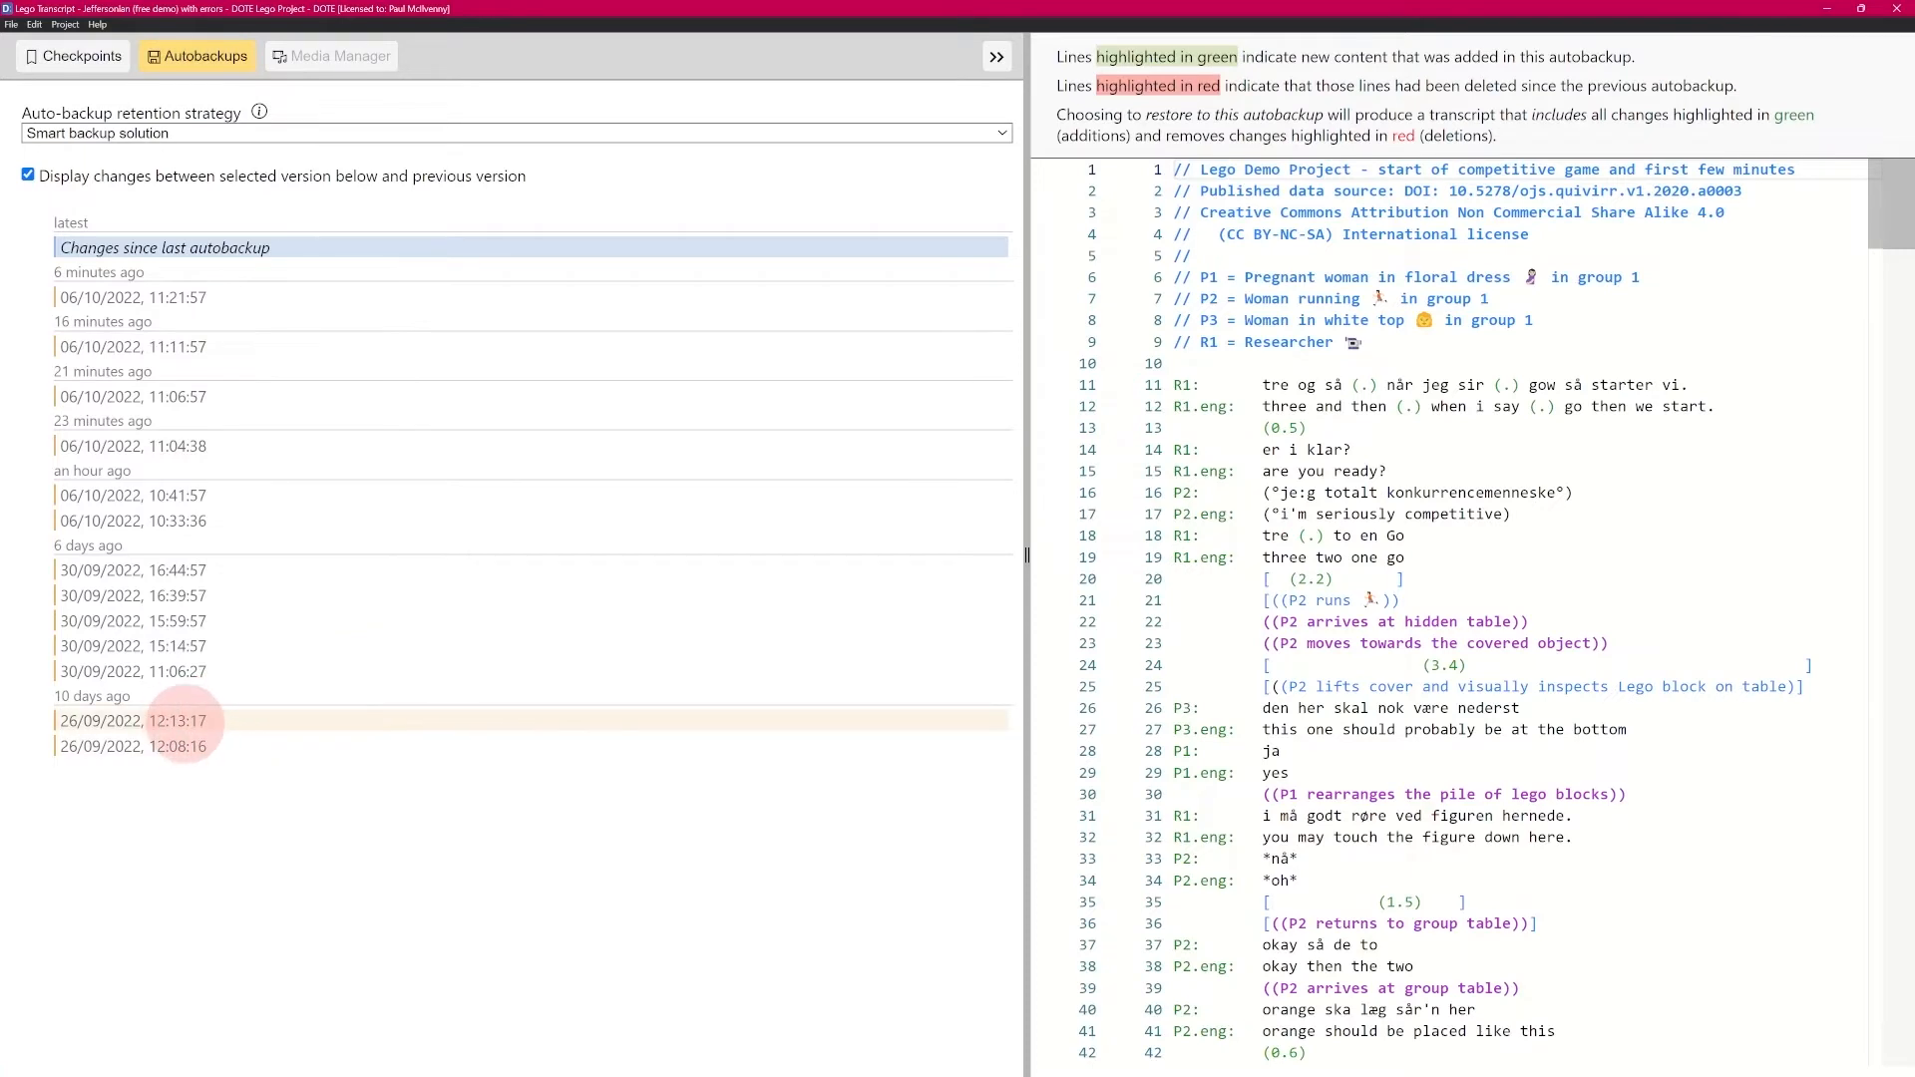
left_click(172, 720)
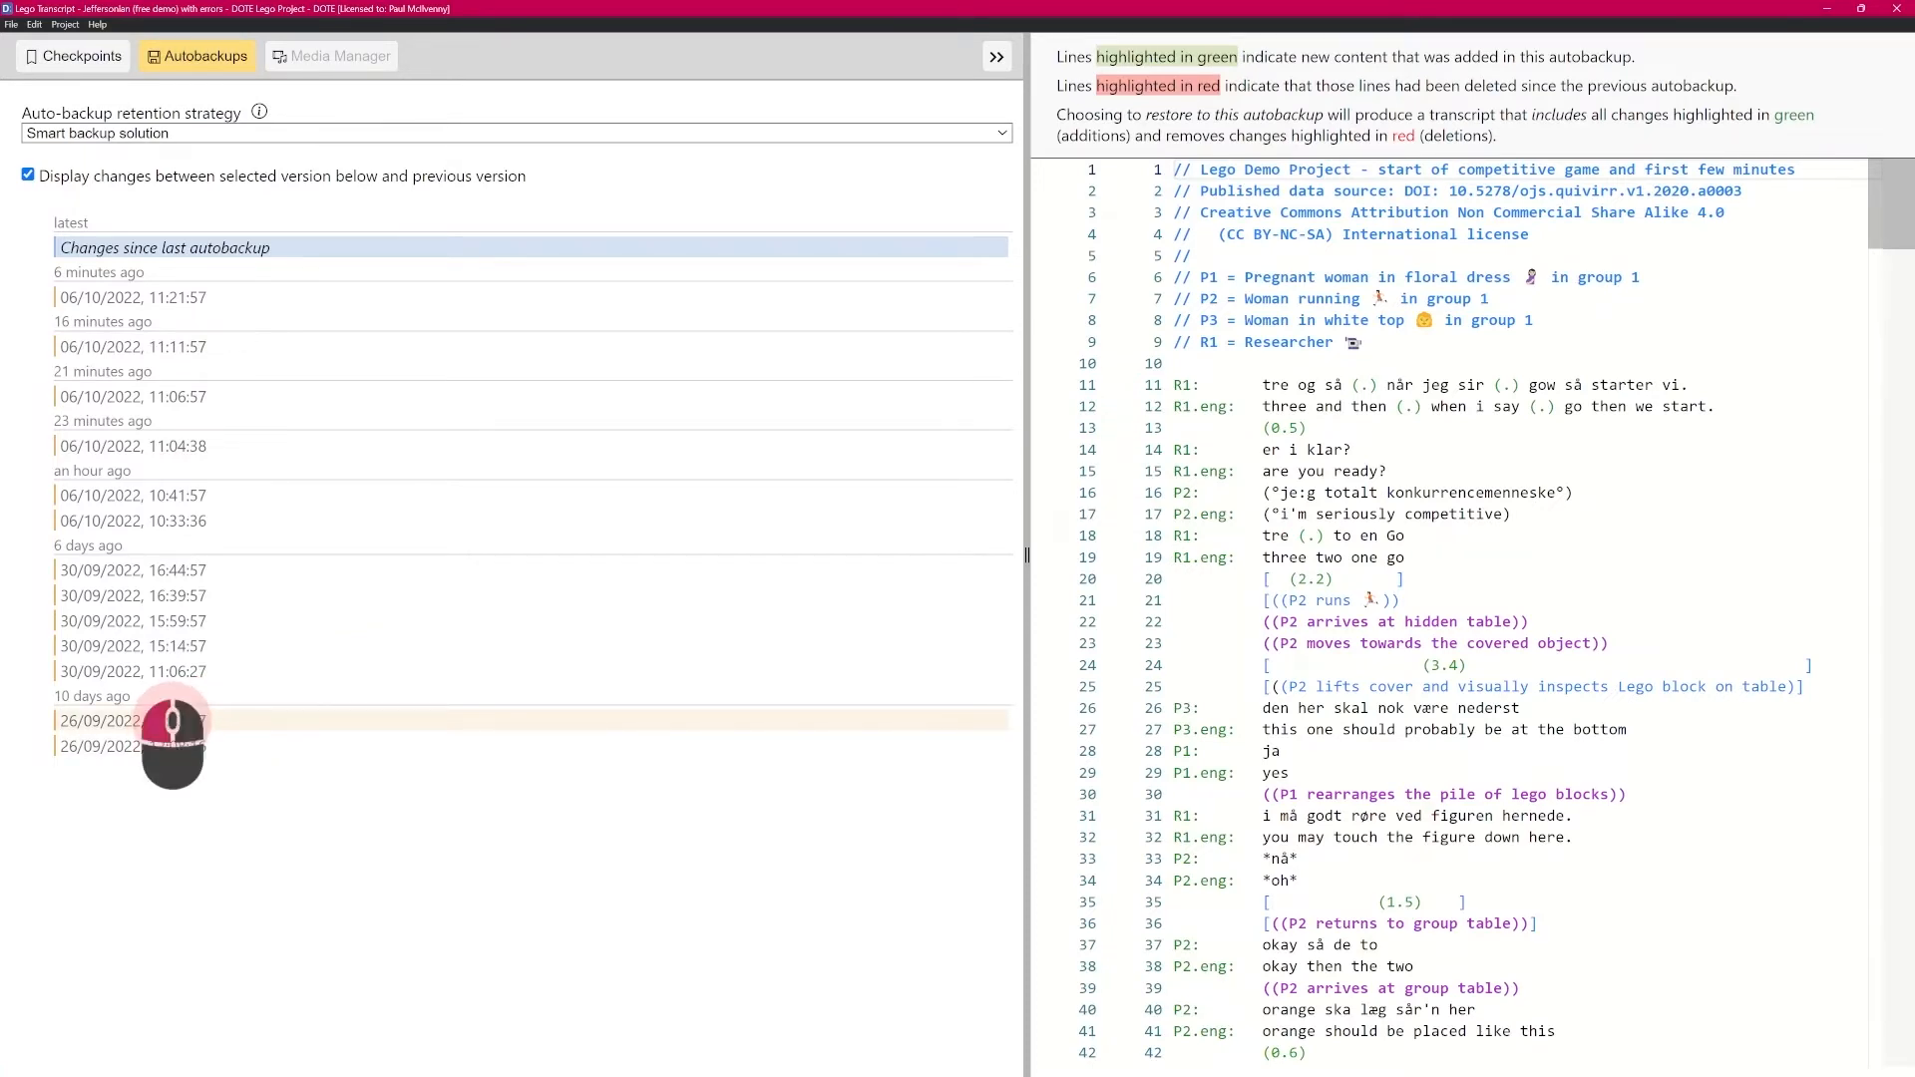
left_click(132, 720)
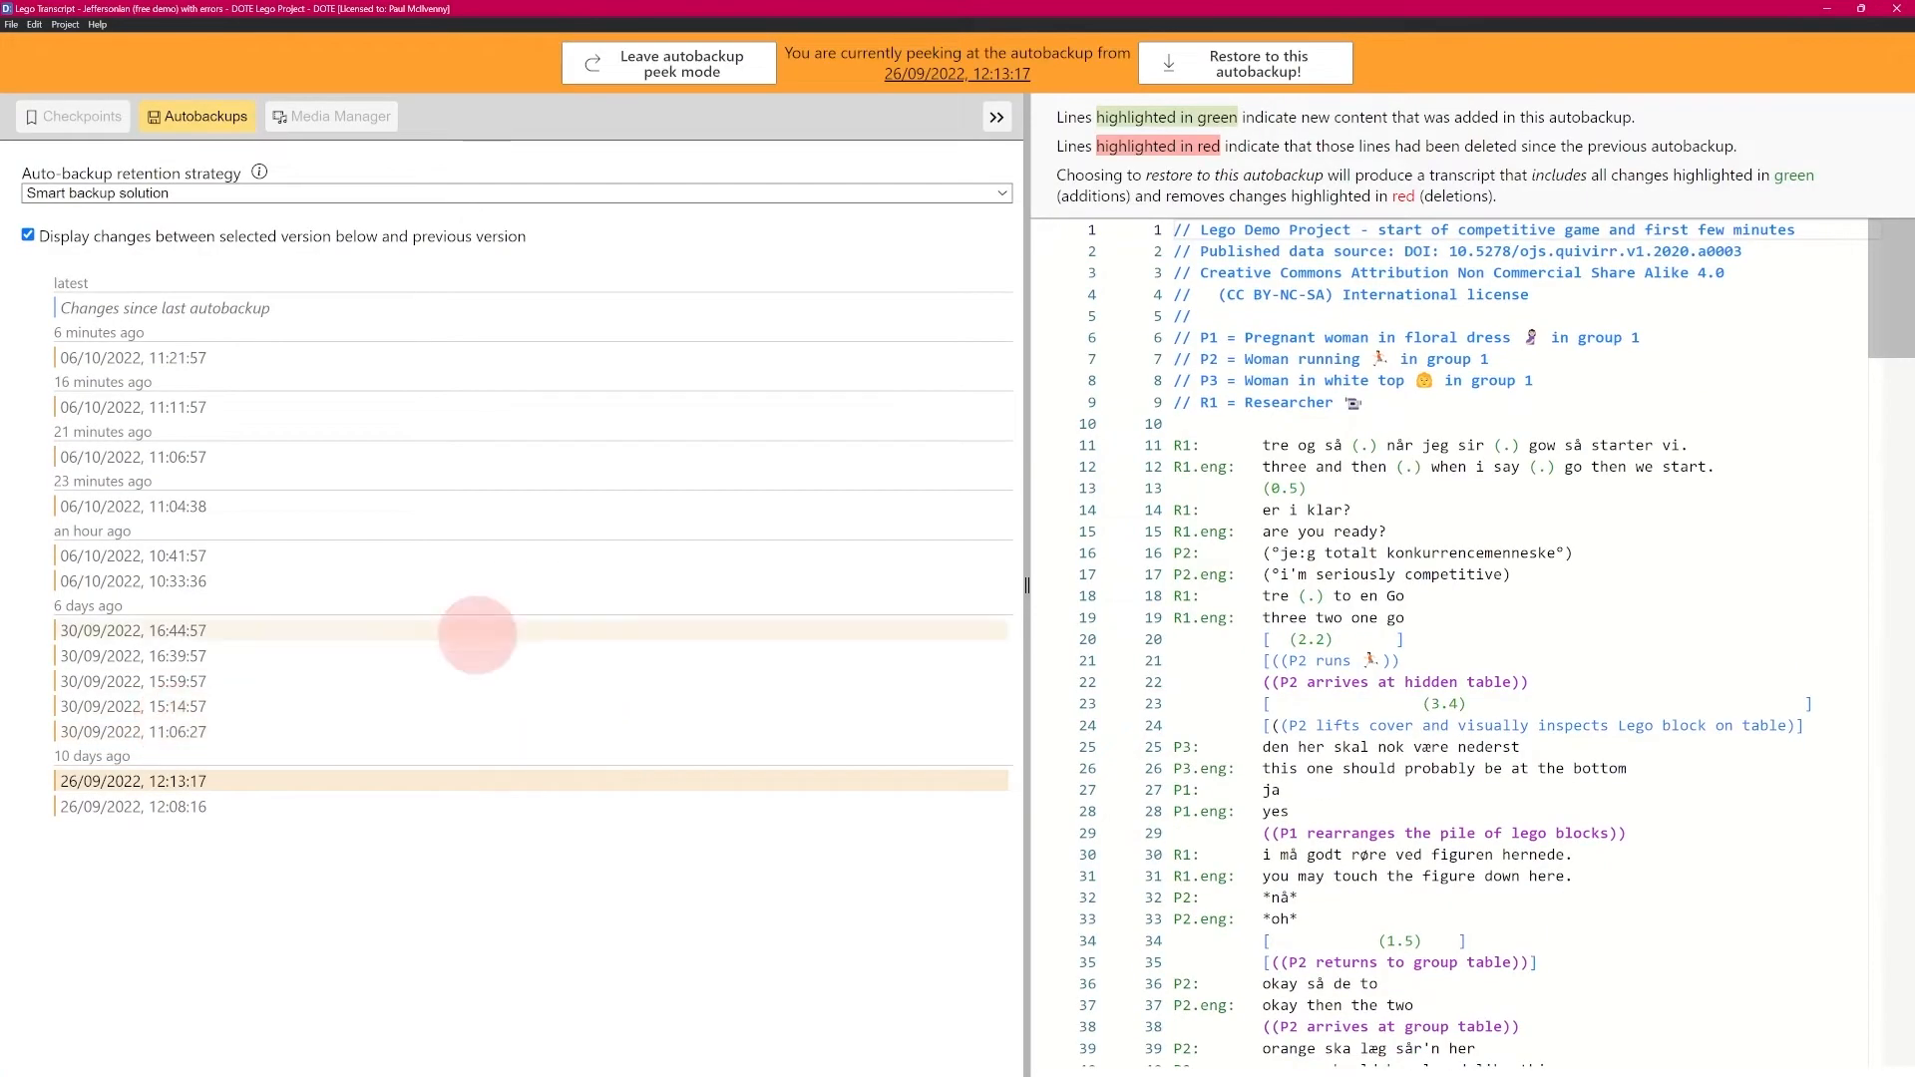
scroll("down", 3)
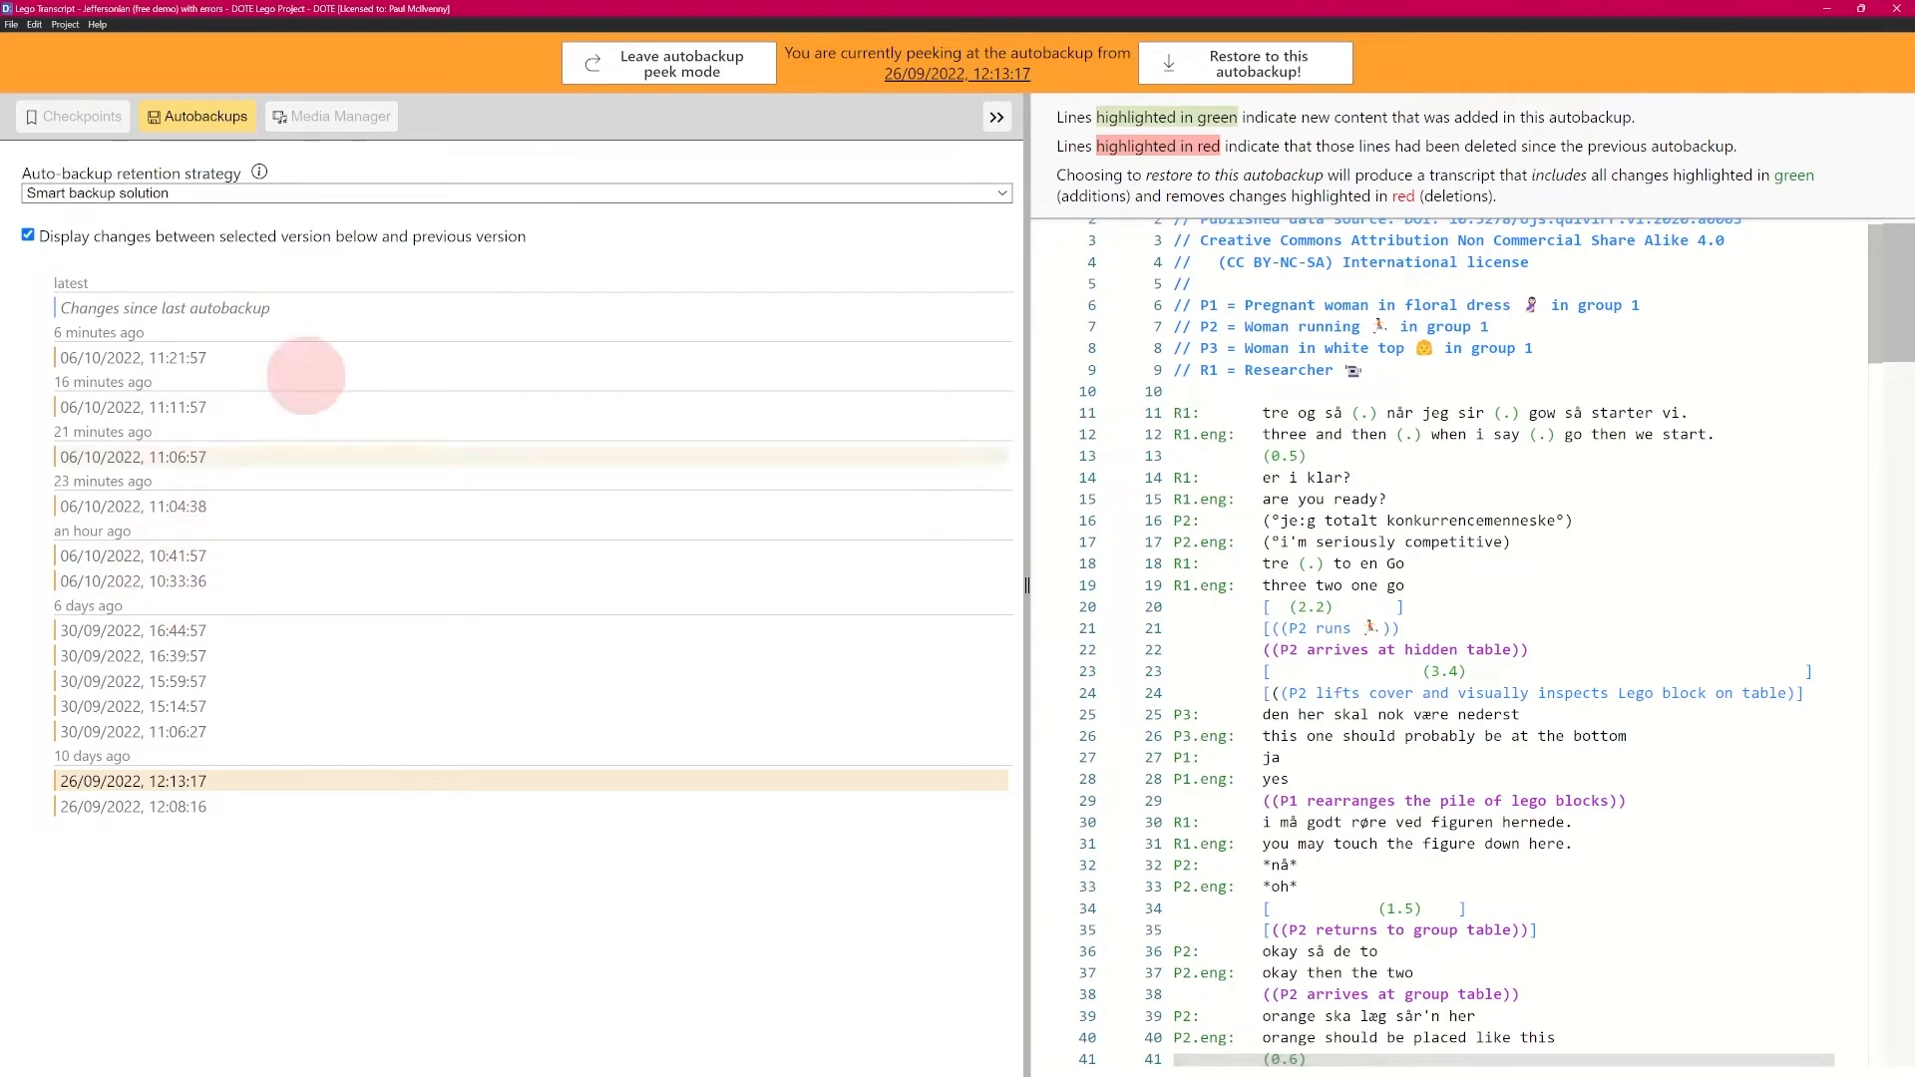
left_click(1245, 62)
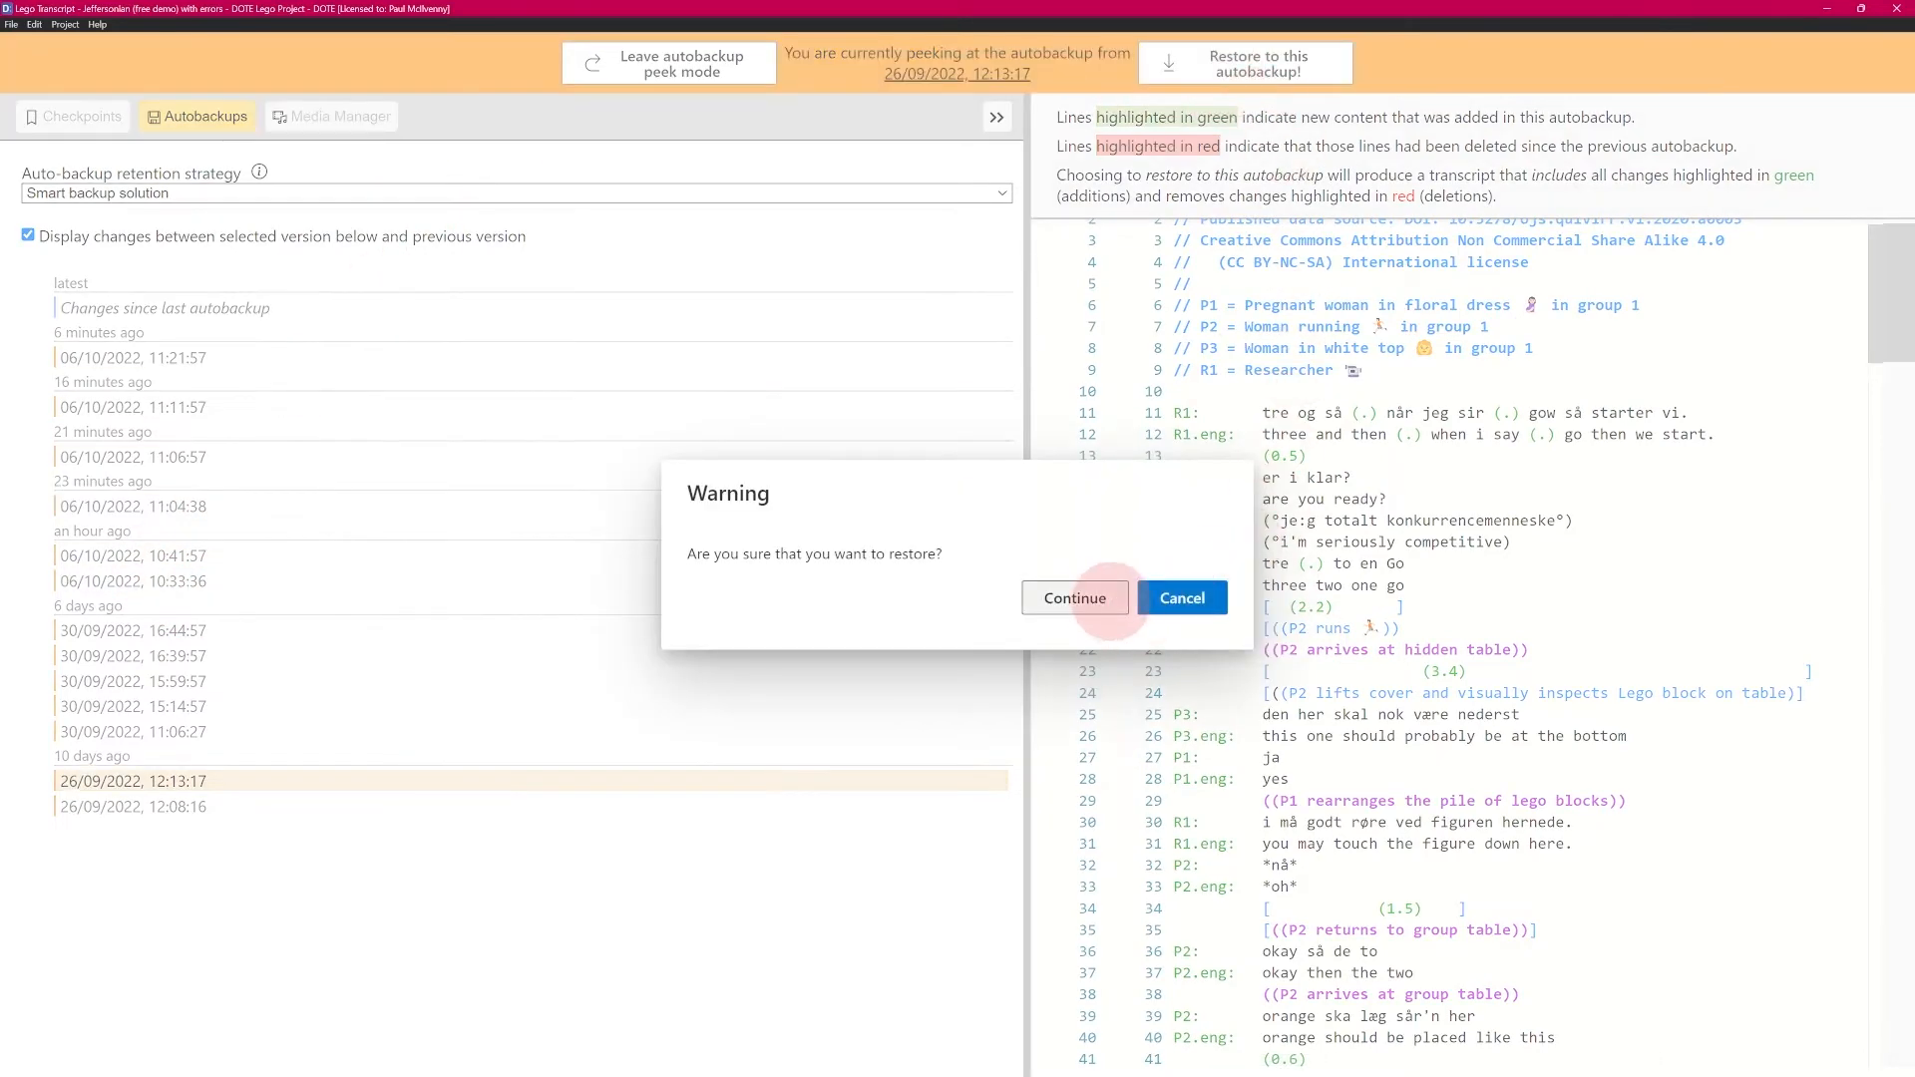
left_click(1073, 596)
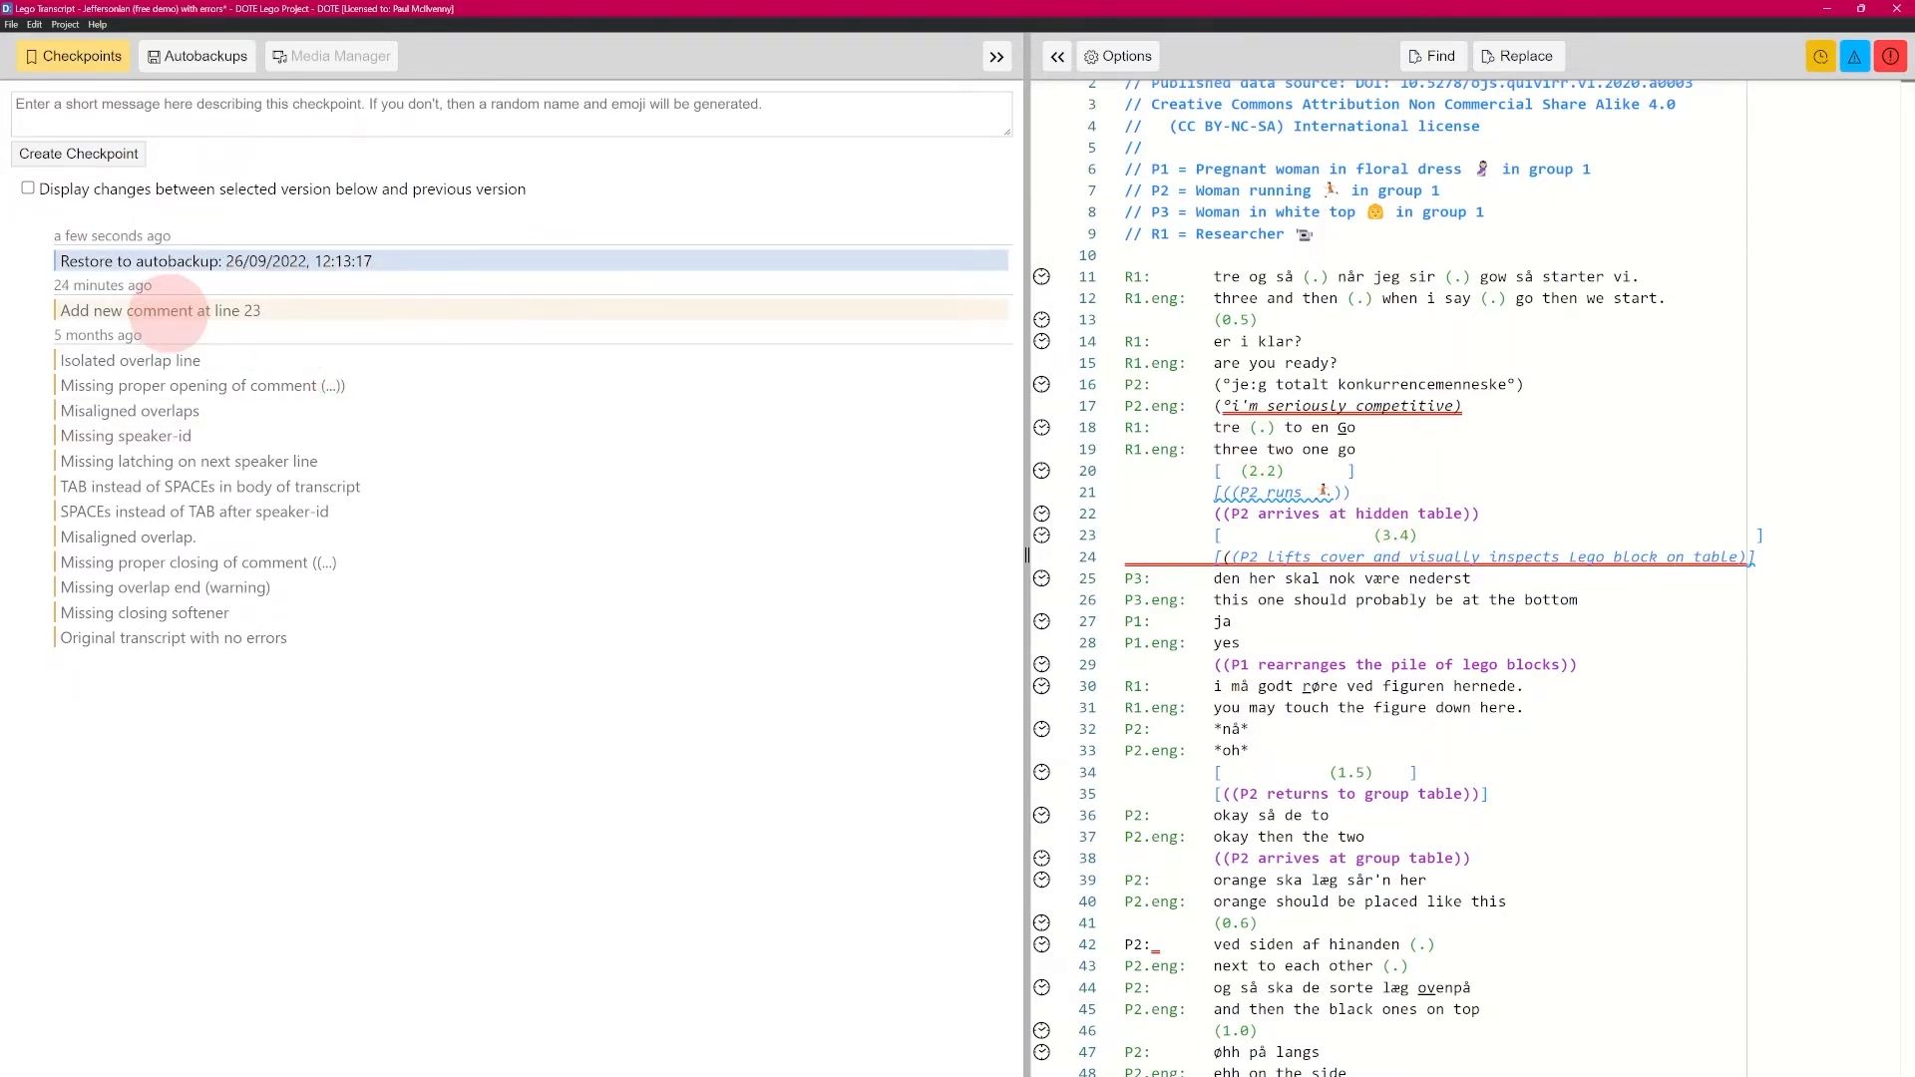
Peek at the 'Add new comment at line 23' checkpoint with its changes highlighted
left_click(158, 311)
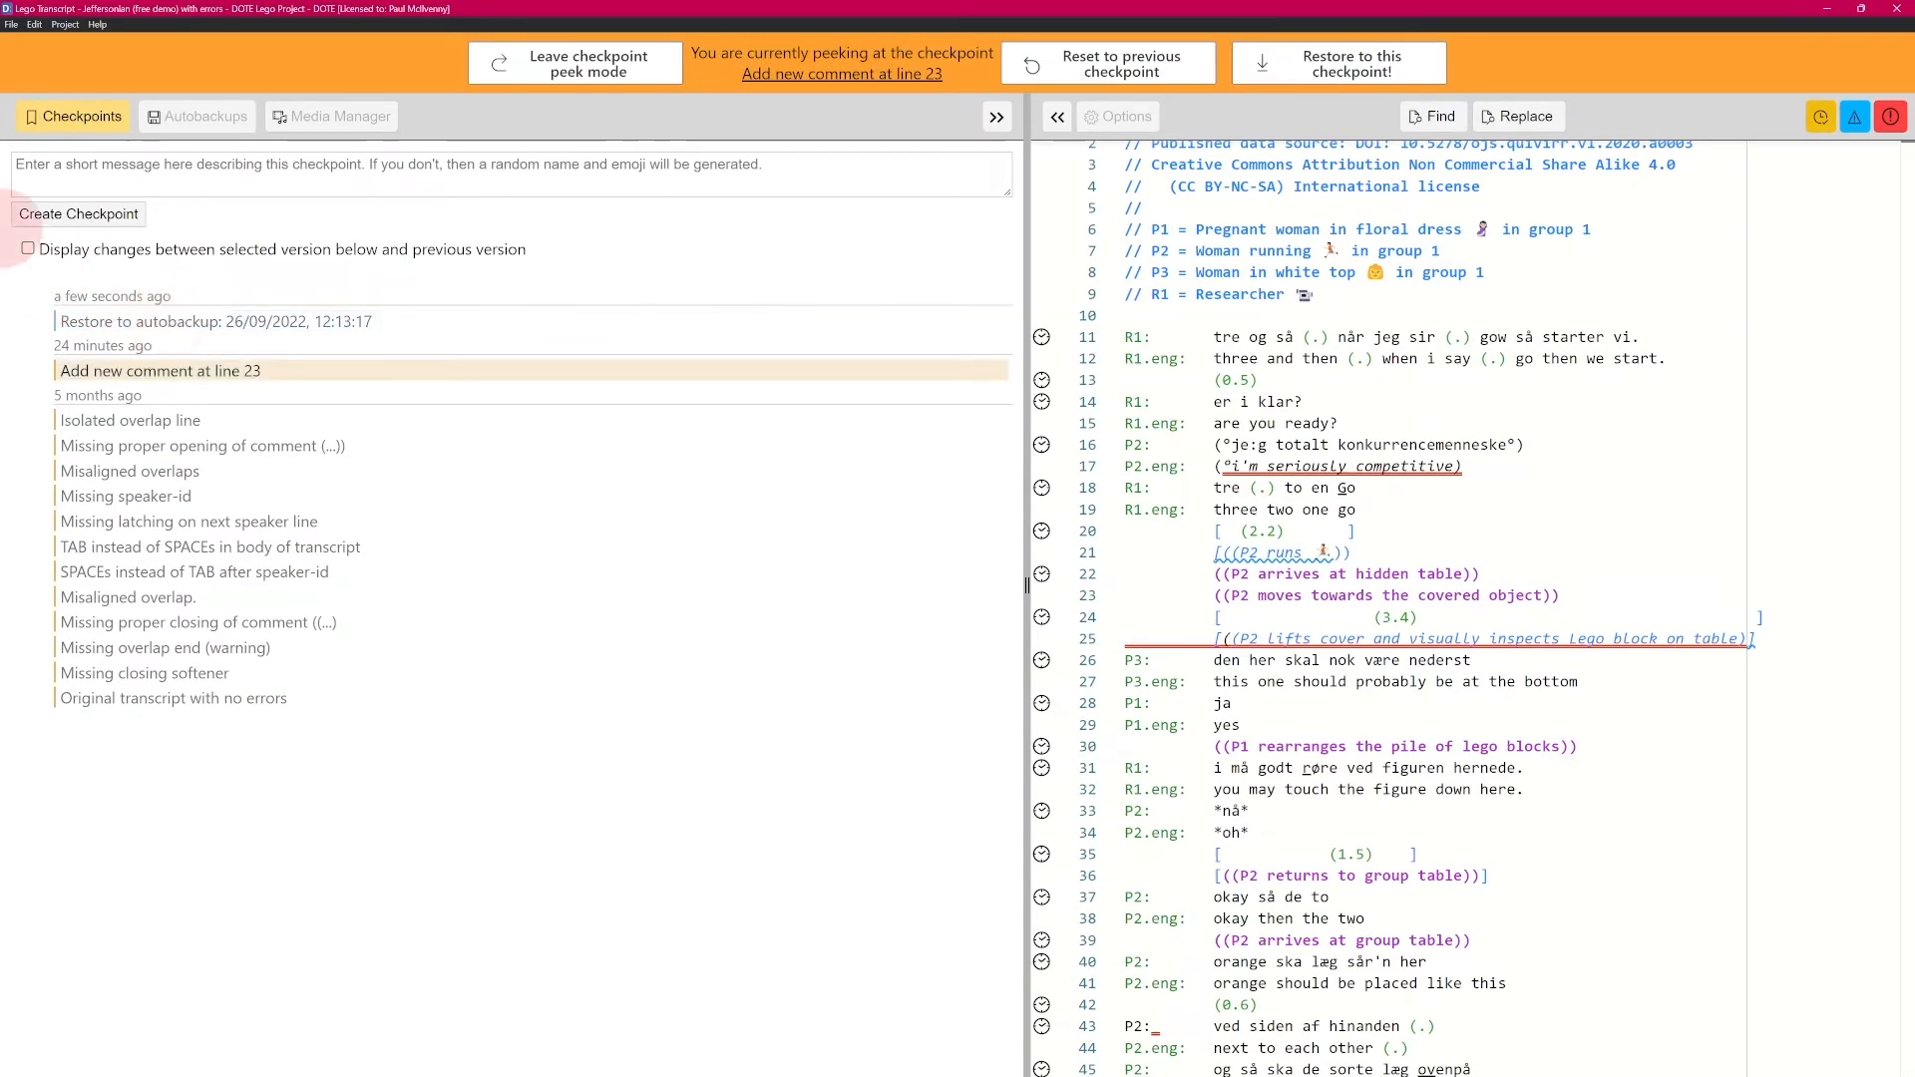
left_click(26, 250)
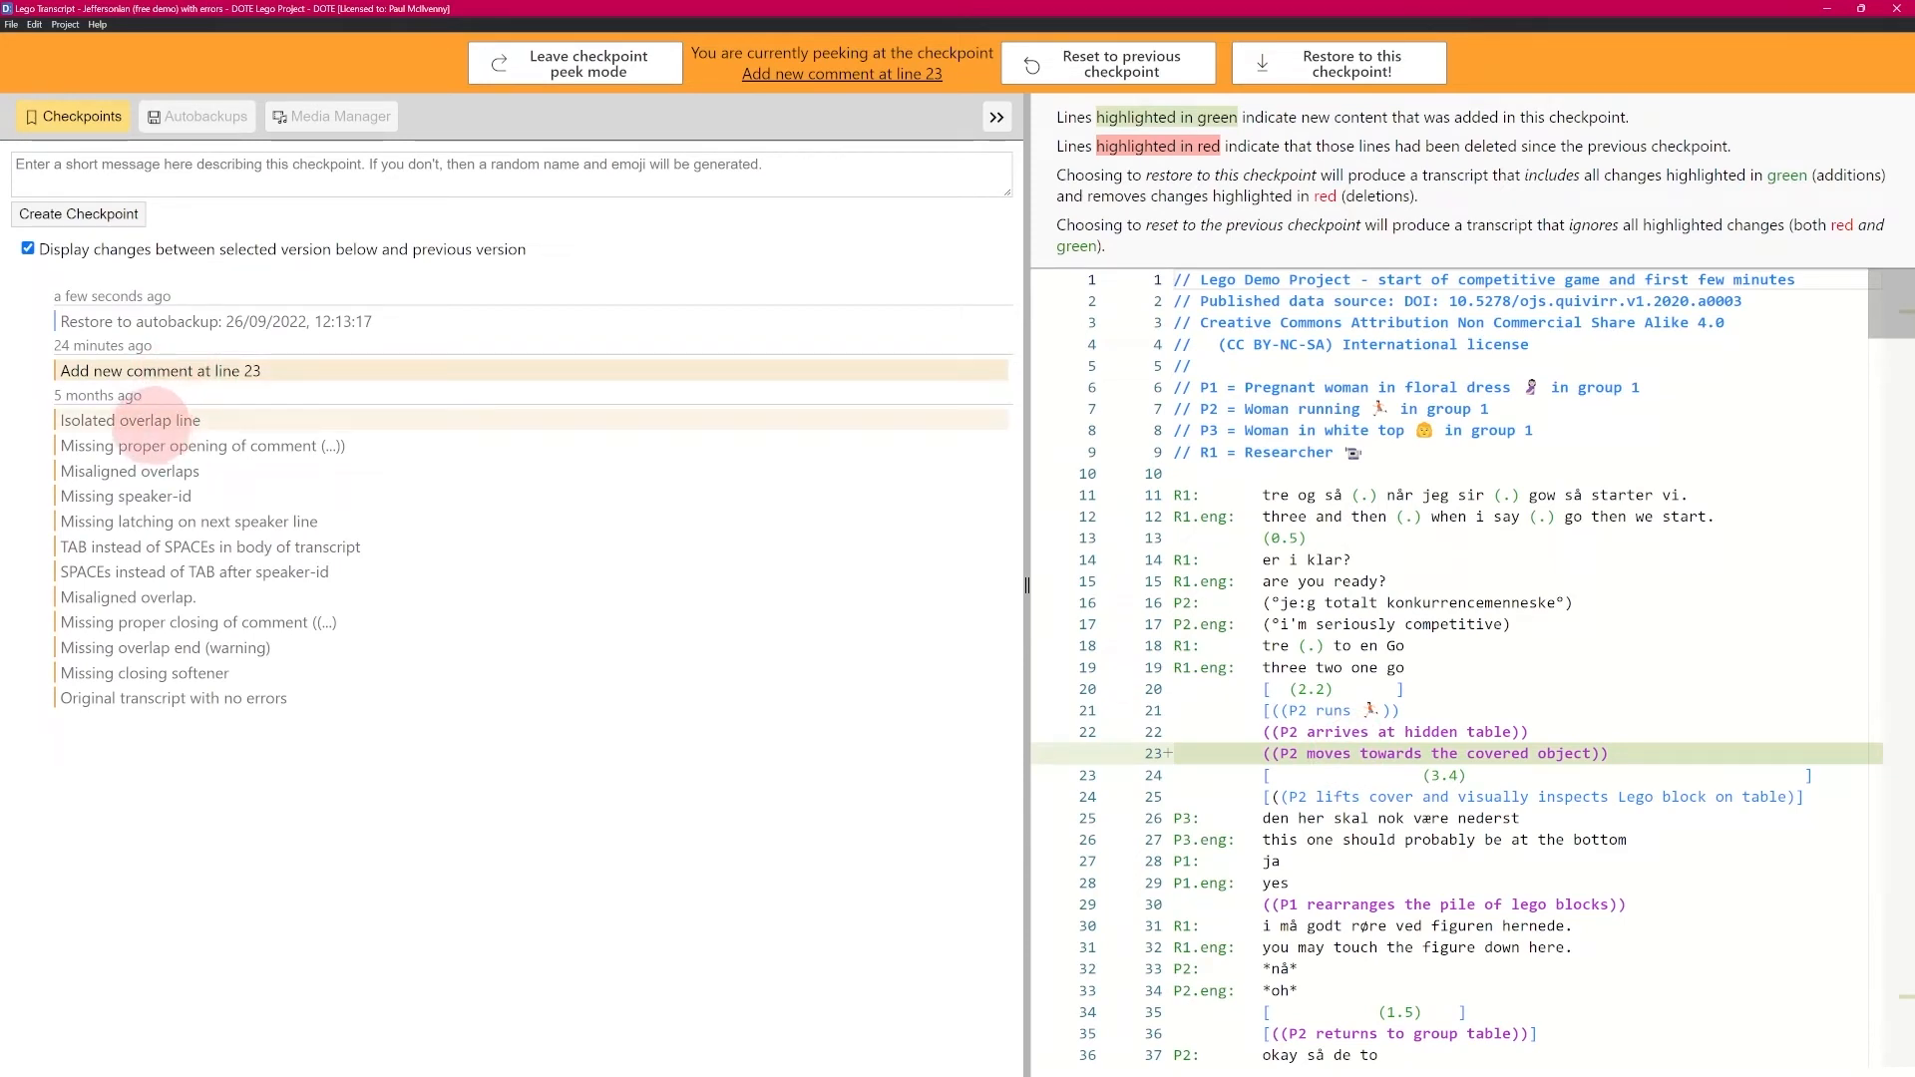
left_click(243, 321)
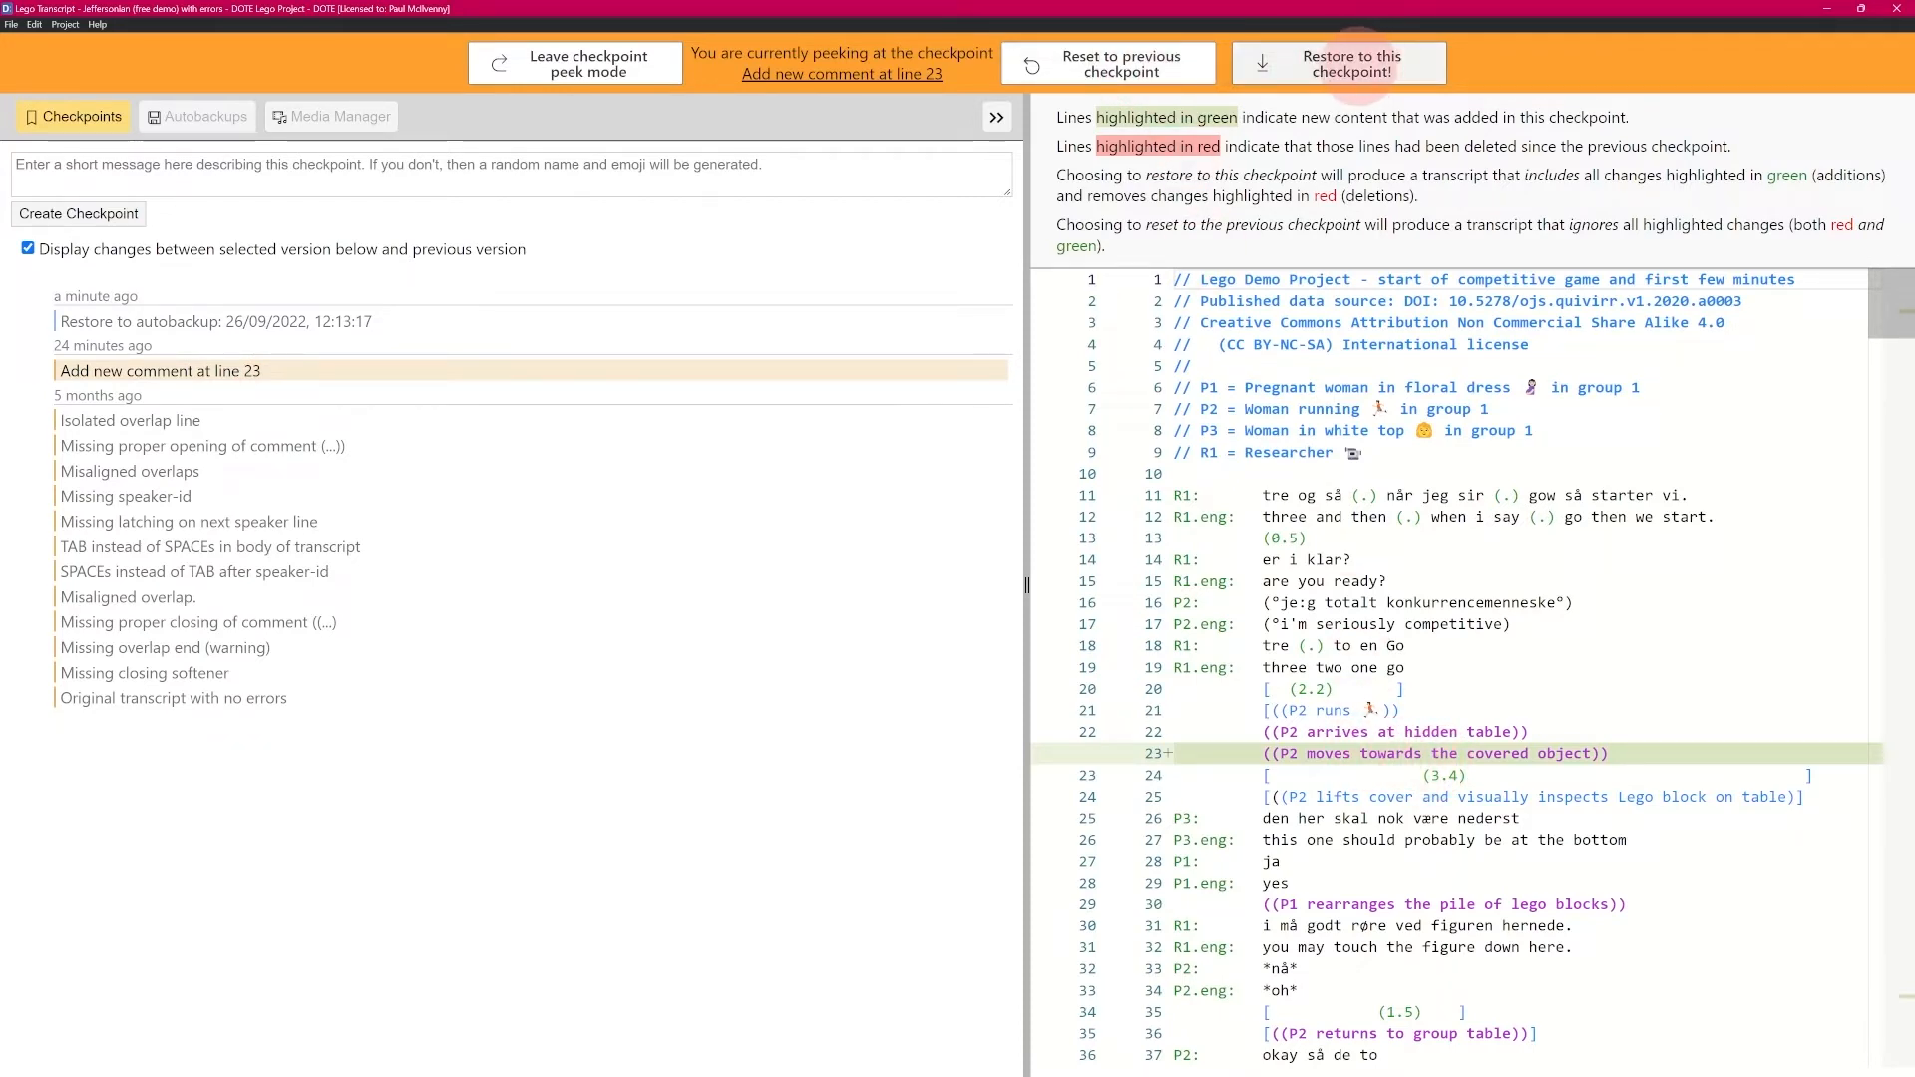
Restore the transcript to the 'Add new comment at line 23' checkpoint via Restore to Checkpoint
left_click(1337, 62)
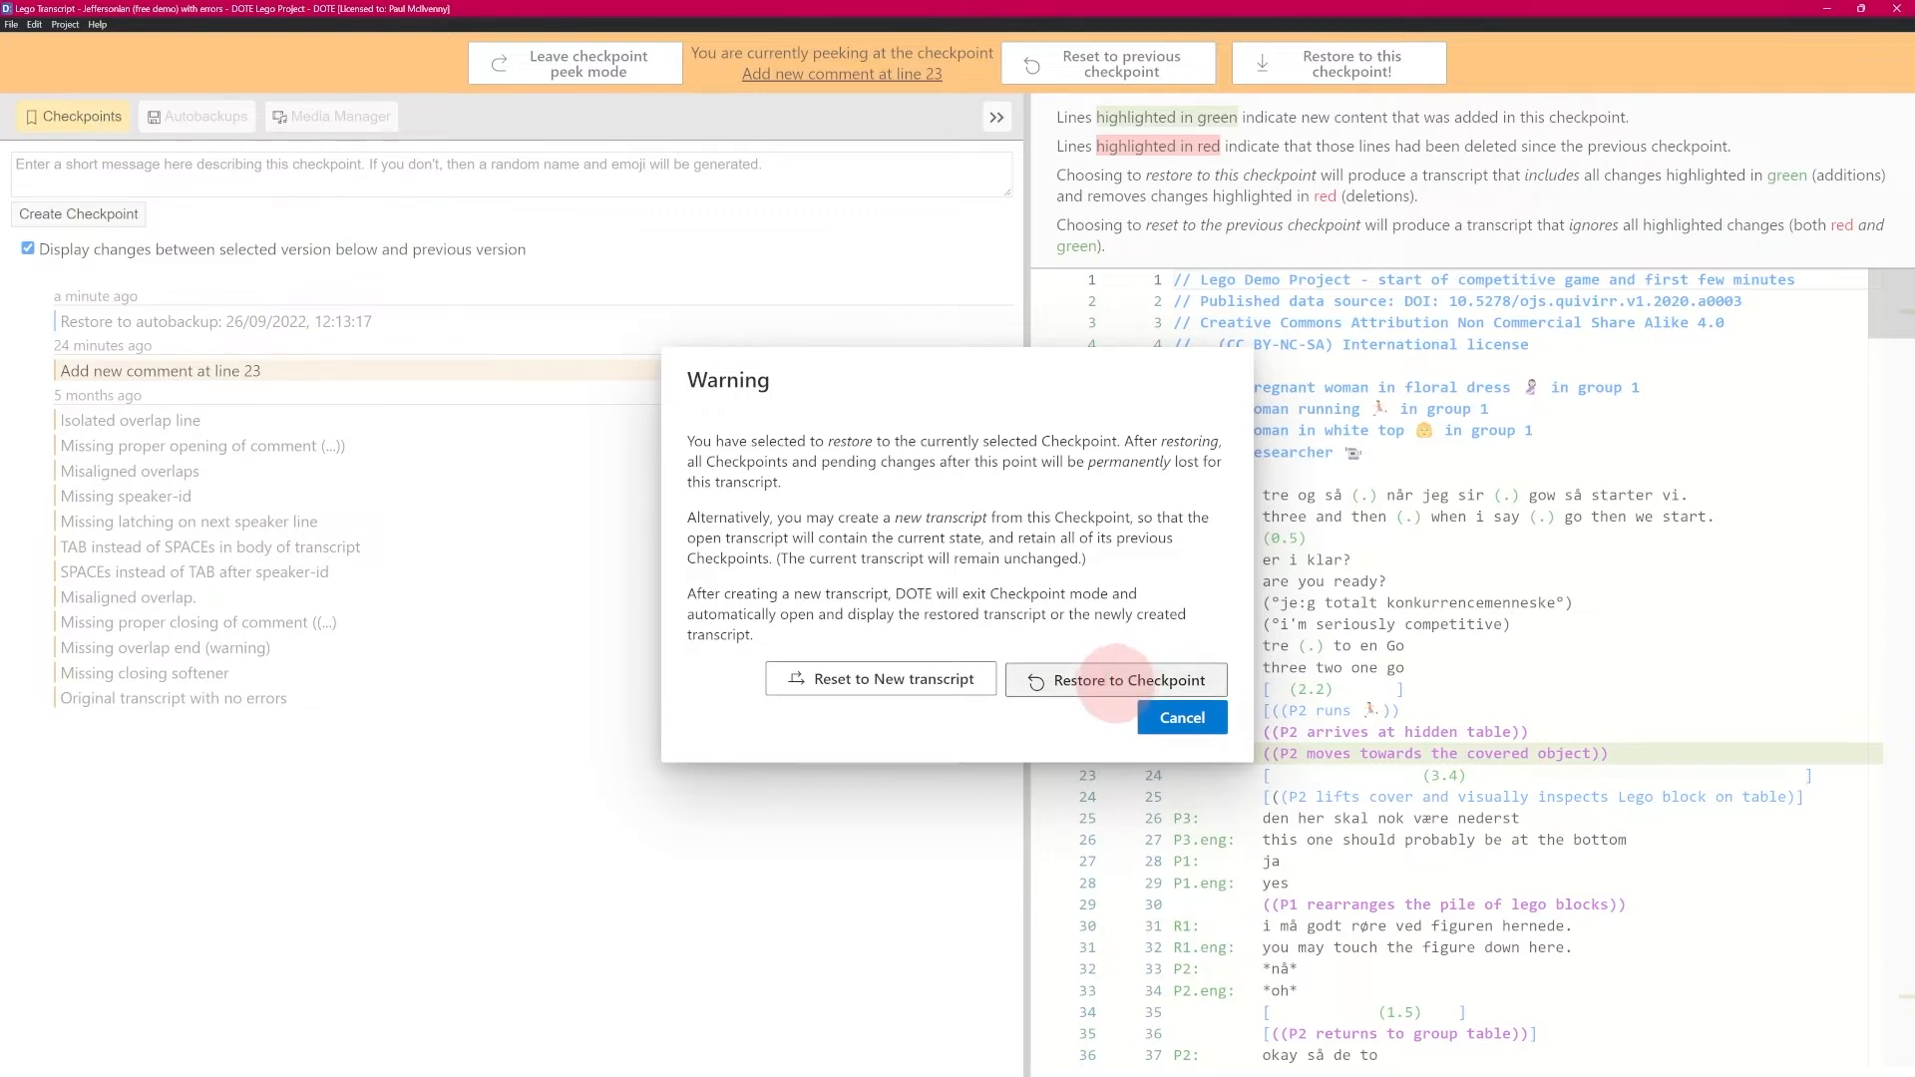
left_click(1113, 679)
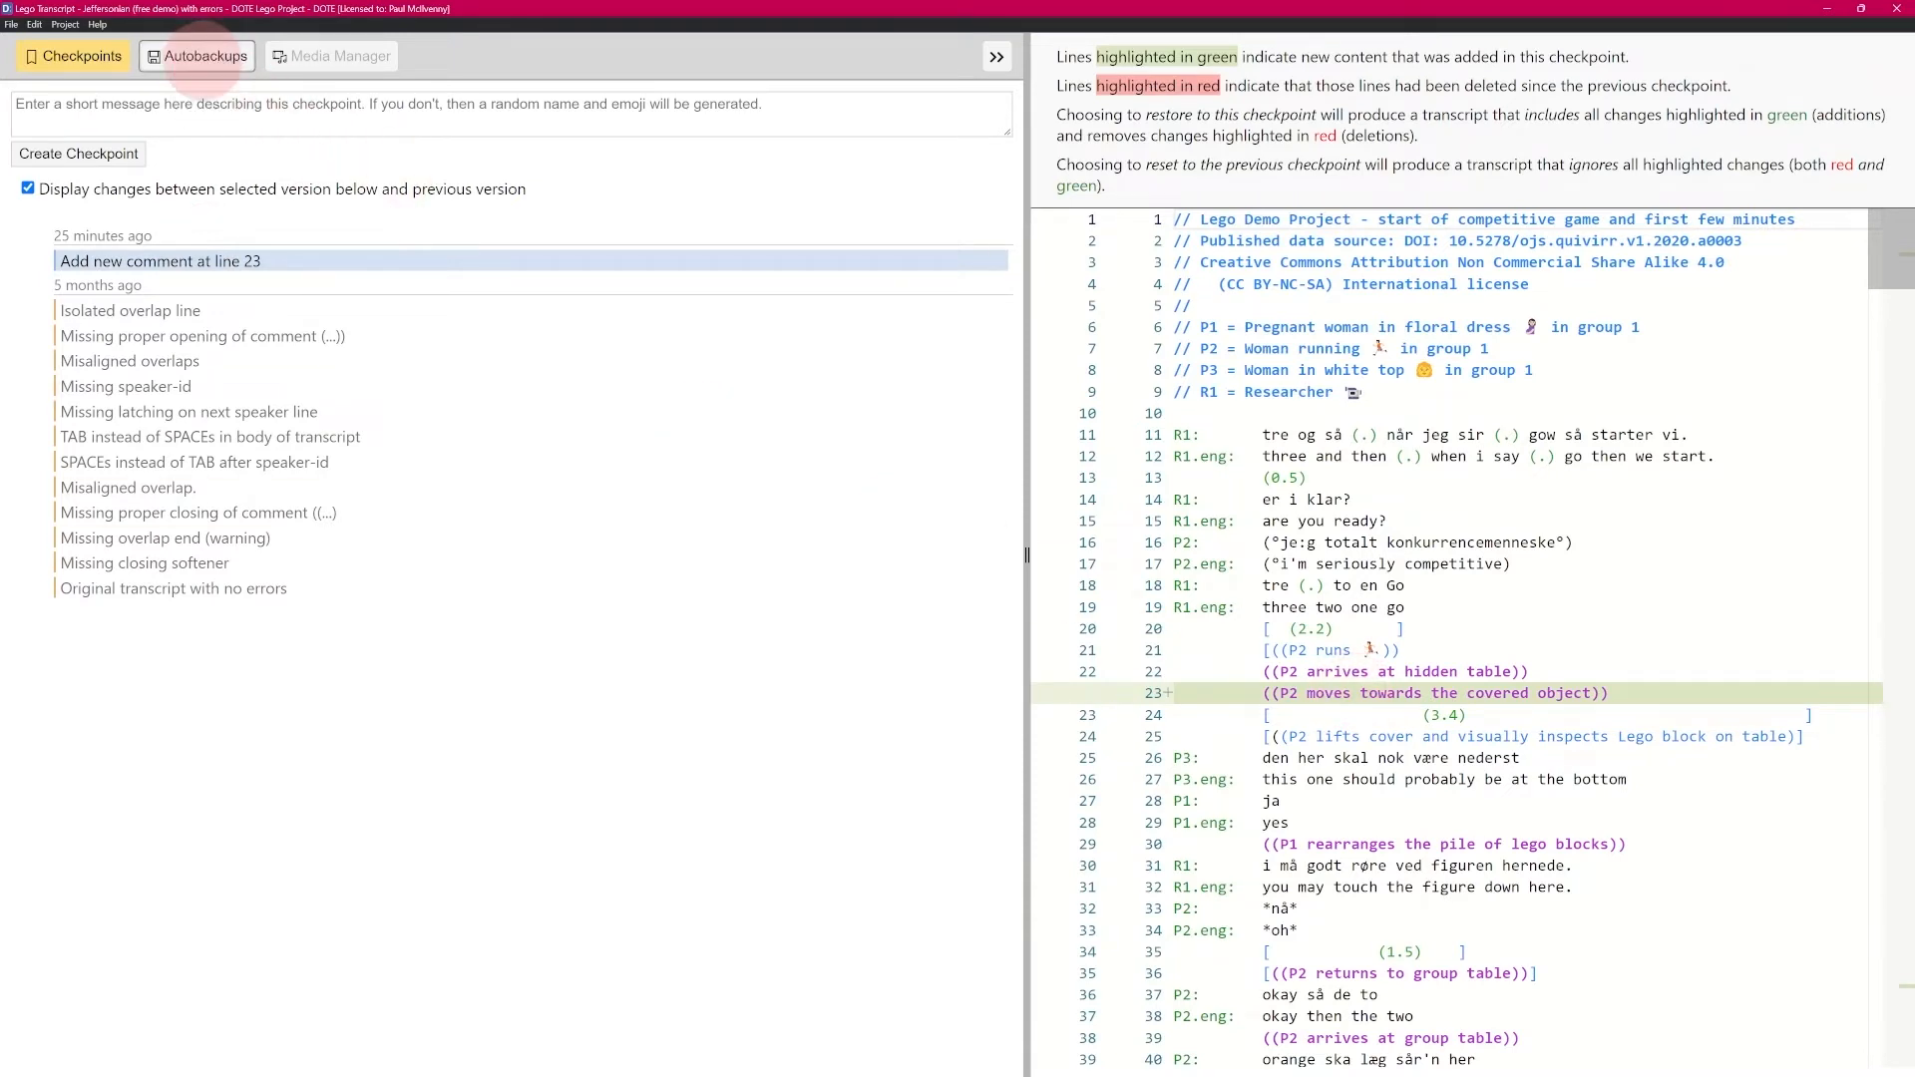
left_click(197, 56)
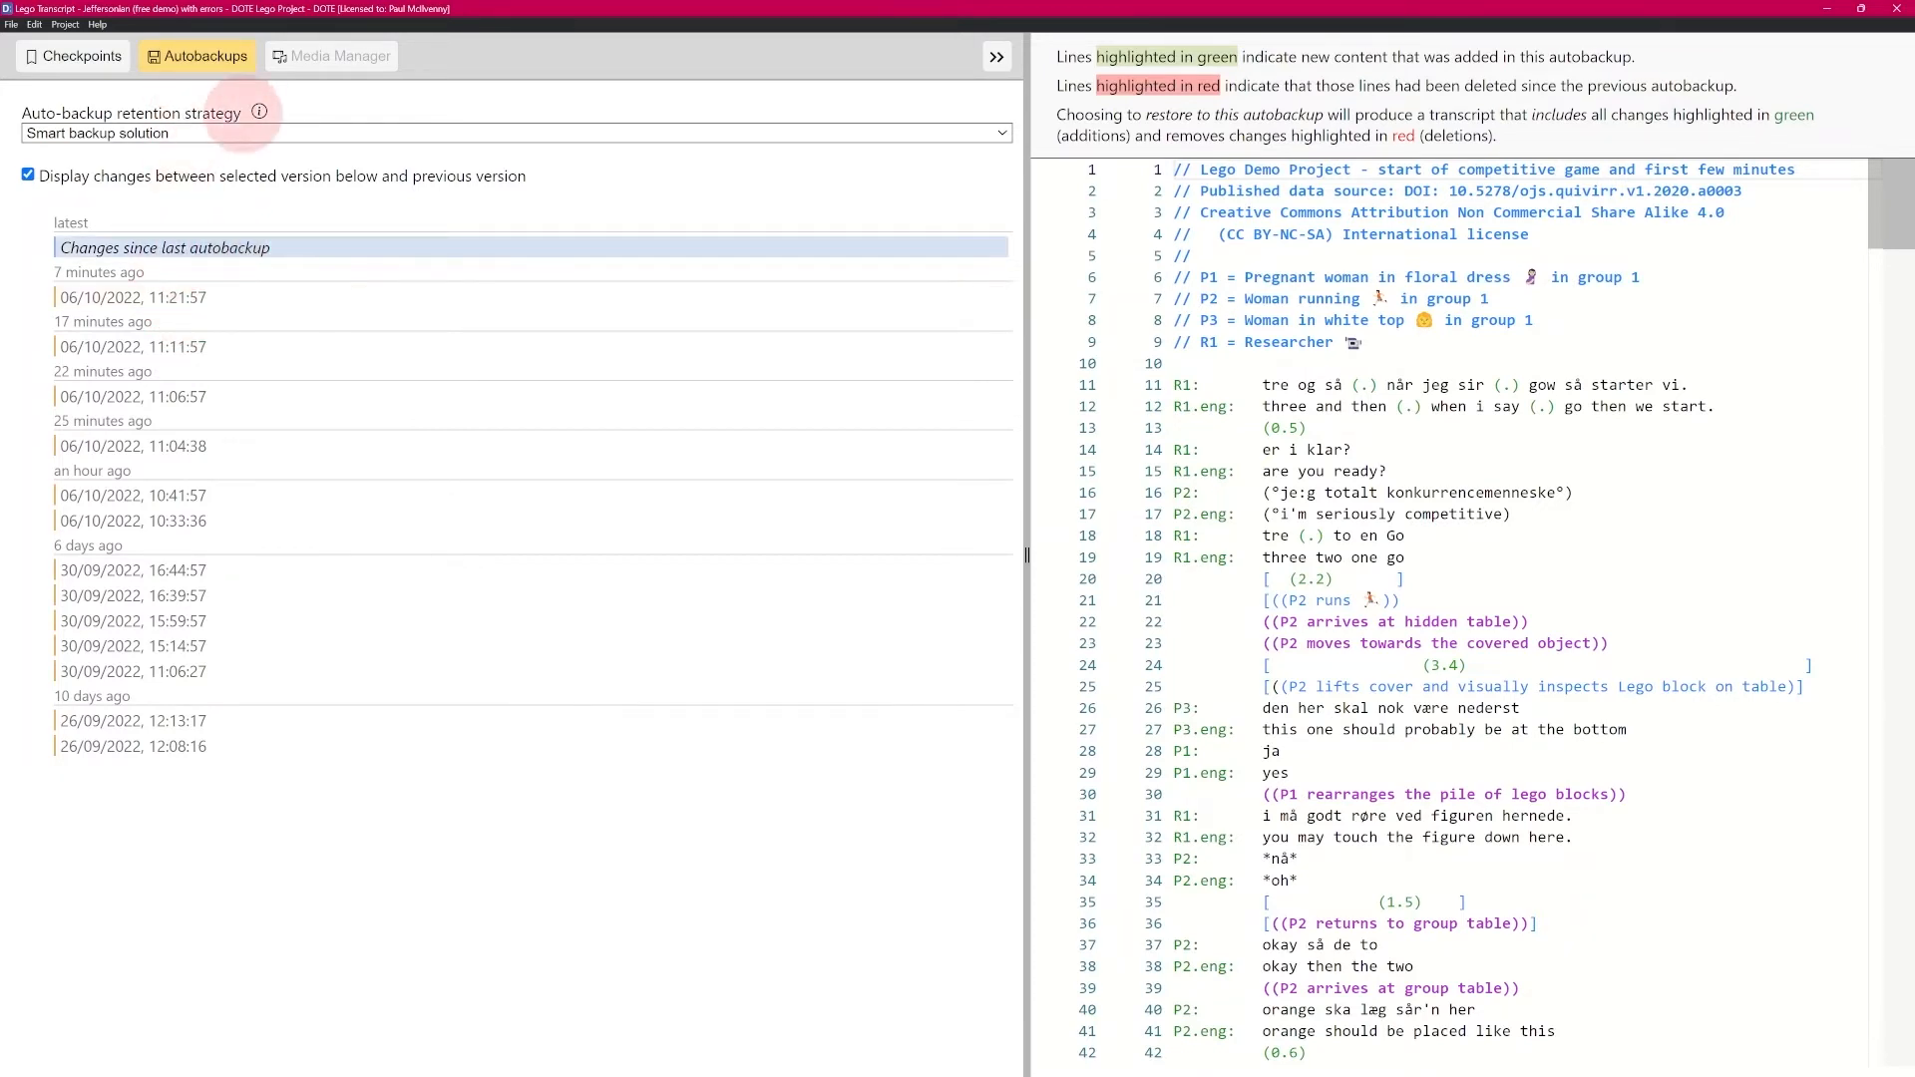
left_click(72, 56)
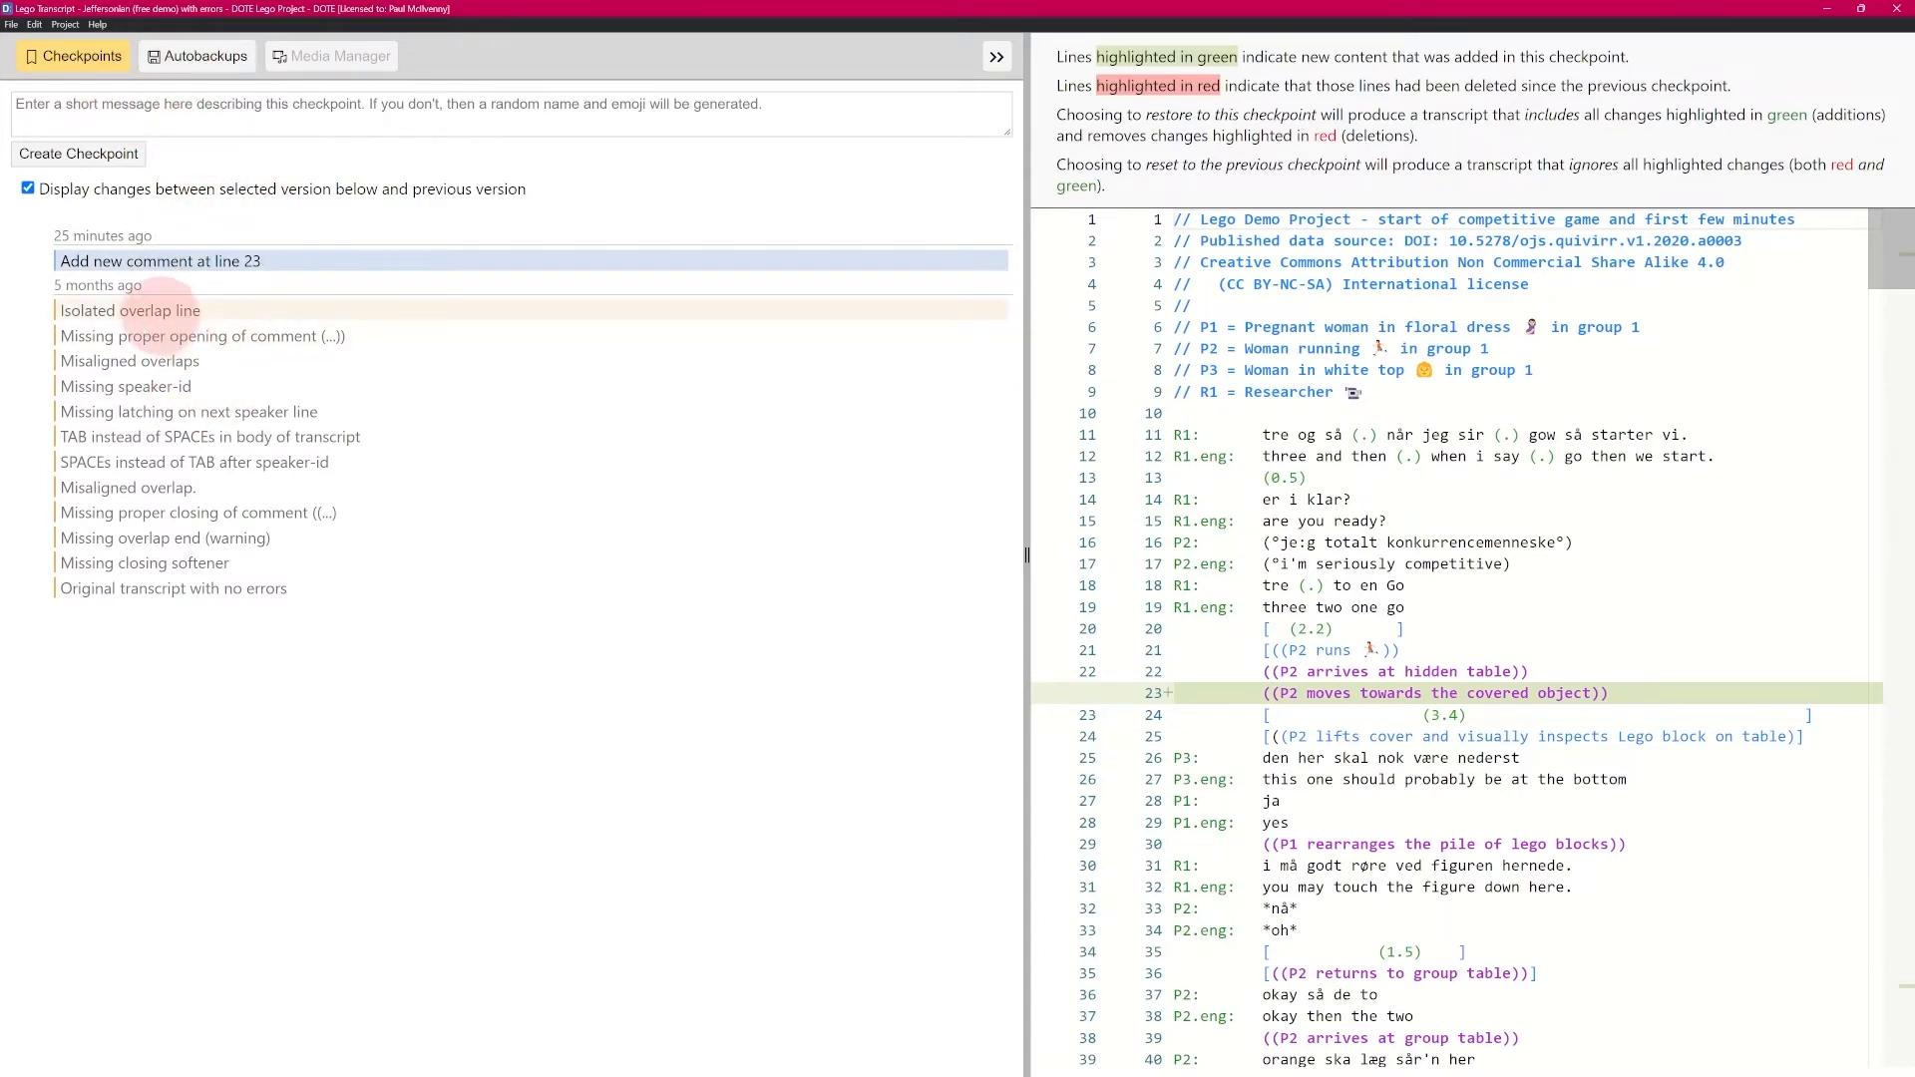
Restore the 26/09/2022 12:08:16 autobackup and view the resulting newest checkpoint
left_click(198, 55)
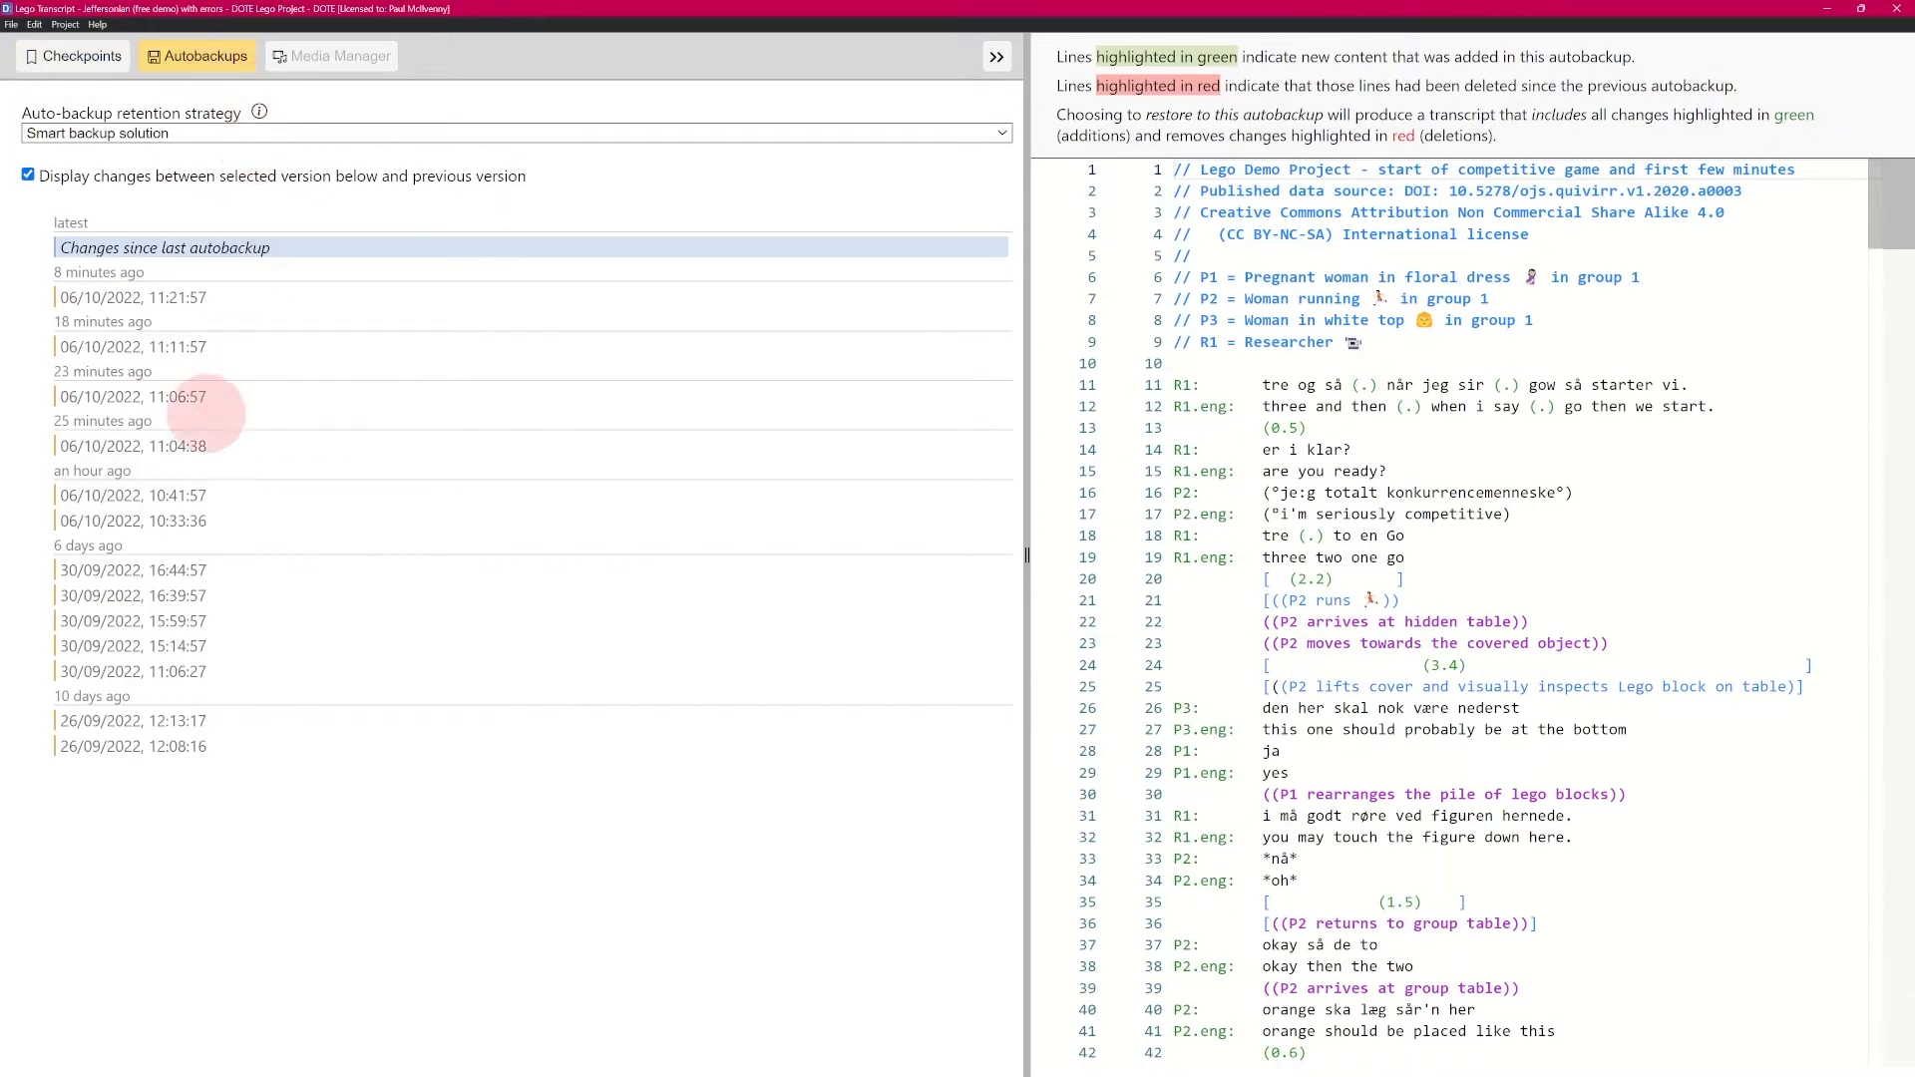
left_click(134, 747)
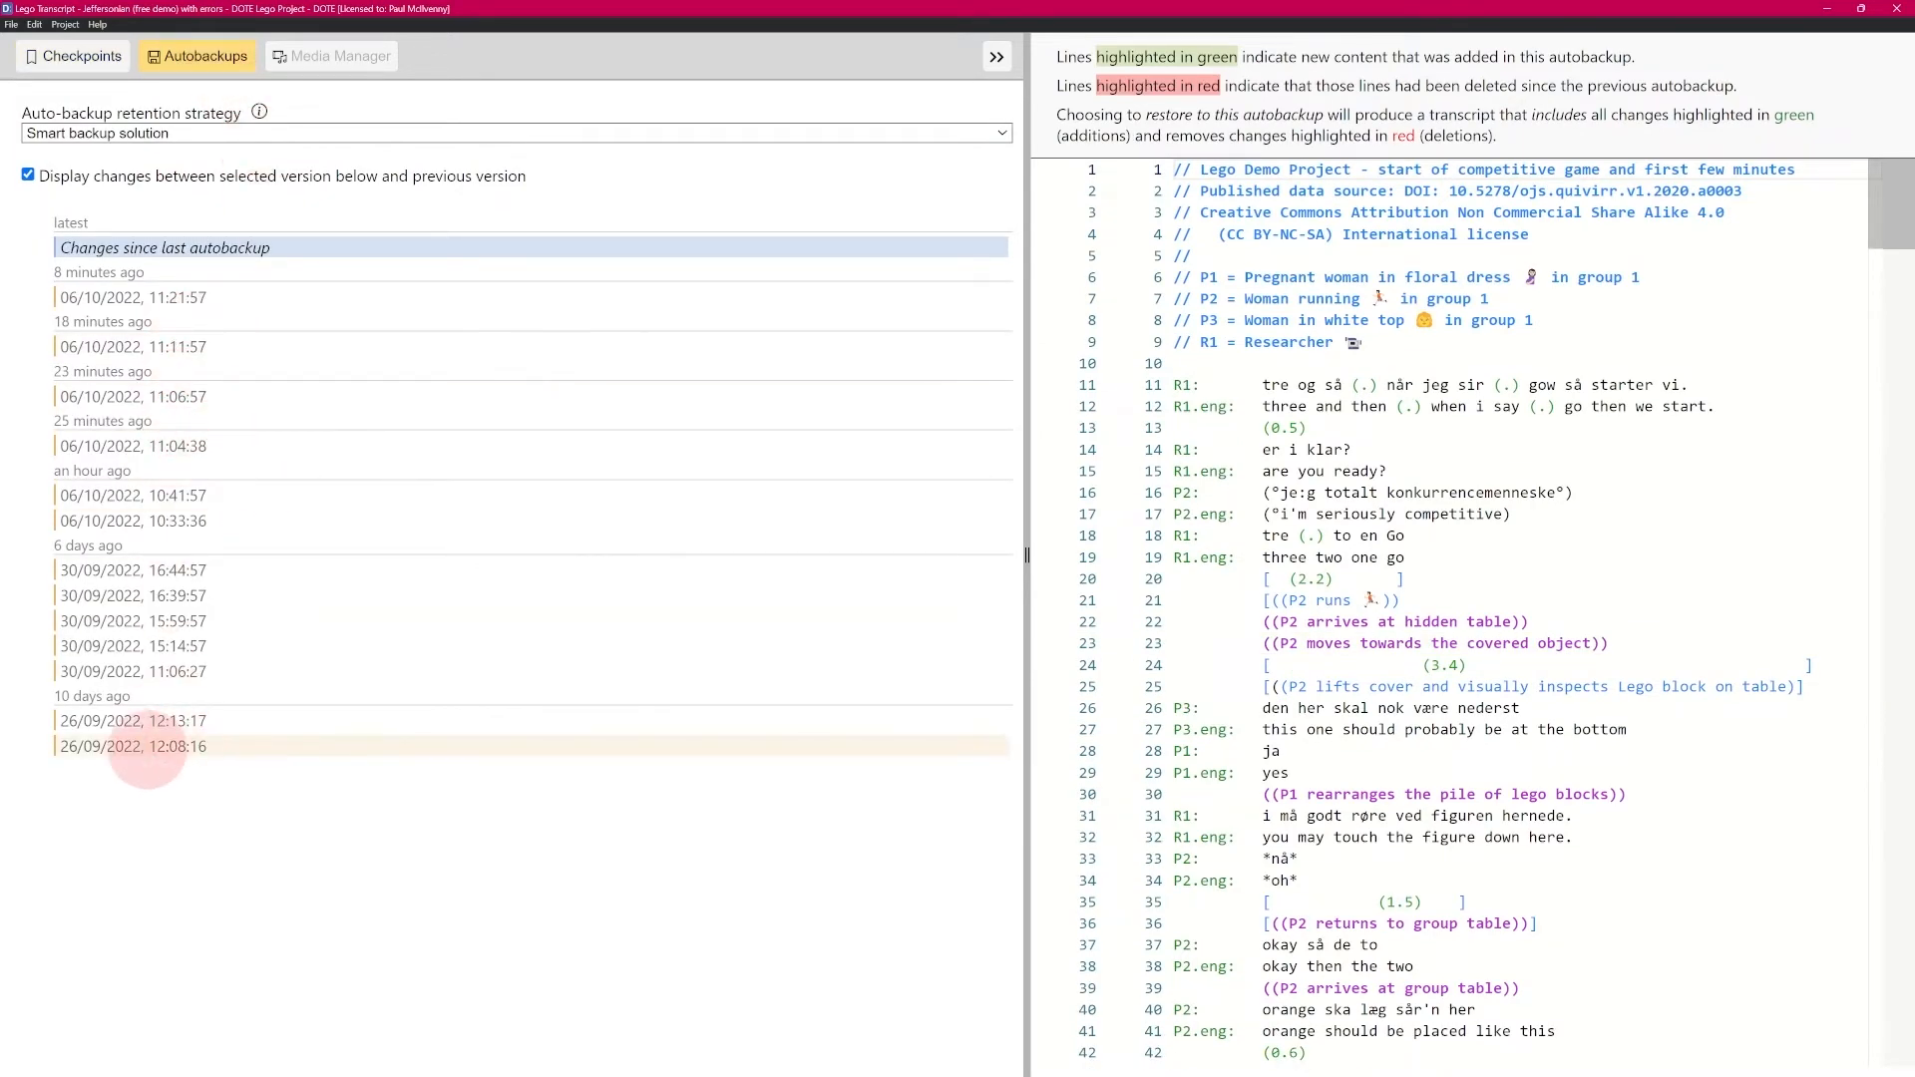
left_click(132, 746)
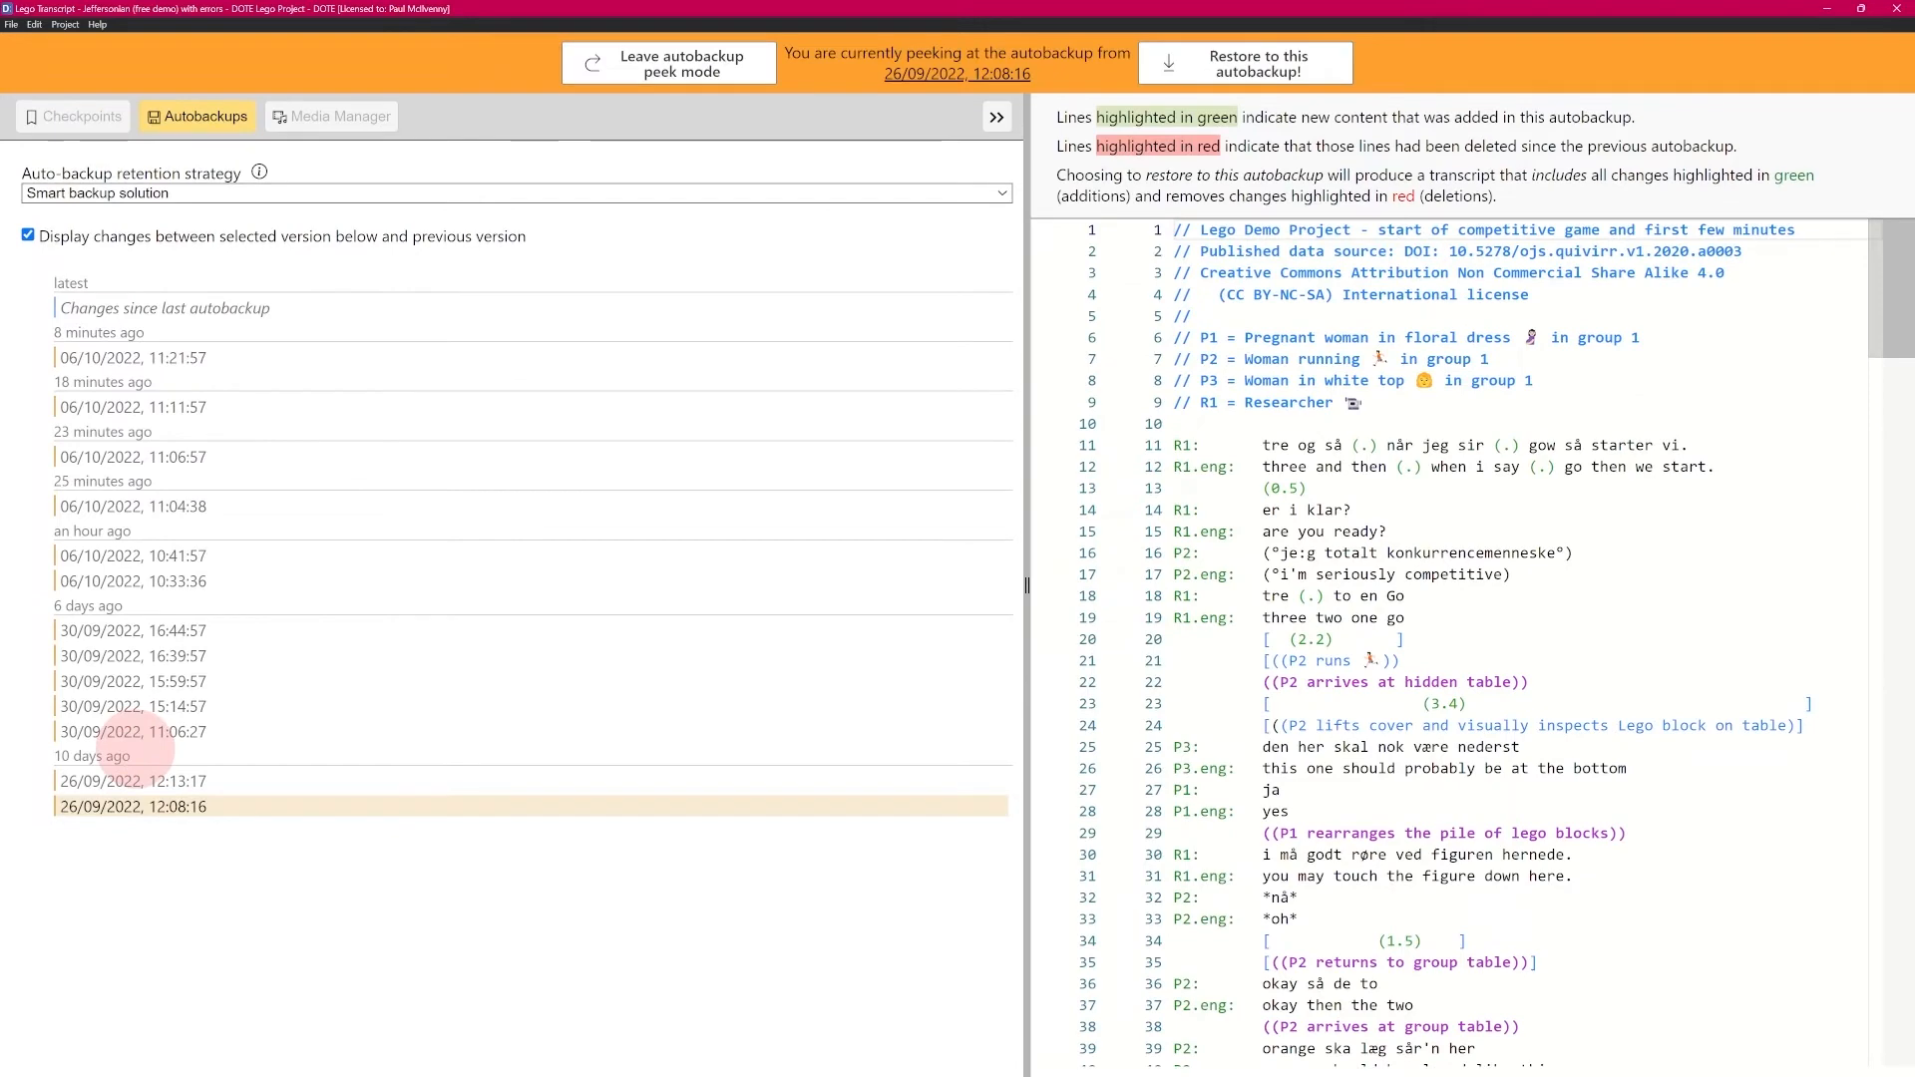
left_click(1243, 62)
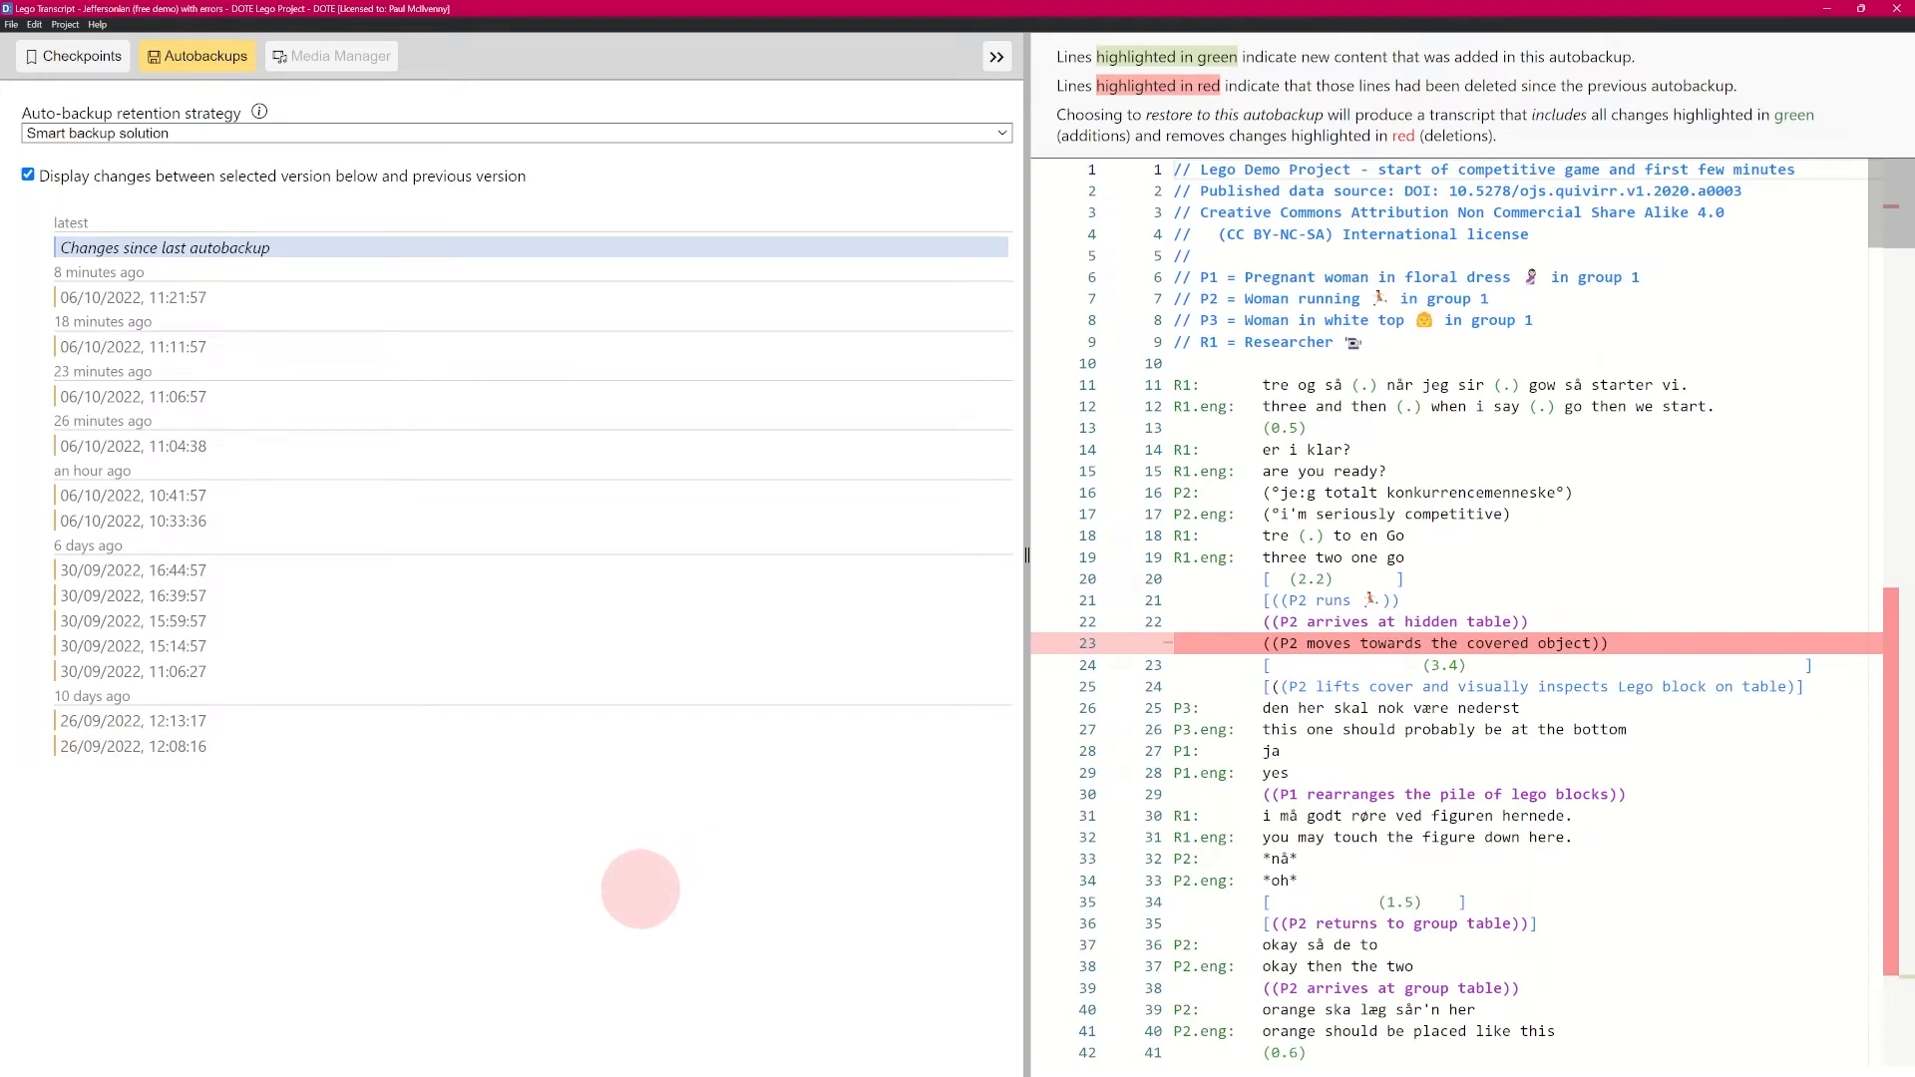
left_click(71, 56)
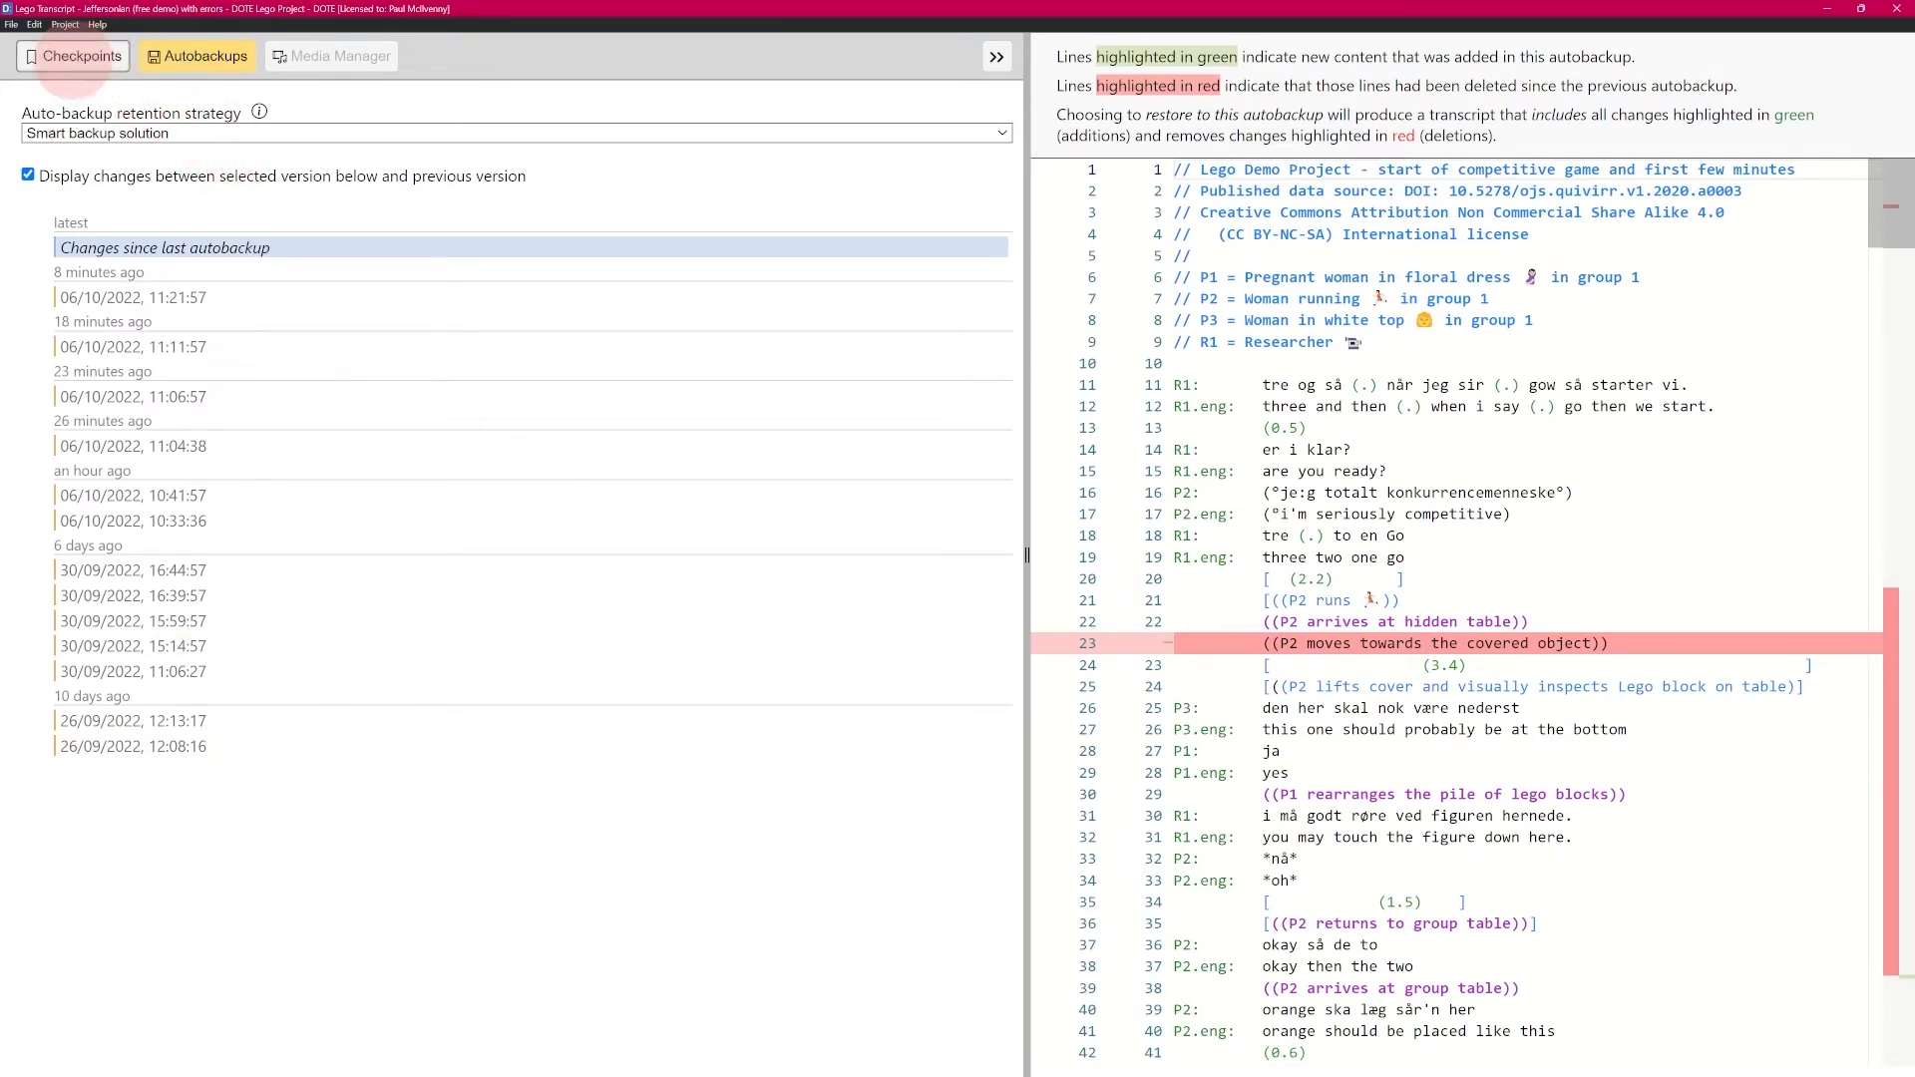
left_click(80, 56)
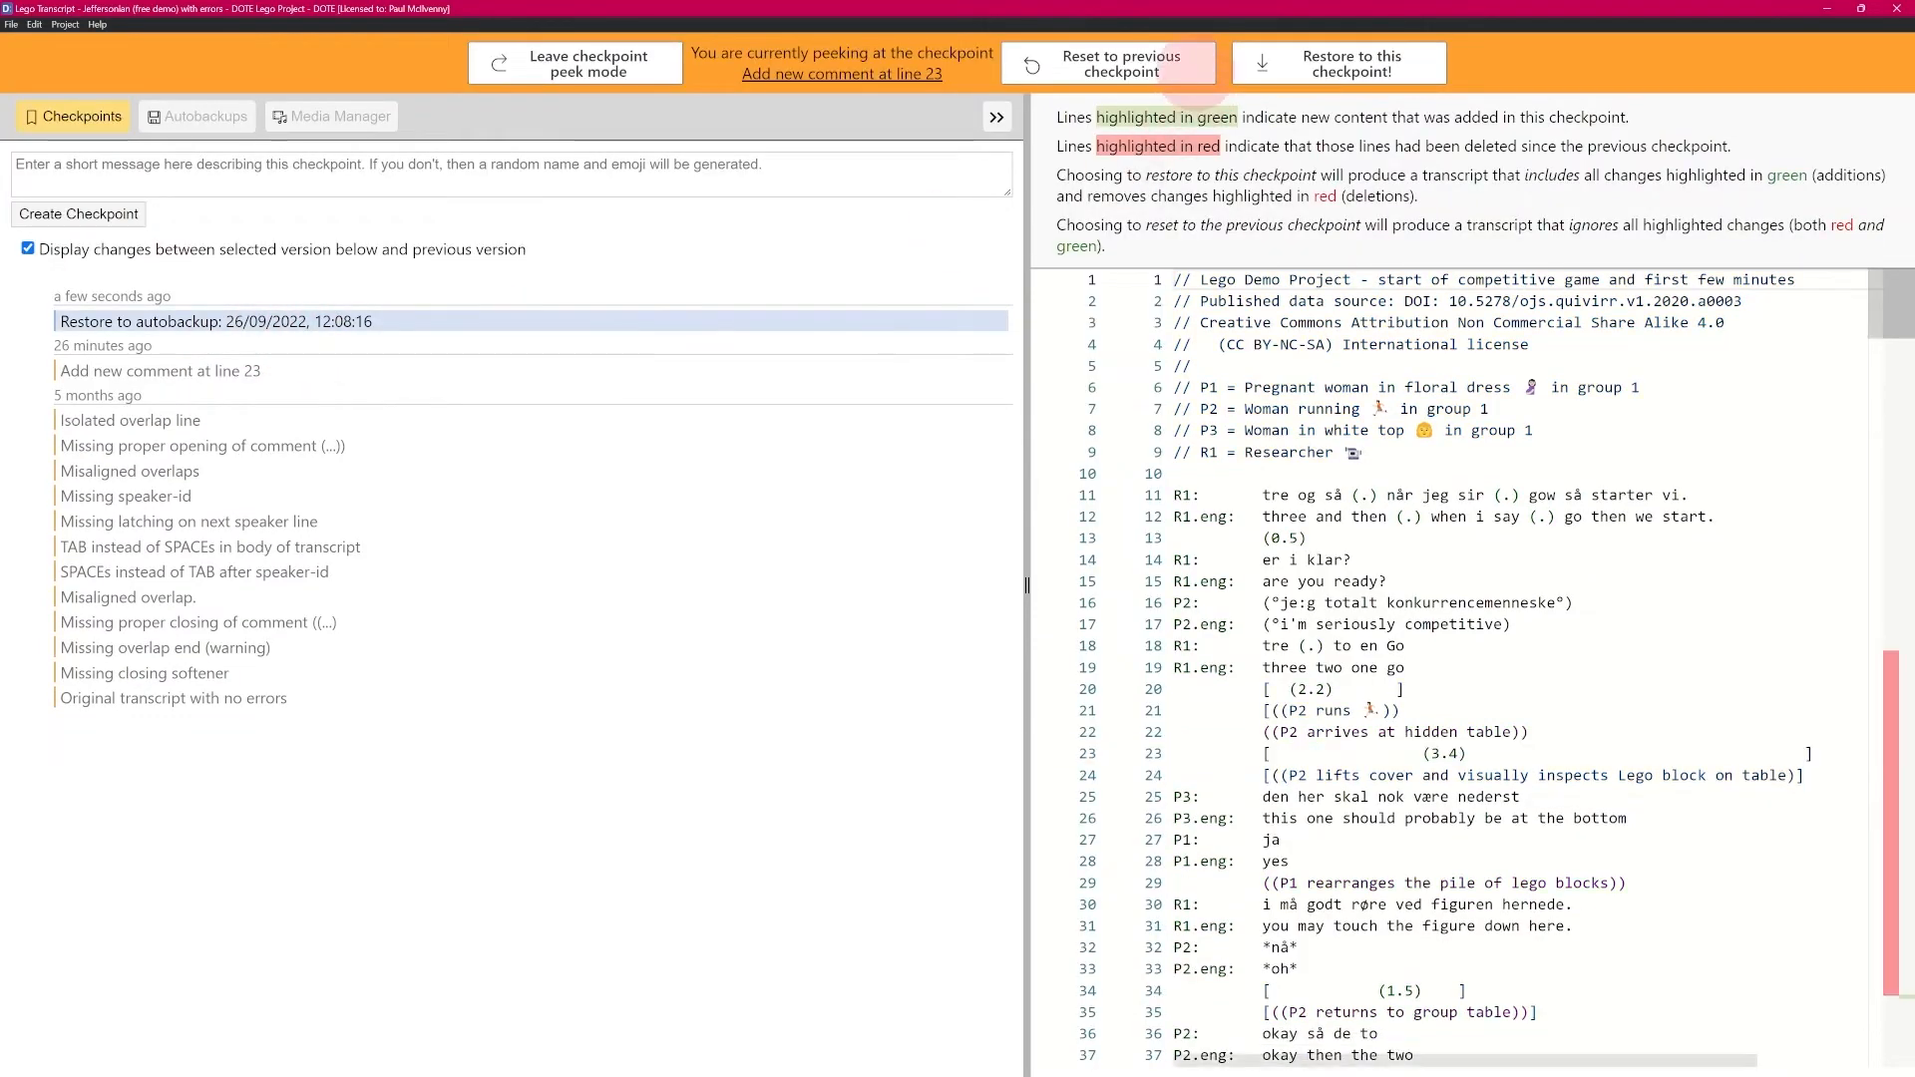
Peek at the 'Add new comment at line 23' checkpoint and reset to the previous checkpoint
left_click(160, 371)
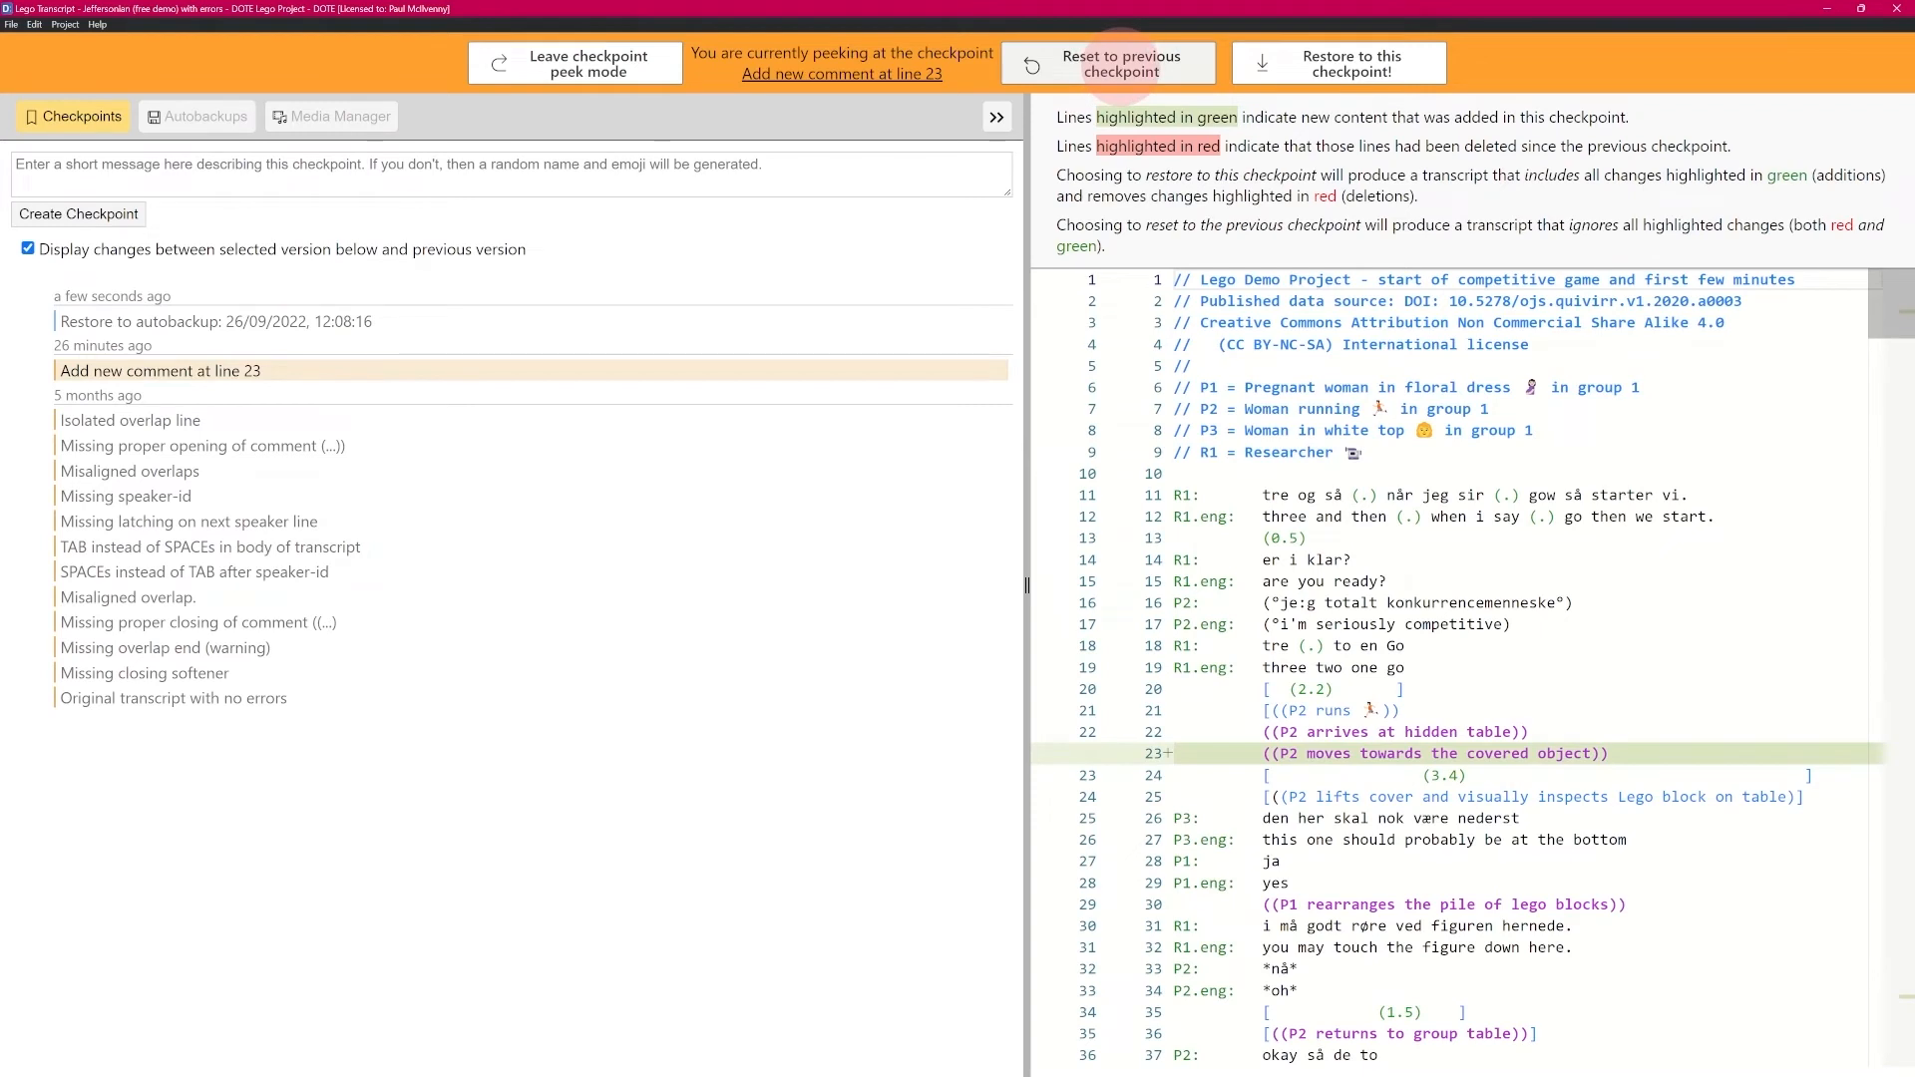
left_click(215, 321)
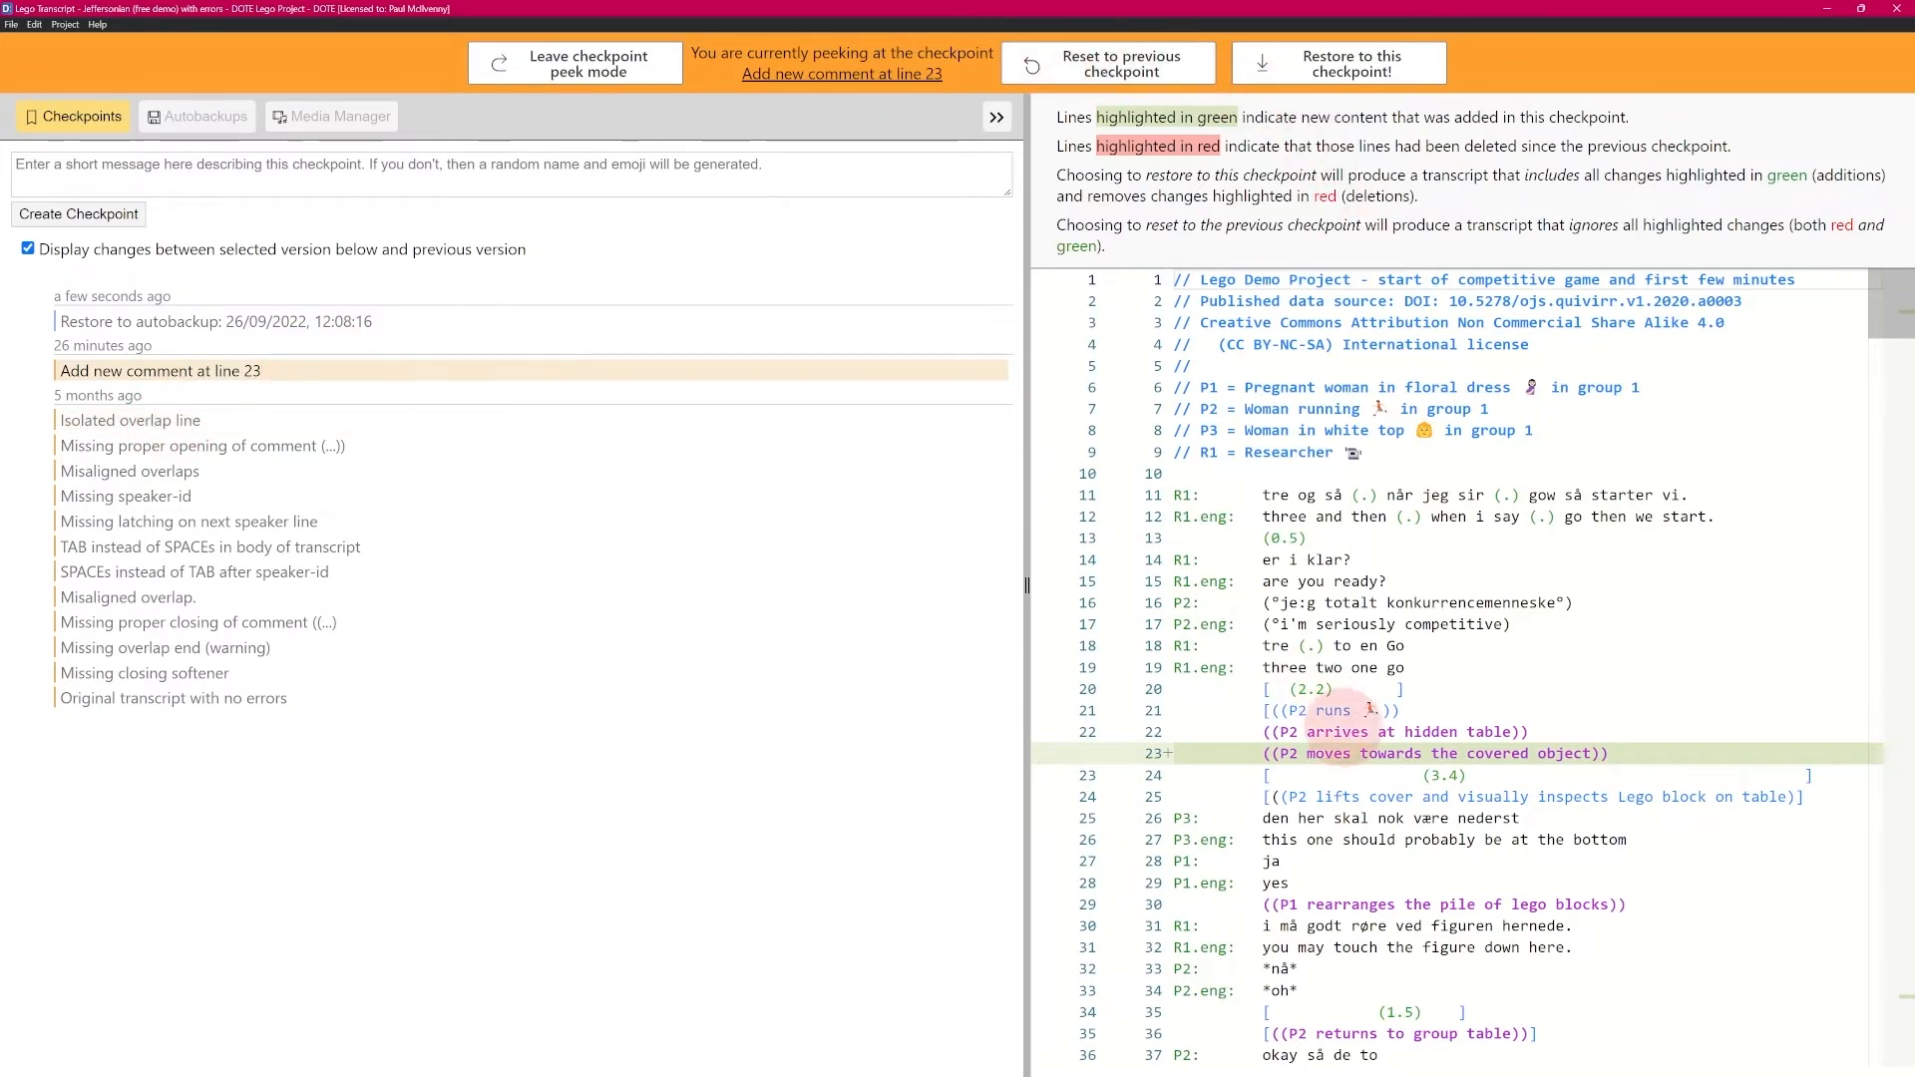
left_click(1107, 62)
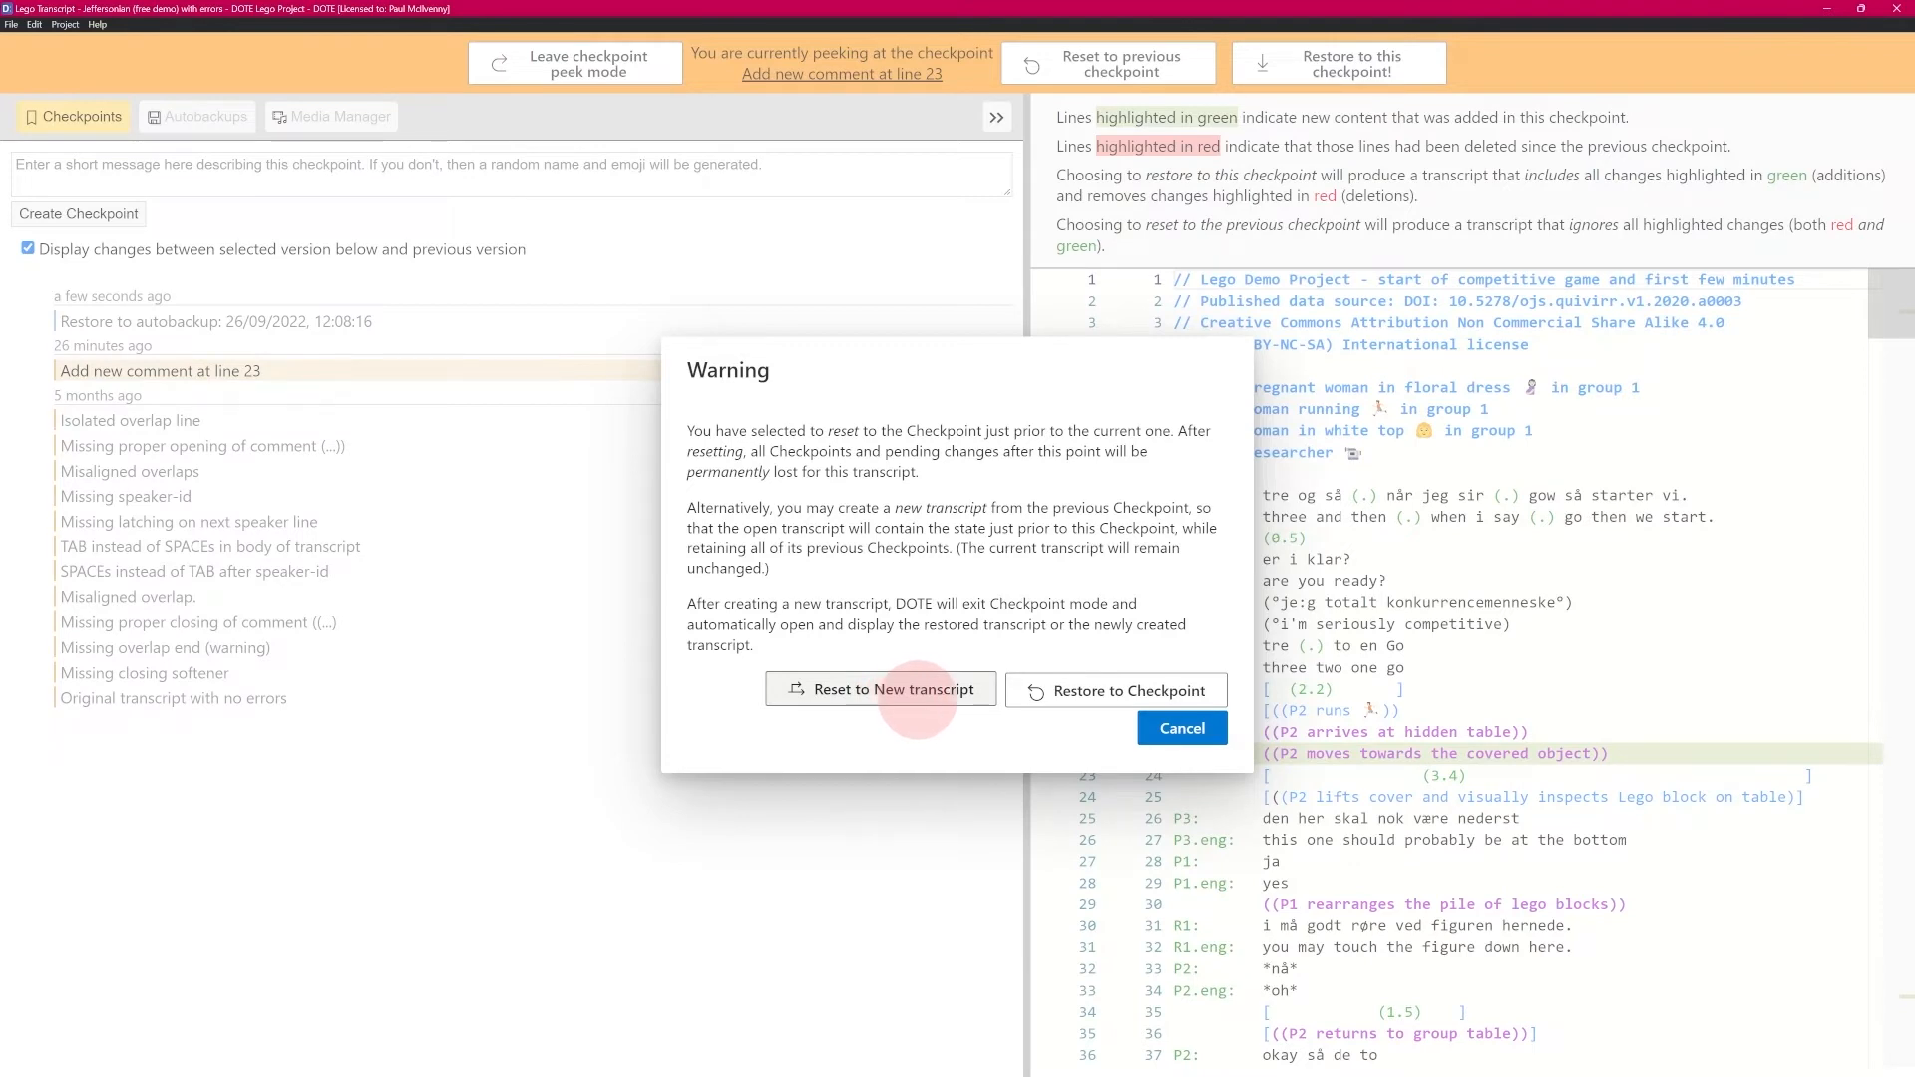
mouse_move(1113, 688)
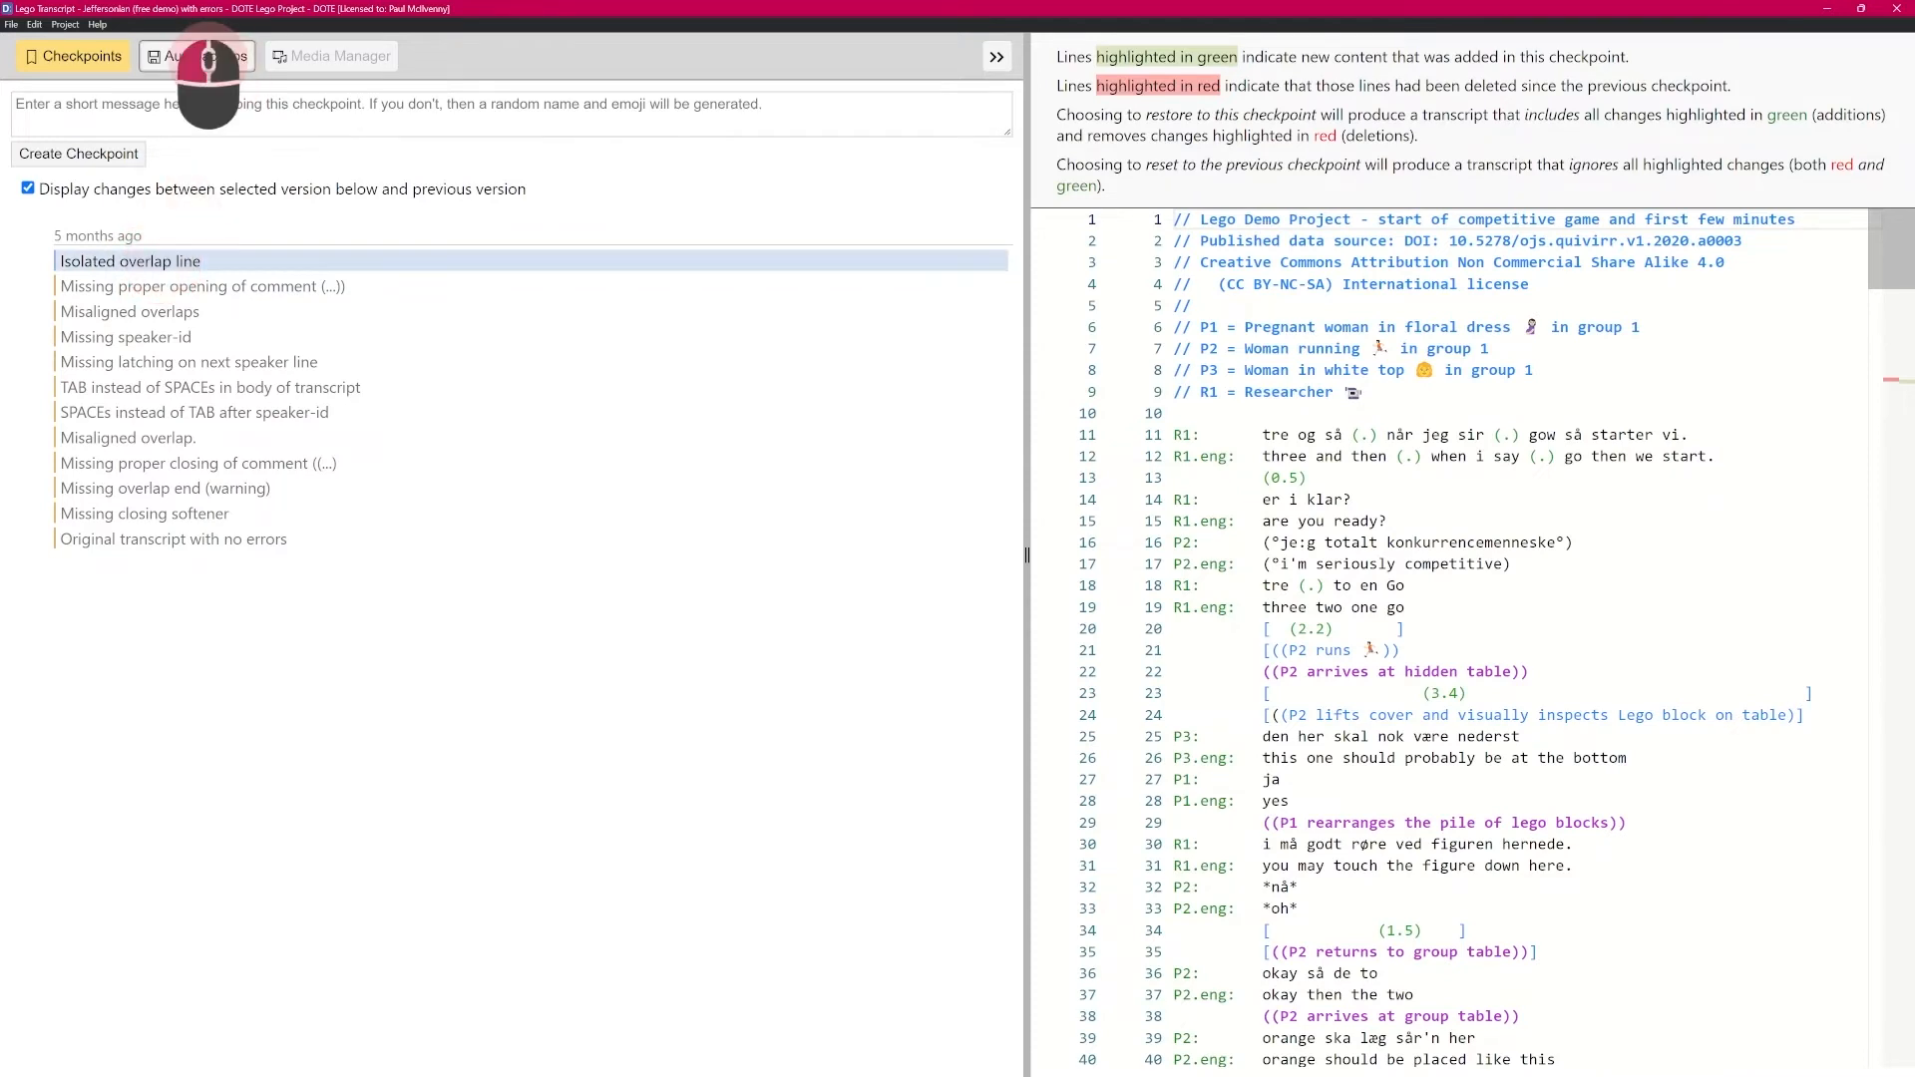
Review Autobackups, return to Checkpoints and switch off the display of changes between versions
left_click(198, 56)
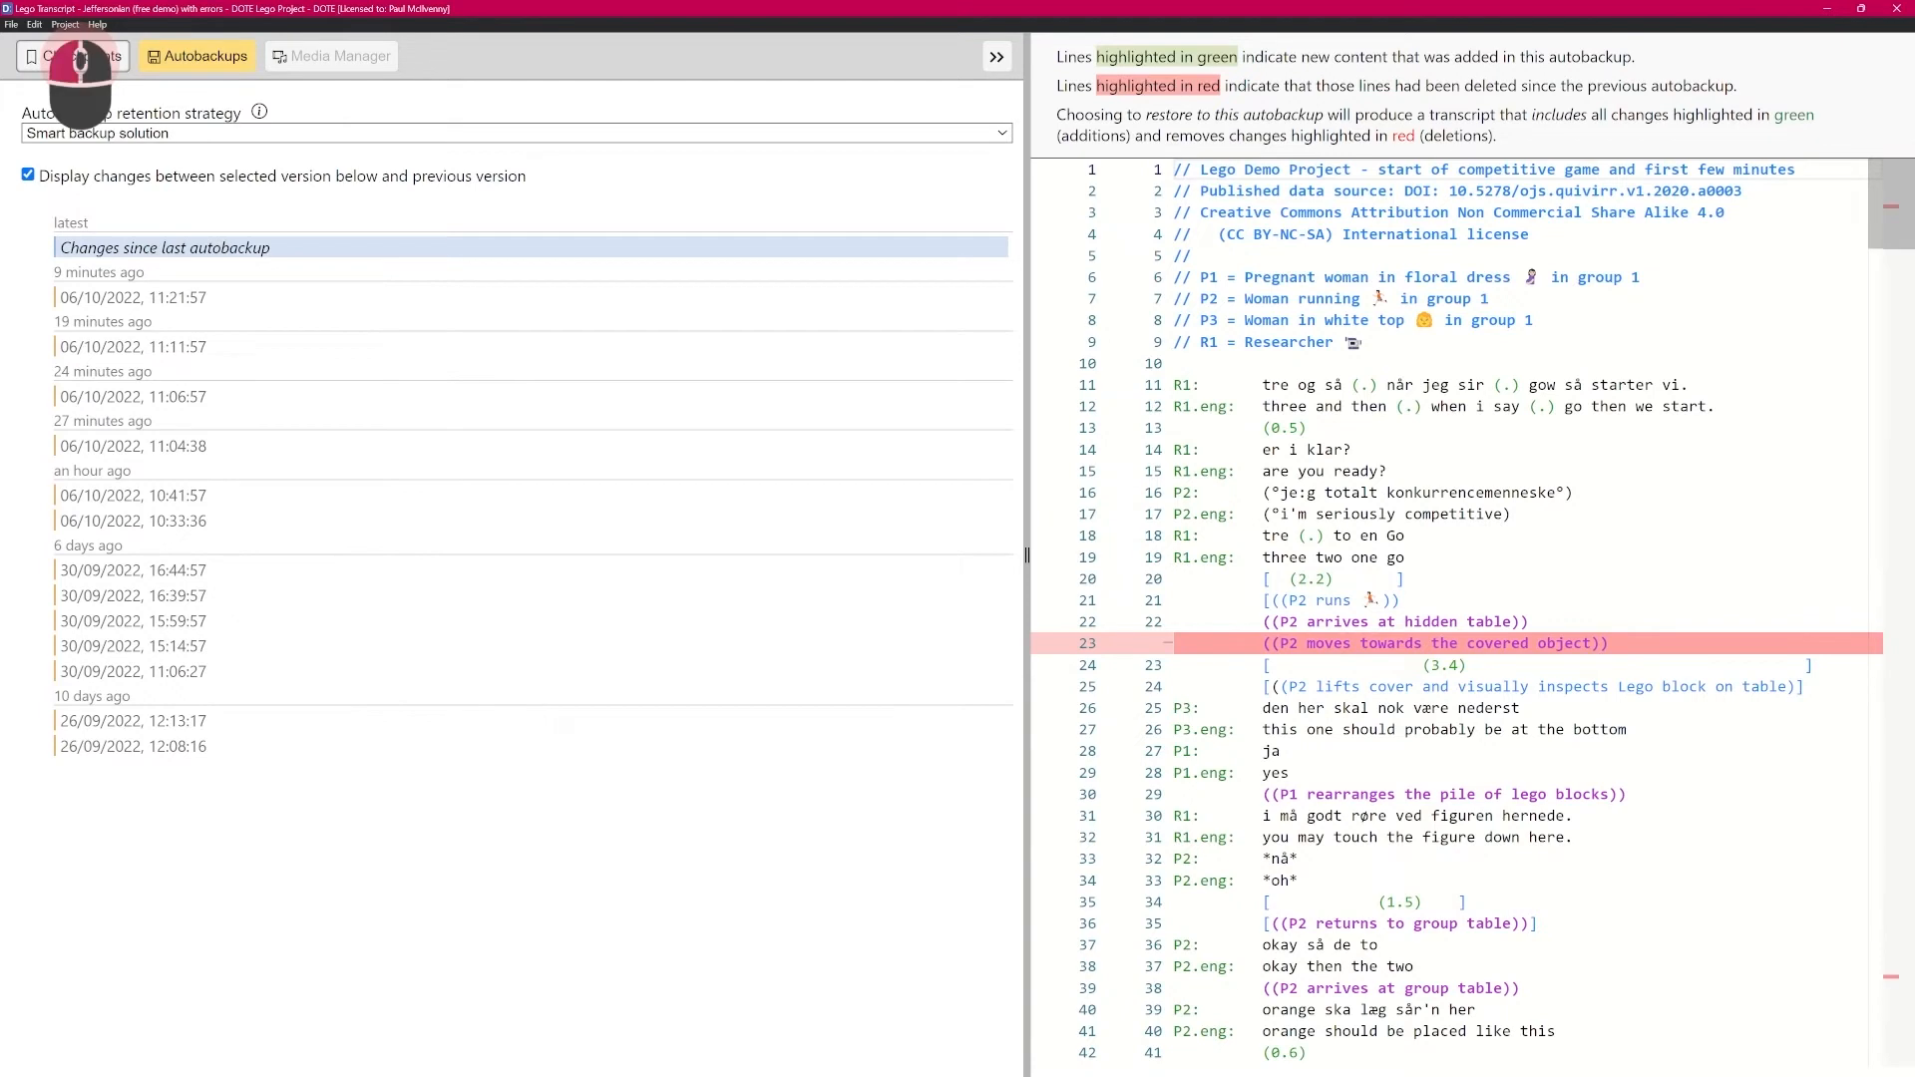
left_click(72, 56)
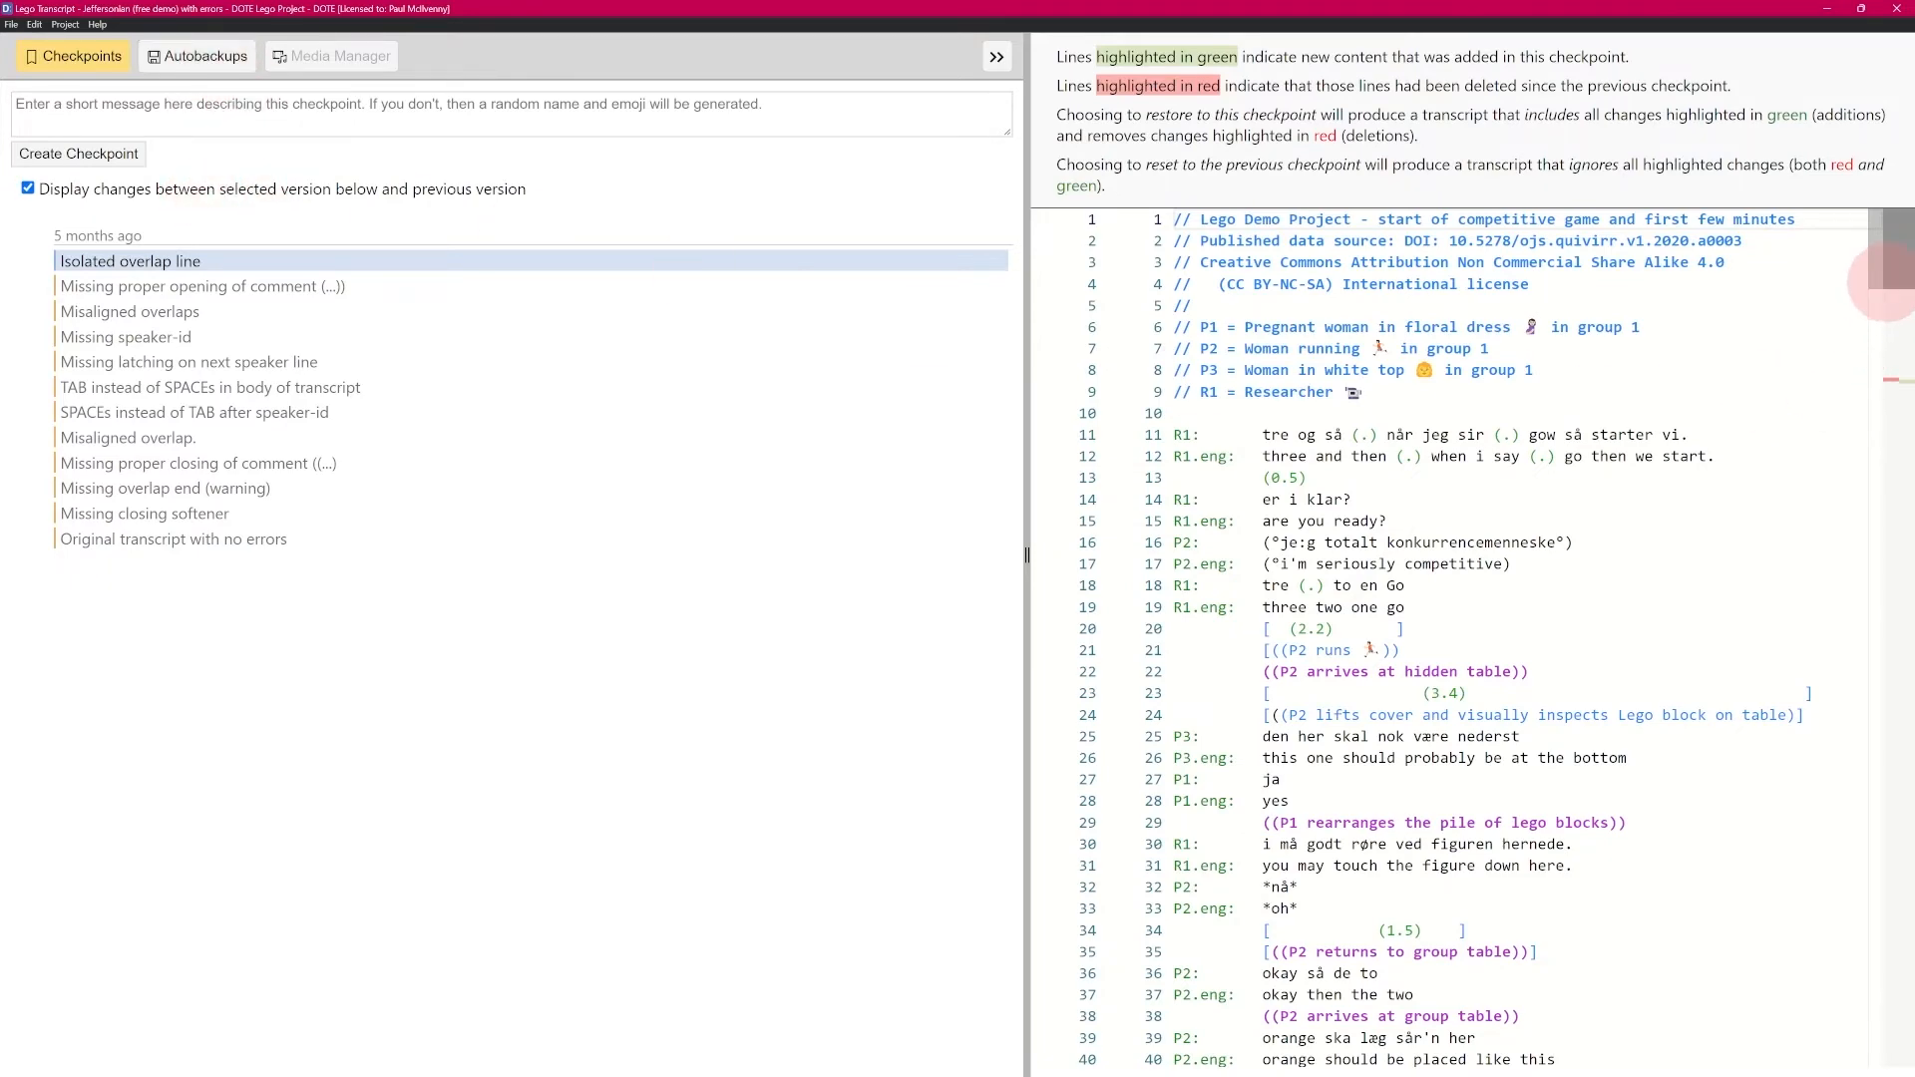
scroll("down", 3)
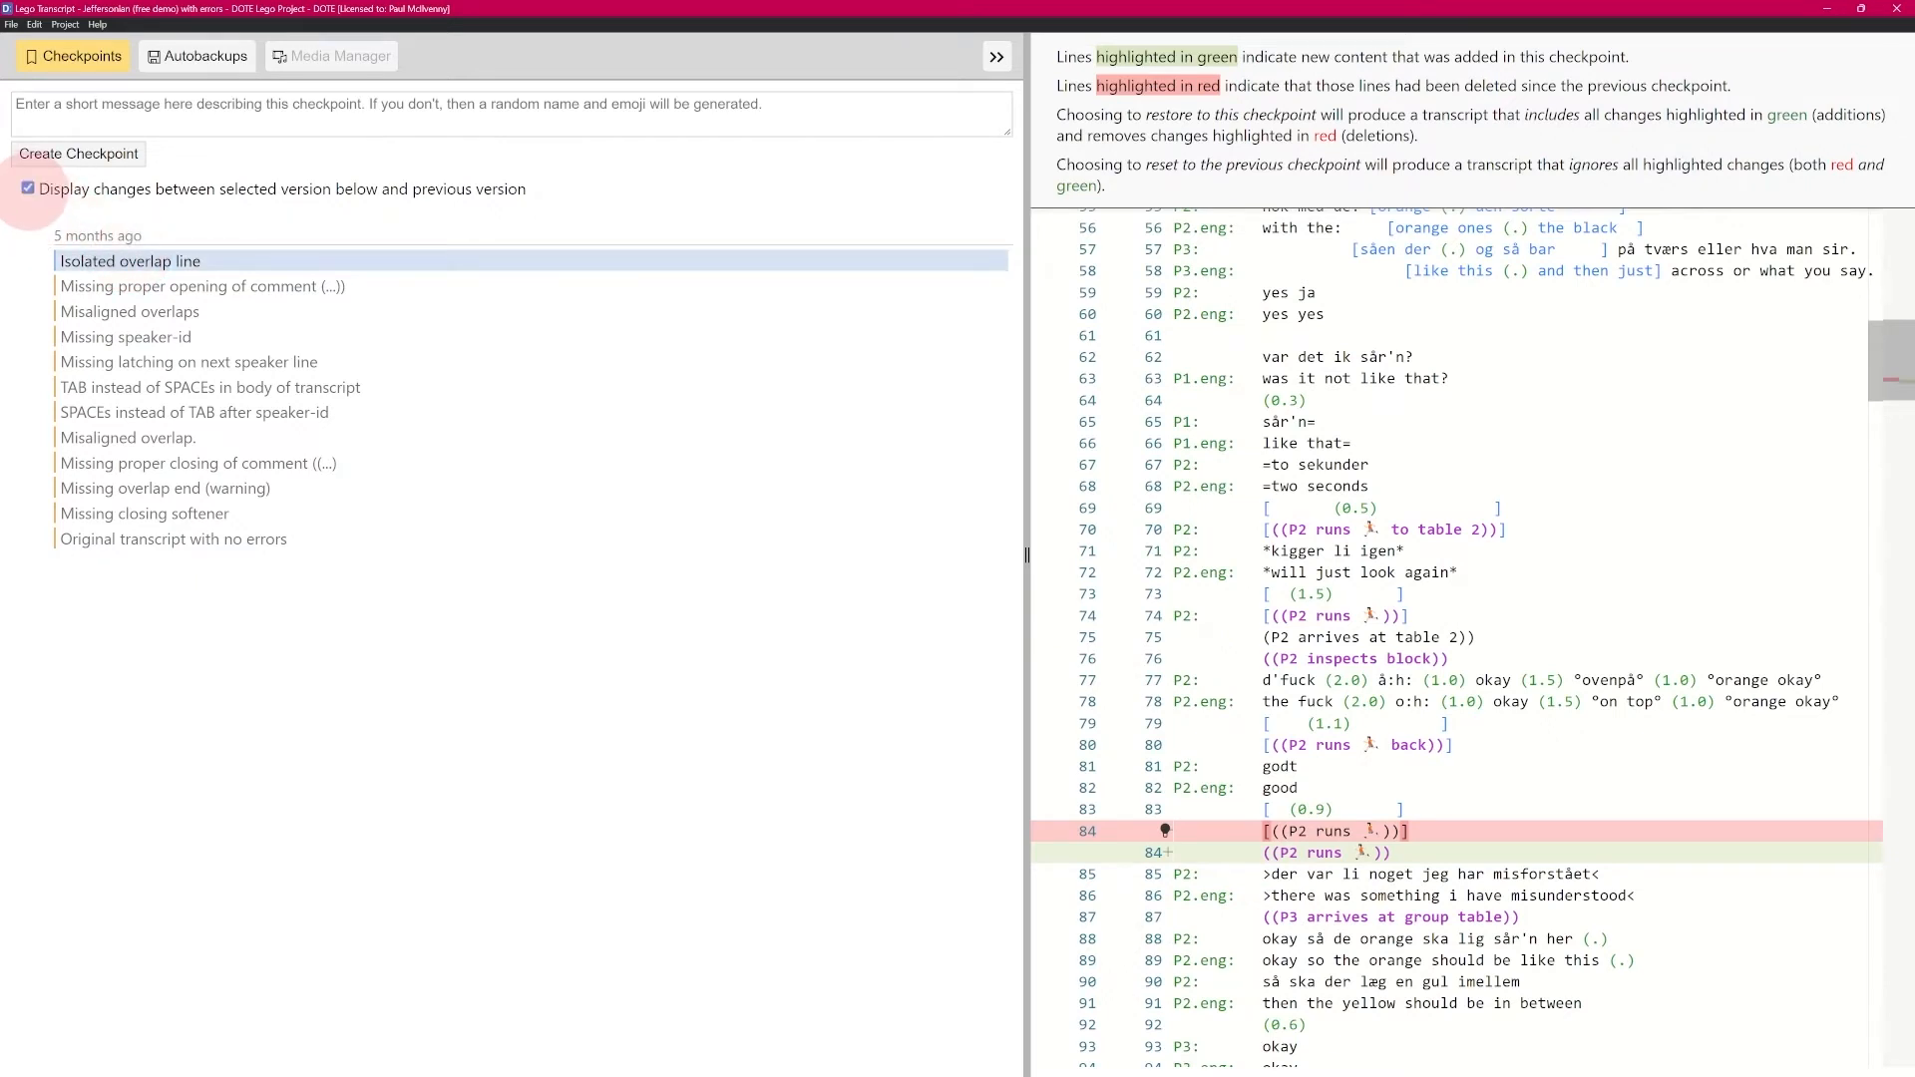
left_click(26, 187)
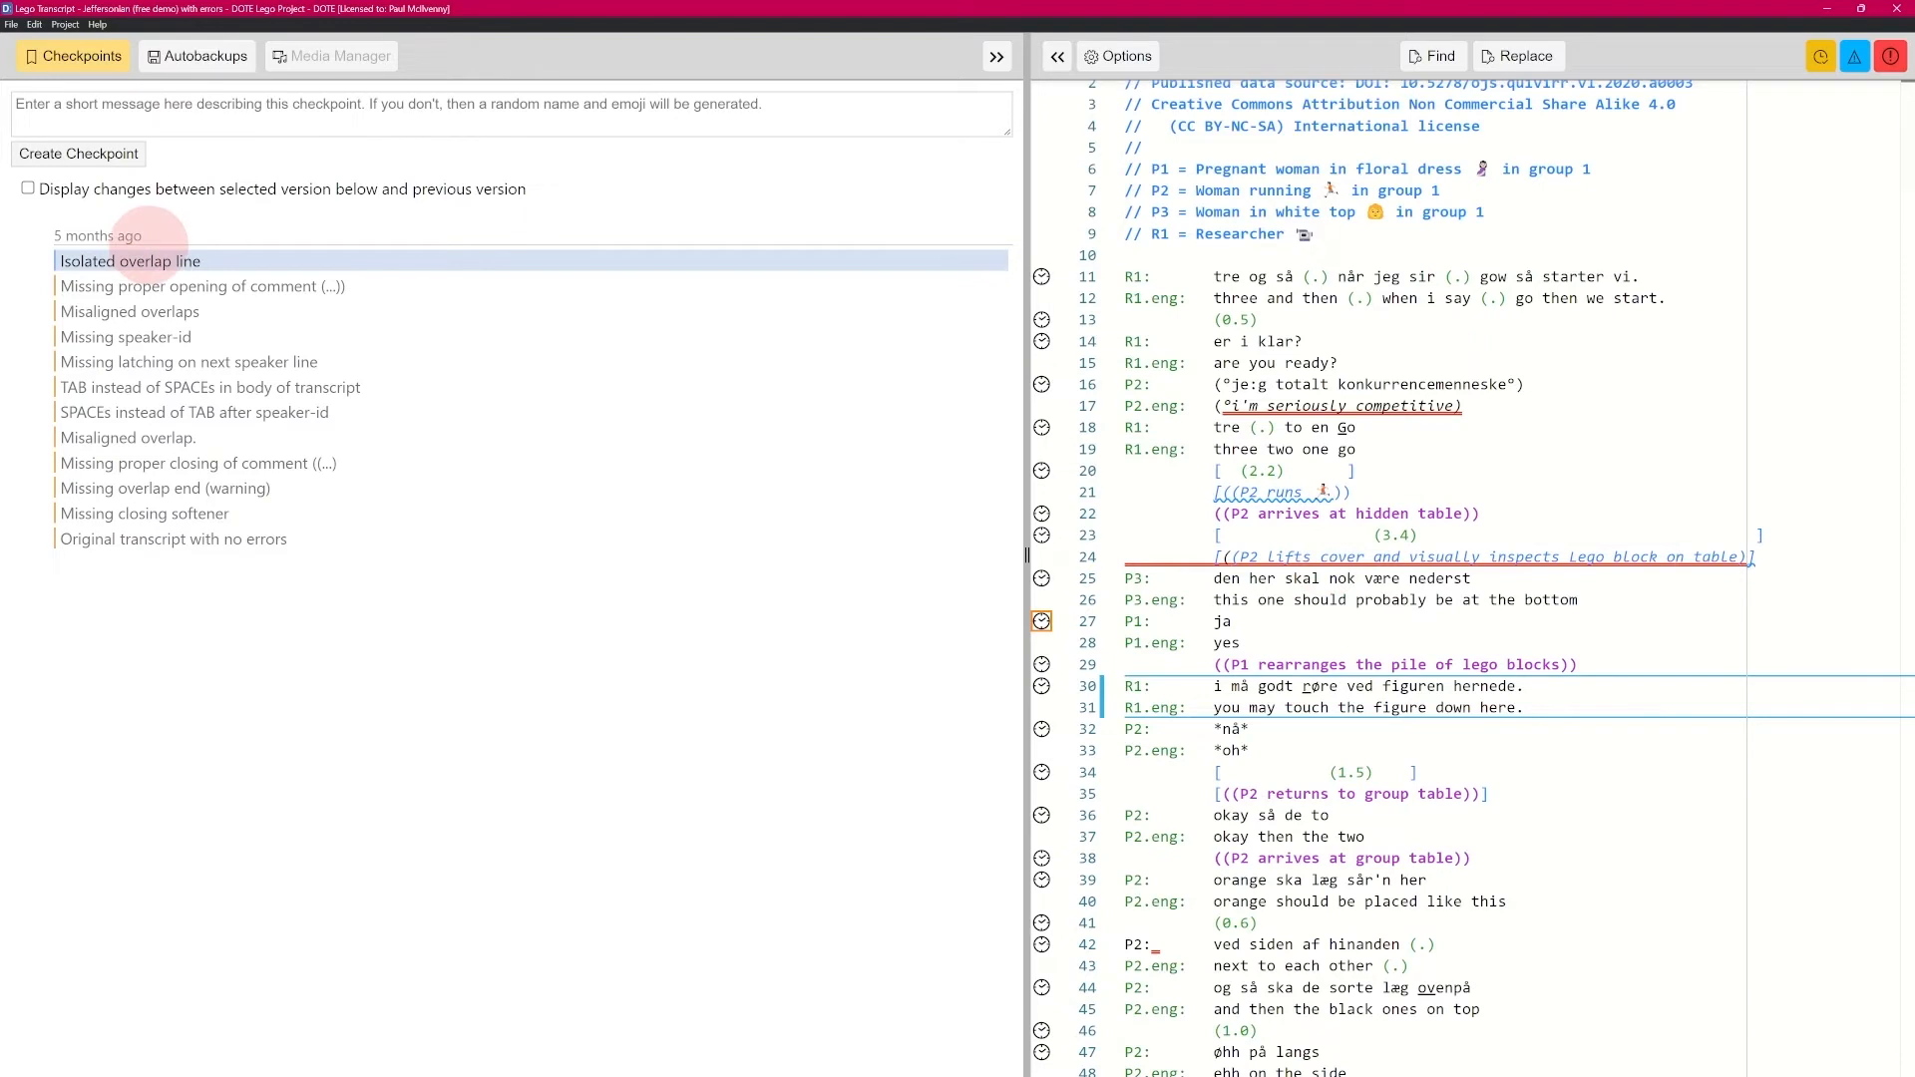
Show then hide the changes against the previous checkpoint while browsing the transcript
left_click(28, 189)
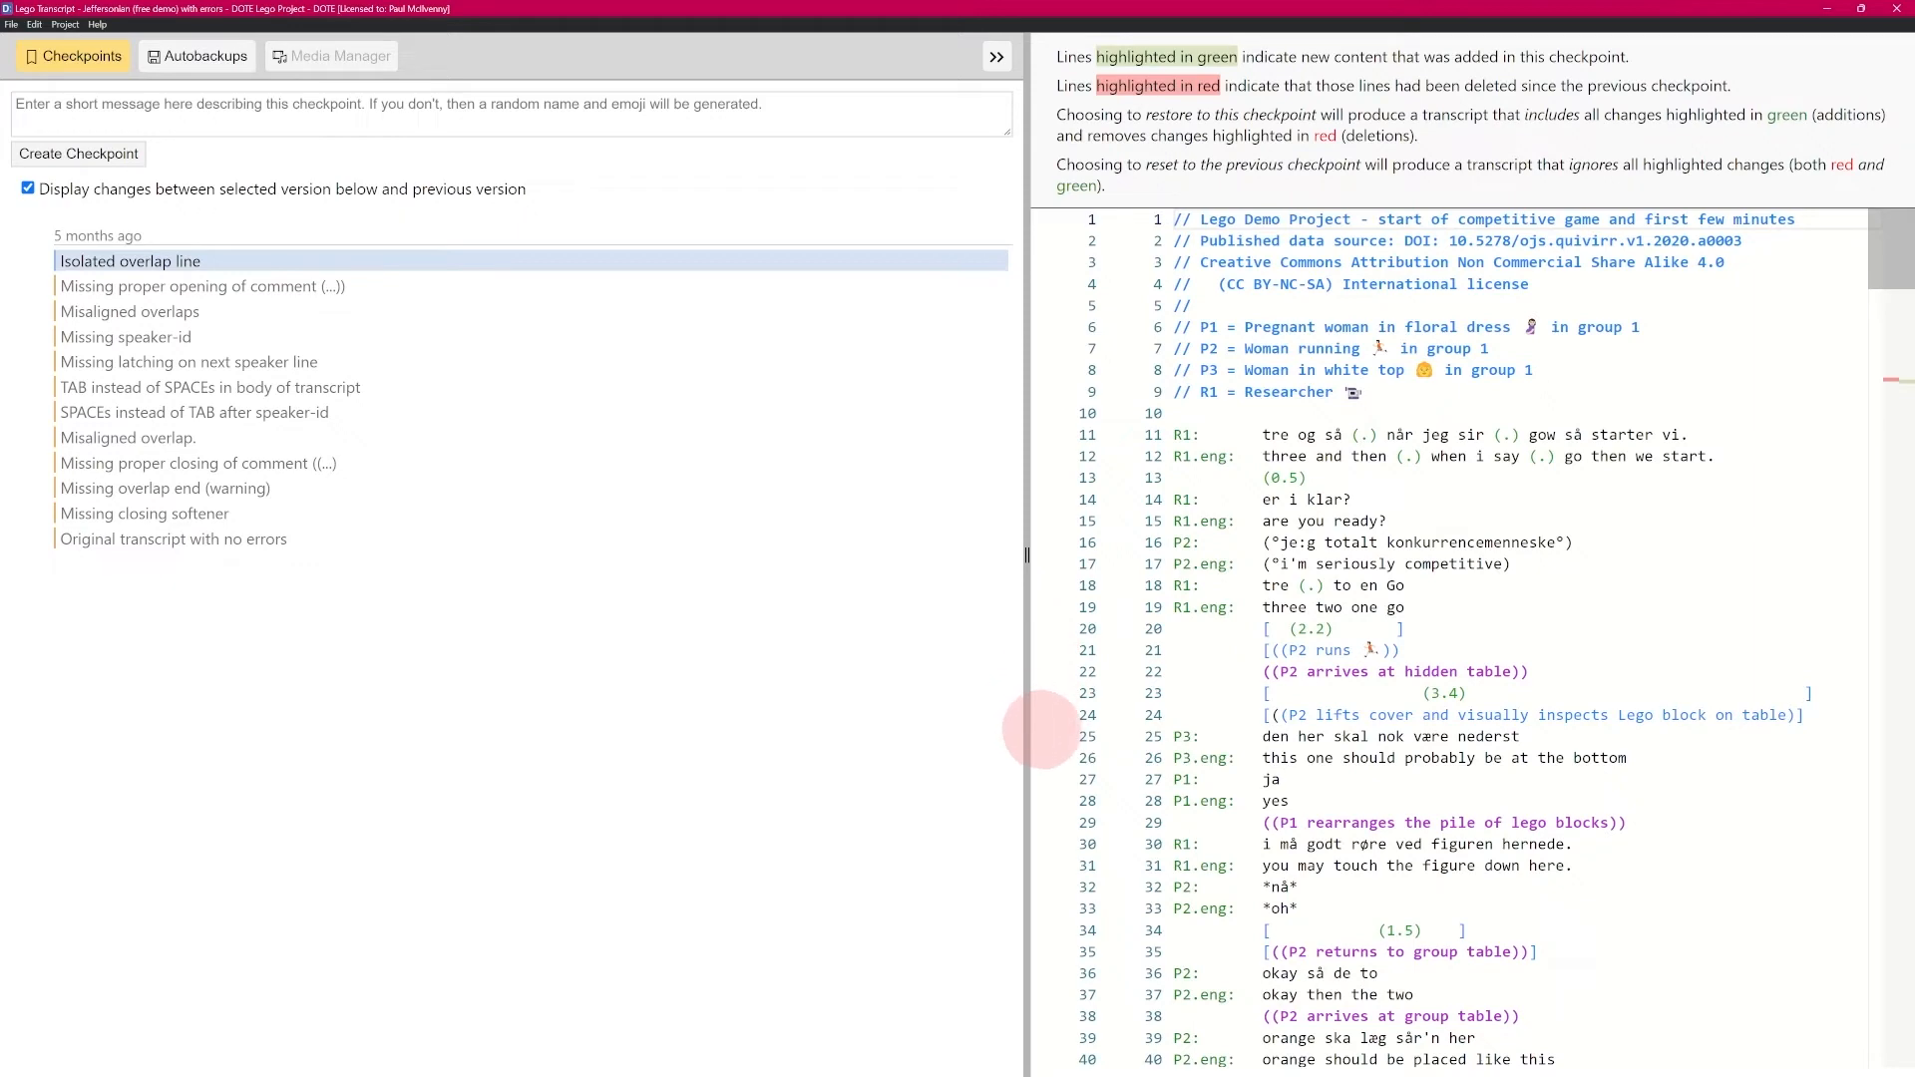
mouse_move(933, 893)
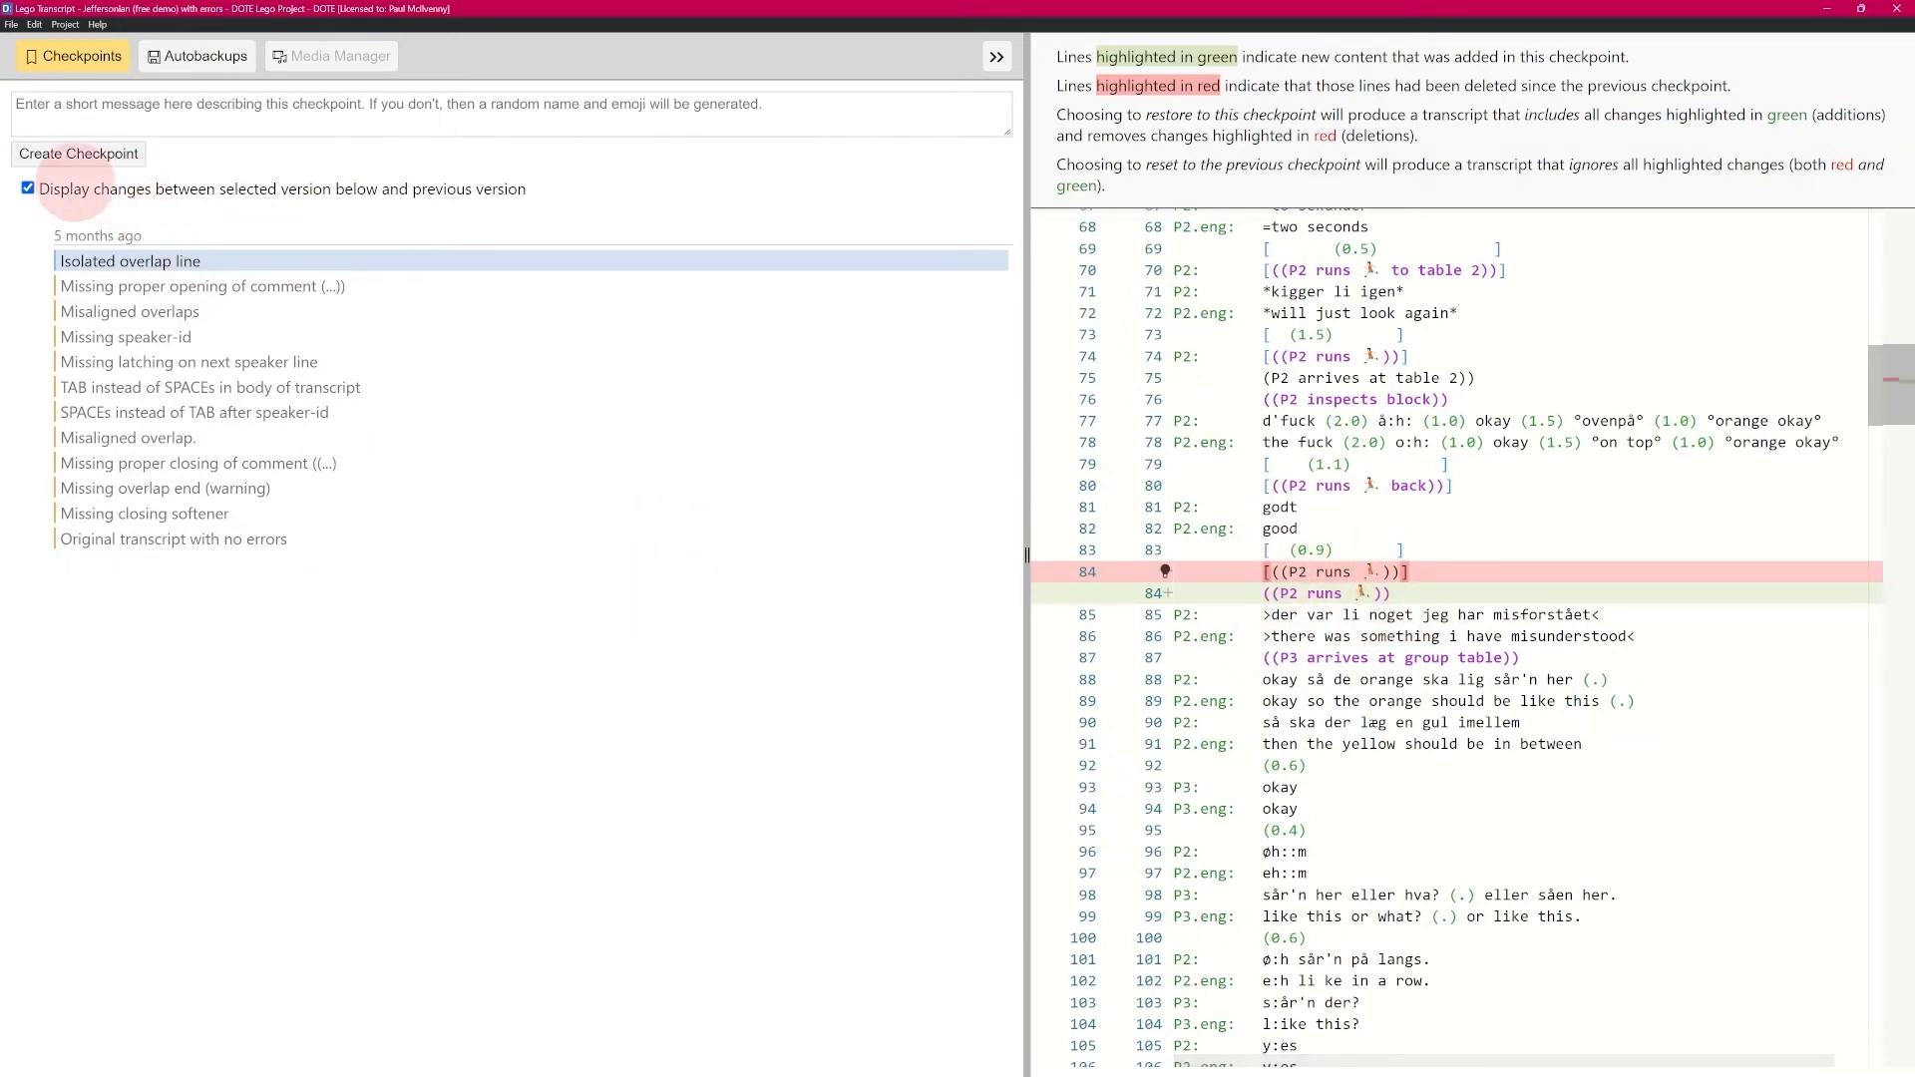
left_click(25, 188)
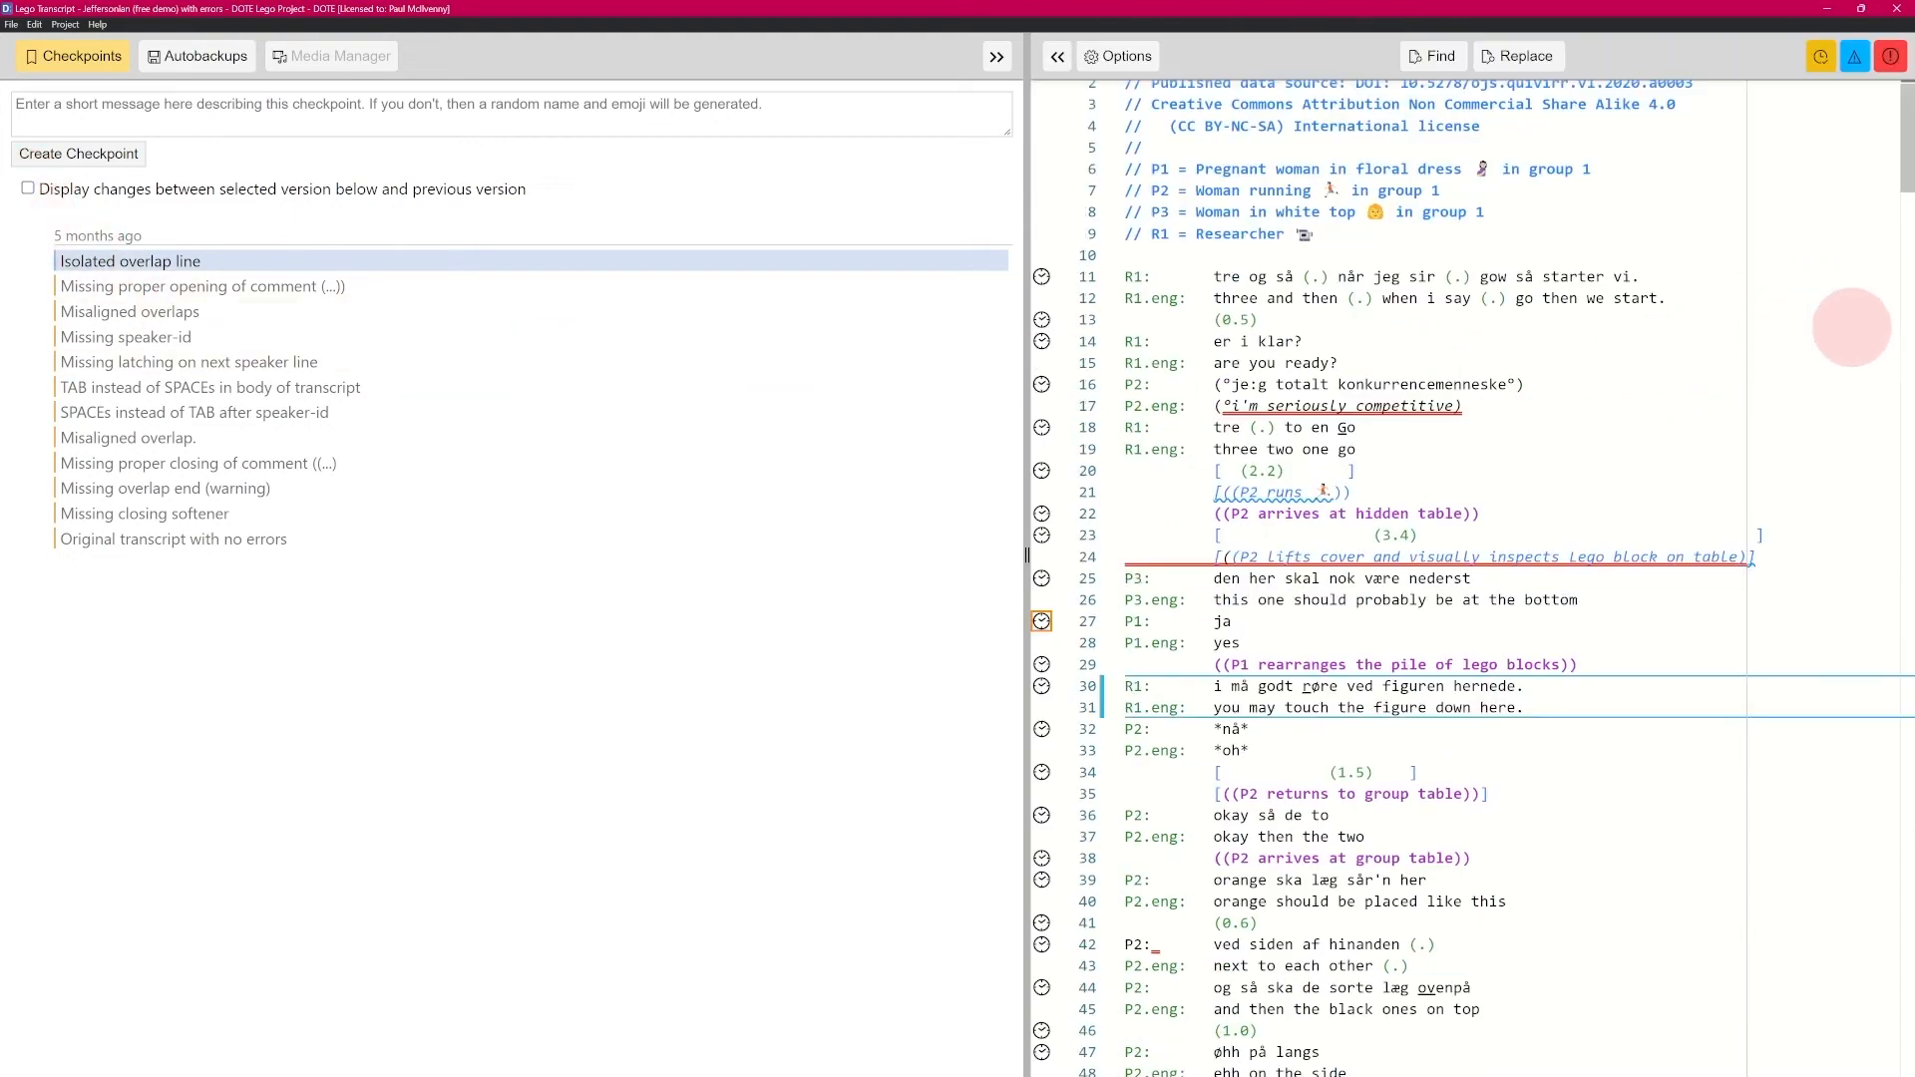
scroll("down", 3)
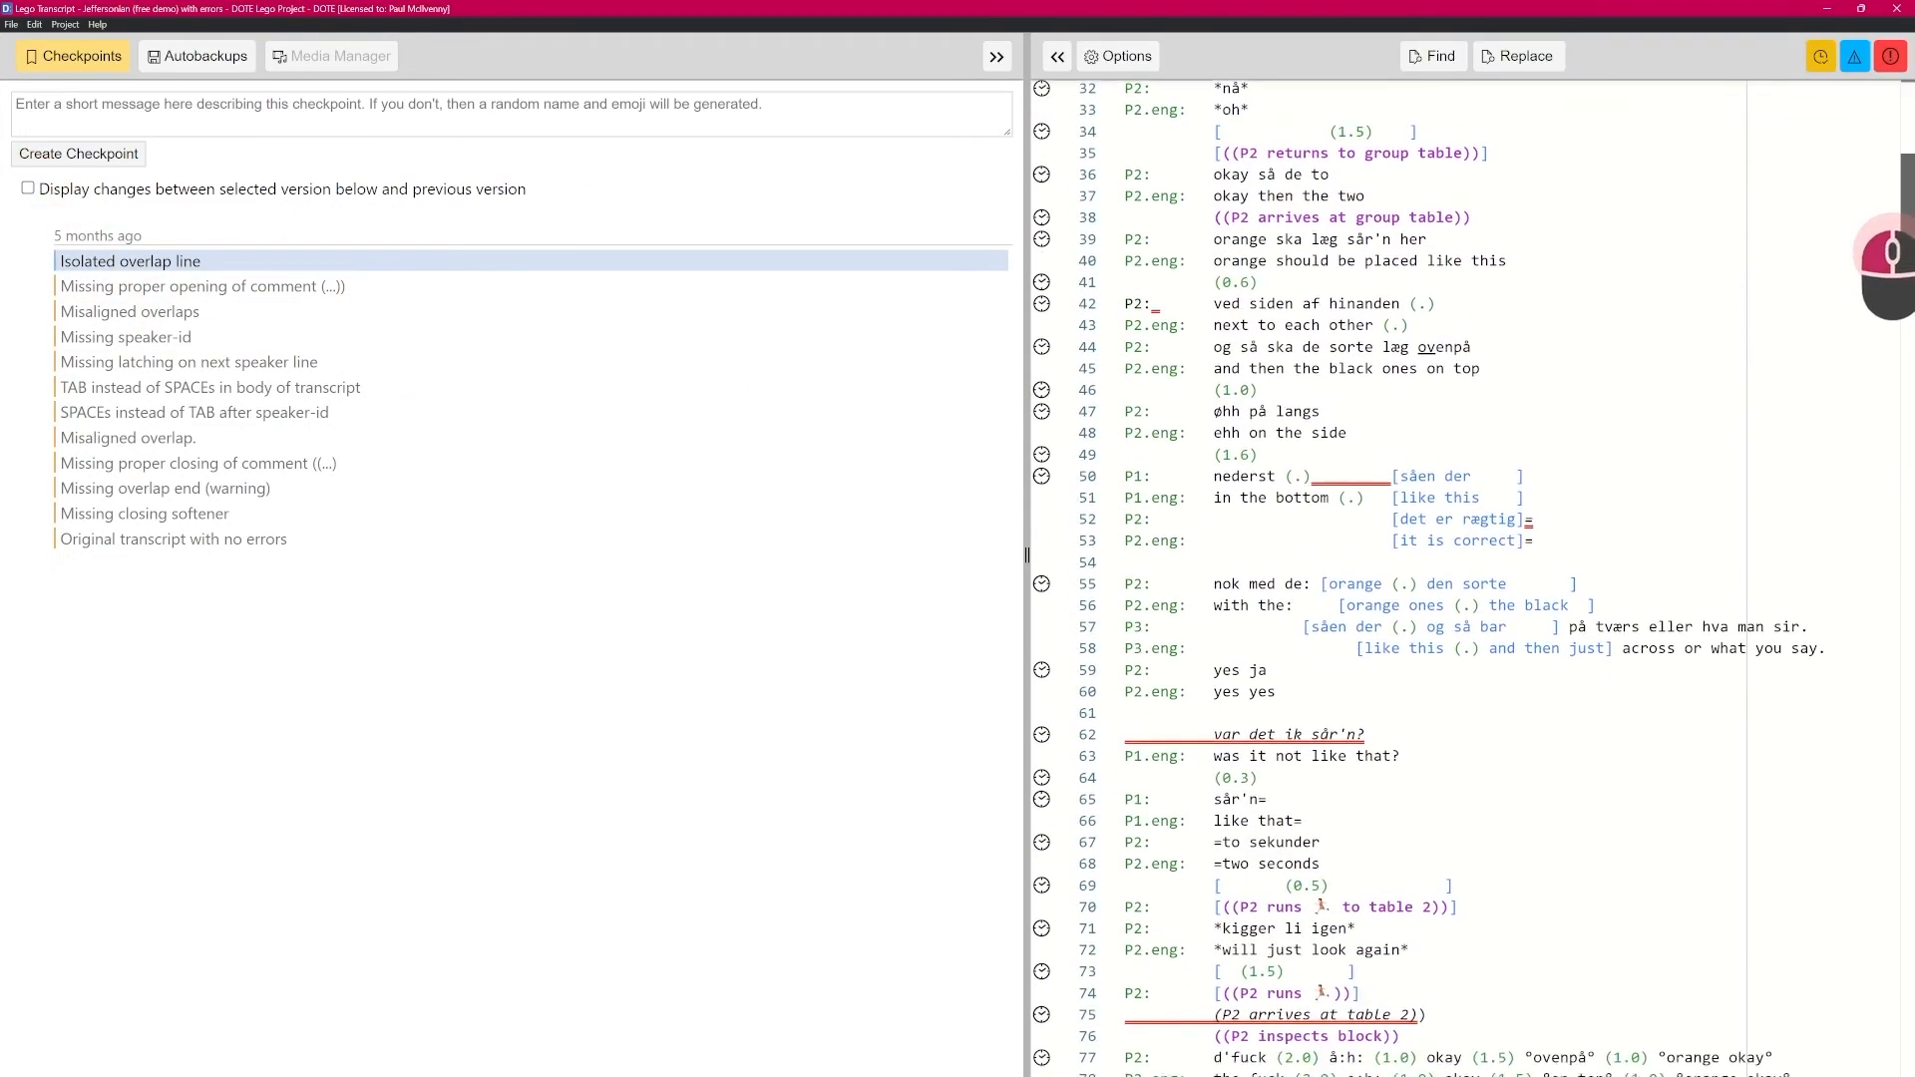
scroll("down", 3)
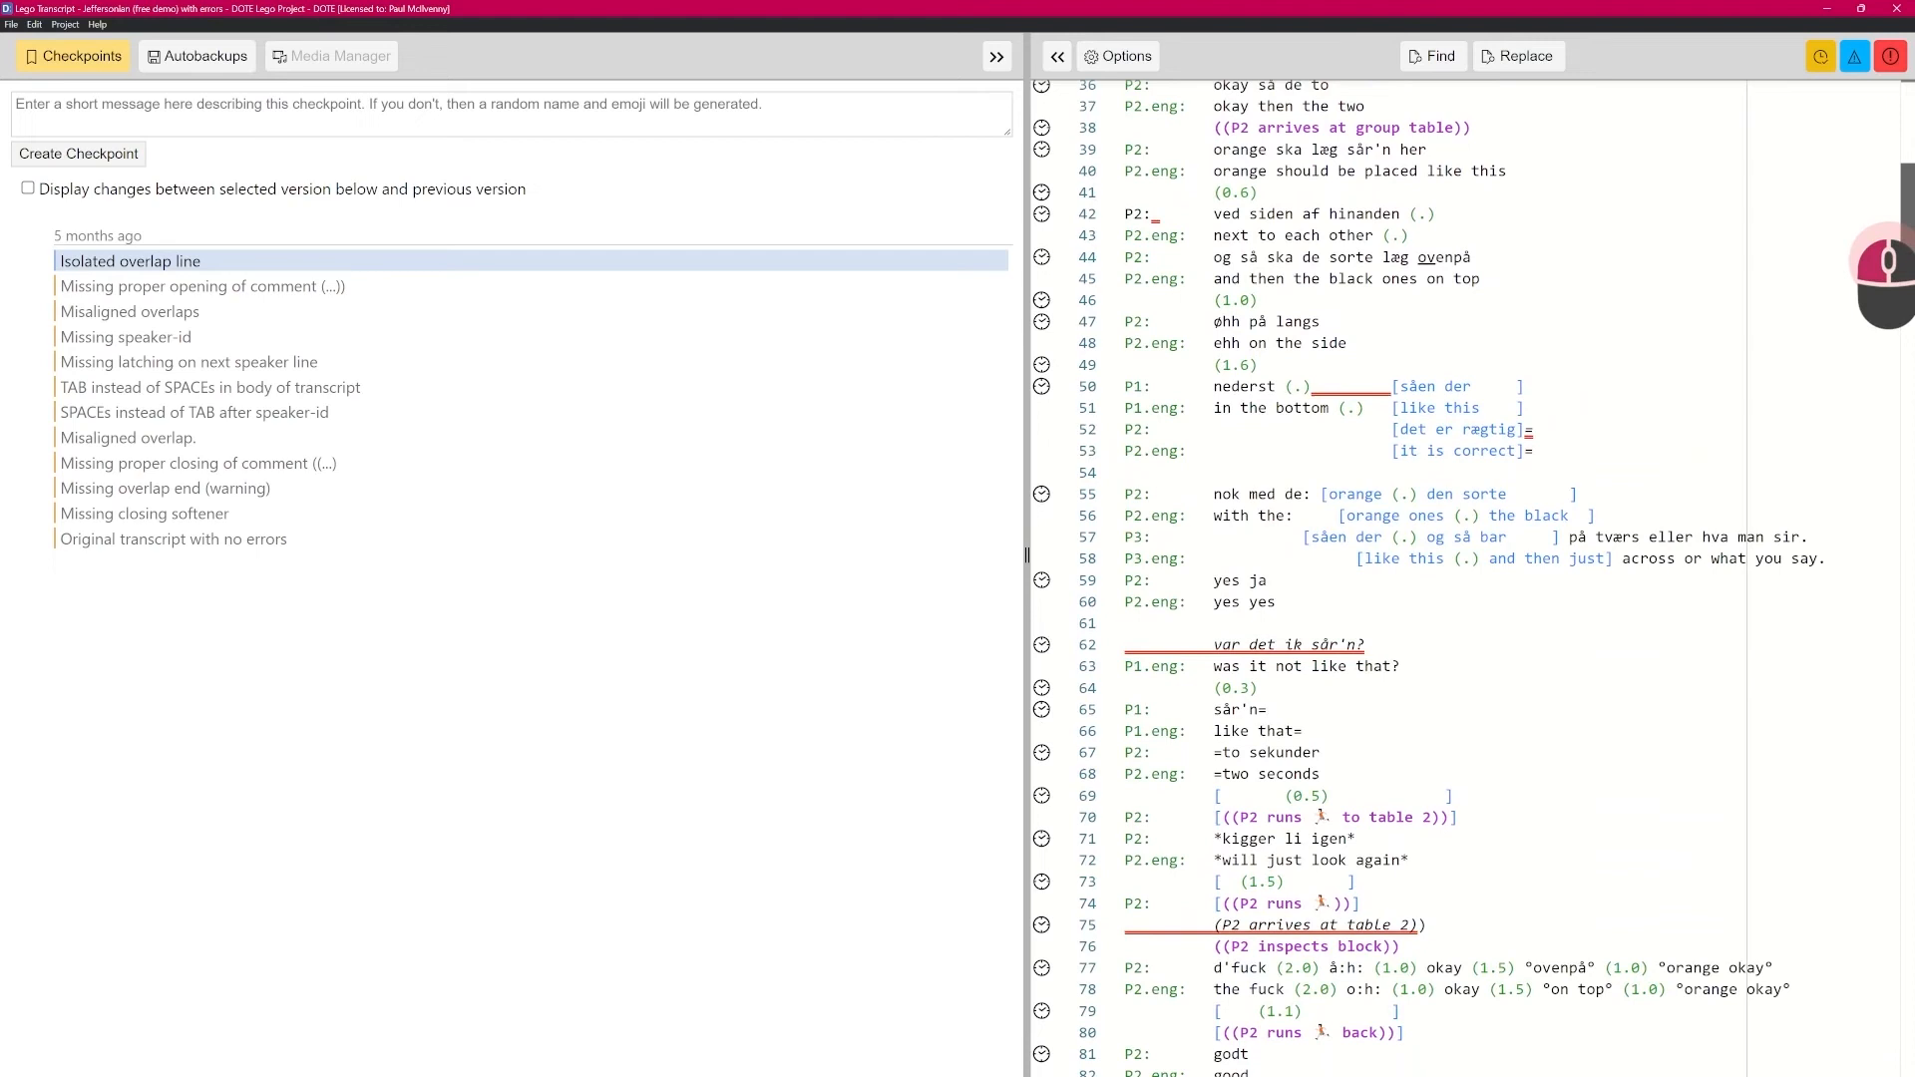
scroll("down", 3)
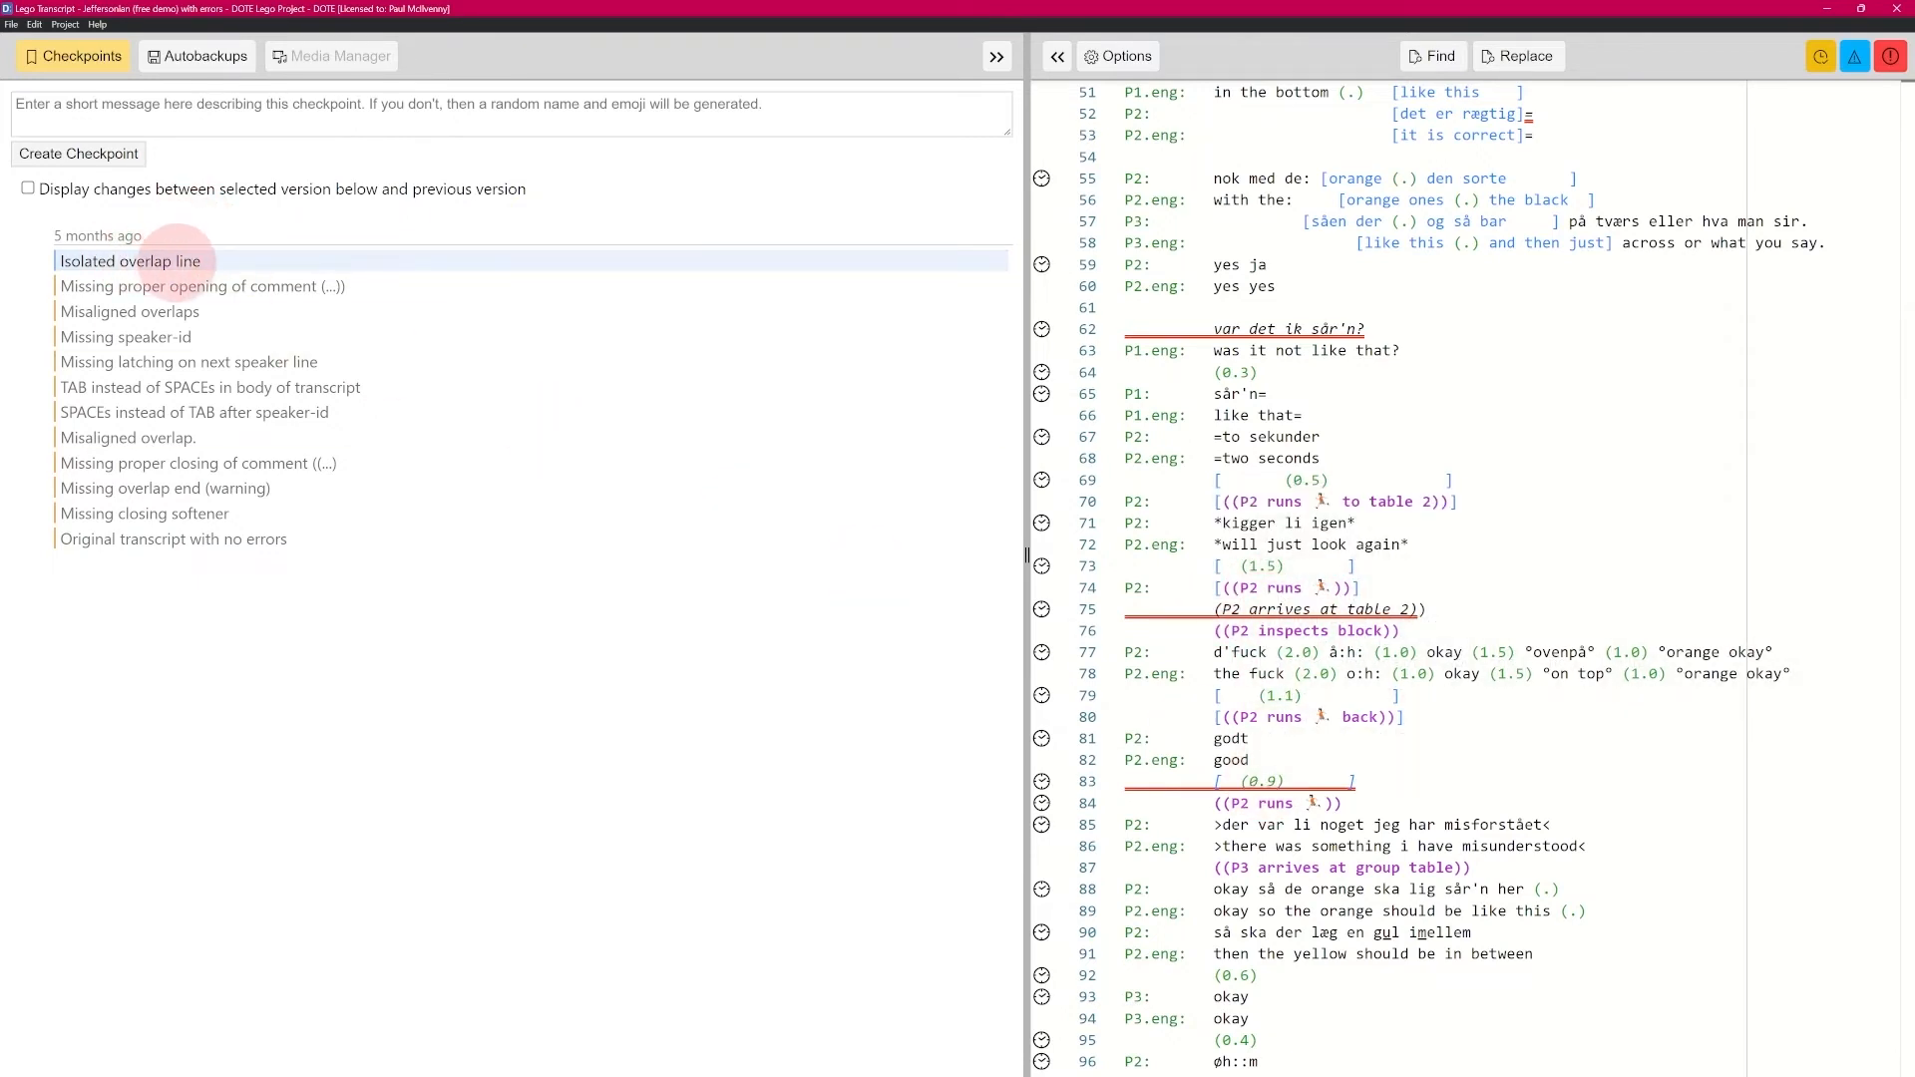
Toggle the change highlighting again, leaving checkpoint changes displayed
left_click(26, 187)
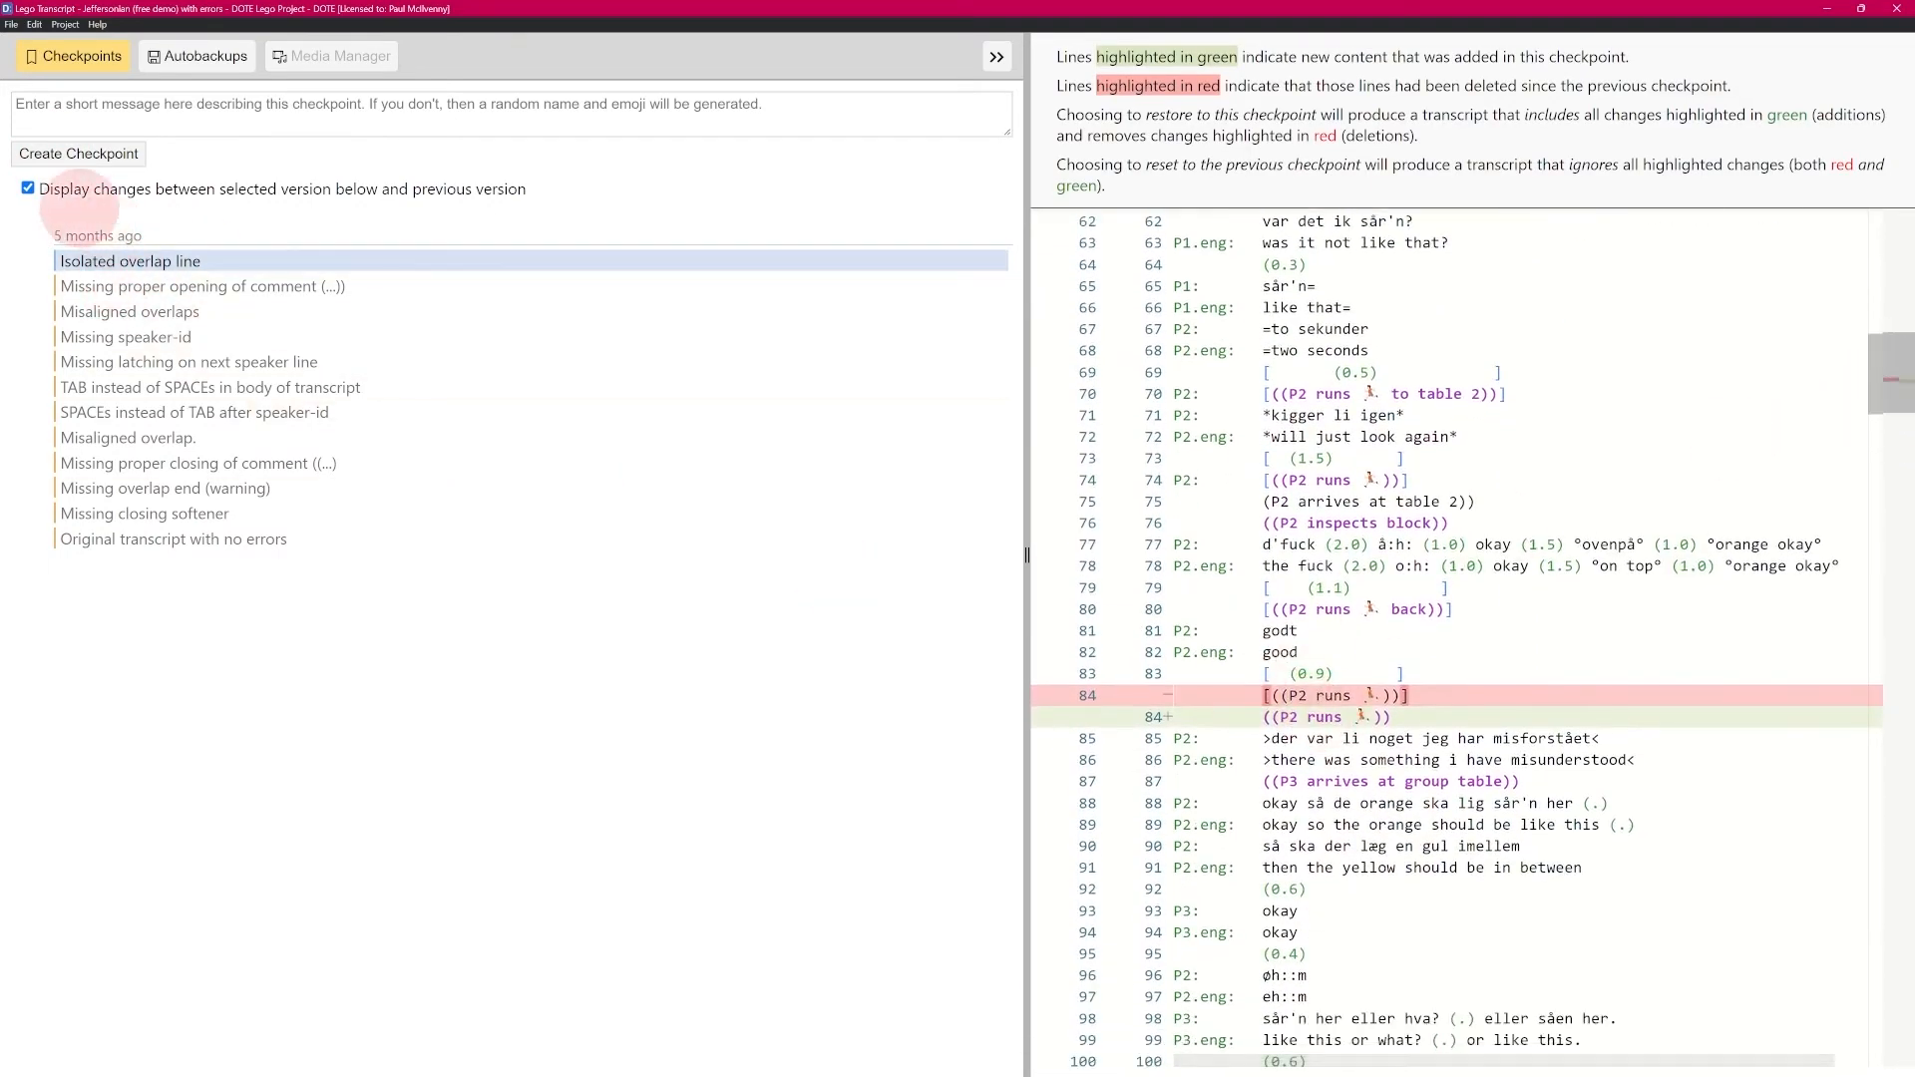
left_click(26, 187)
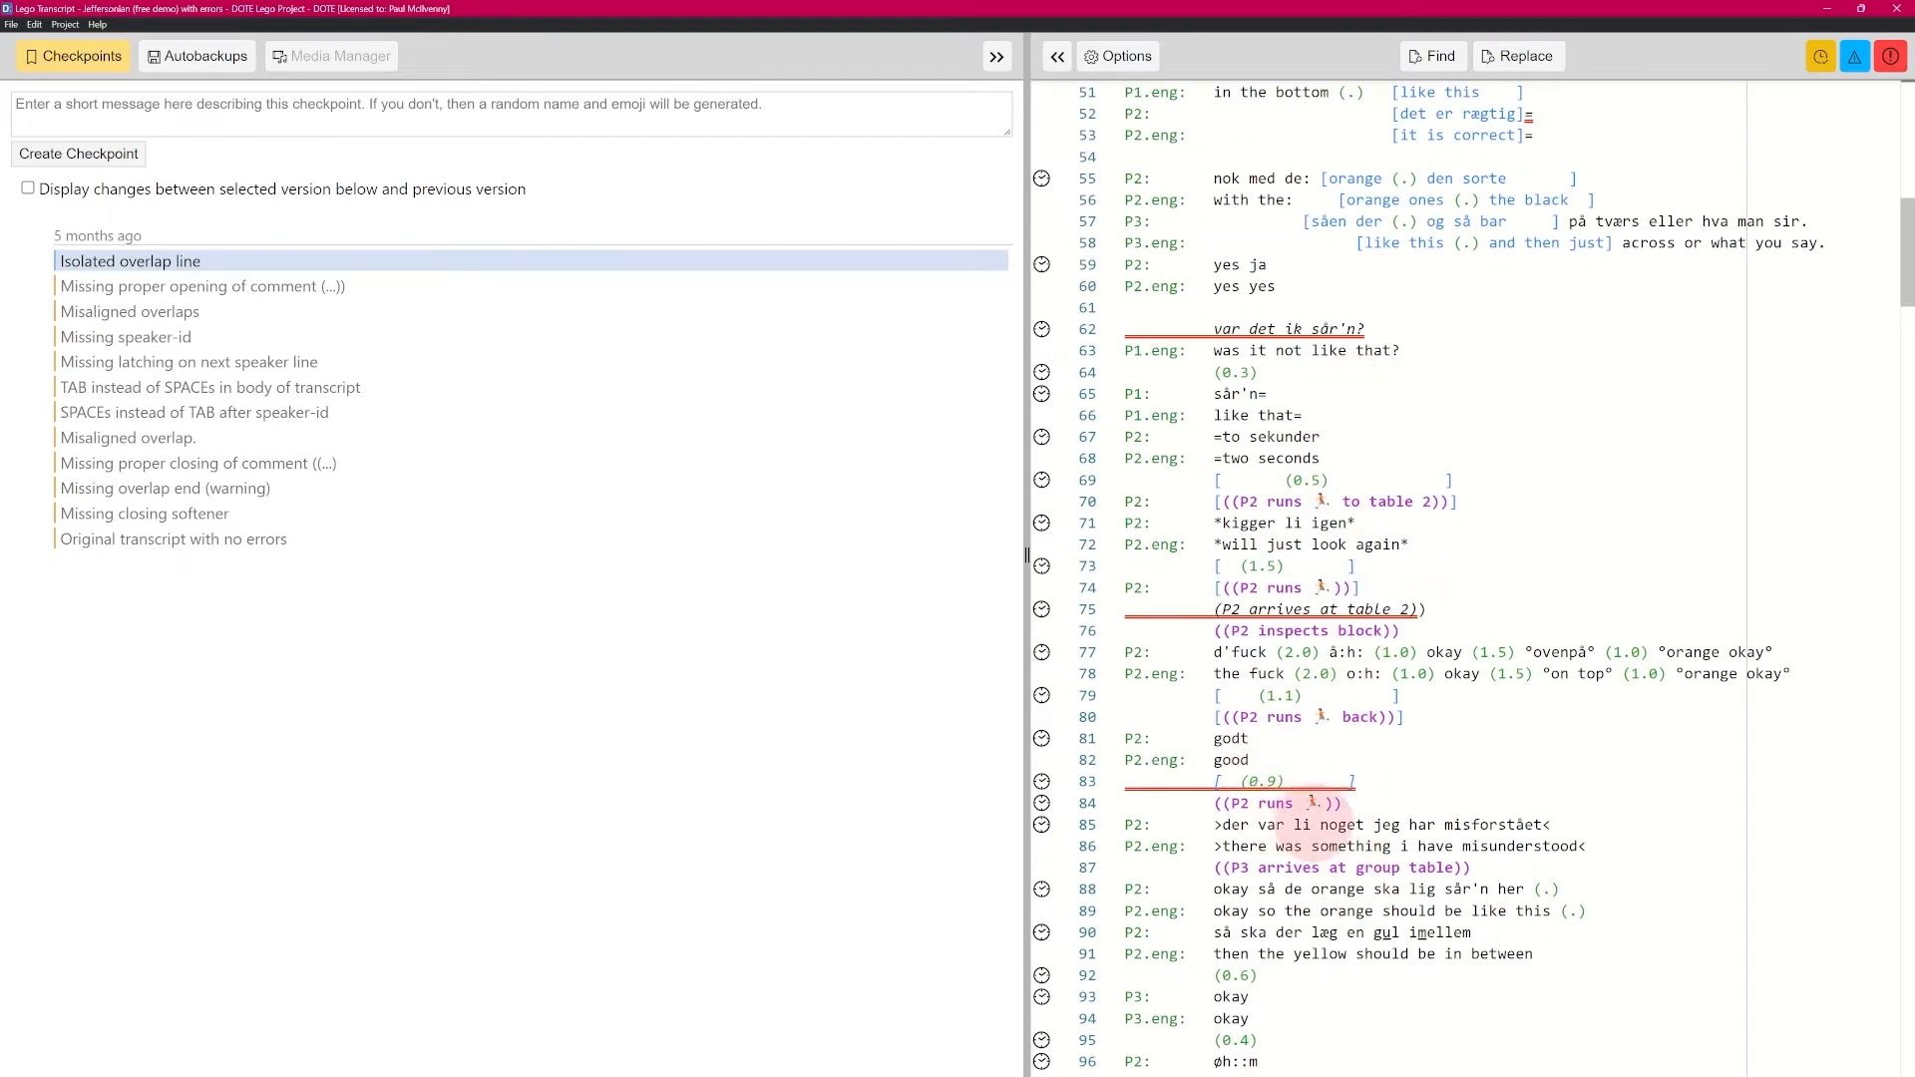
left_click(299, 581)
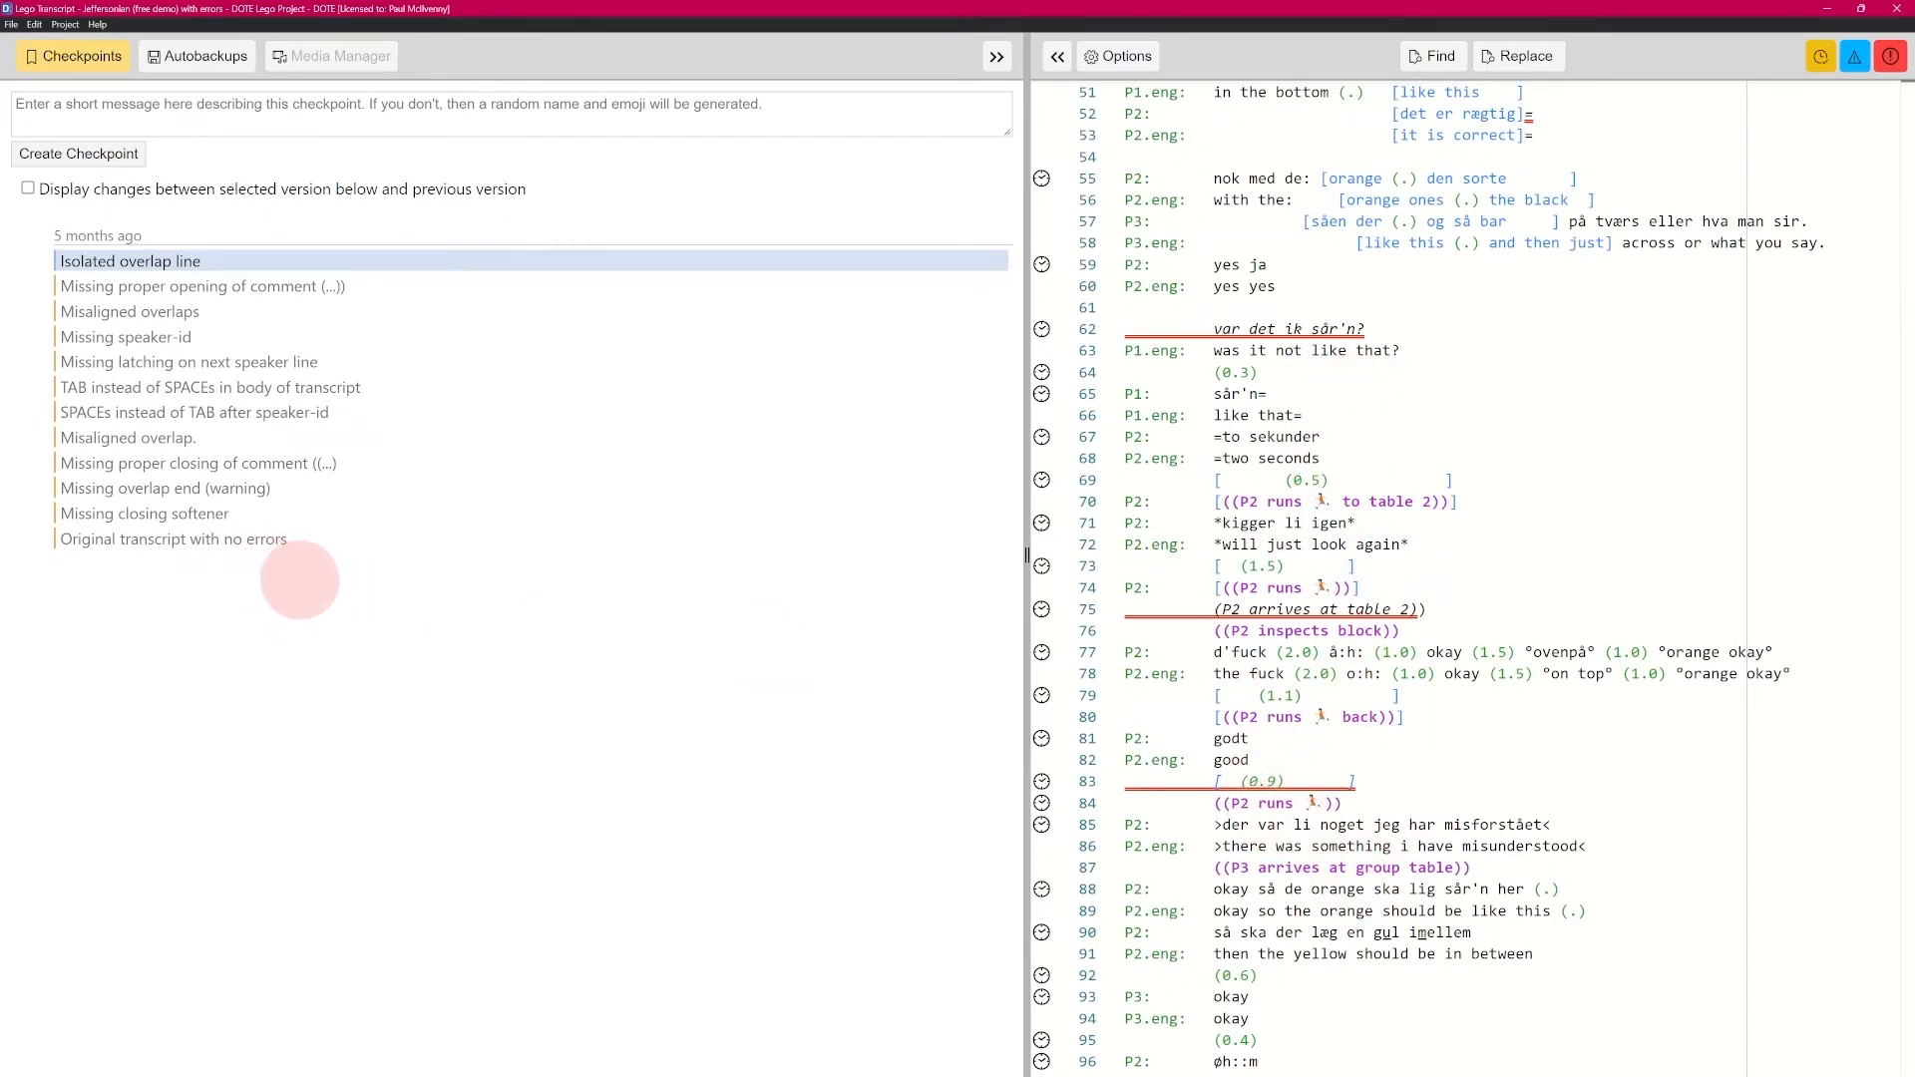
left_click(28, 187)
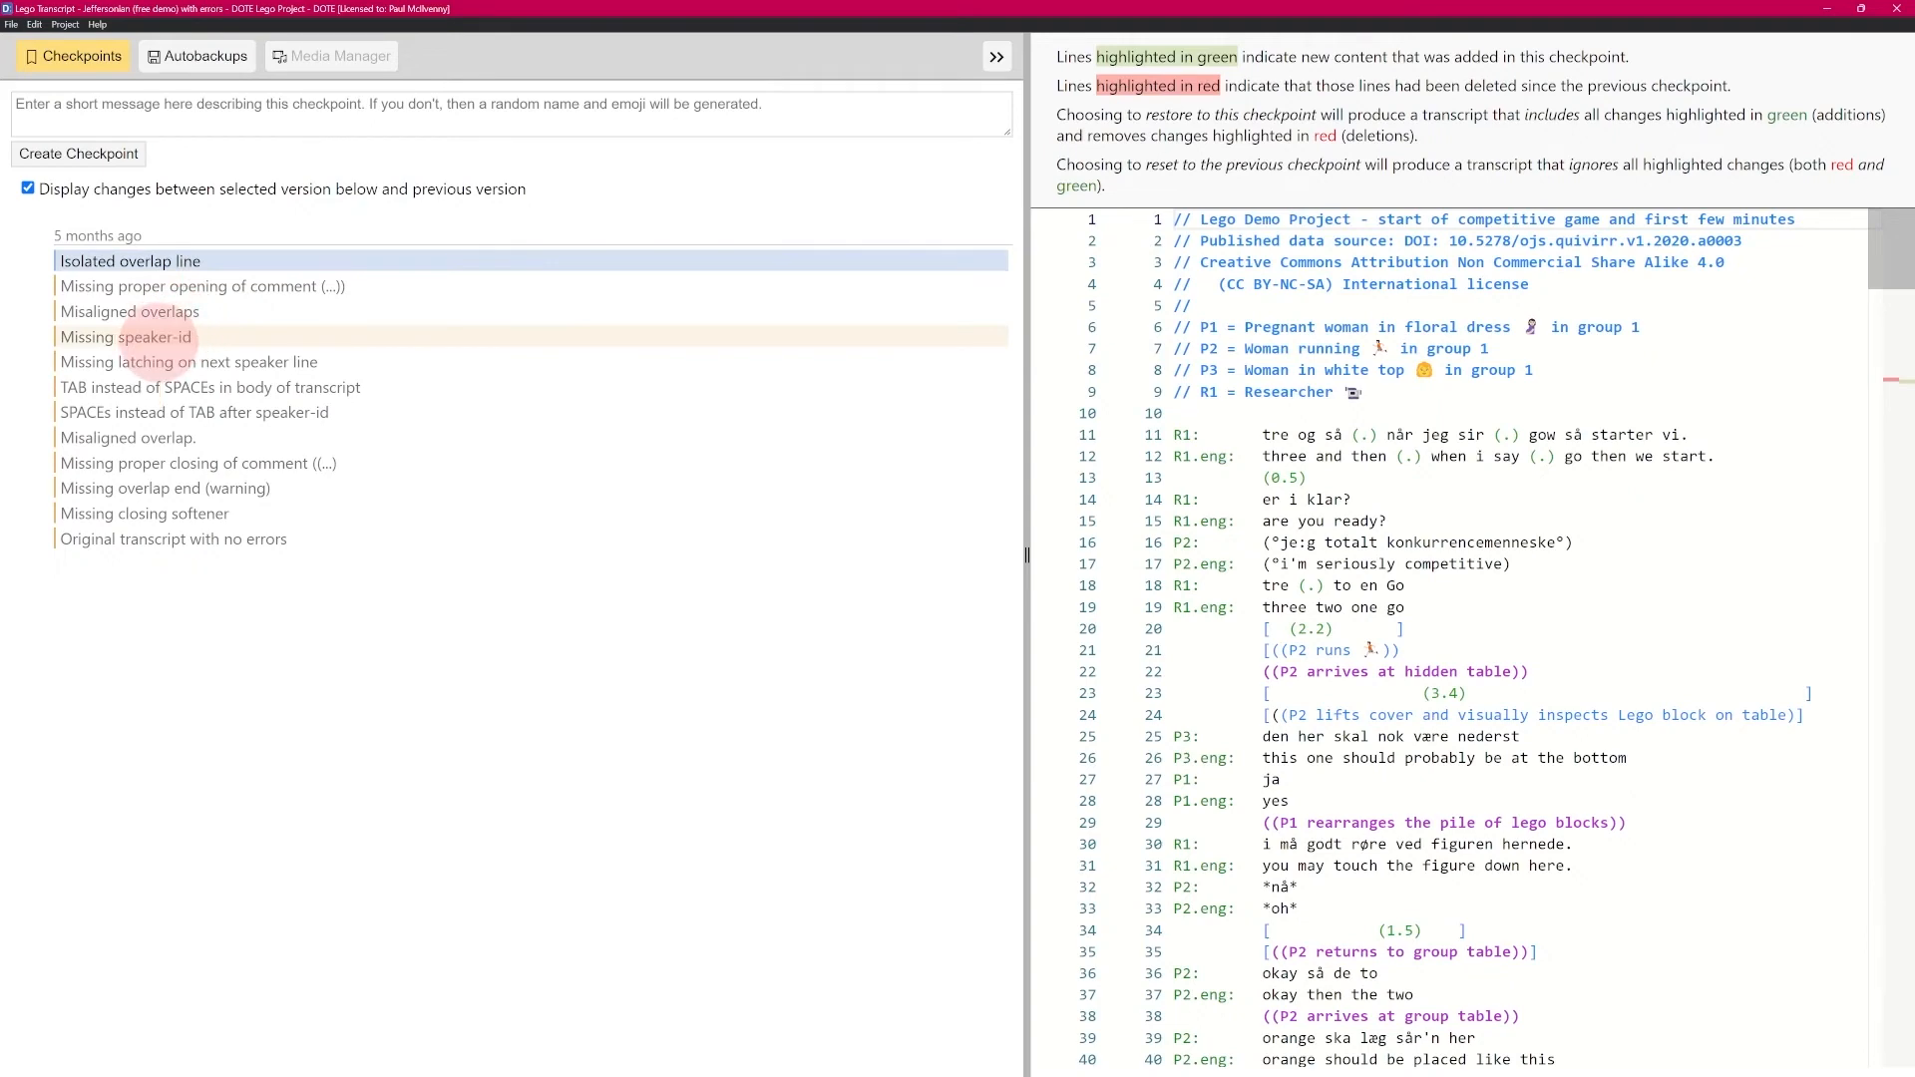
left_click(126, 335)
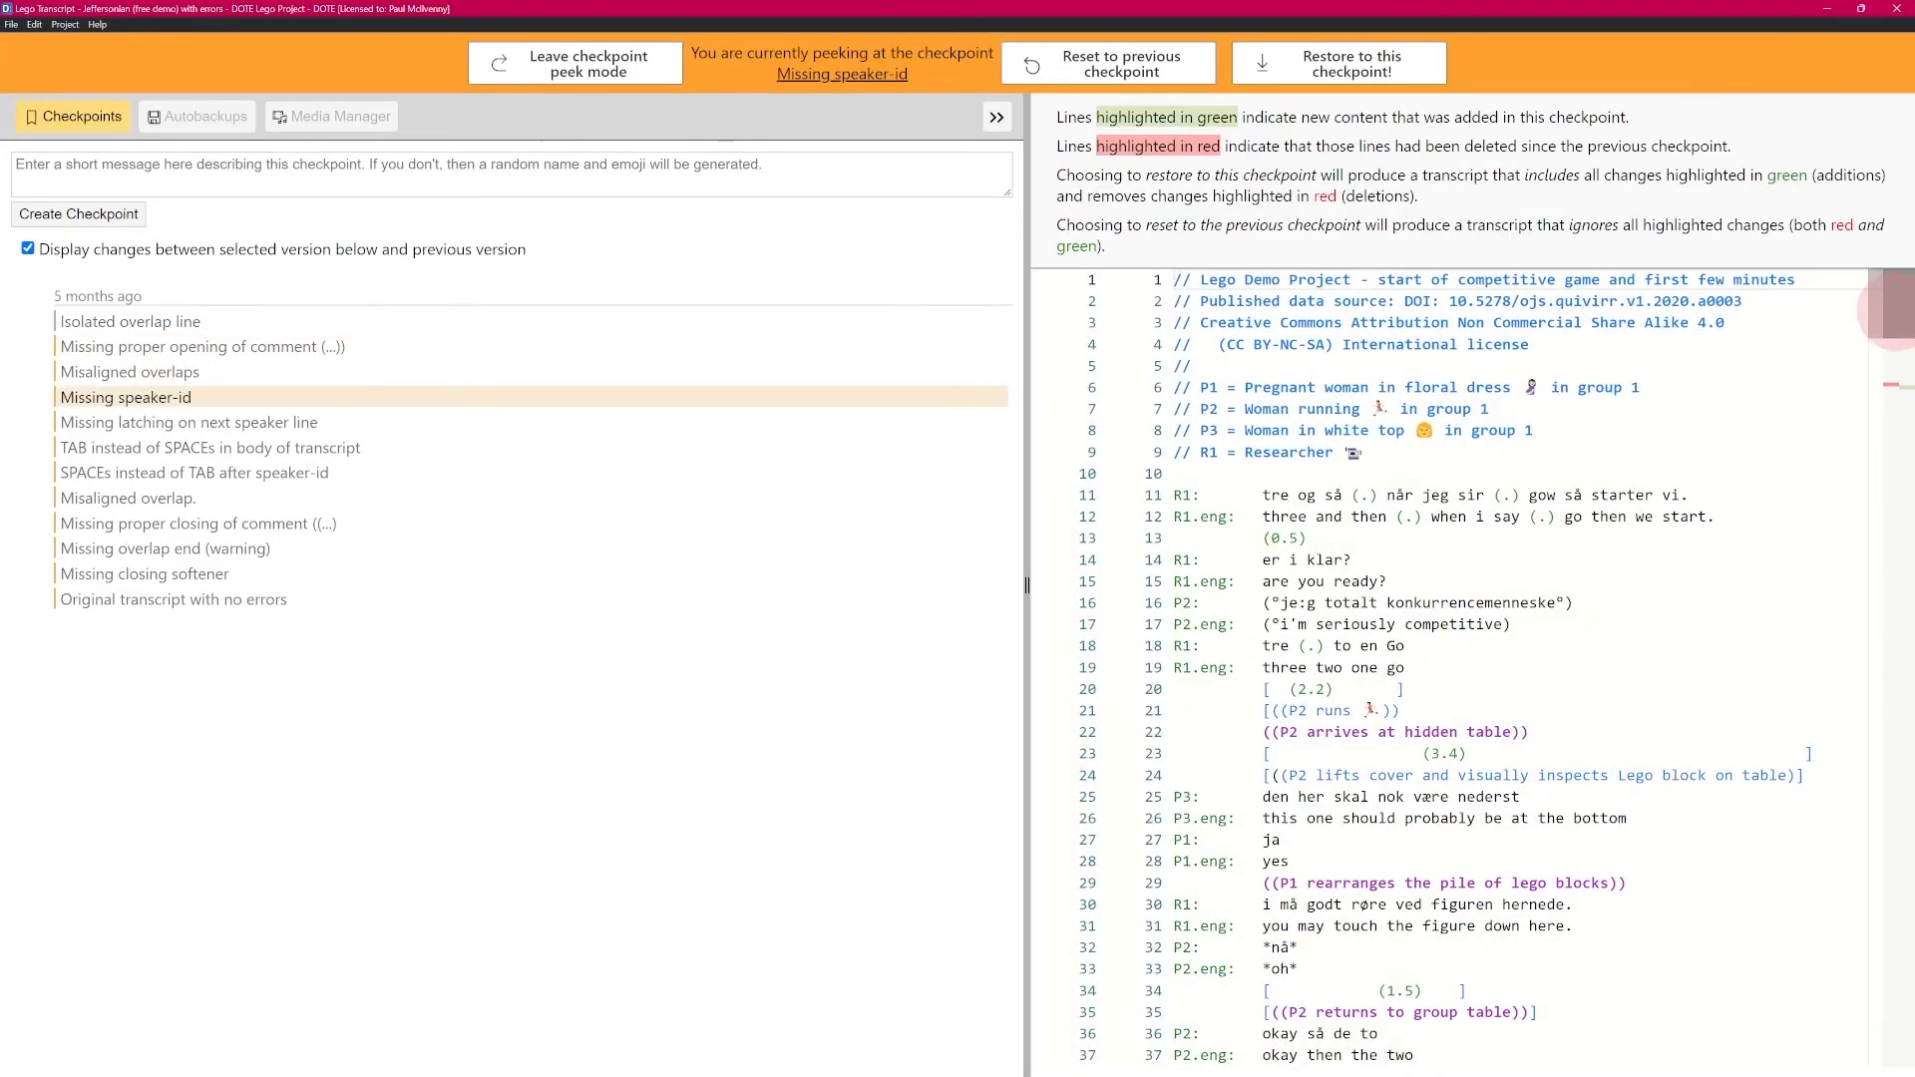
scroll("down", 3)
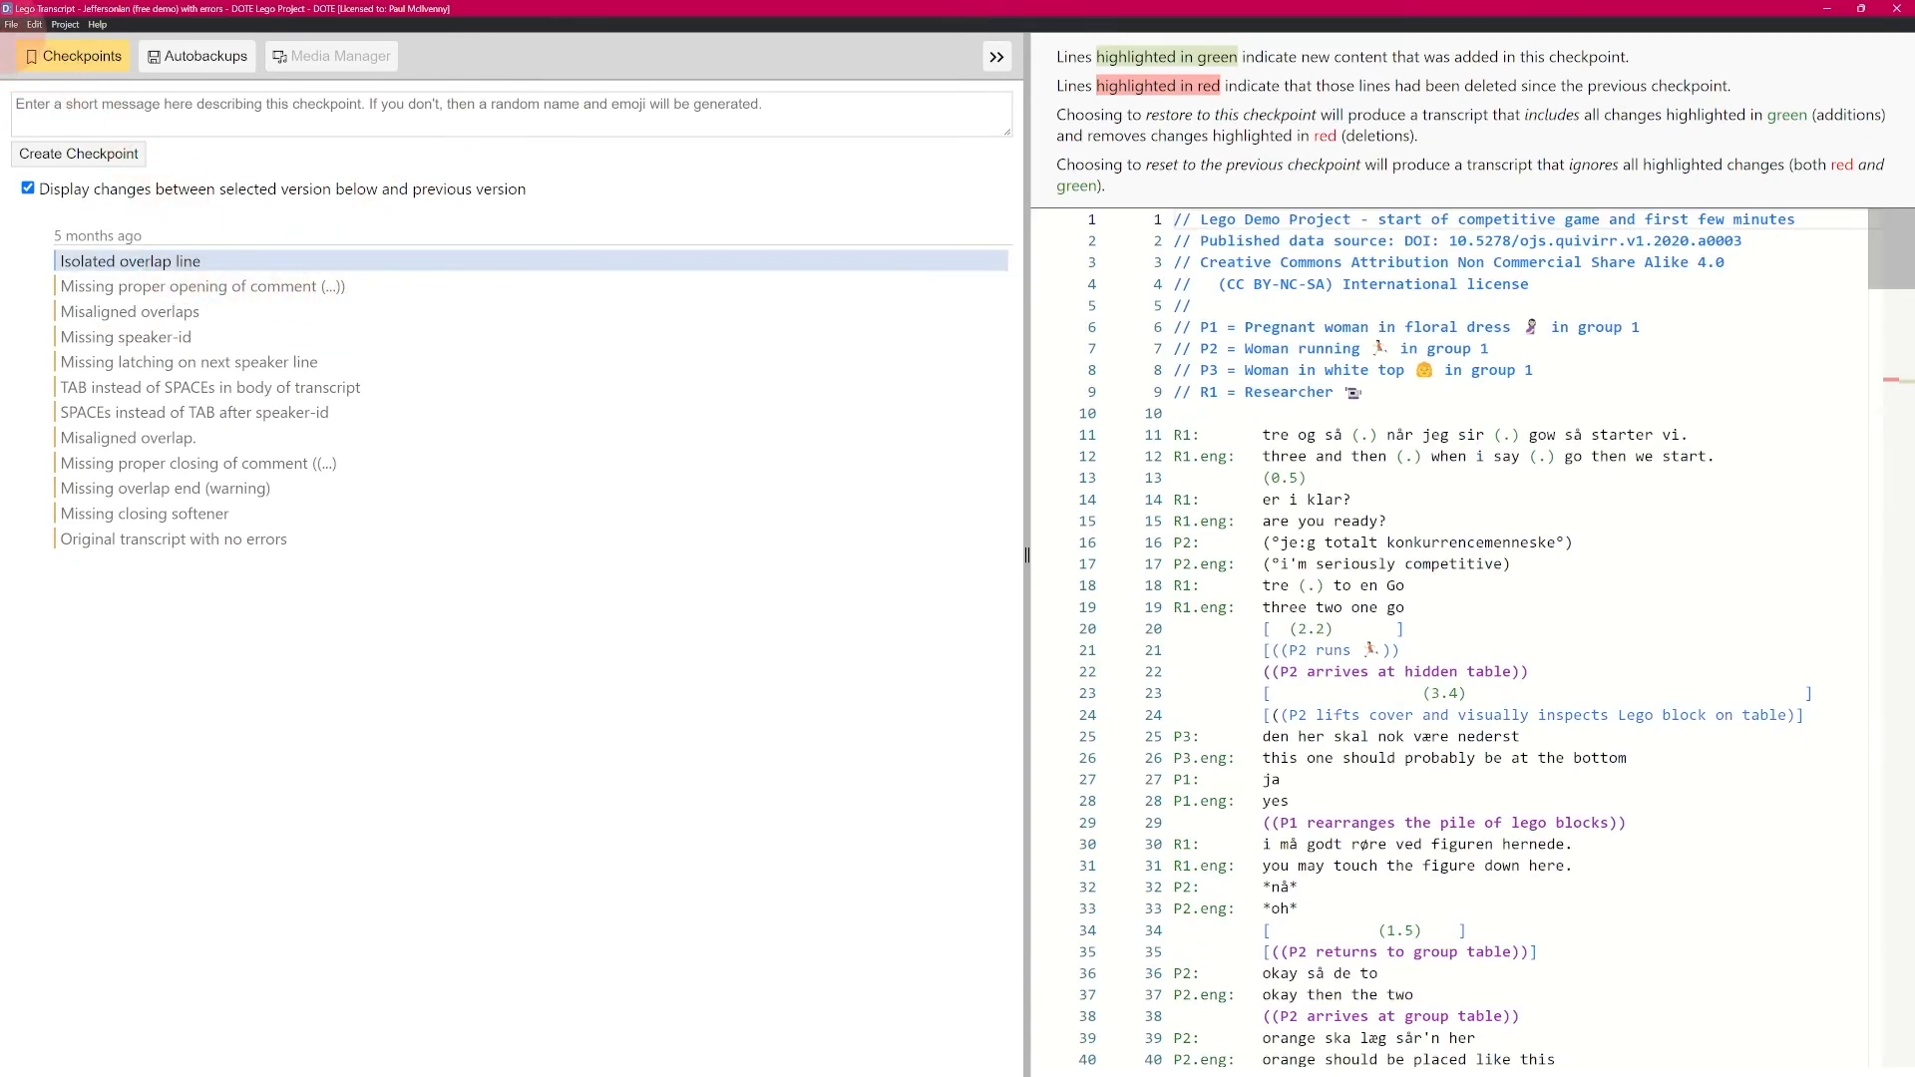
left_click(12, 24)
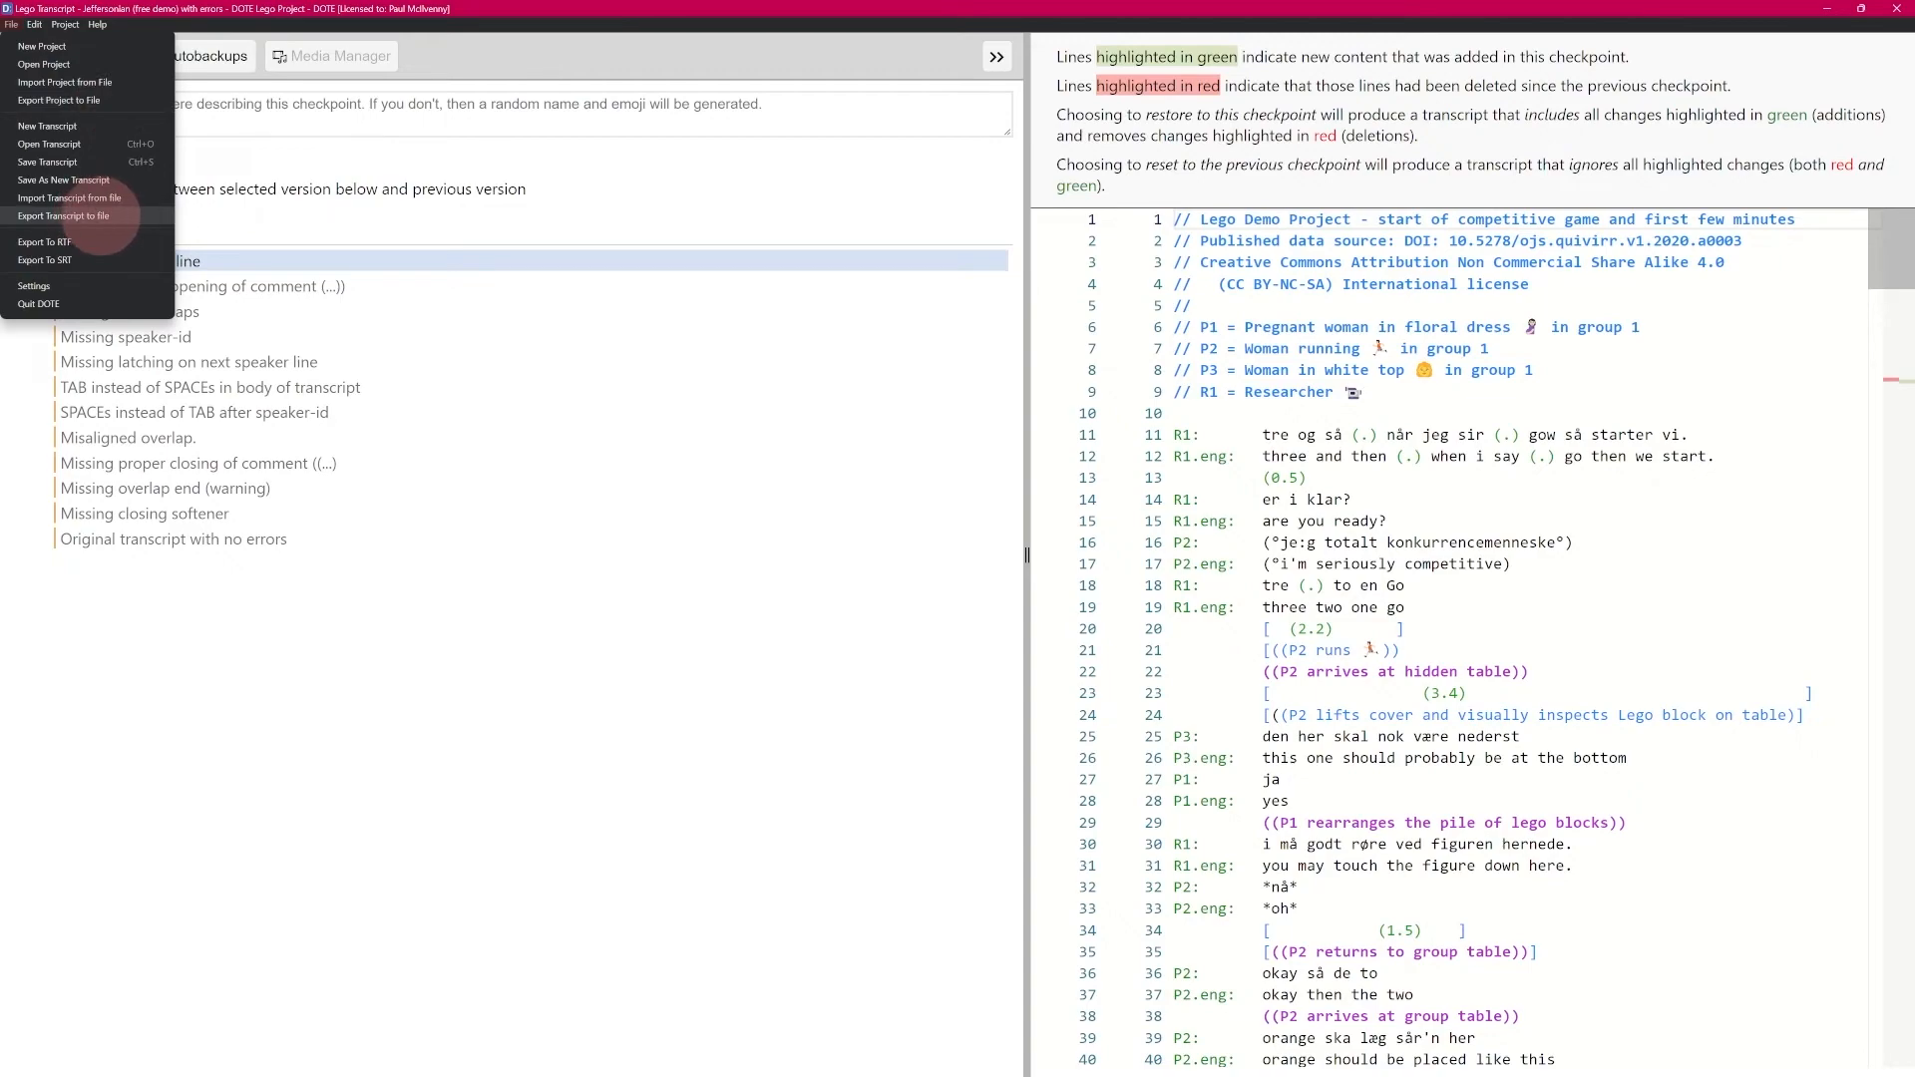
left_click(62, 215)
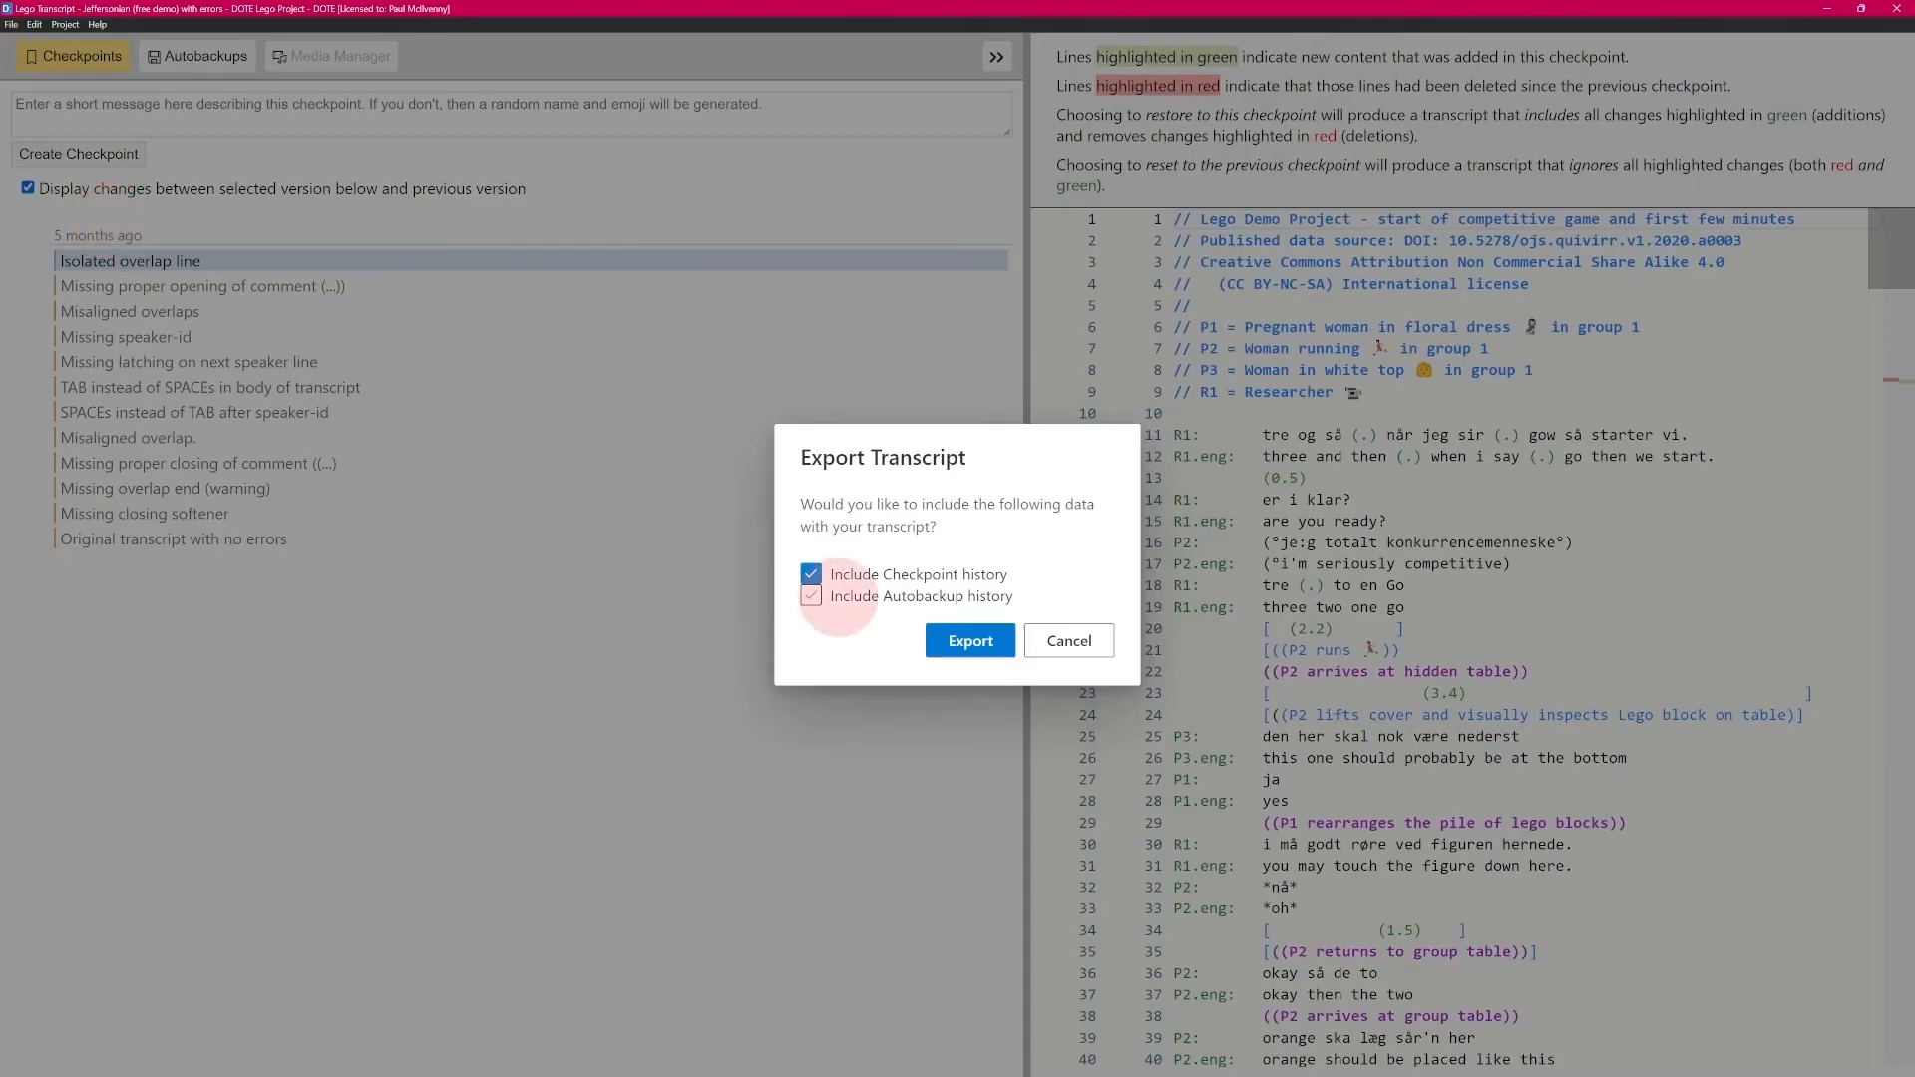
left_click(812, 596)
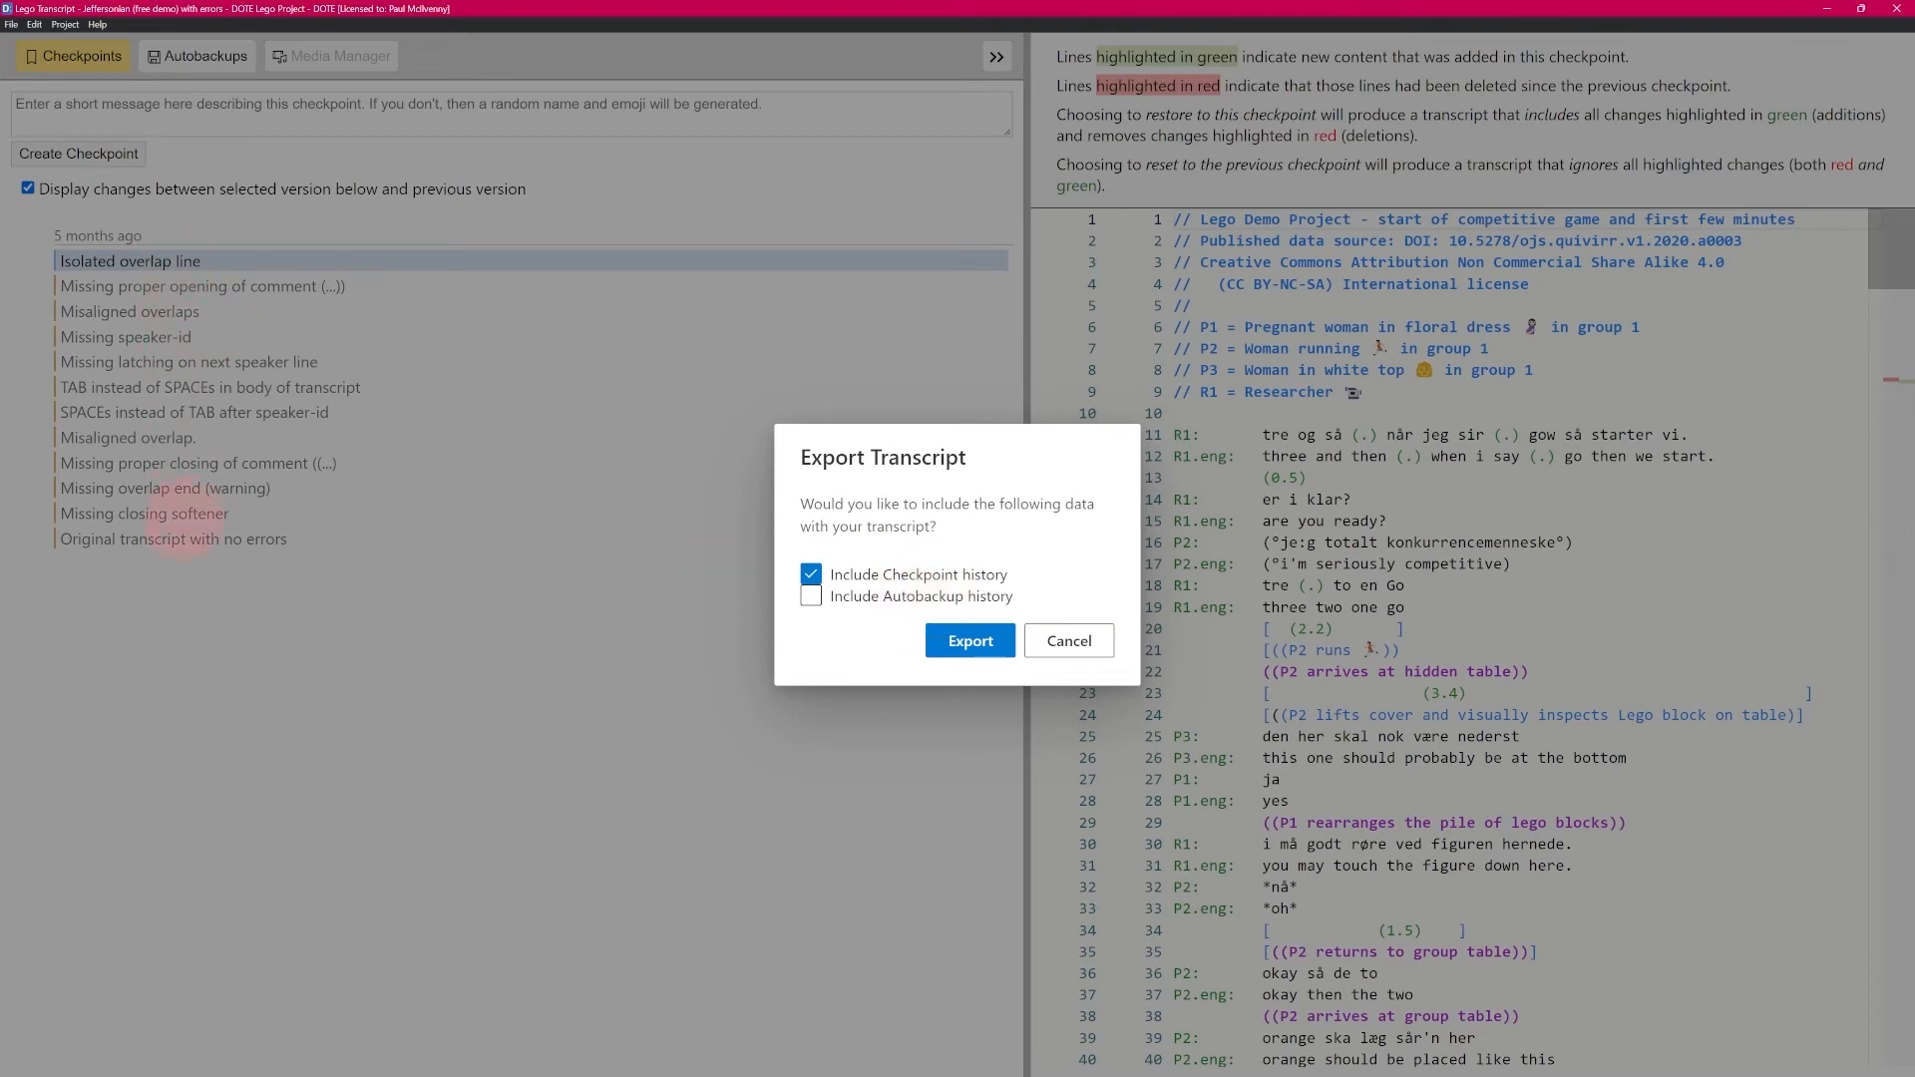
left_click(812, 596)
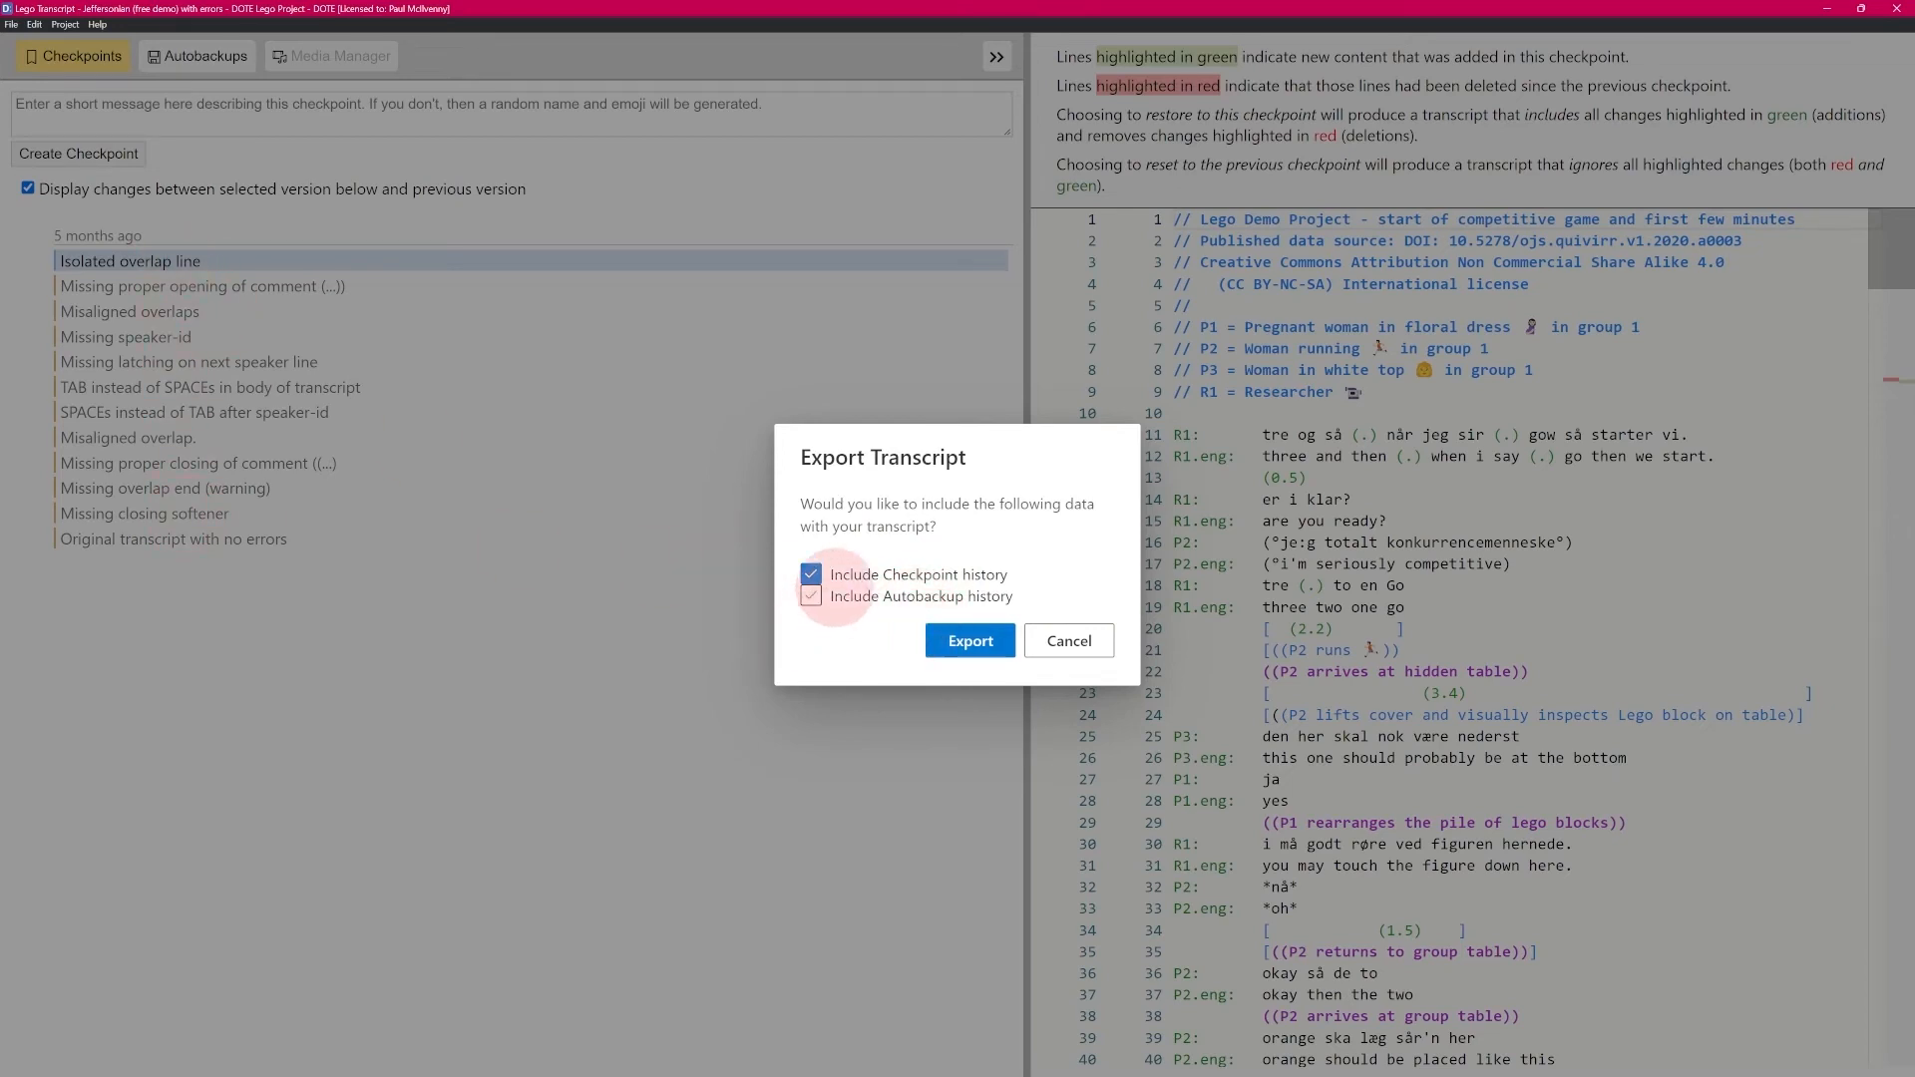
left_click(810, 596)
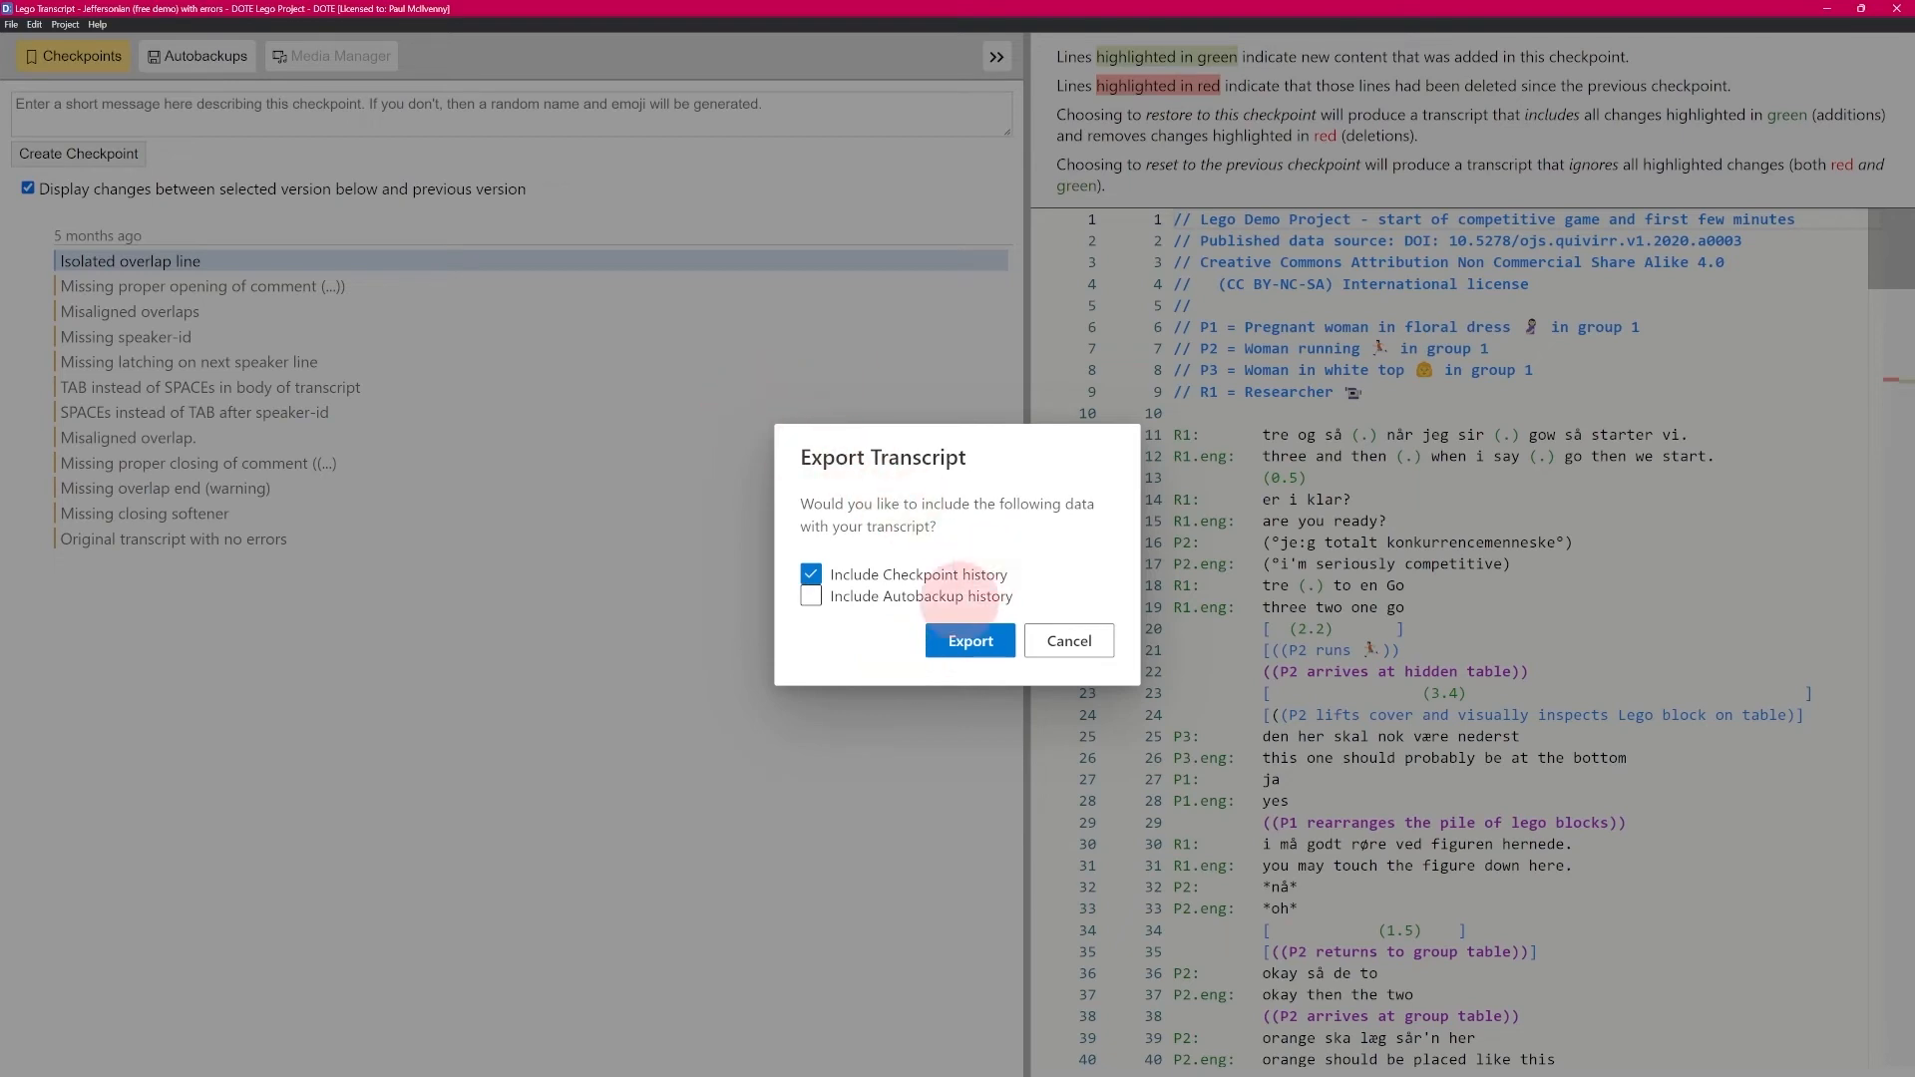
left_click(812, 597)
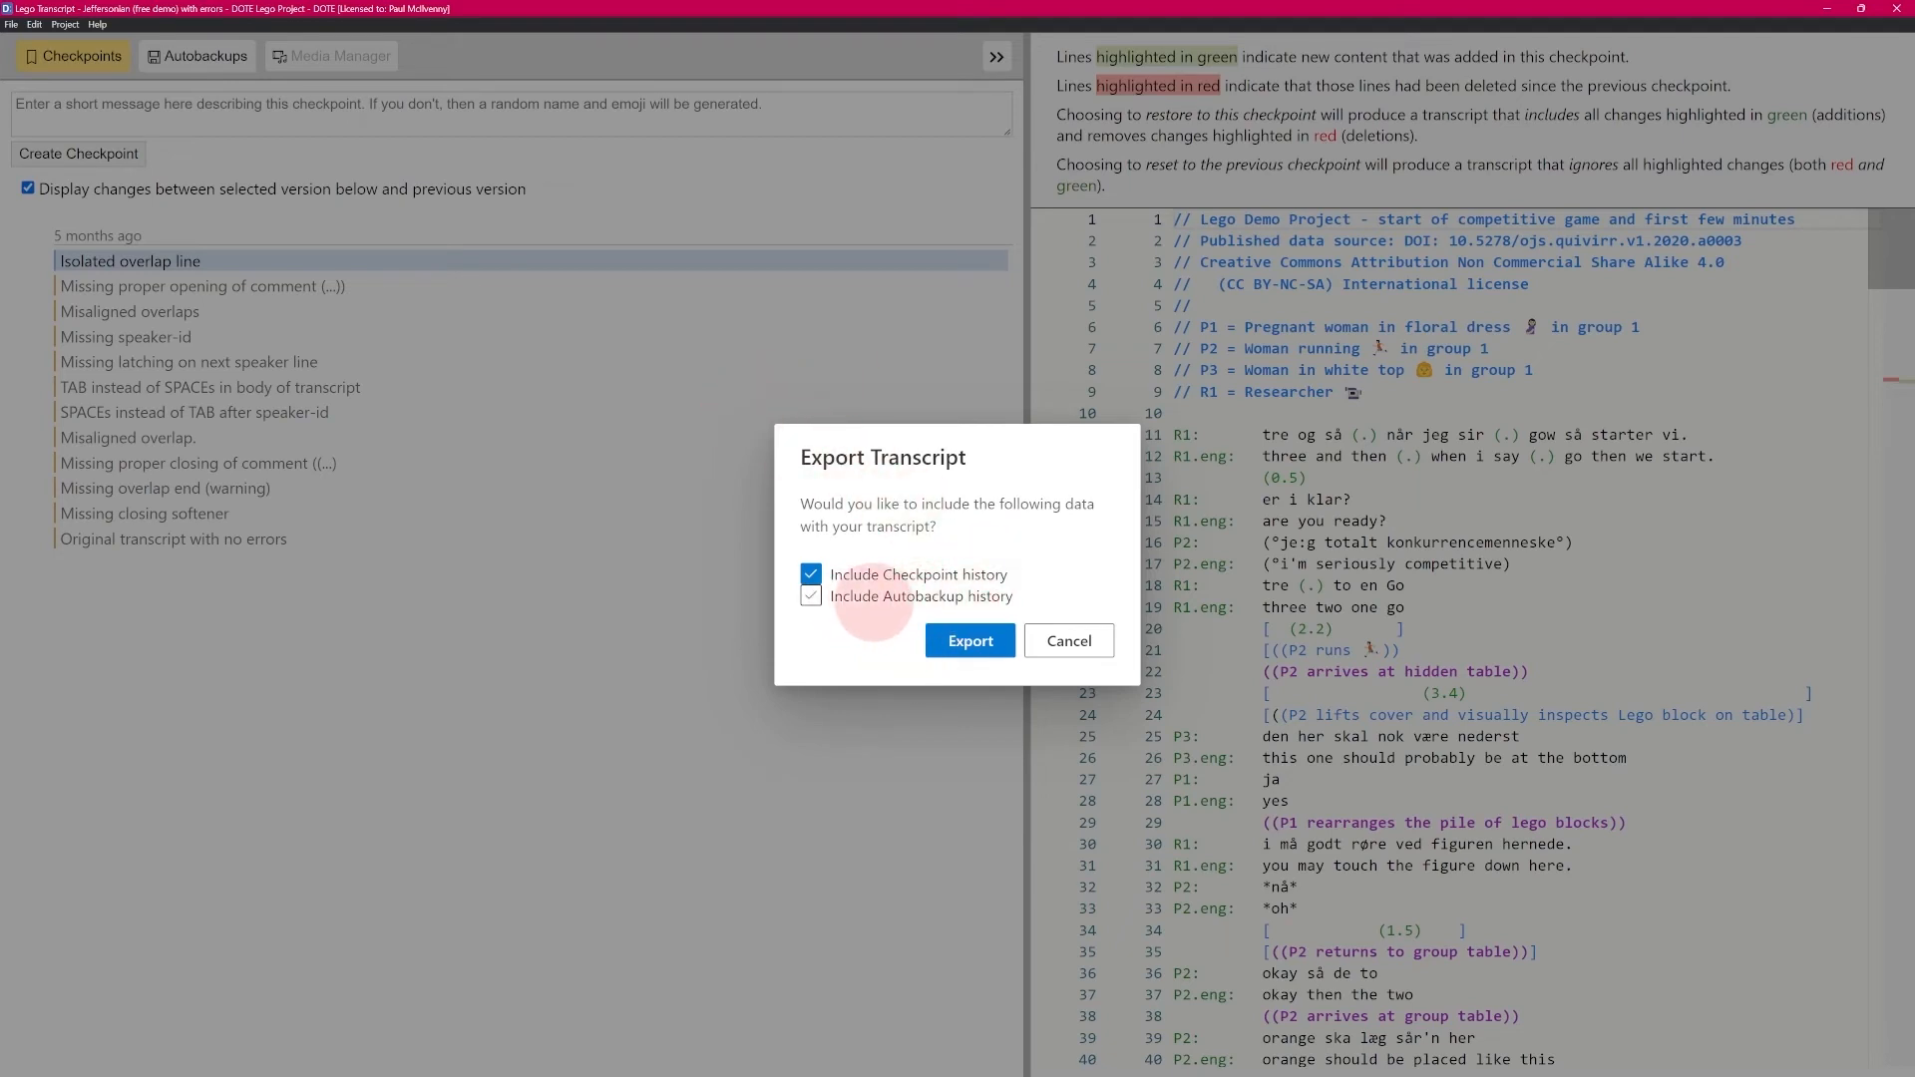
left_click(810, 597)
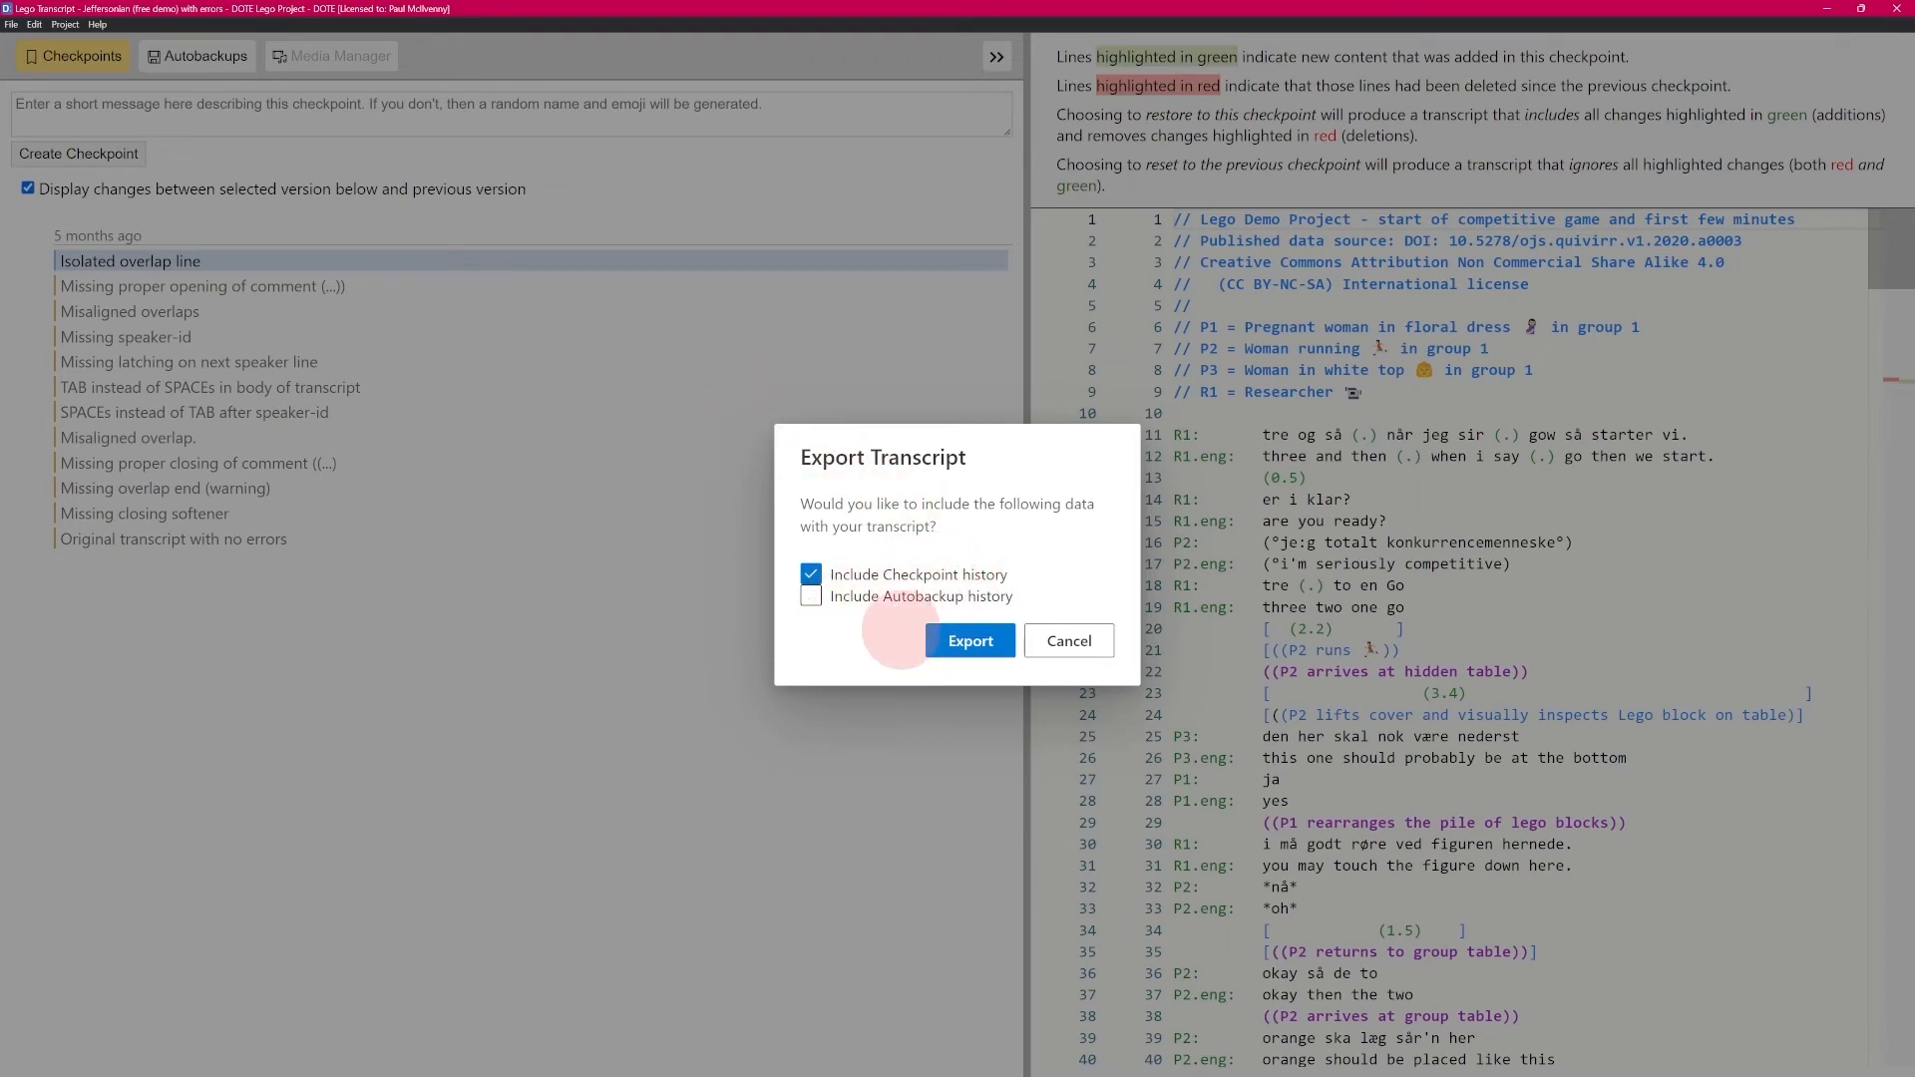
left_click(812, 597)
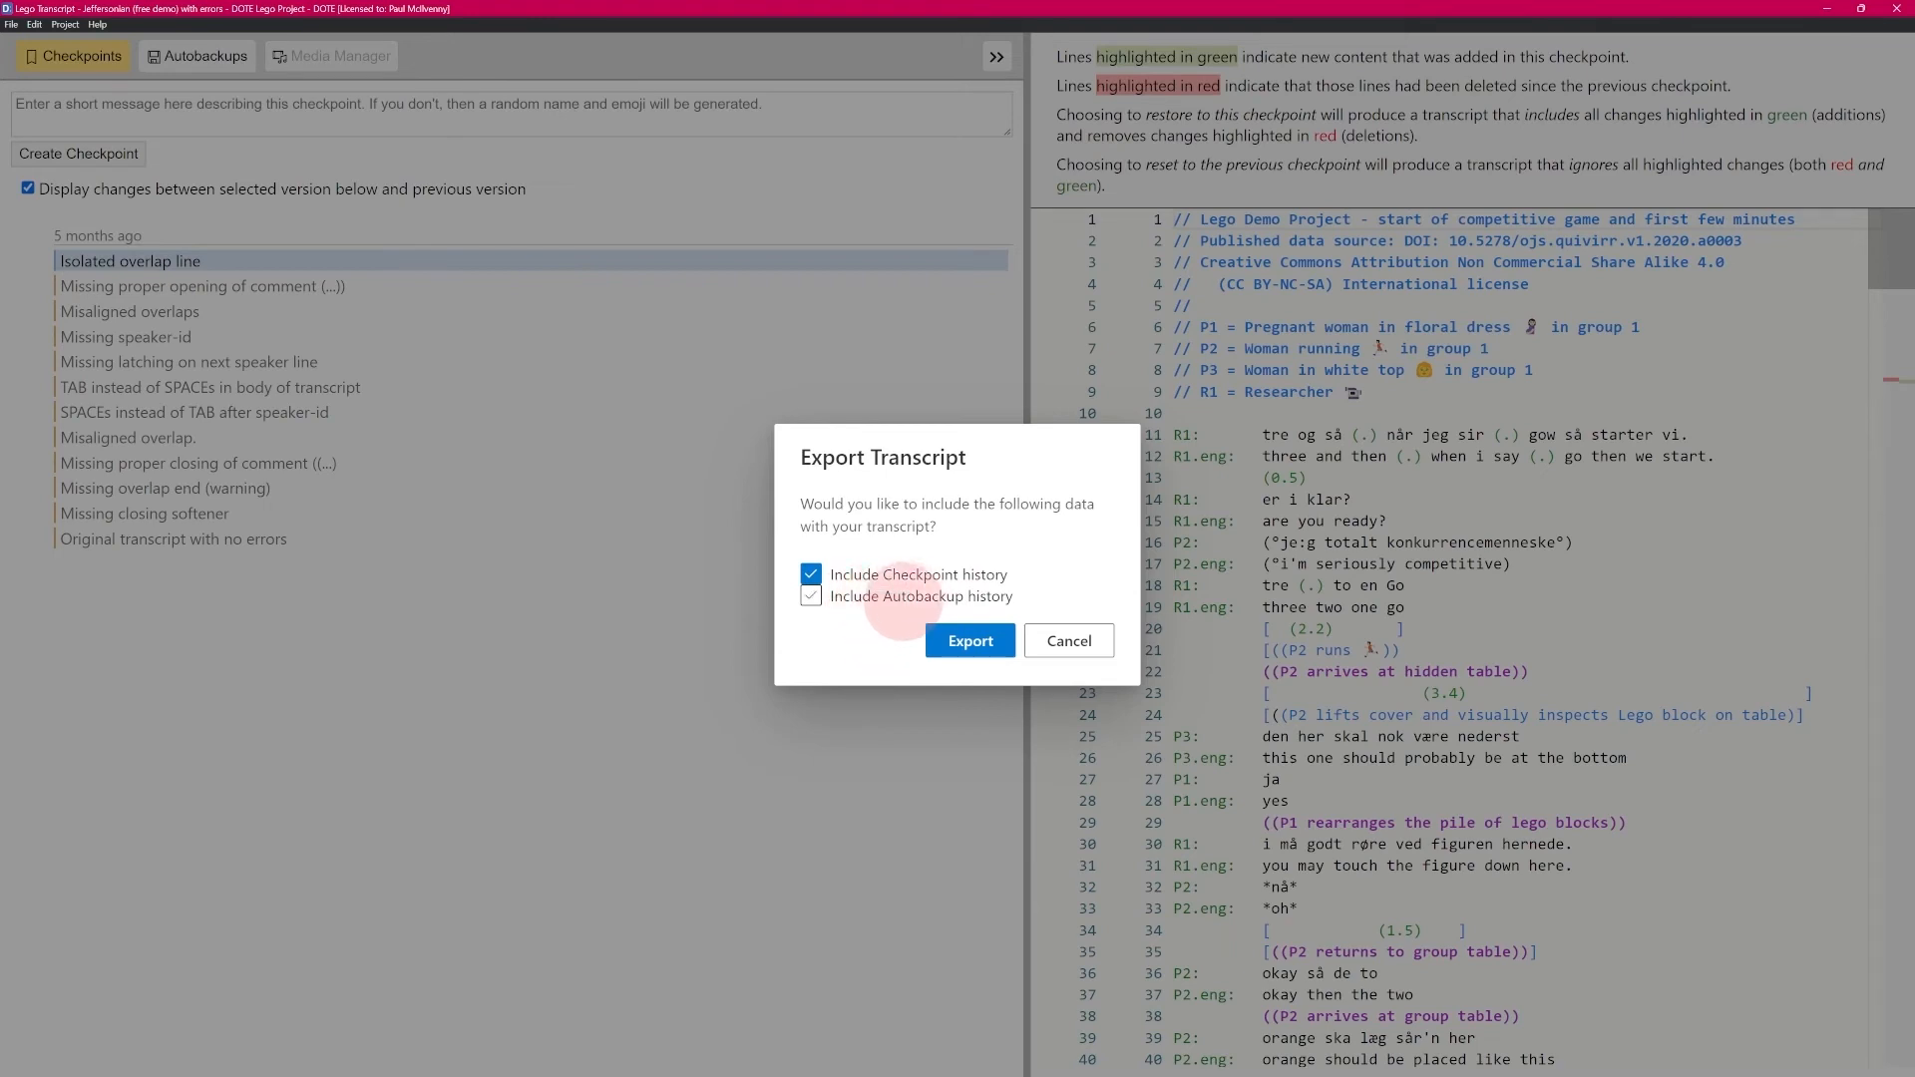
left_click(813, 596)
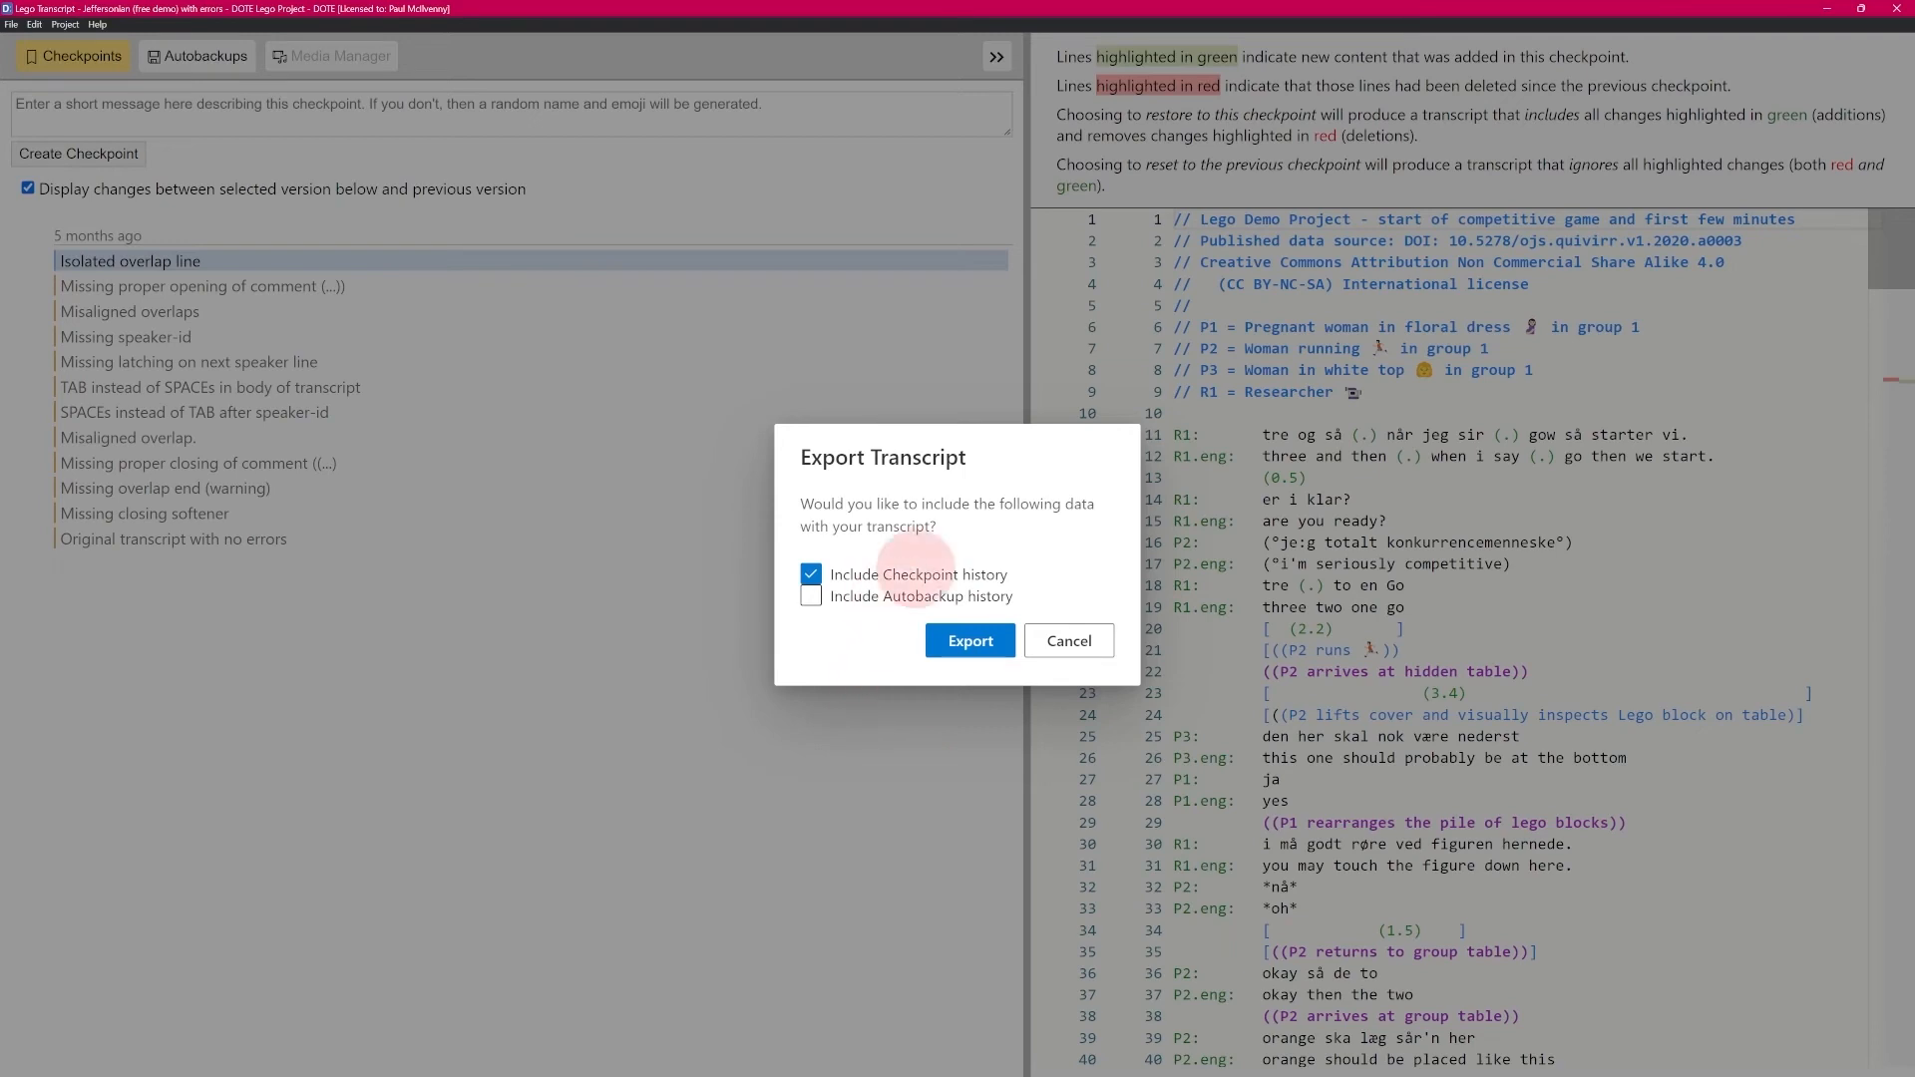
left_click(812, 597)
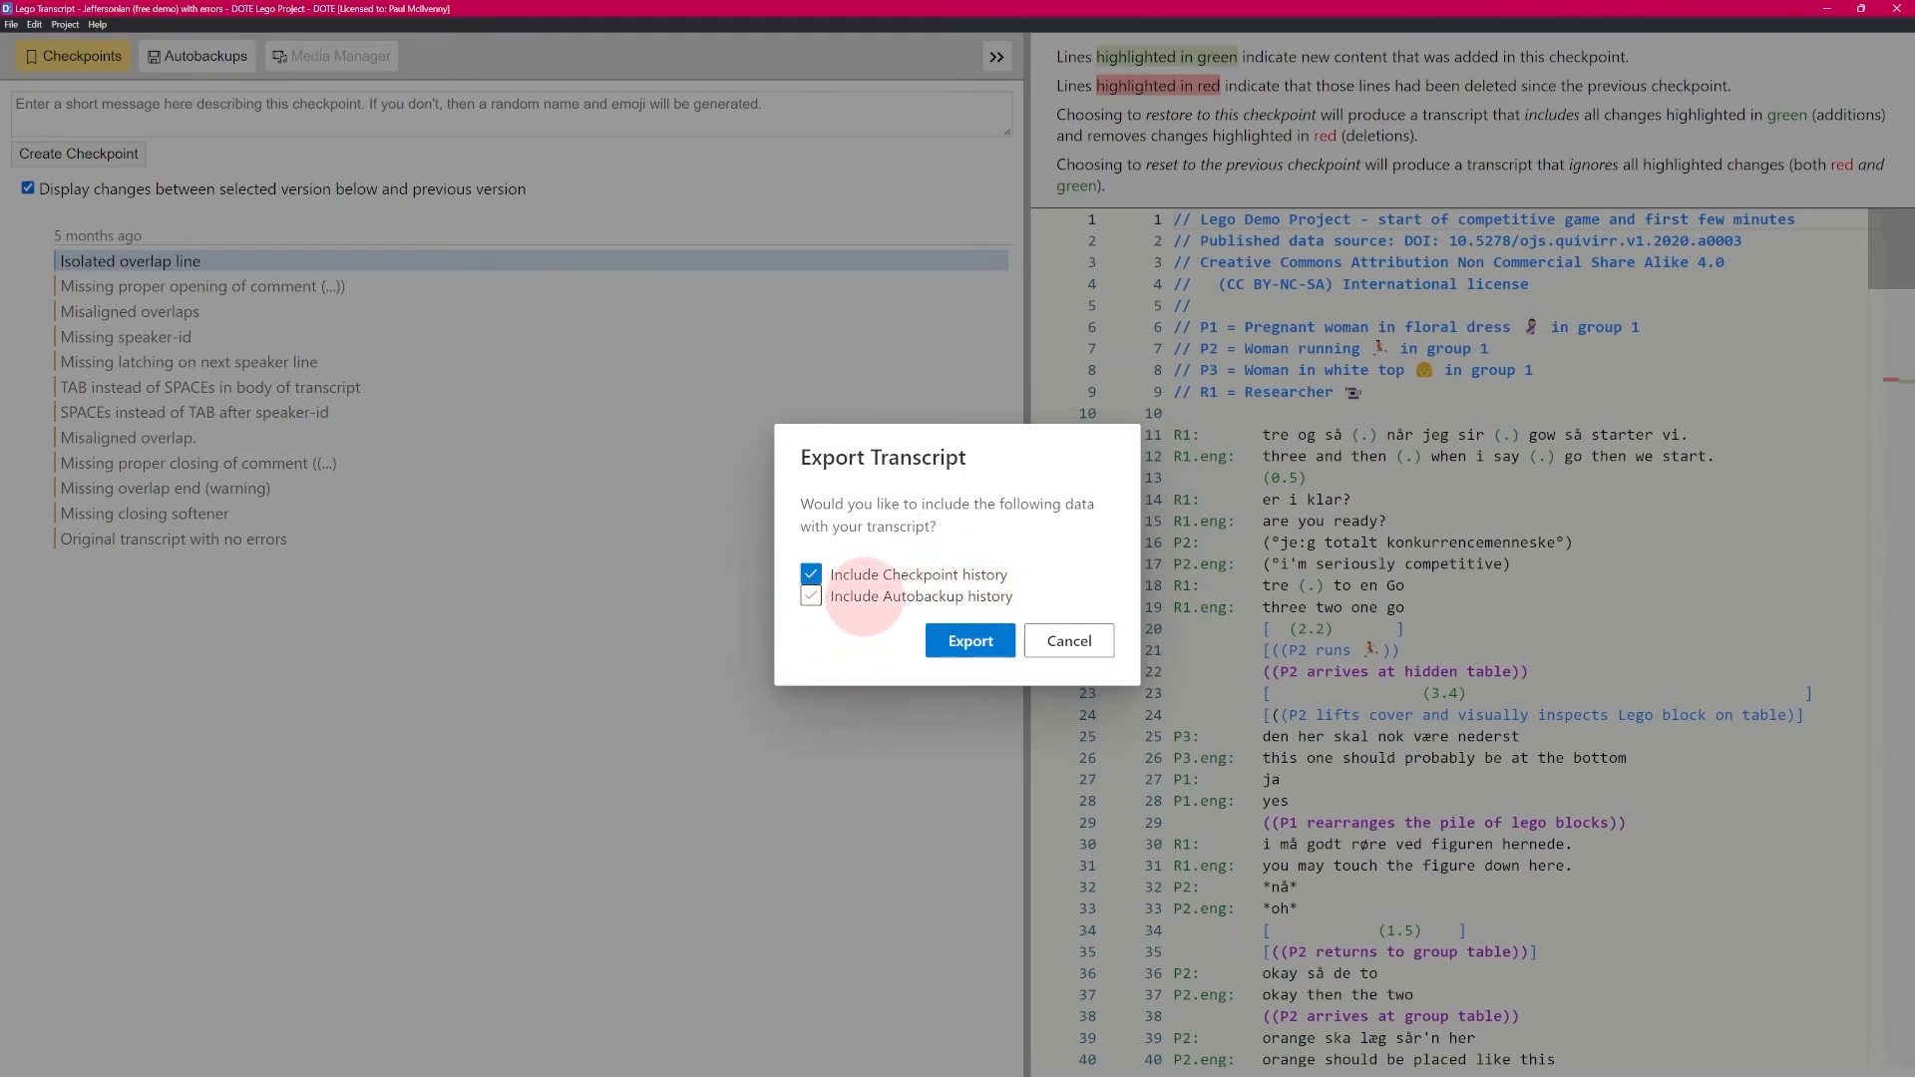
left_click(810, 597)
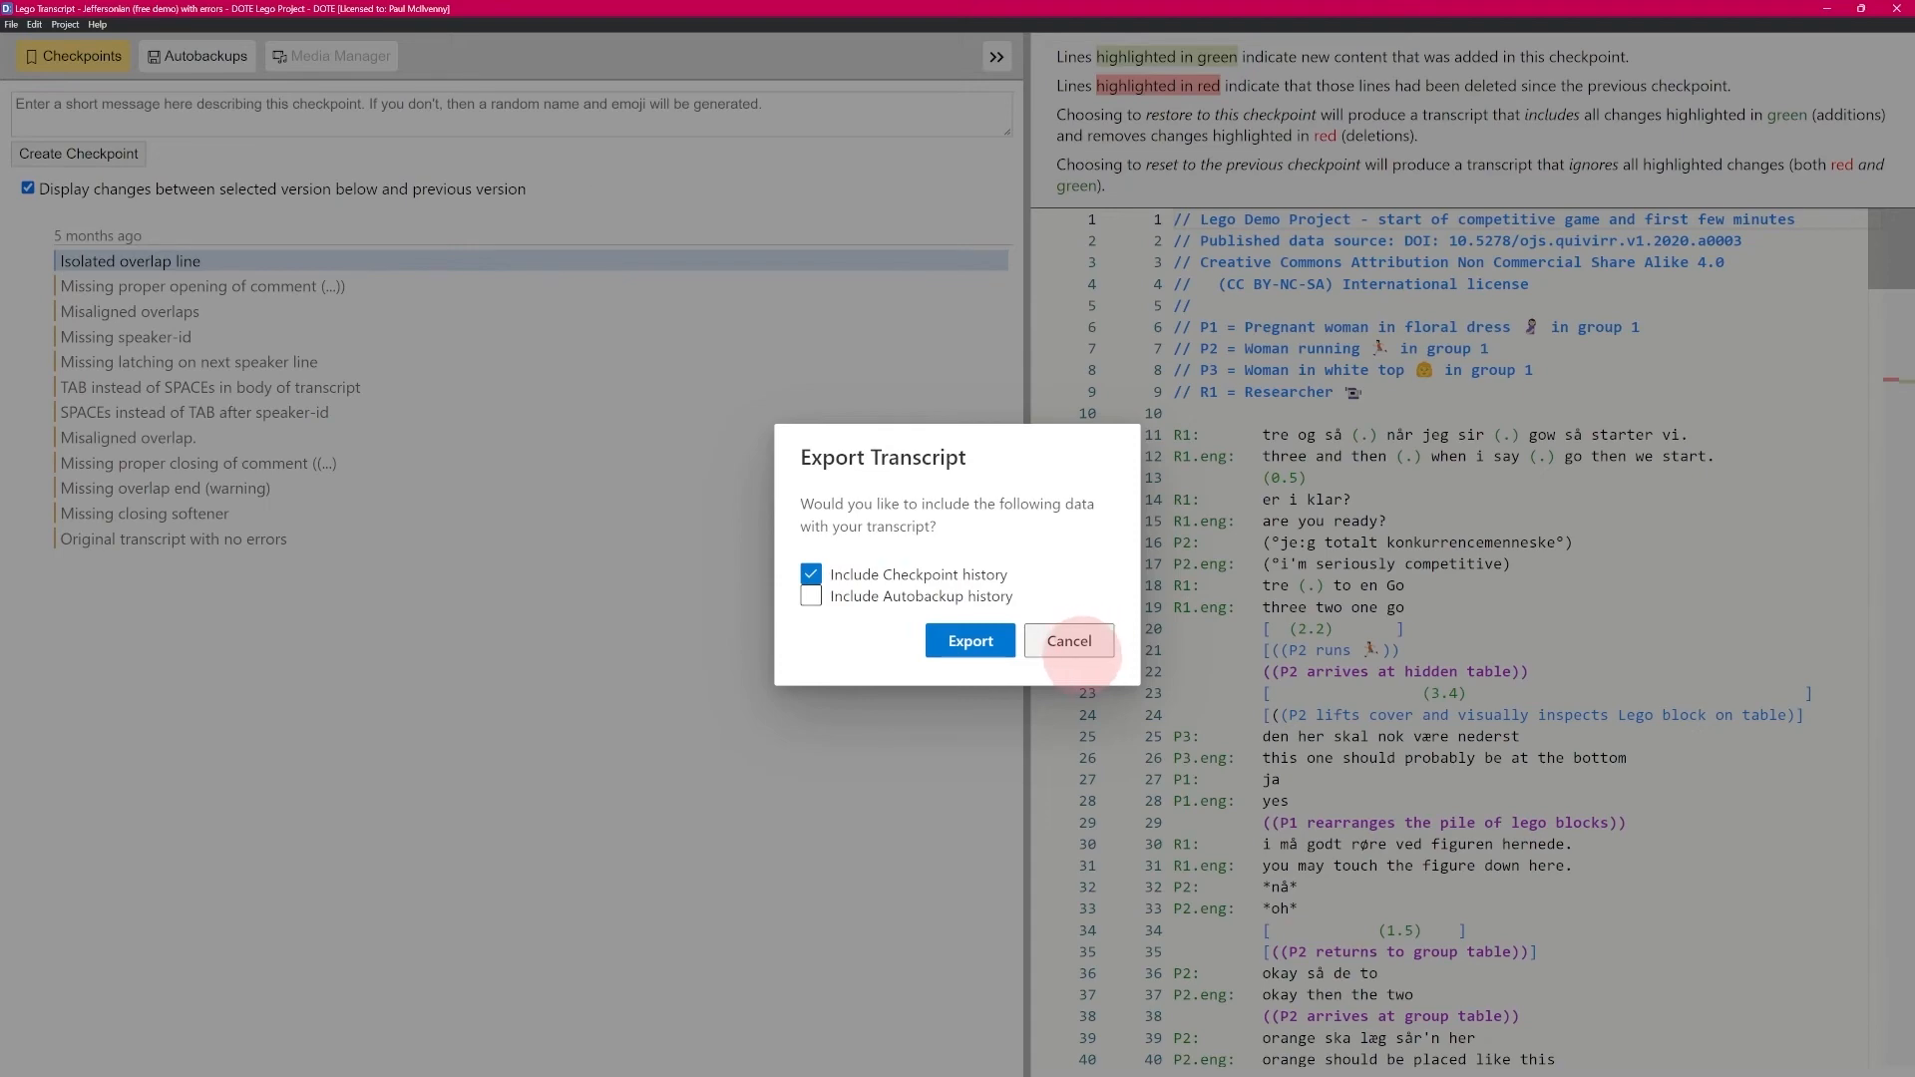
left_click(1065, 640)
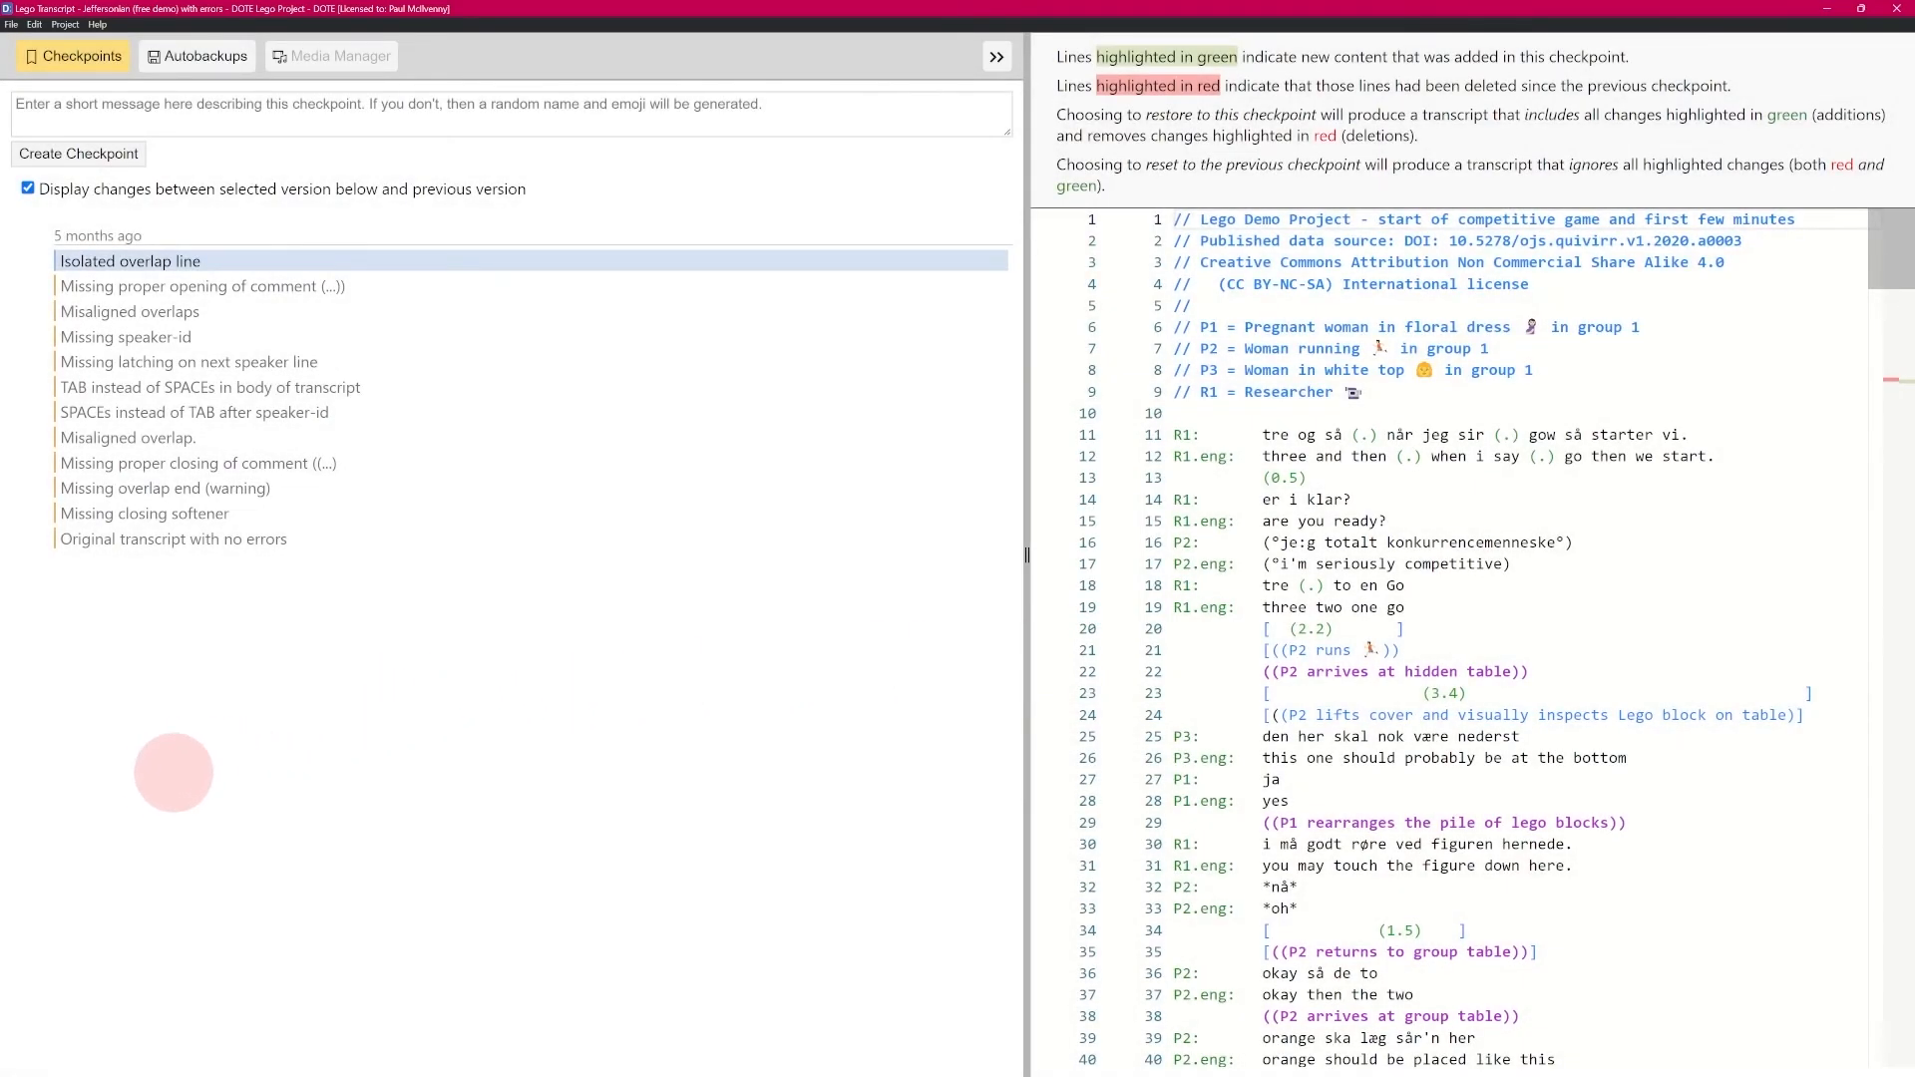
mouse_move(122, 762)
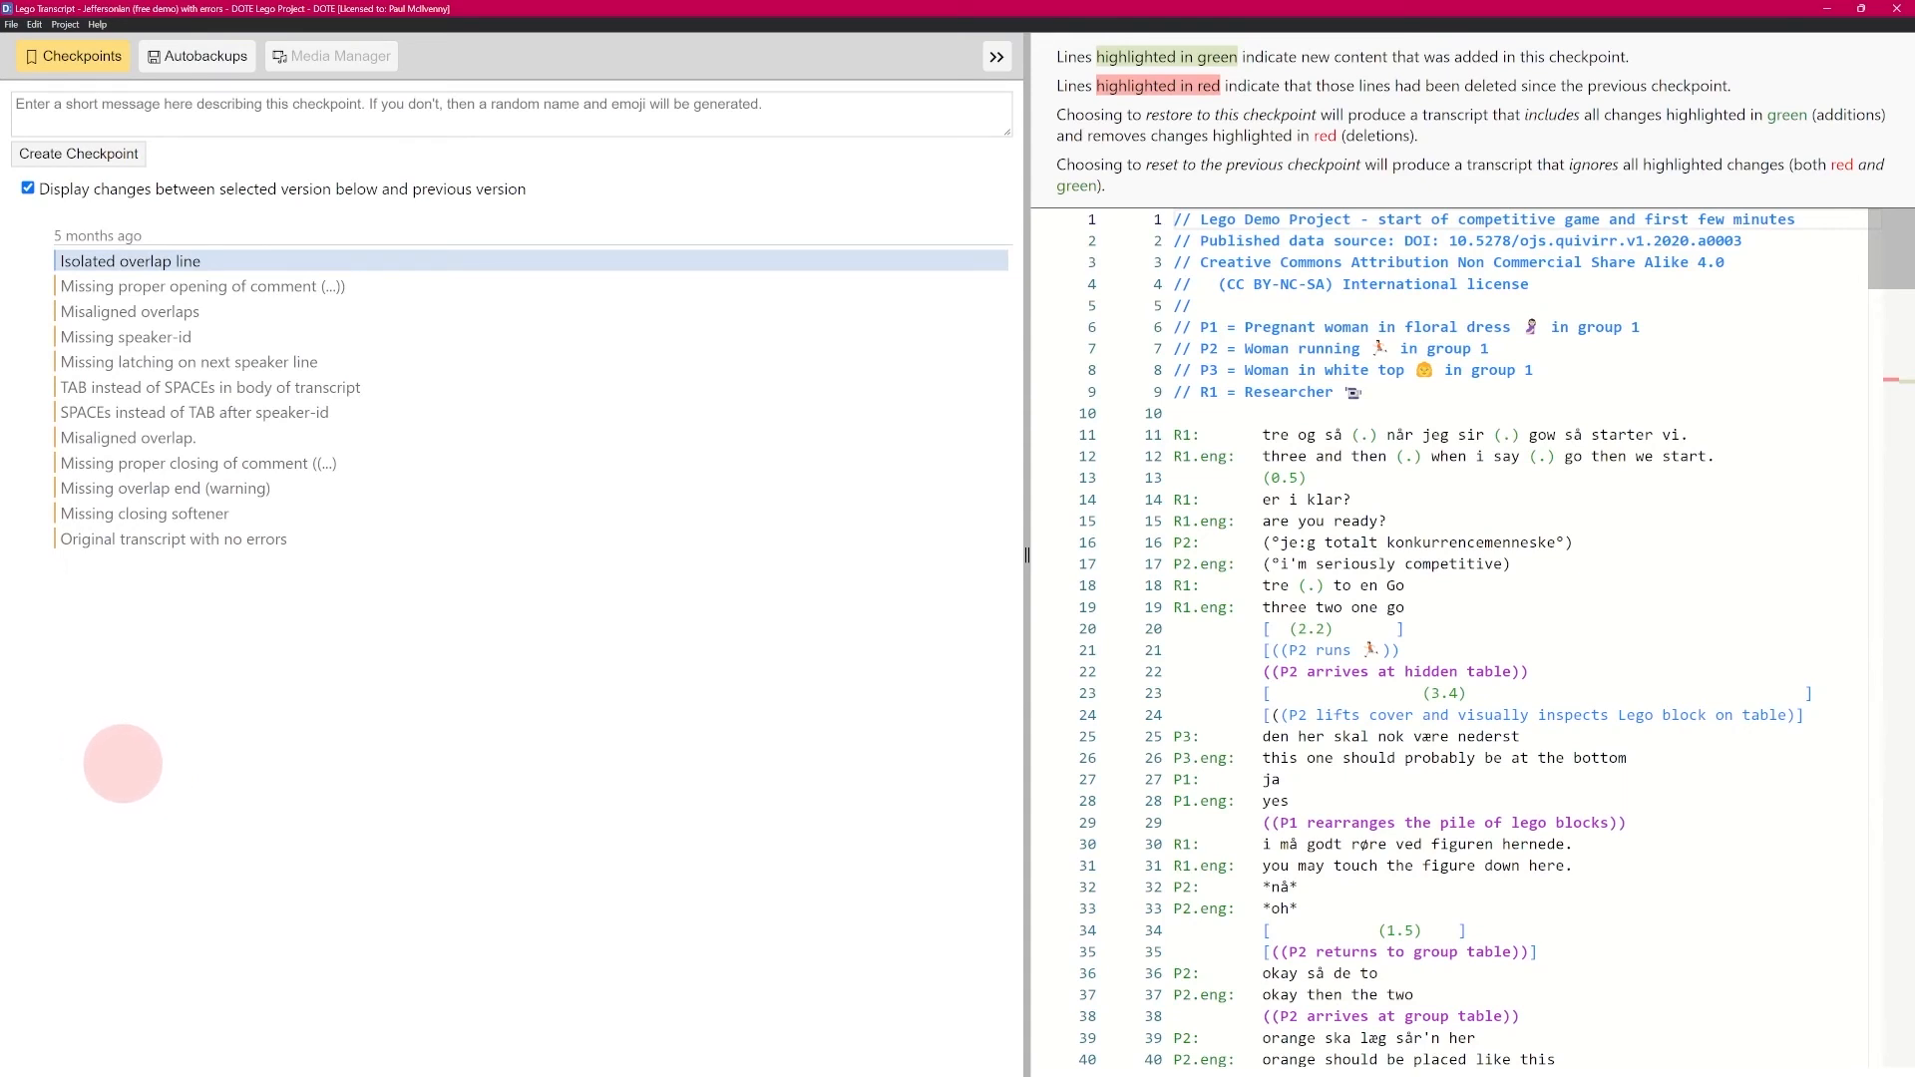
mouse_move(335, 635)
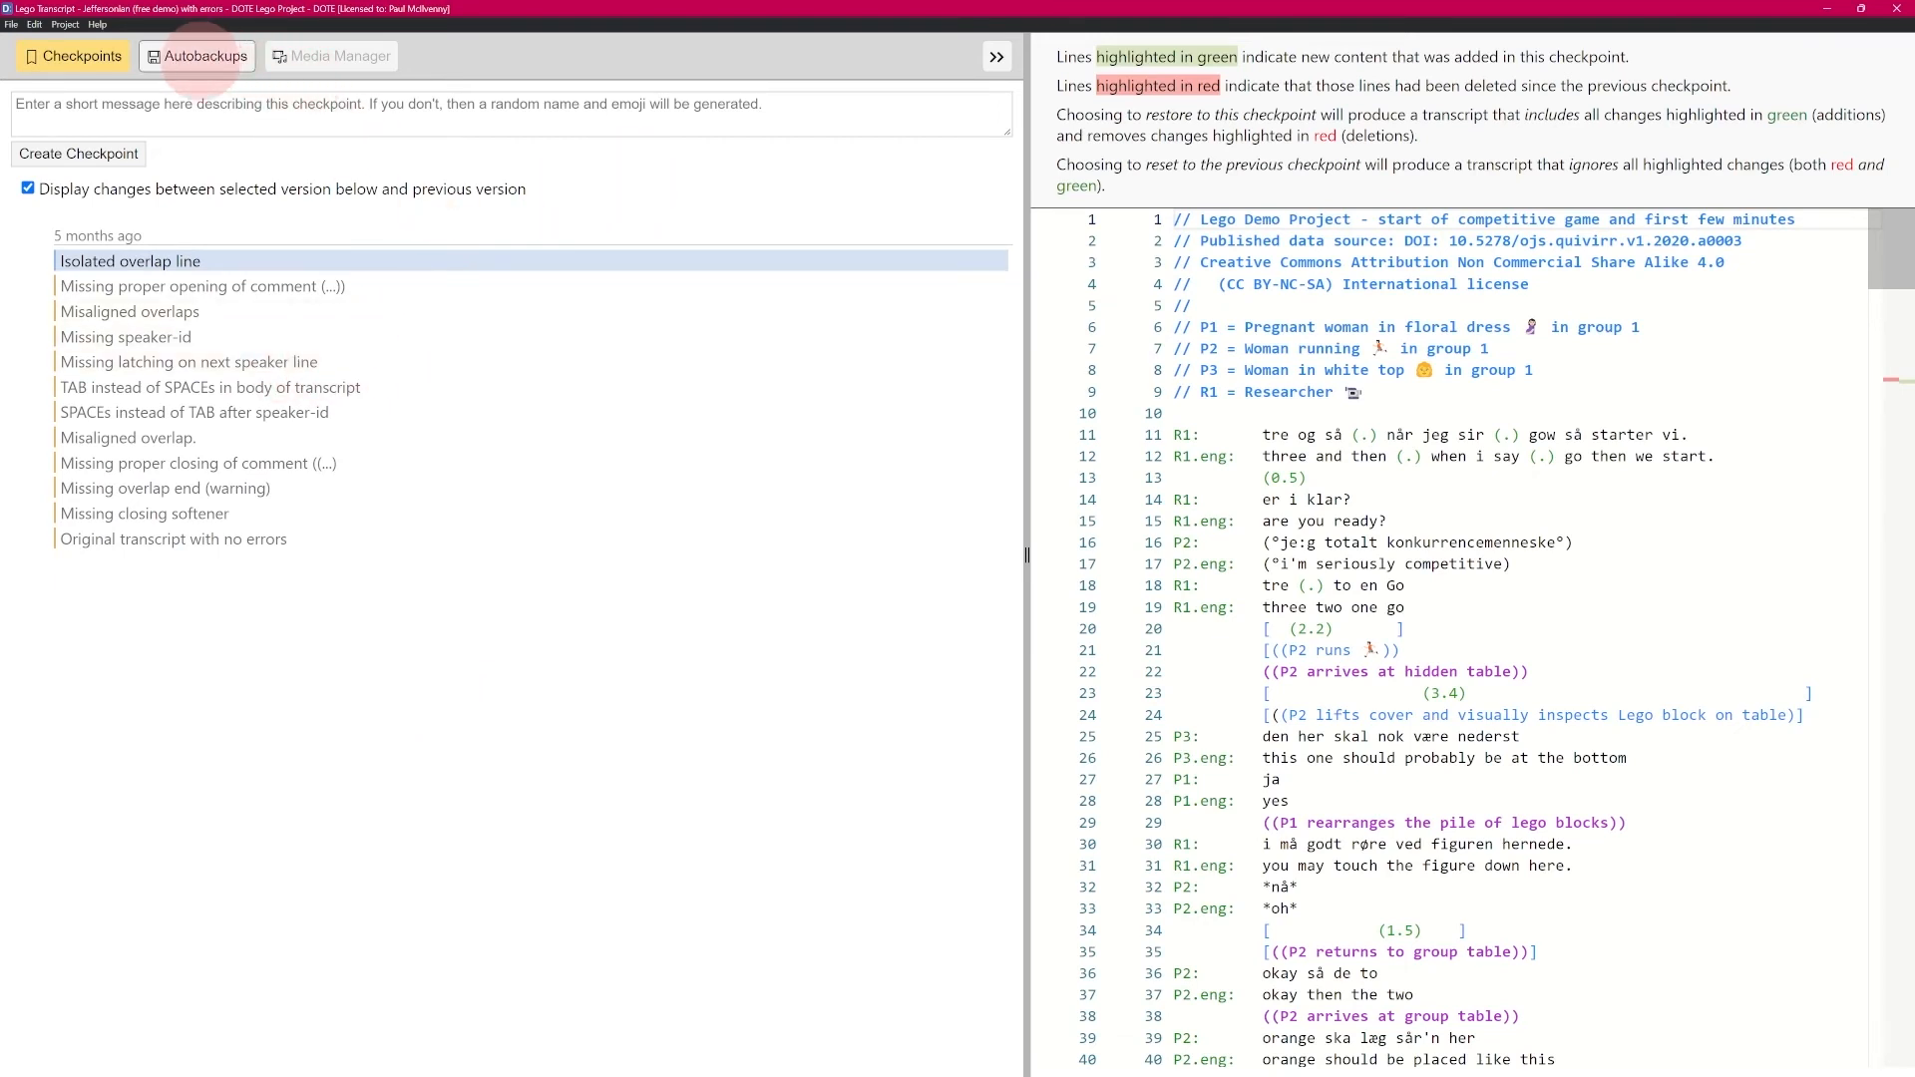
Show the Autobackups list and view the retention strategy options, keeping Smart backup solution
left_click(198, 55)
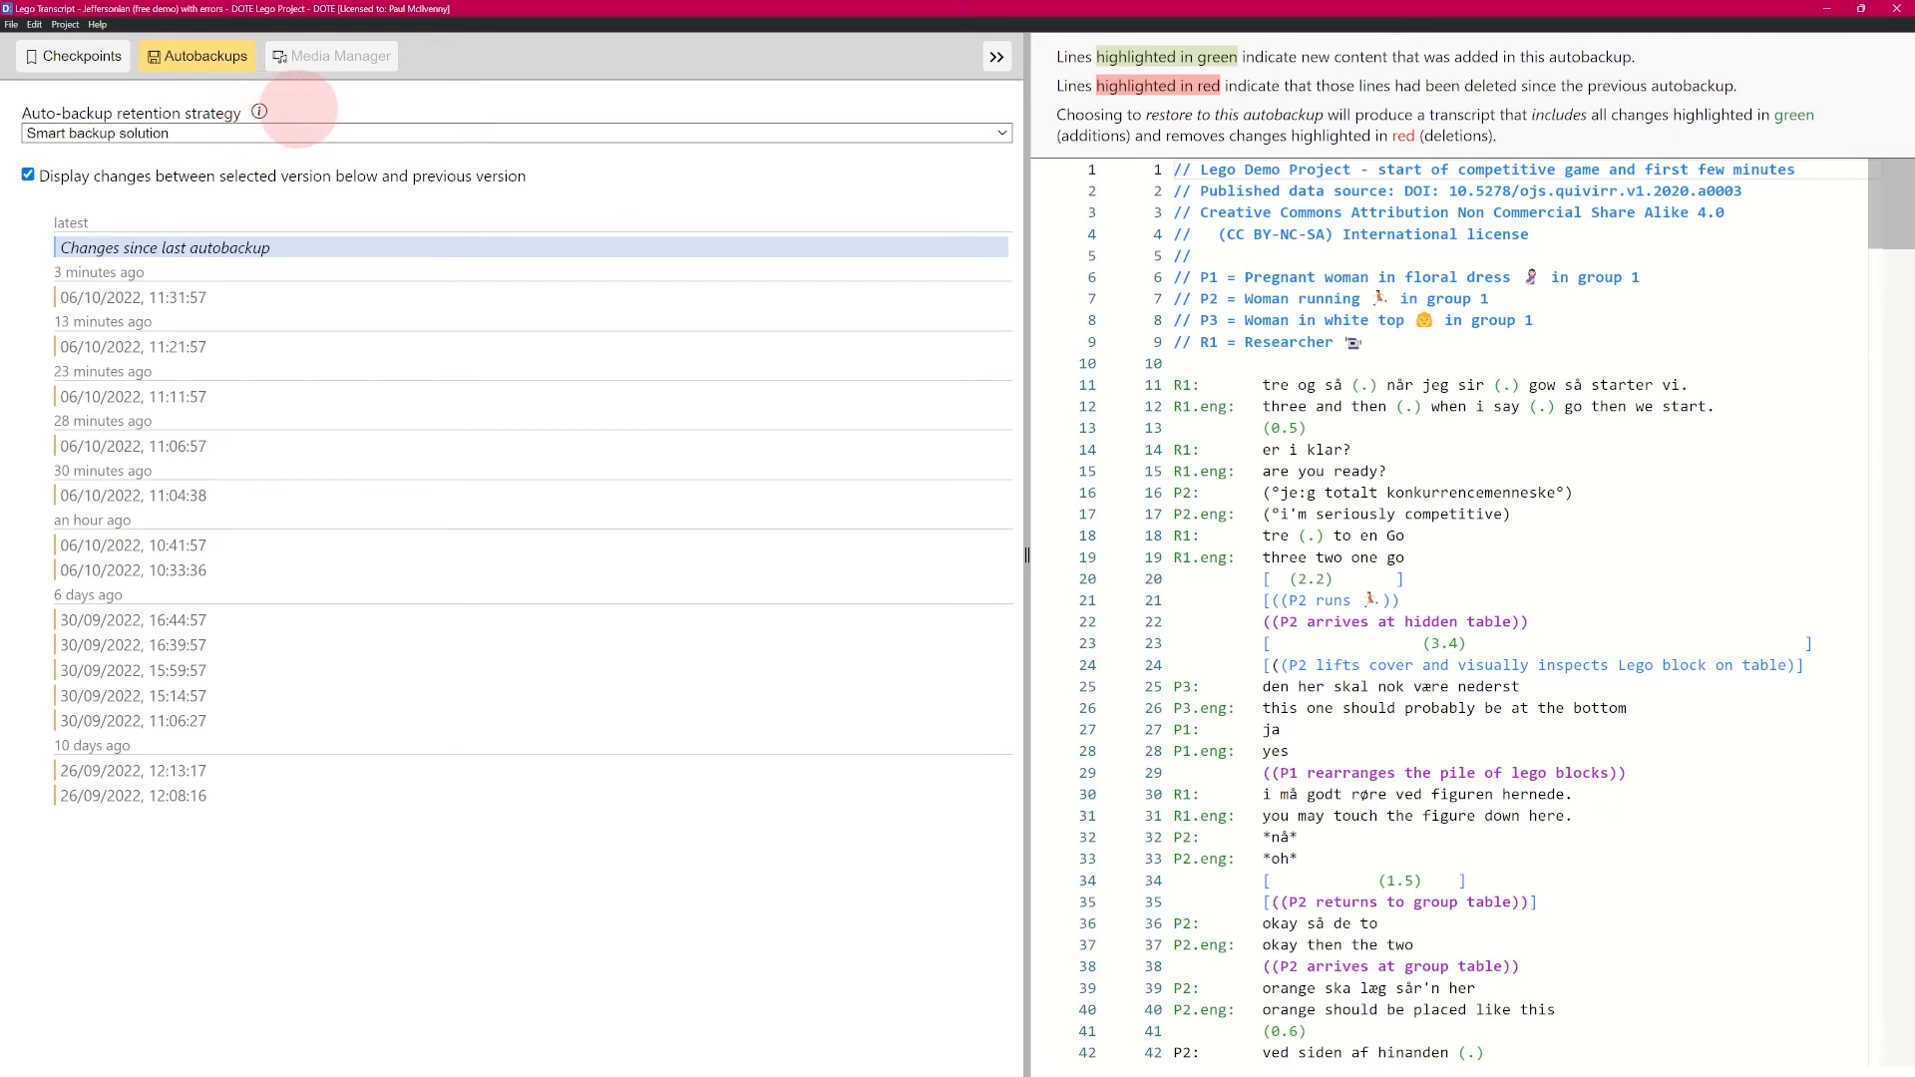
left_click(259, 111)
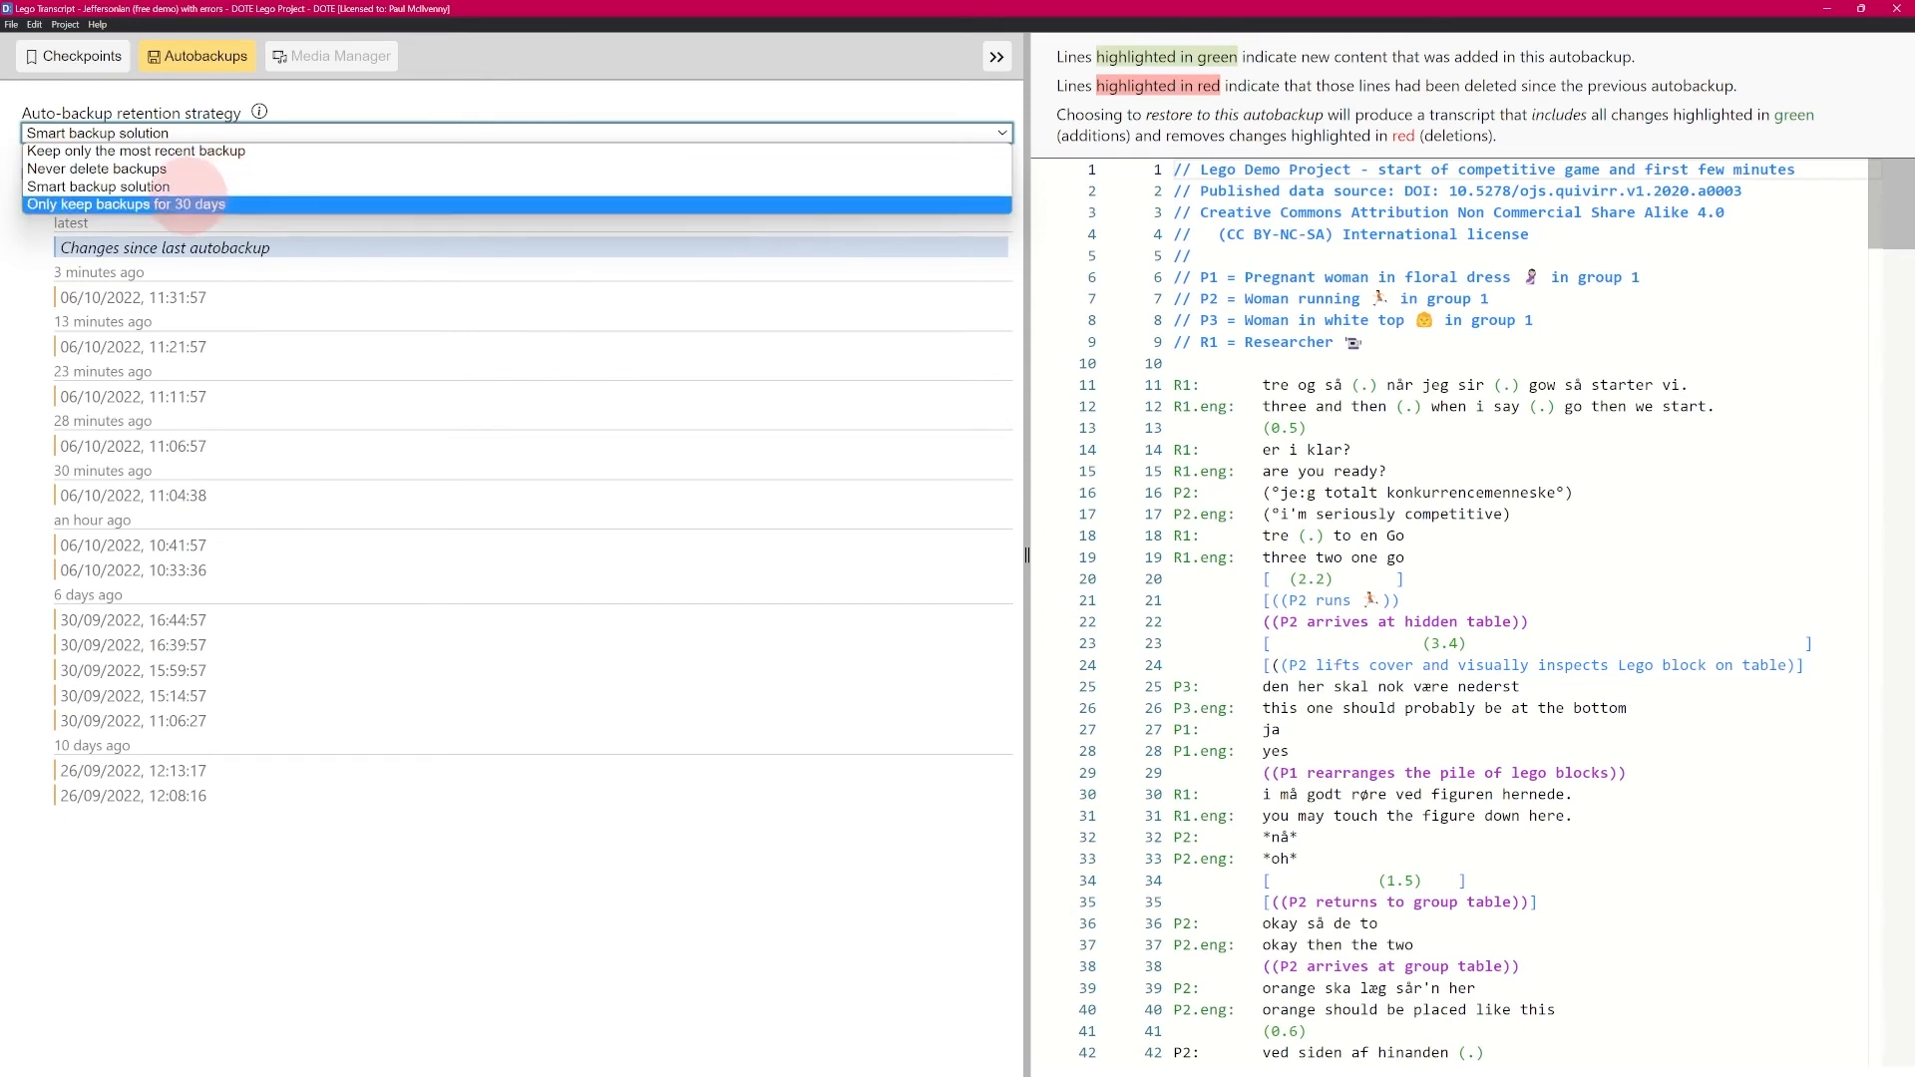
mouse_move(133, 150)
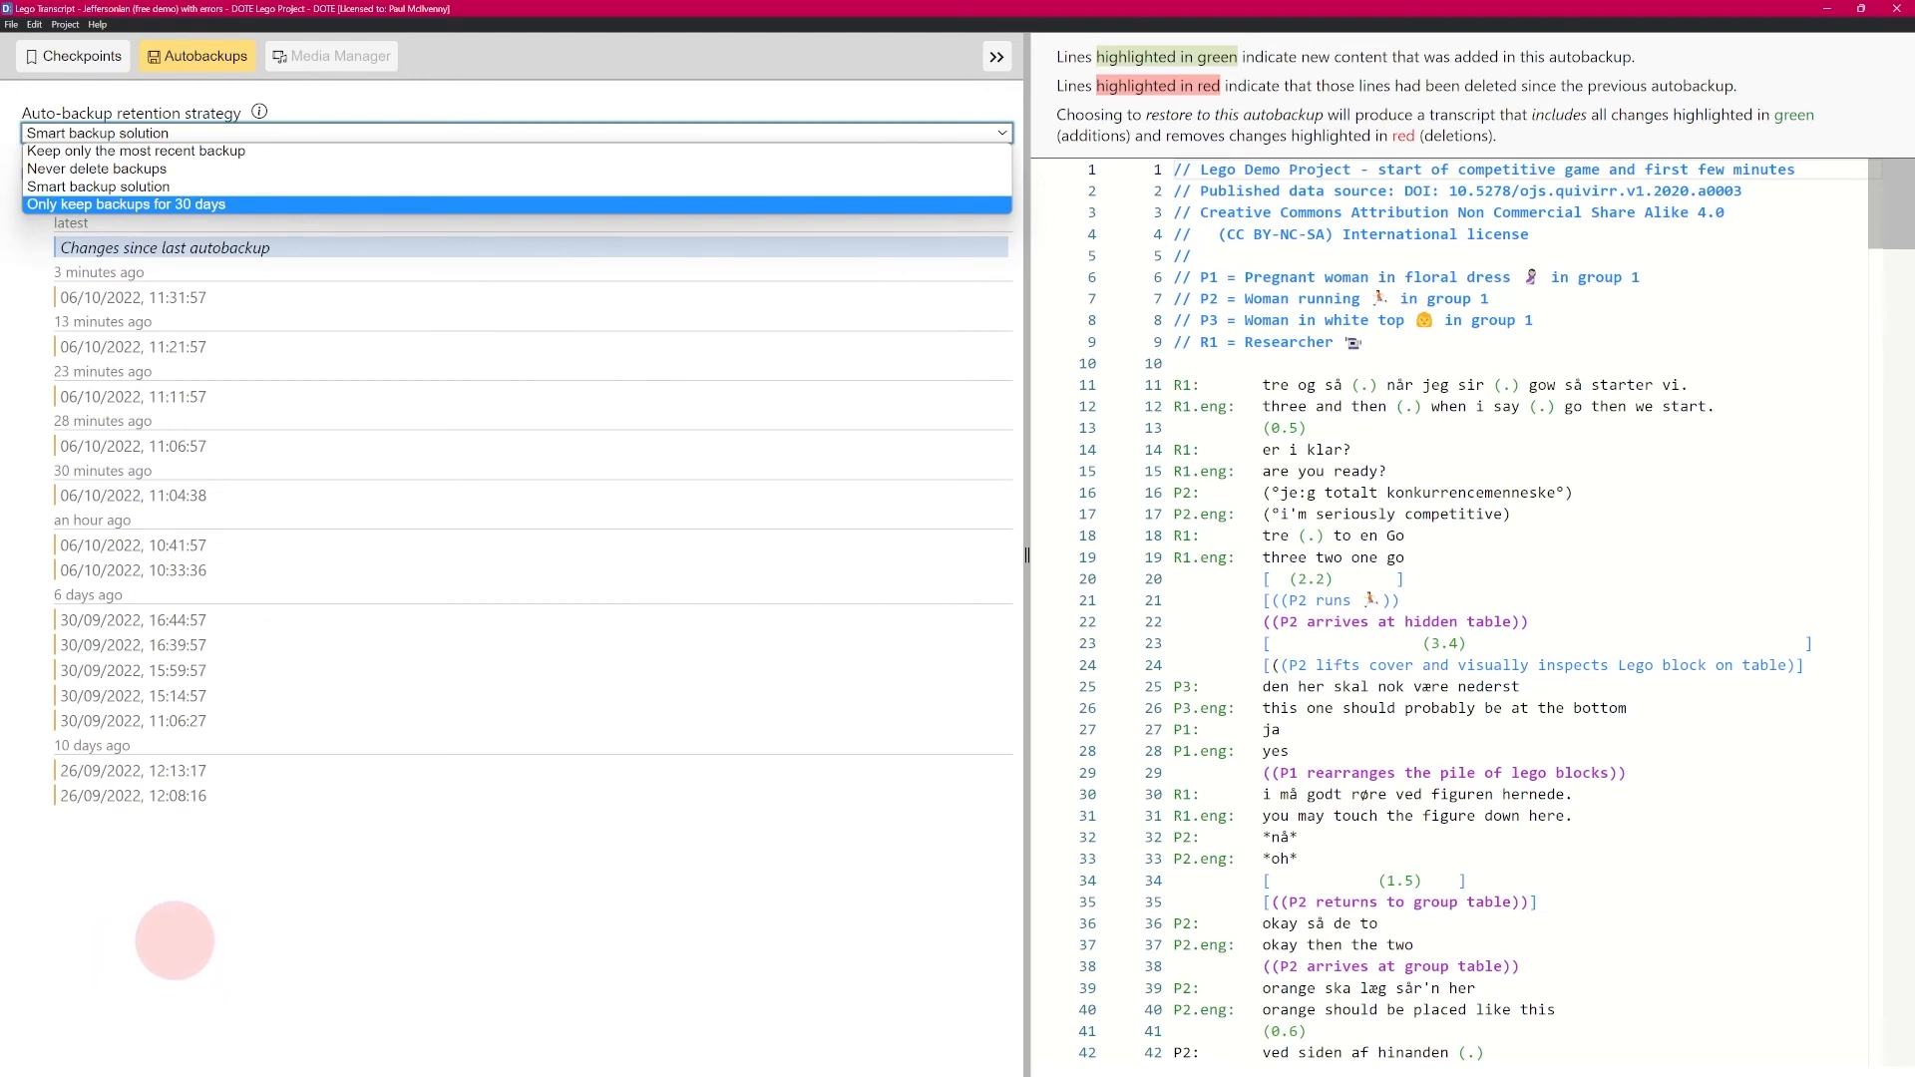
mouse_move(198, 892)
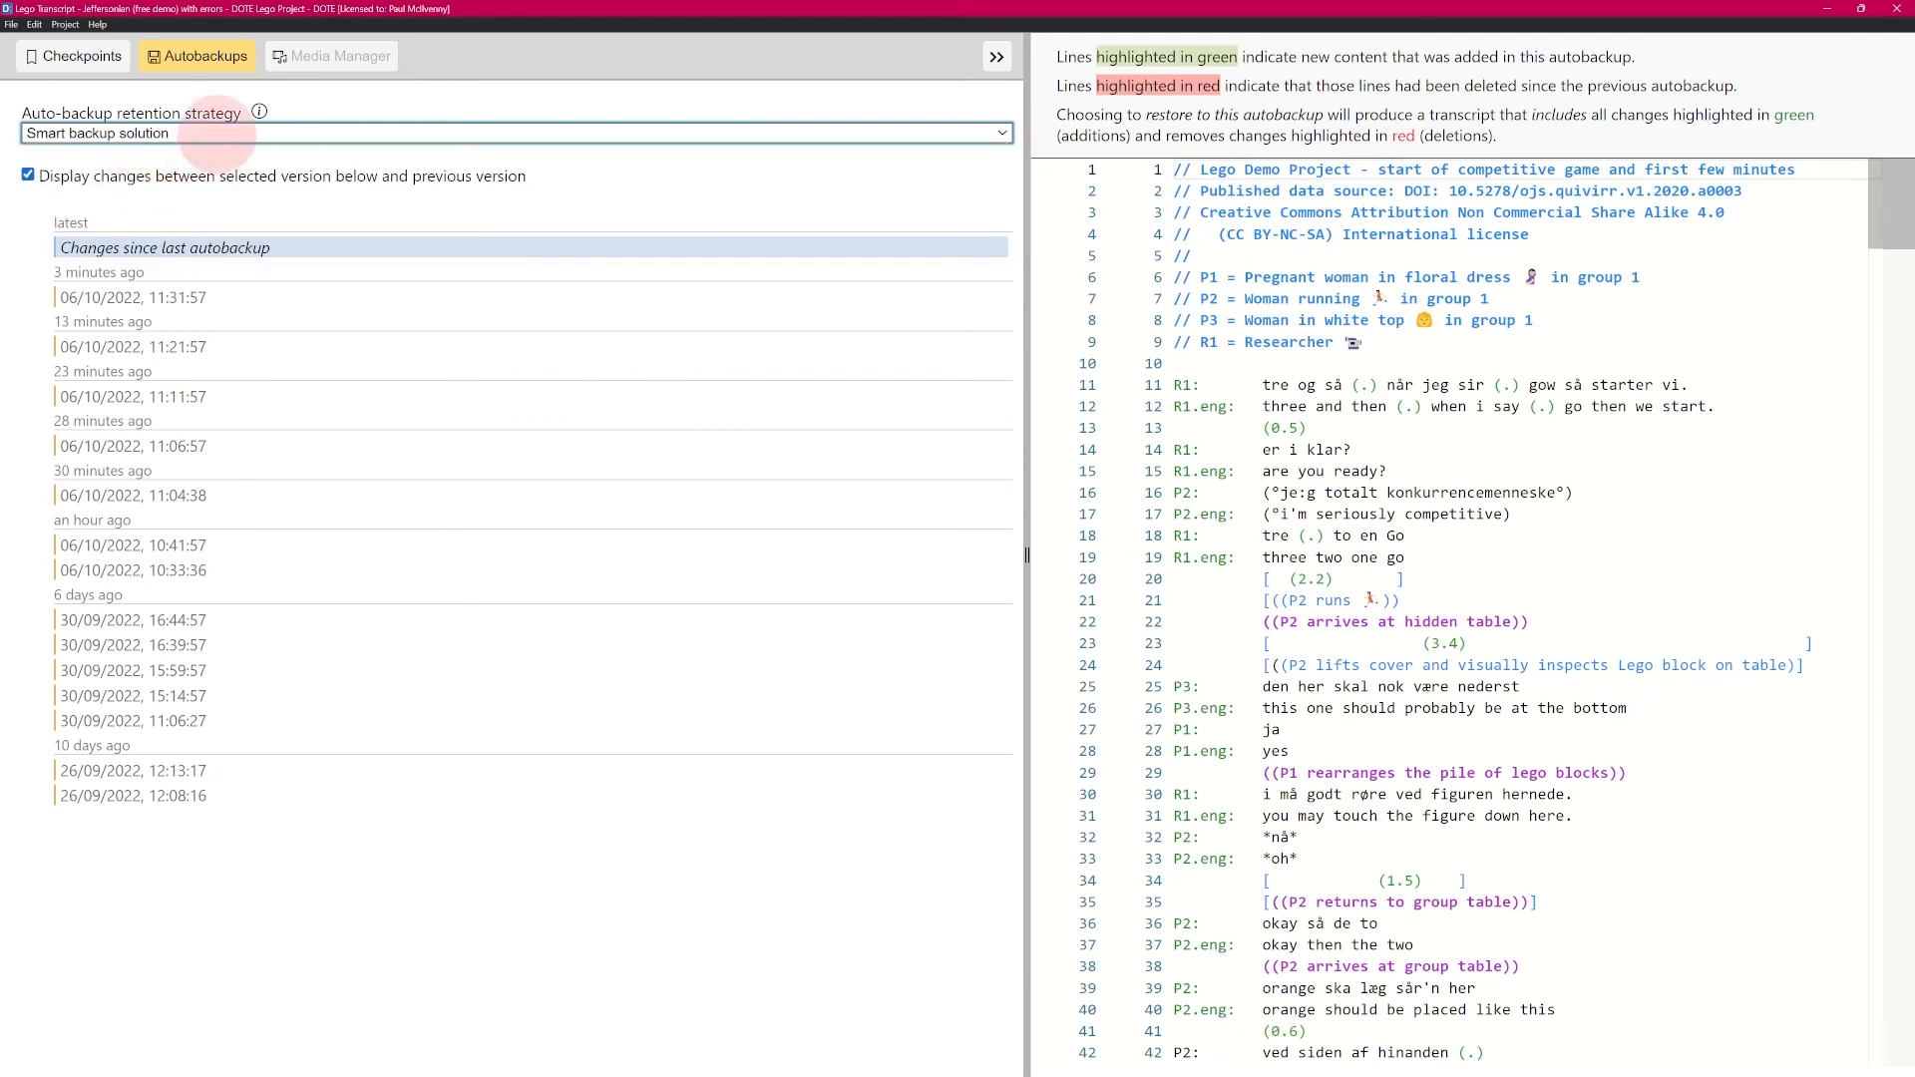
Show the info explaining each auto-backup retention strategy, including Smart Backup Solution
left_click(257, 112)
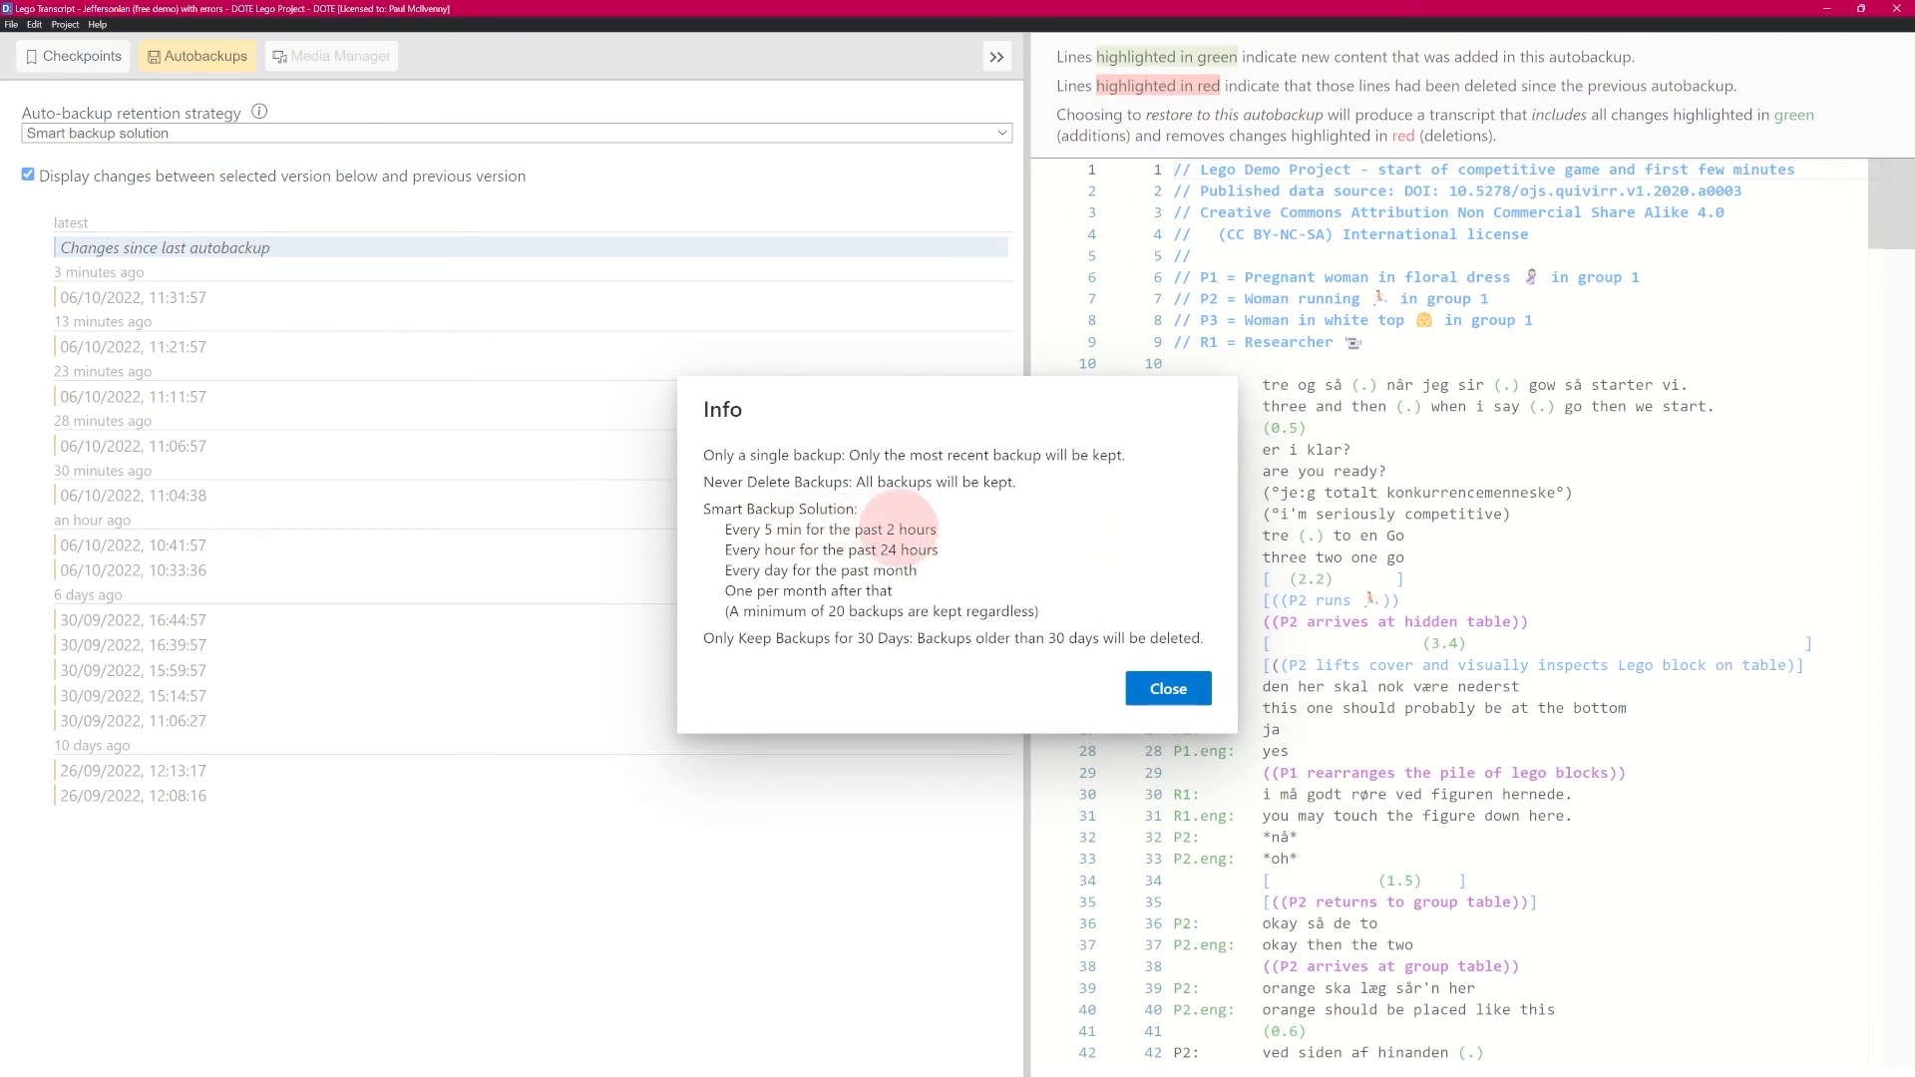
mouse_move(892, 525)
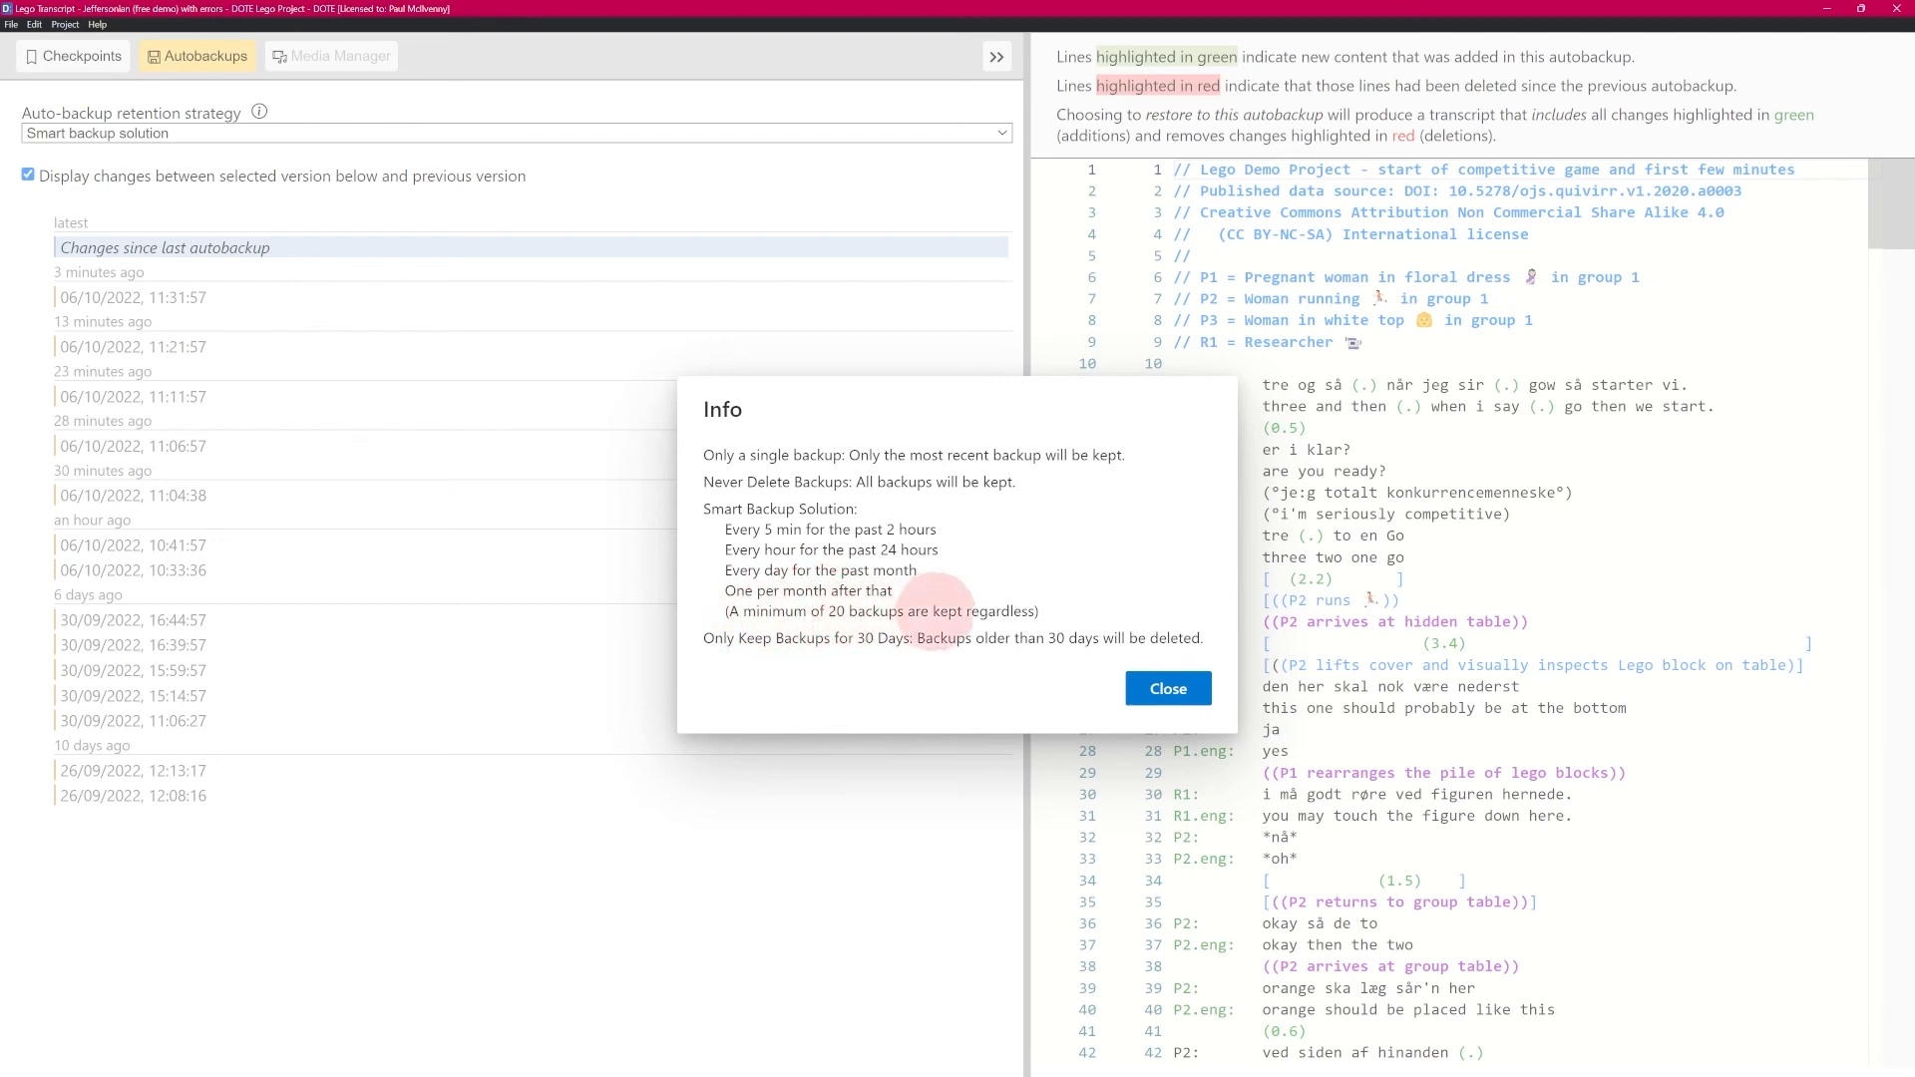
mouse_move(856, 513)
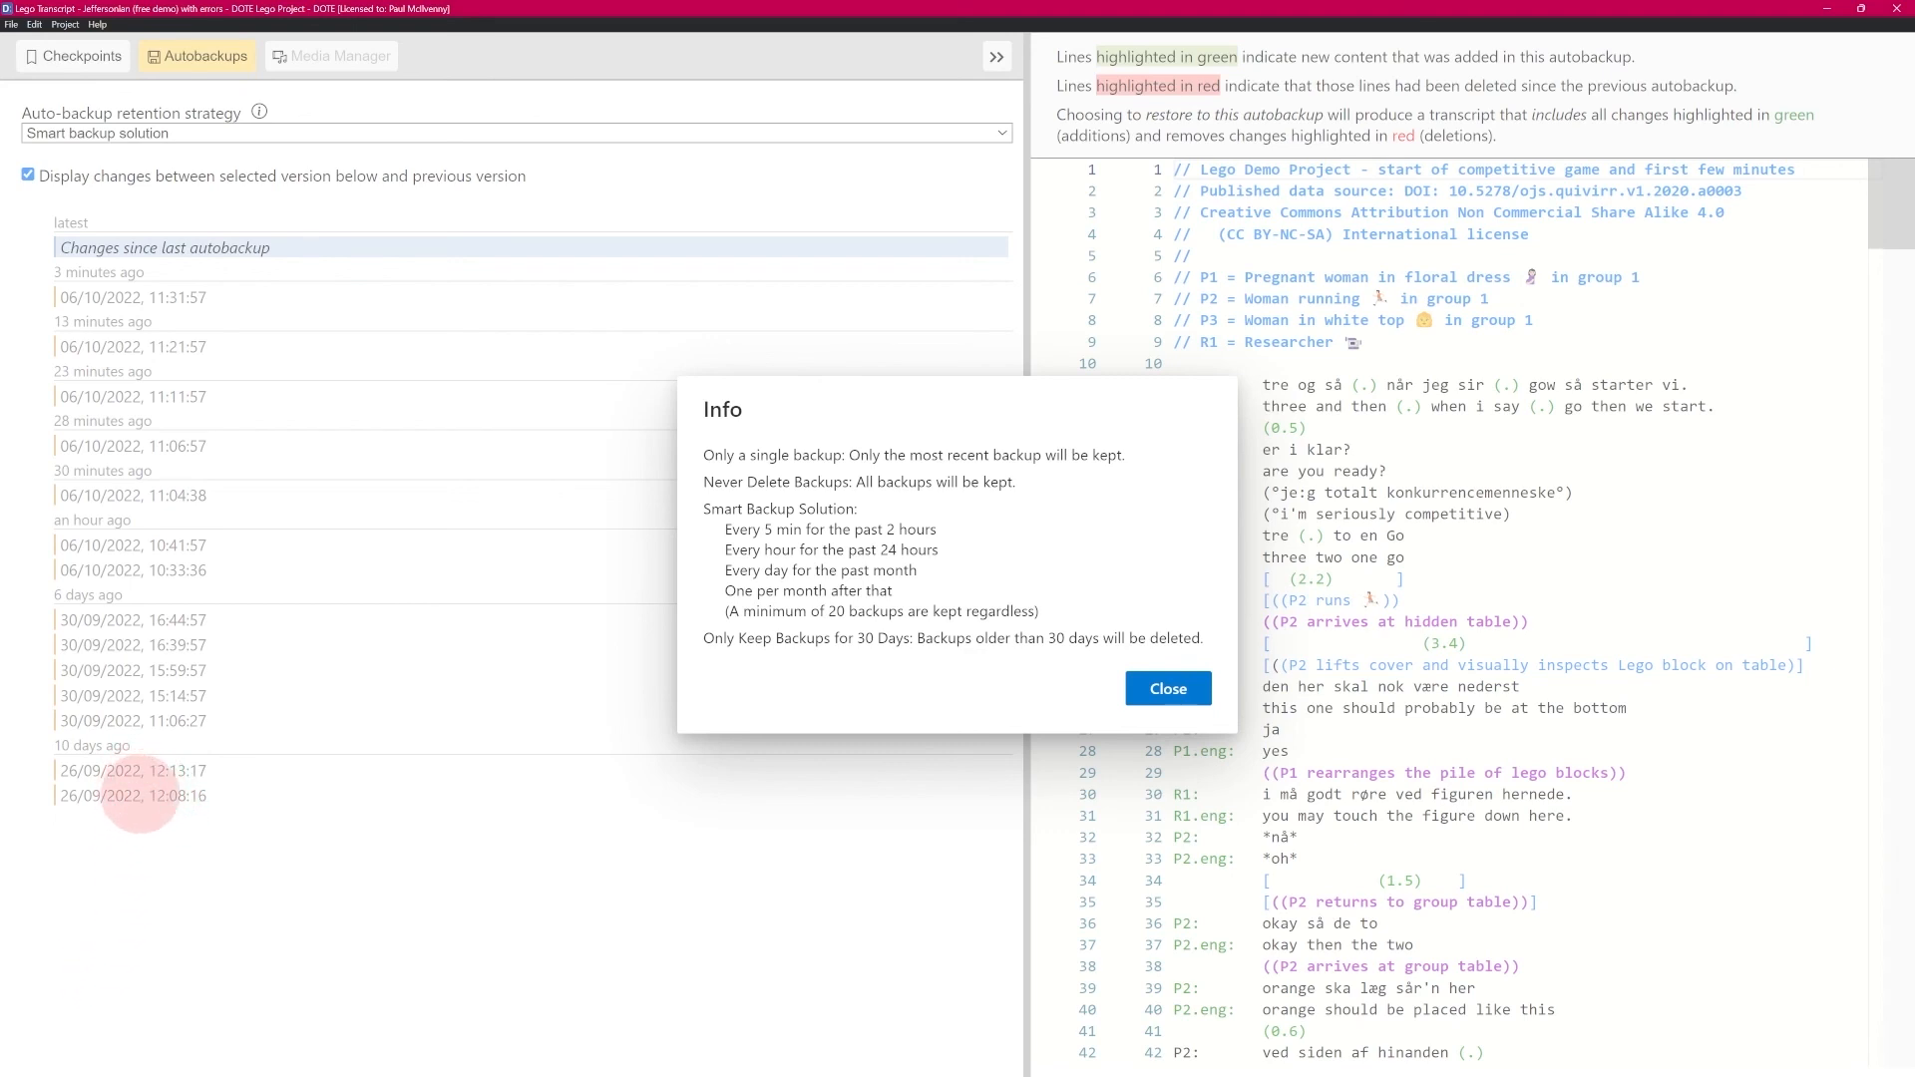
mouse_move(144, 940)
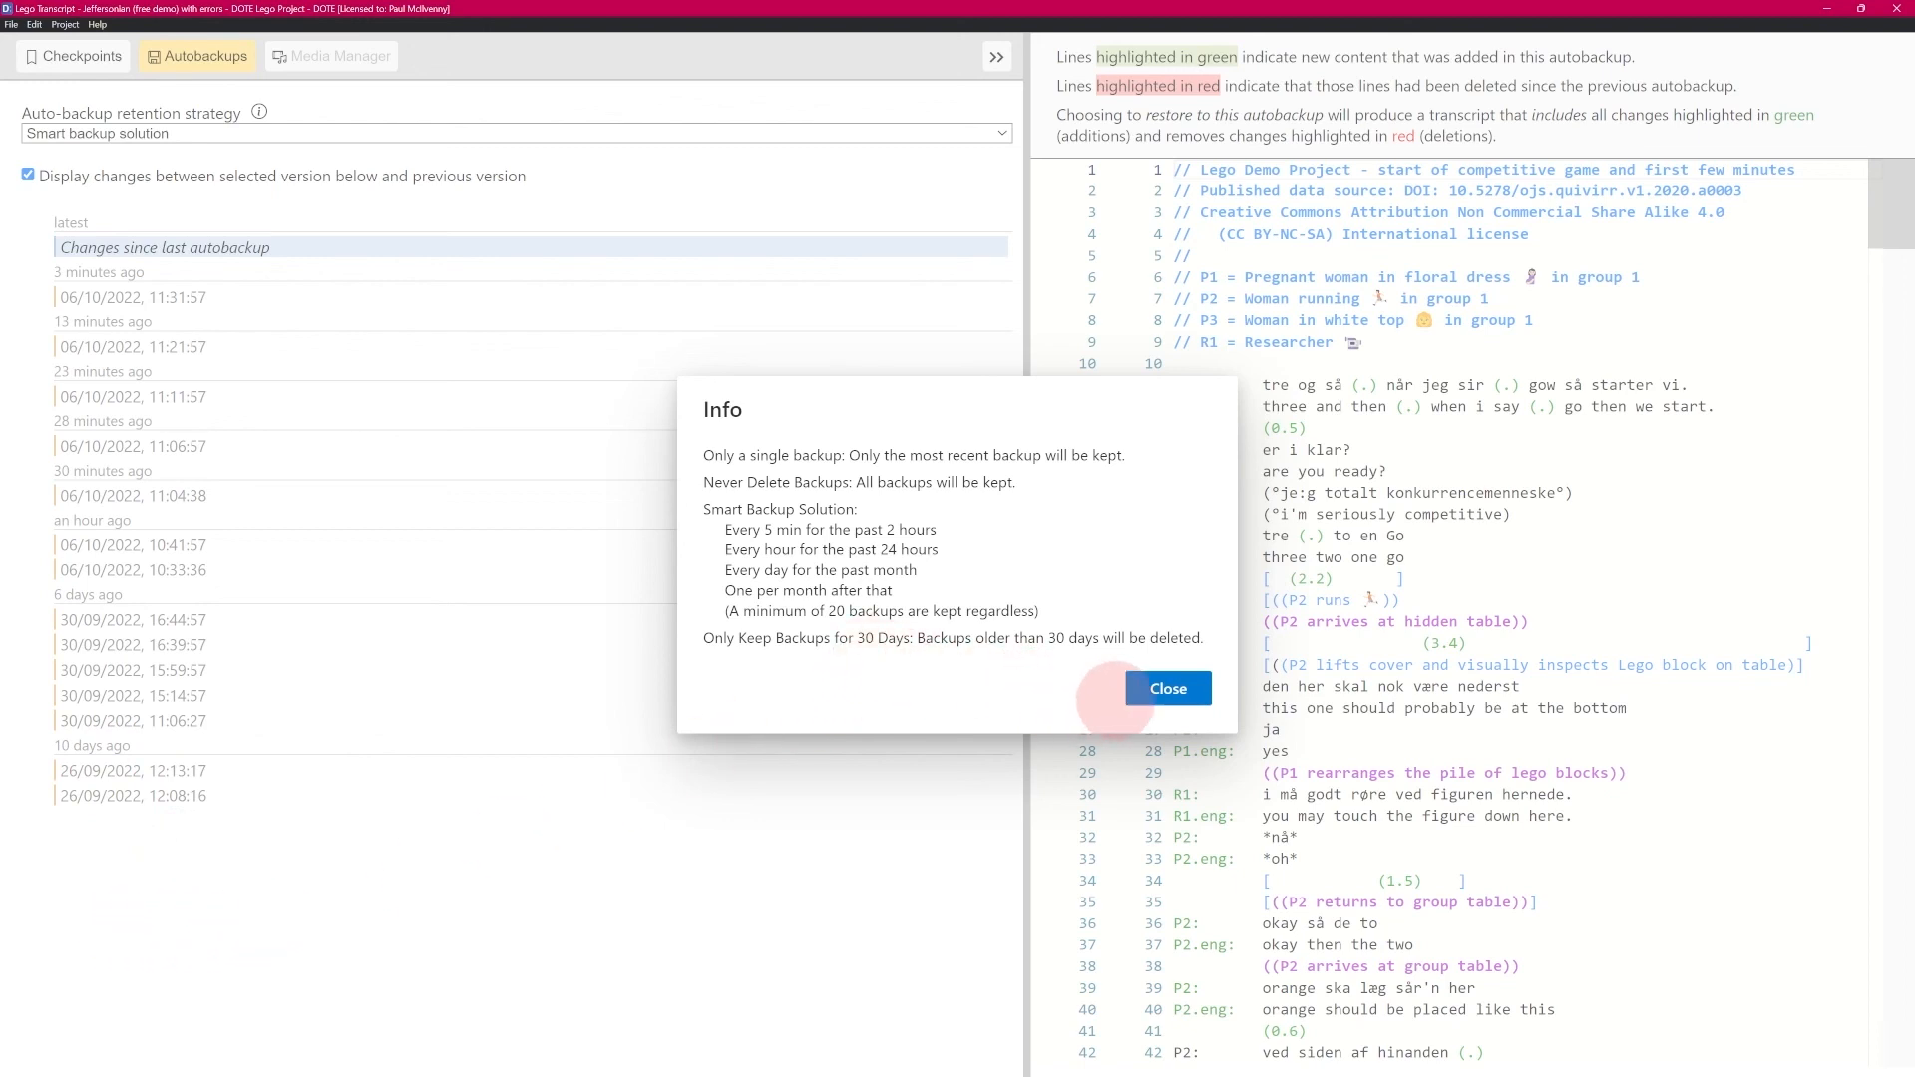
Close the retention strategy Info dialog, returning to the autobackups list
left_click(1164, 688)
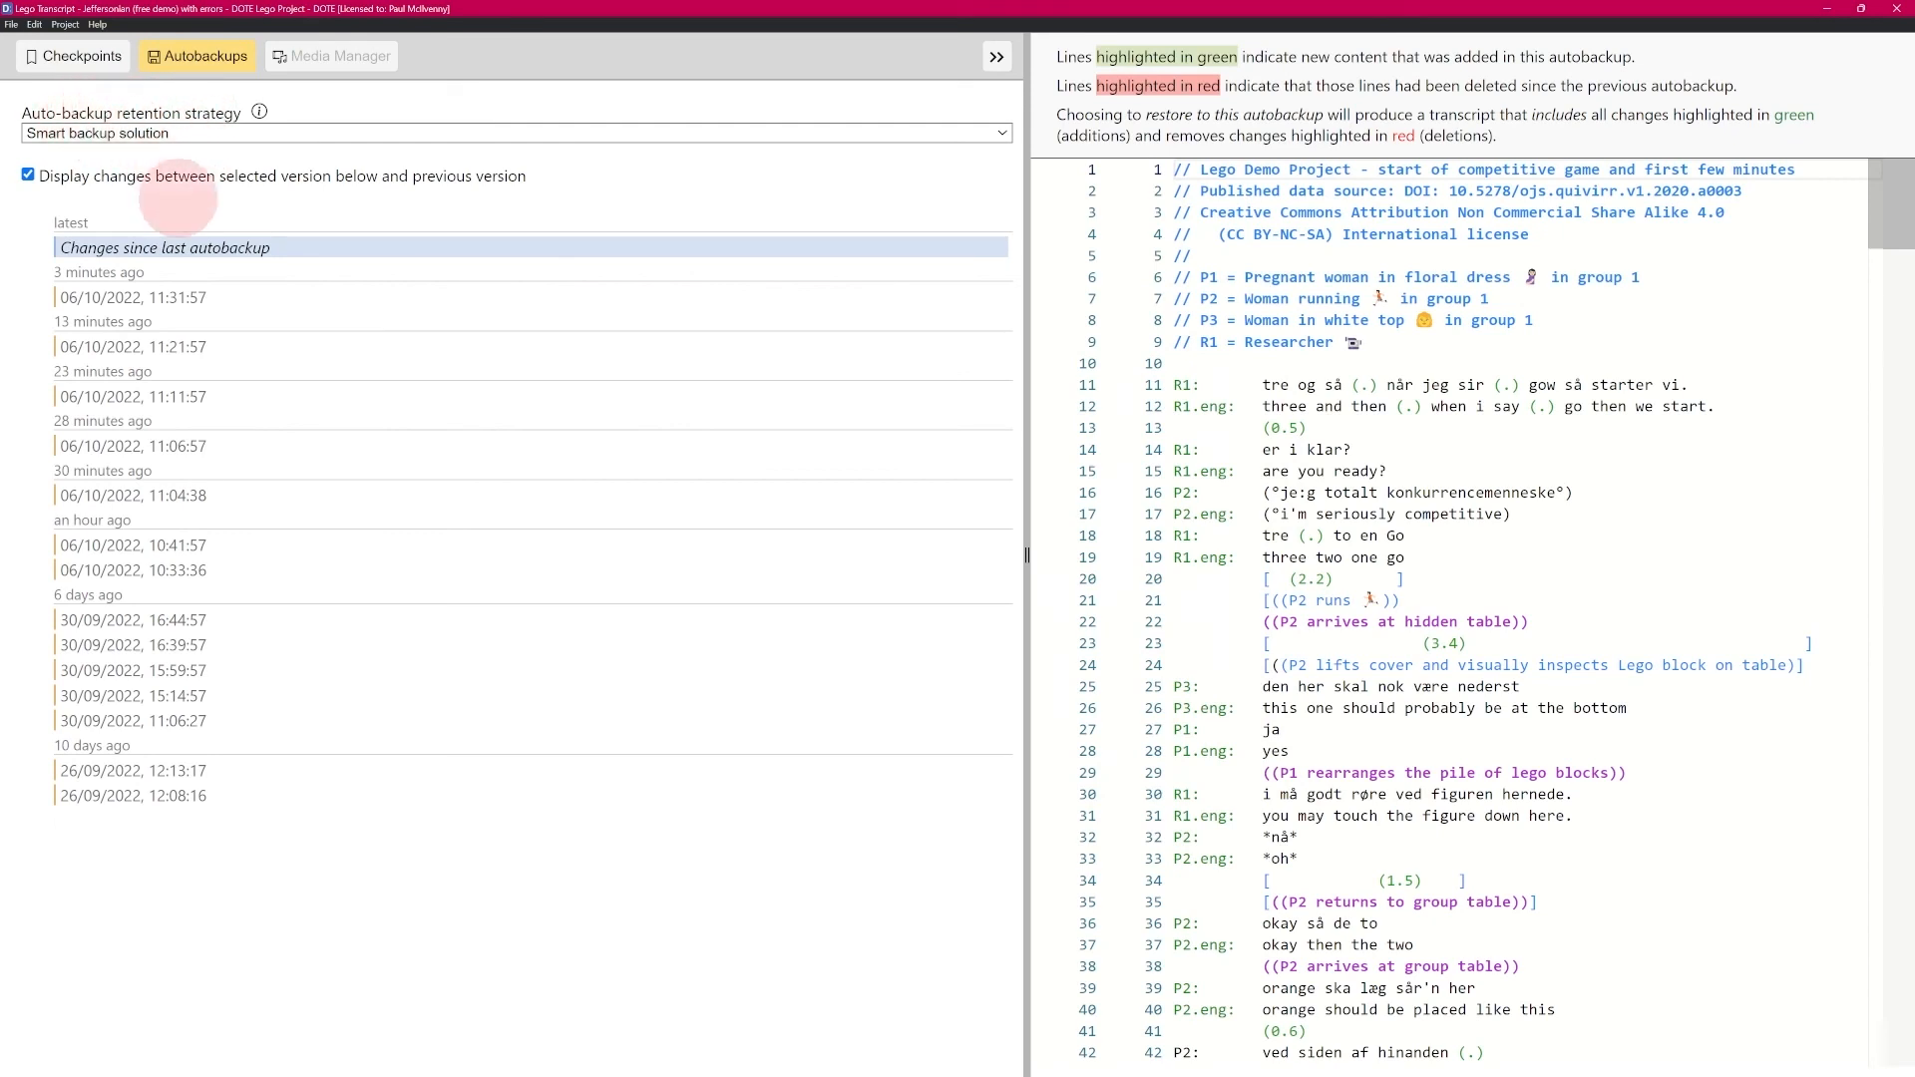
left_click(132, 495)
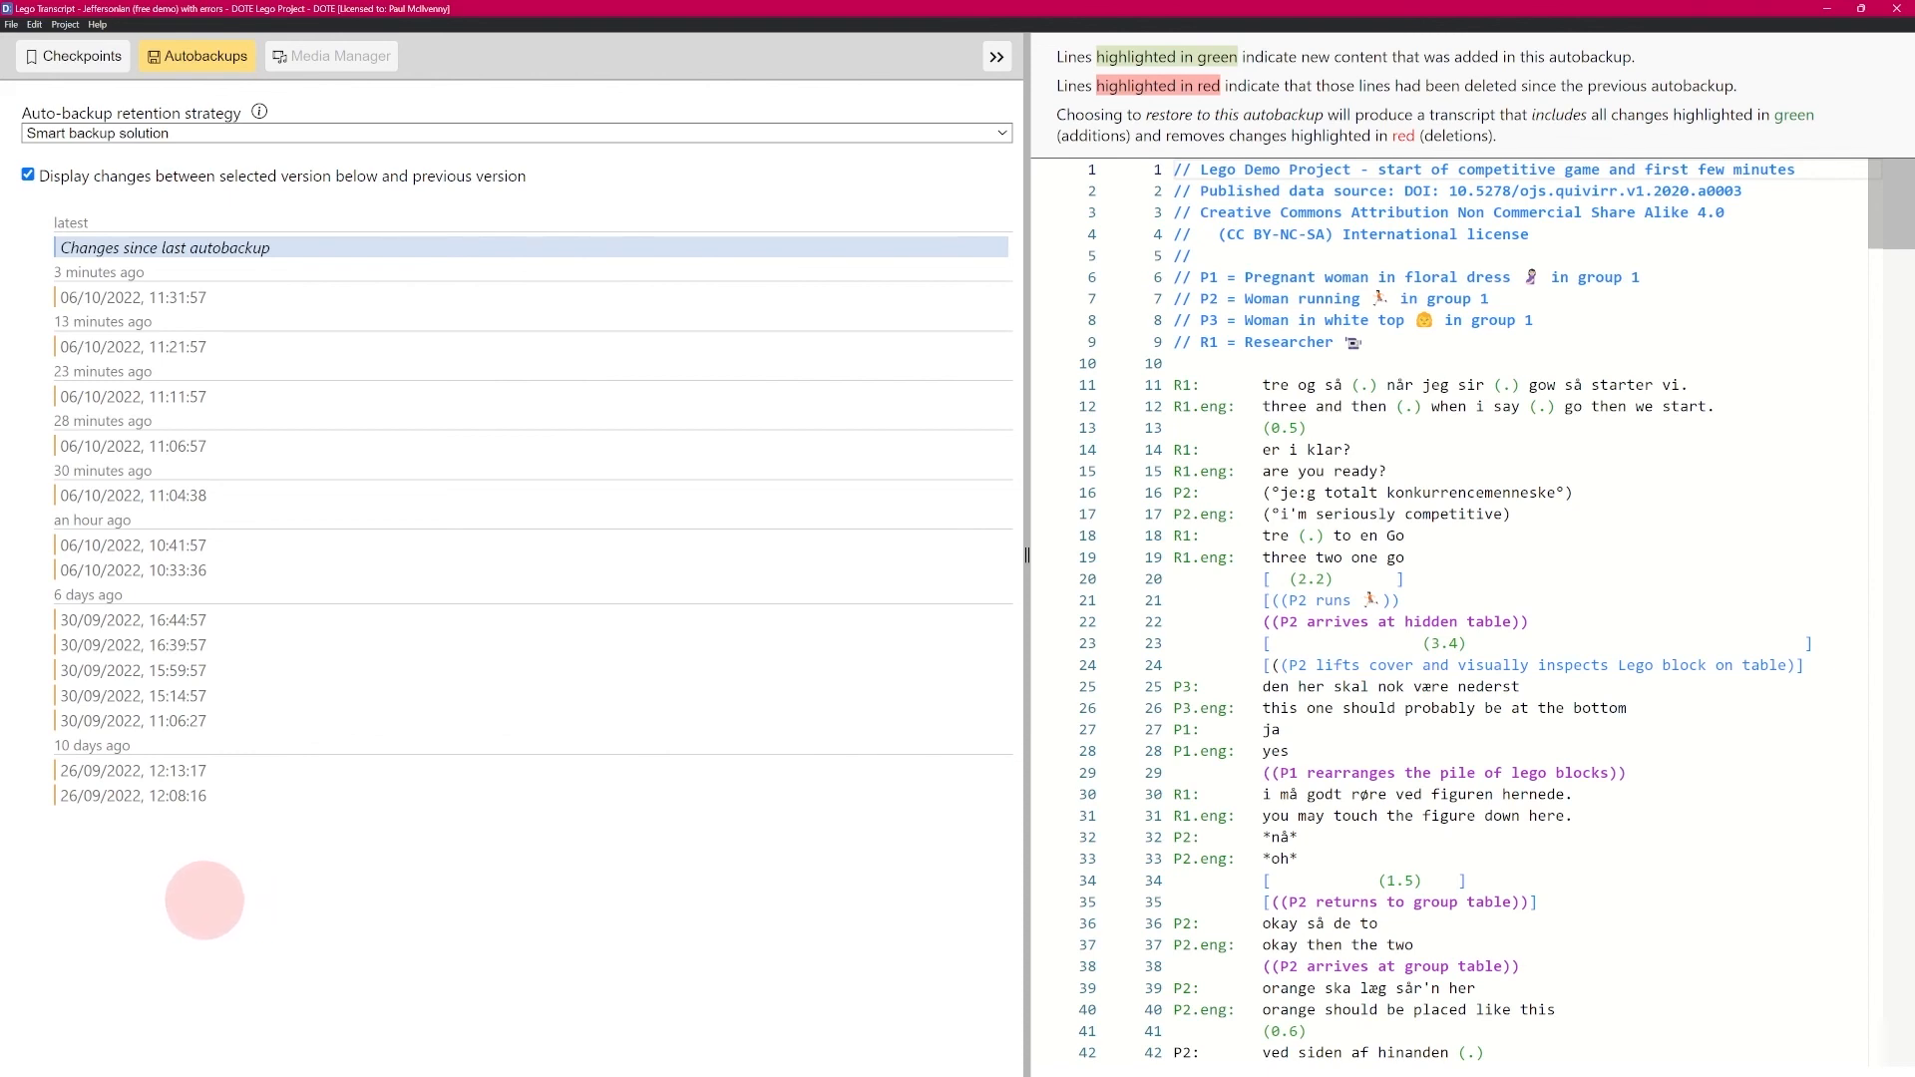
mouse_move(304, 870)
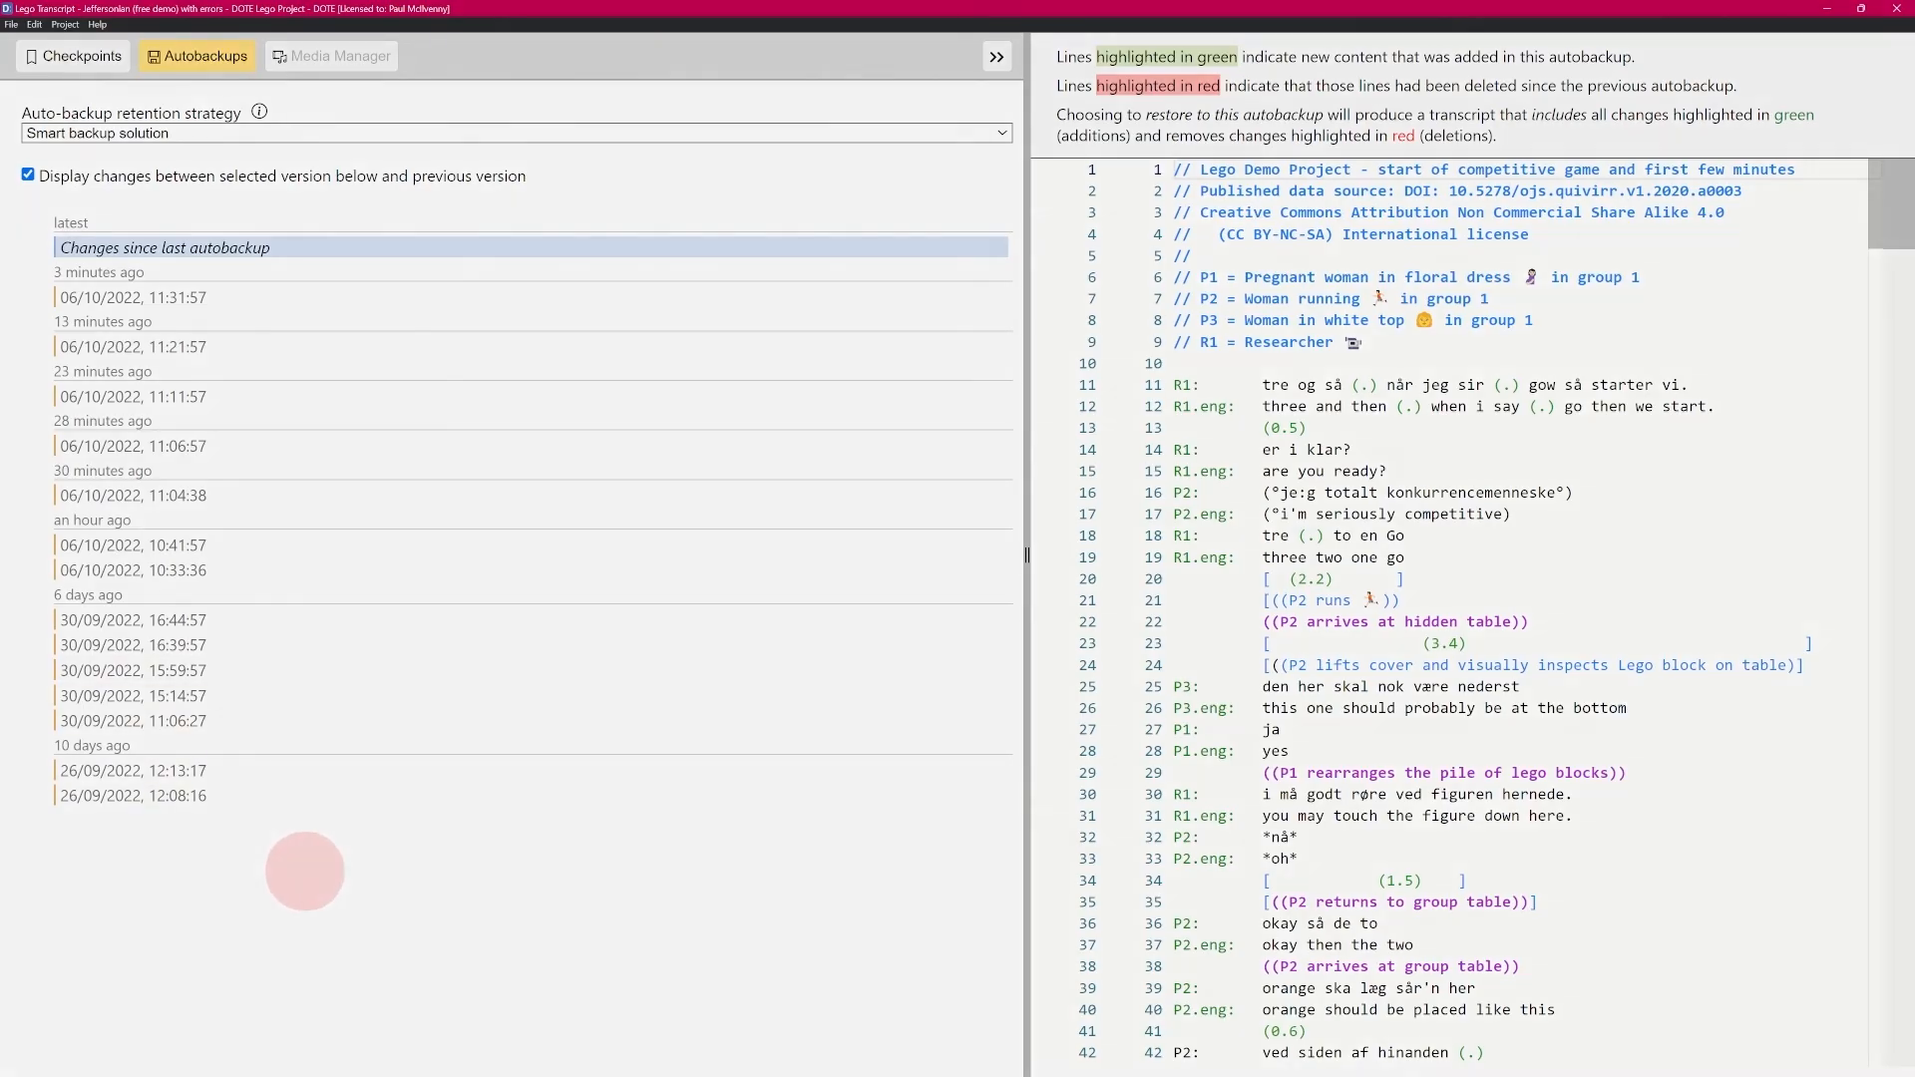